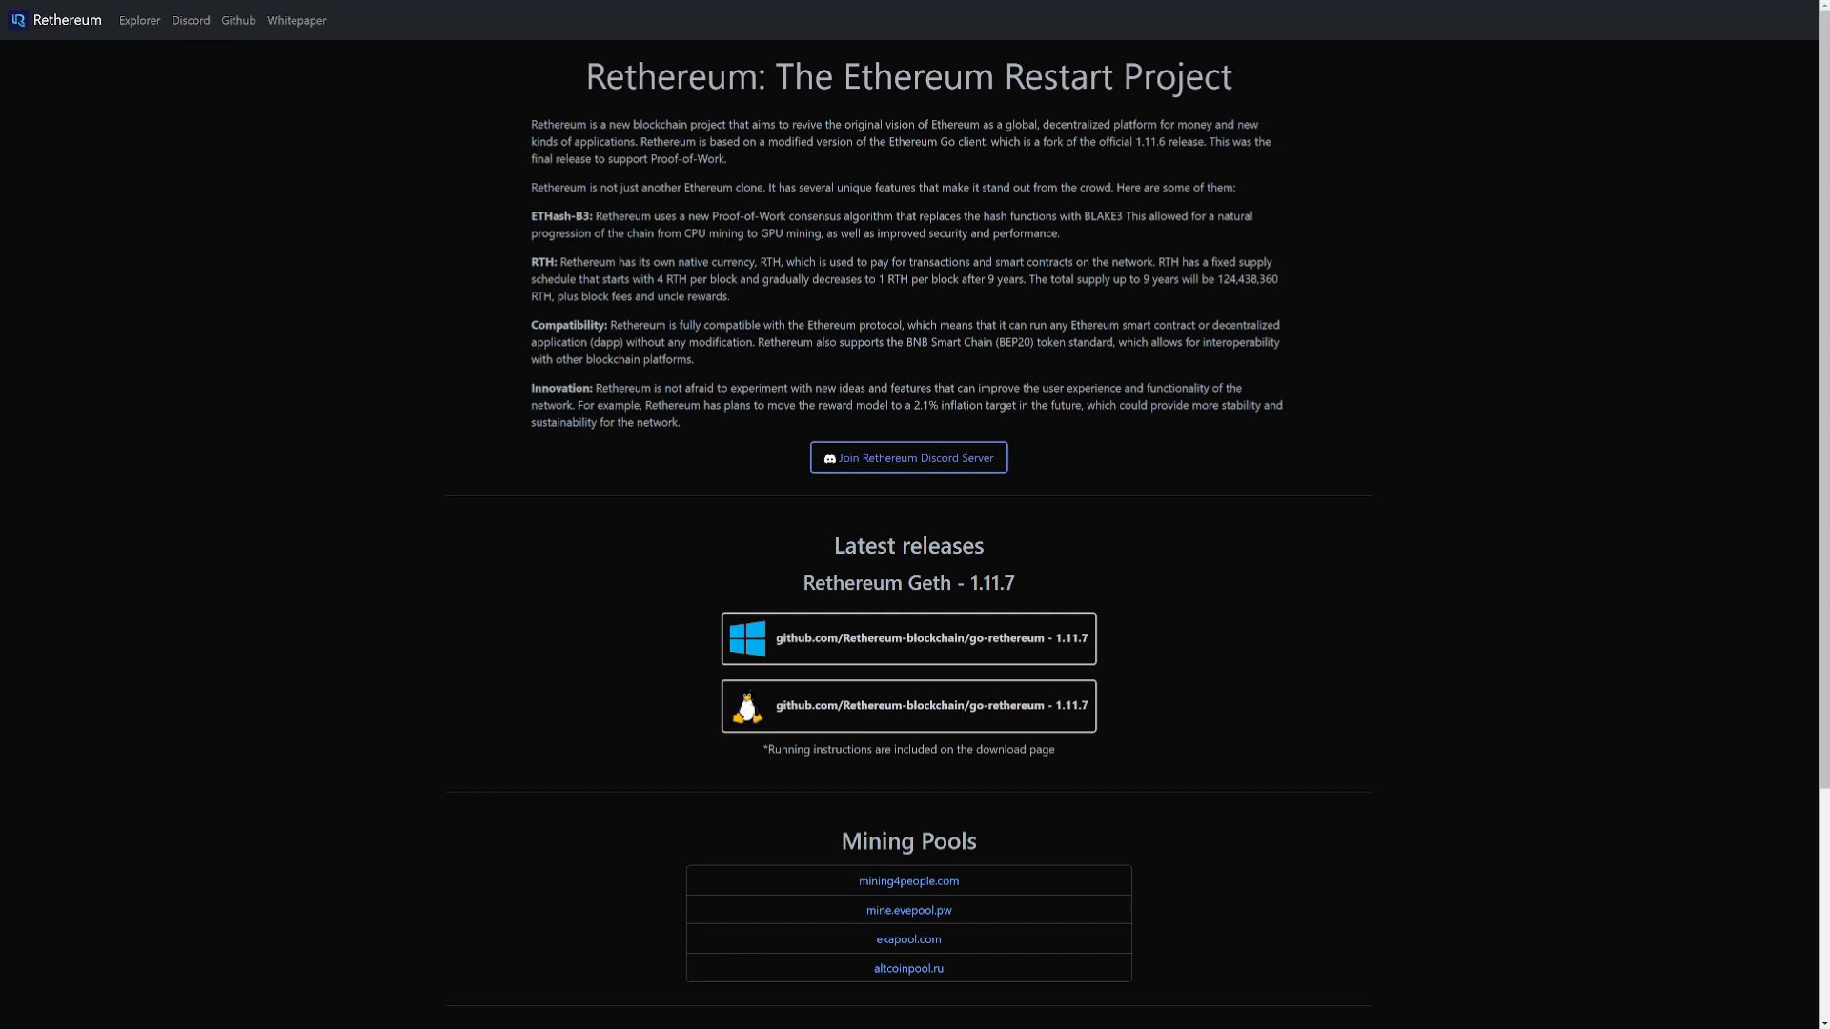
View the New PoW Coins list showing Rethereum with its EthashB3 algorithm and hashrate.
left_click(257, 11)
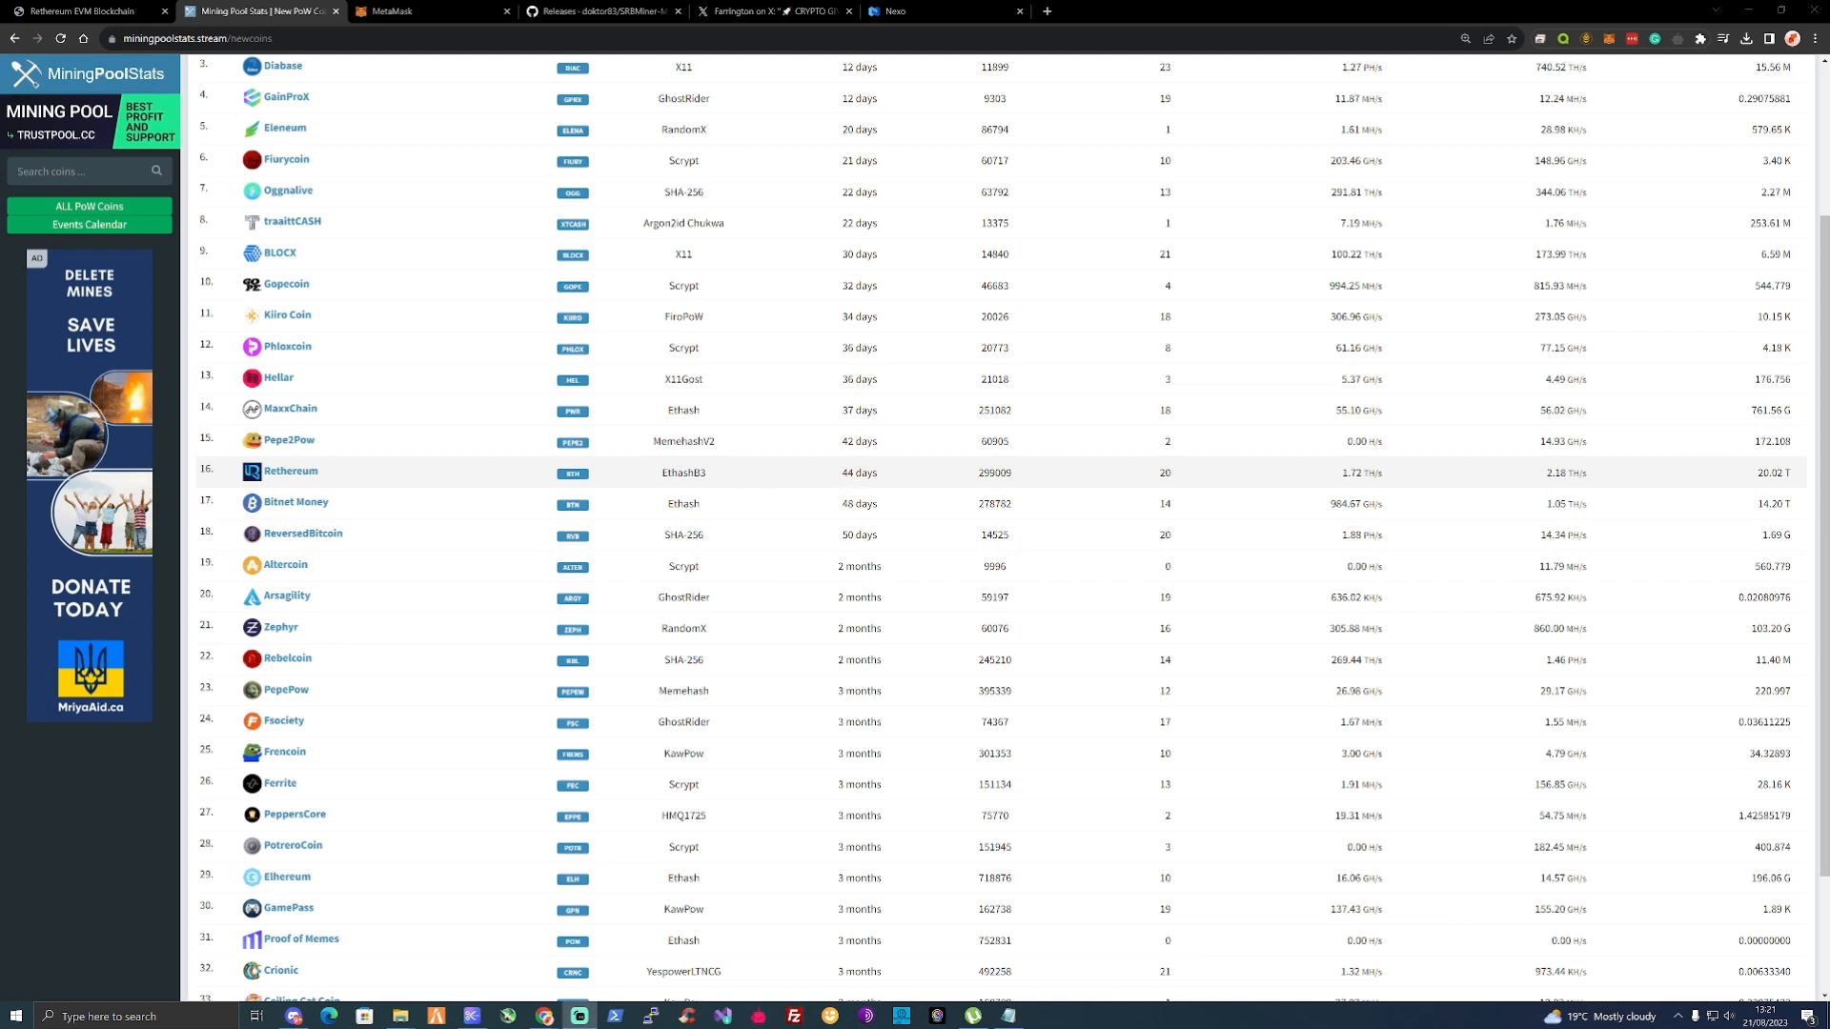
mouse_move(660, 478)
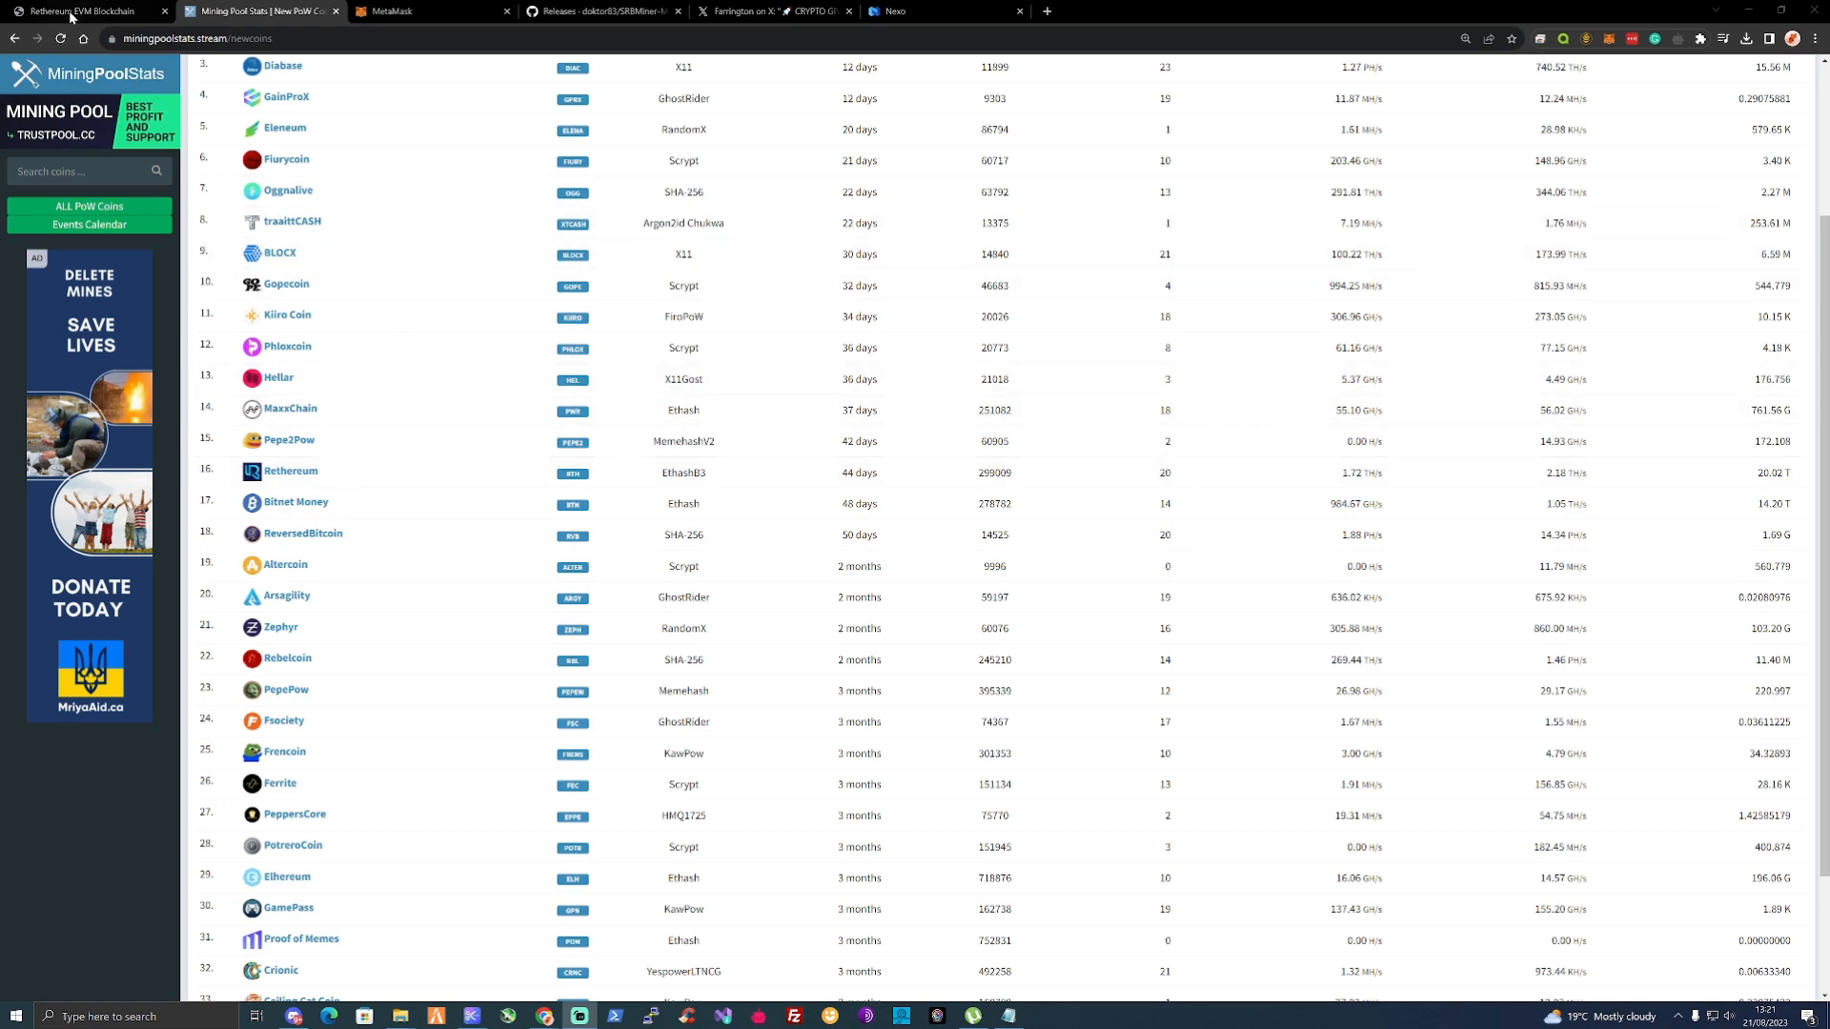
Return to the rethereum.org homepage with its project overview, Geth 1.11.7 releases and mining pools.
left_click(82, 11)
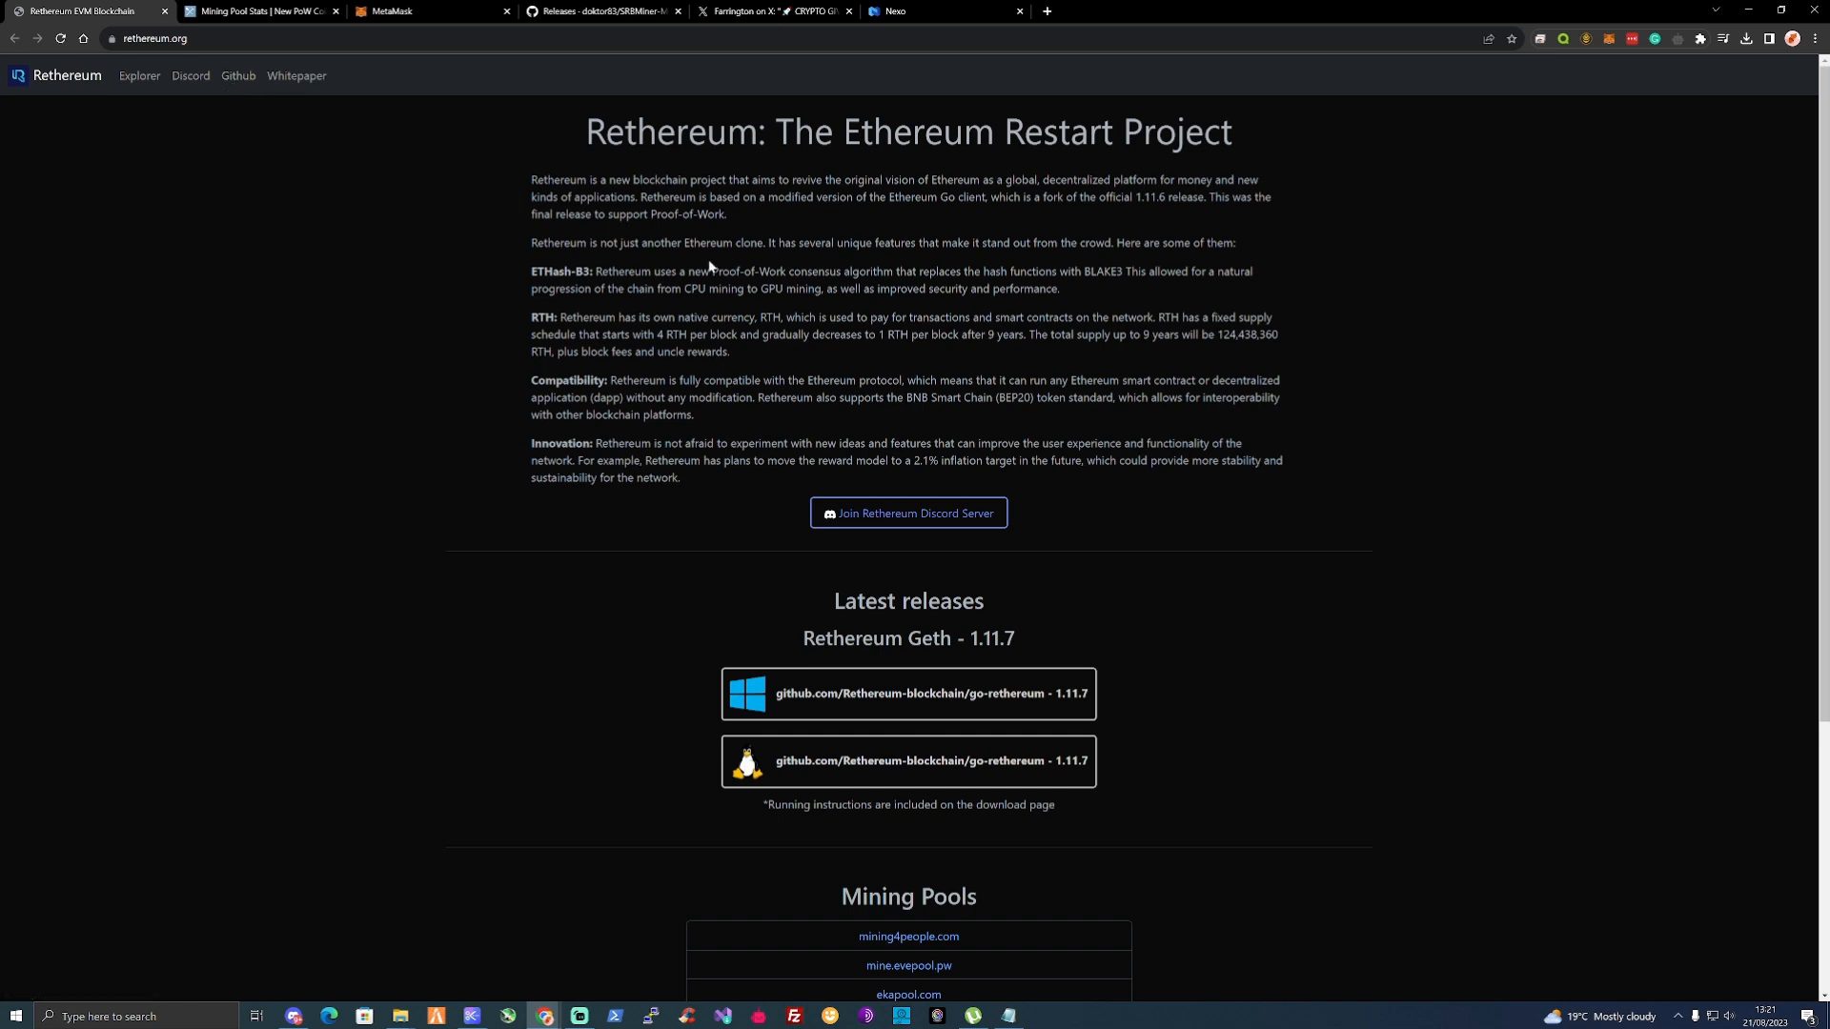
mouse_move(800, 364)
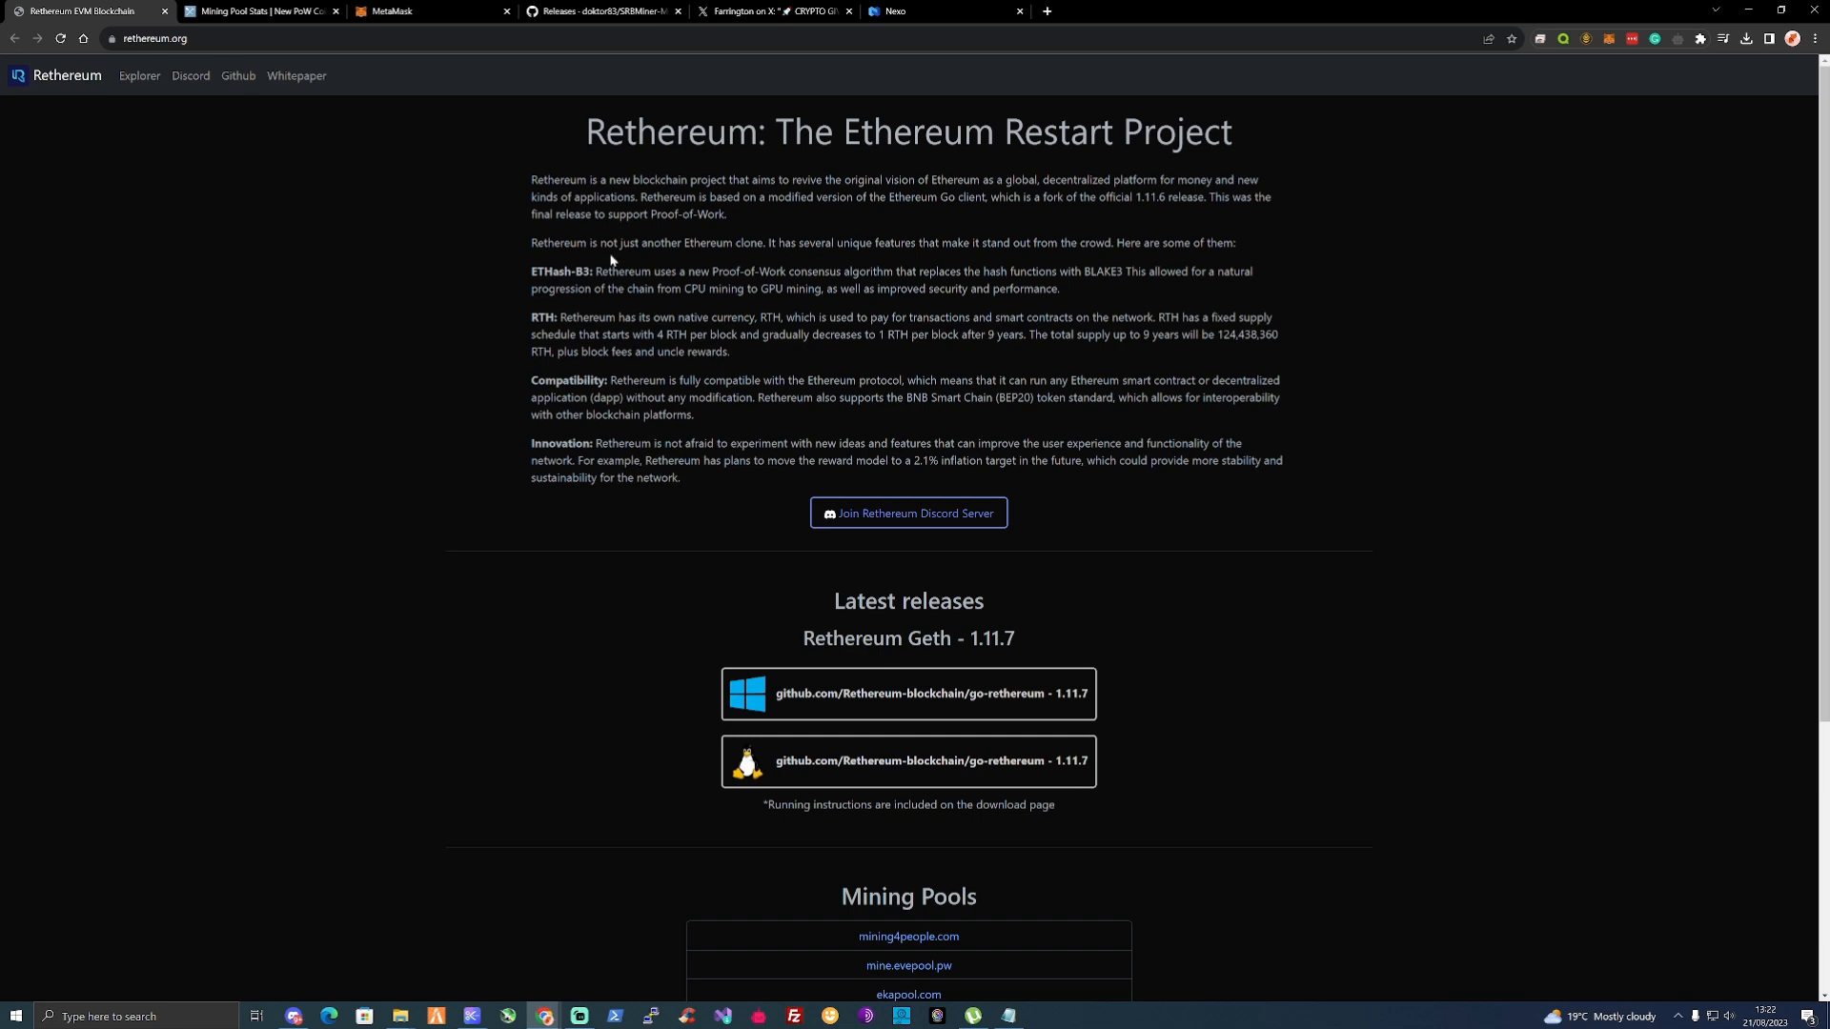
mouse_move(728, 261)
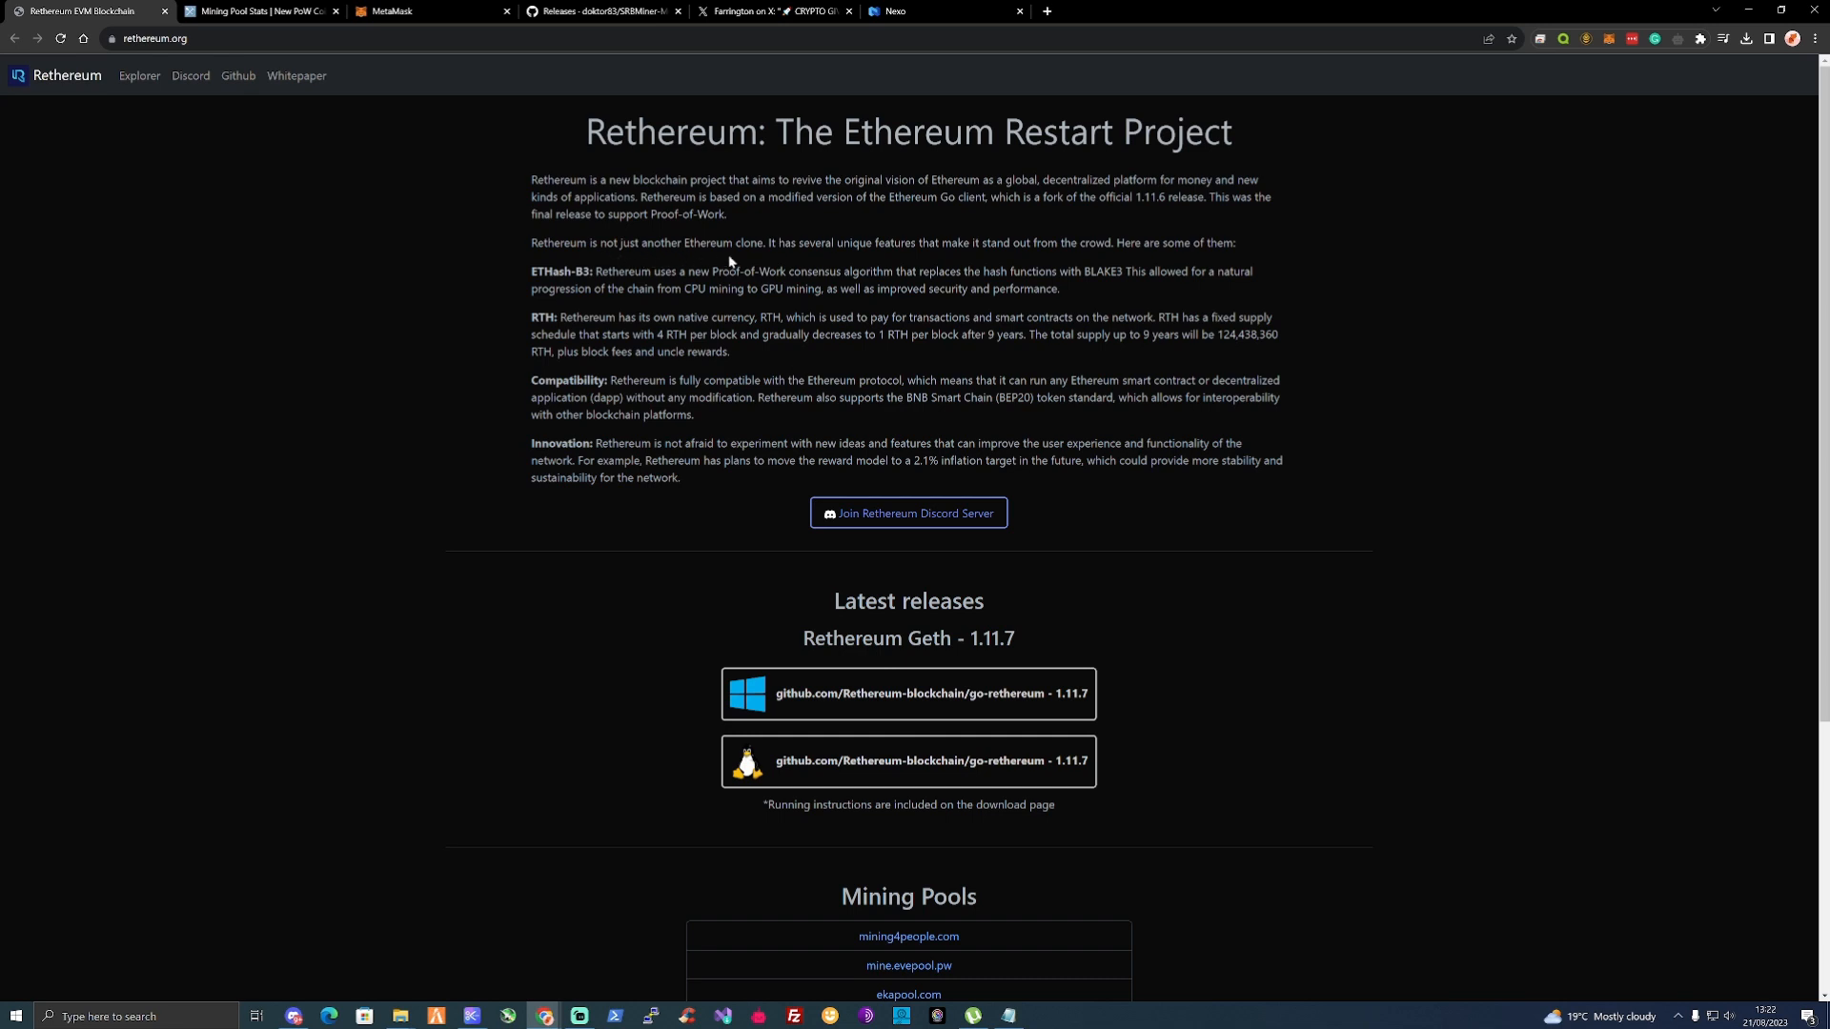
mouse_move(852, 267)
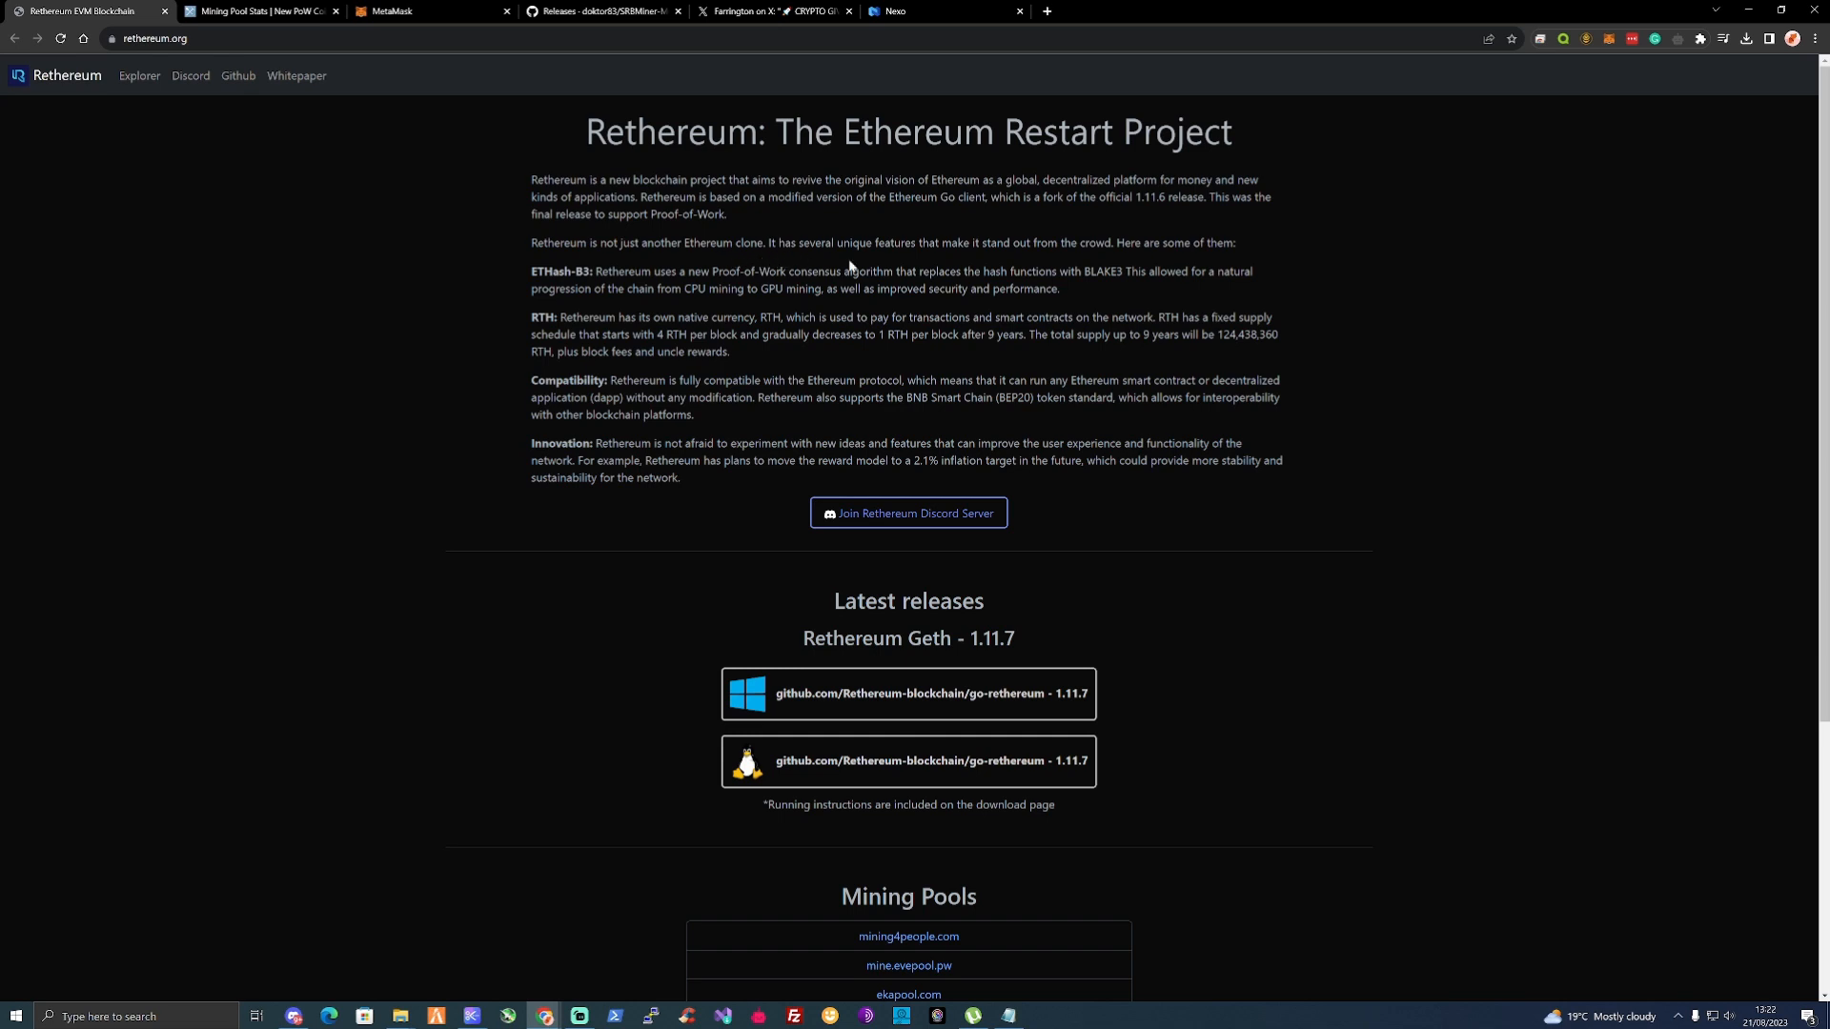
mouse_move(968, 253)
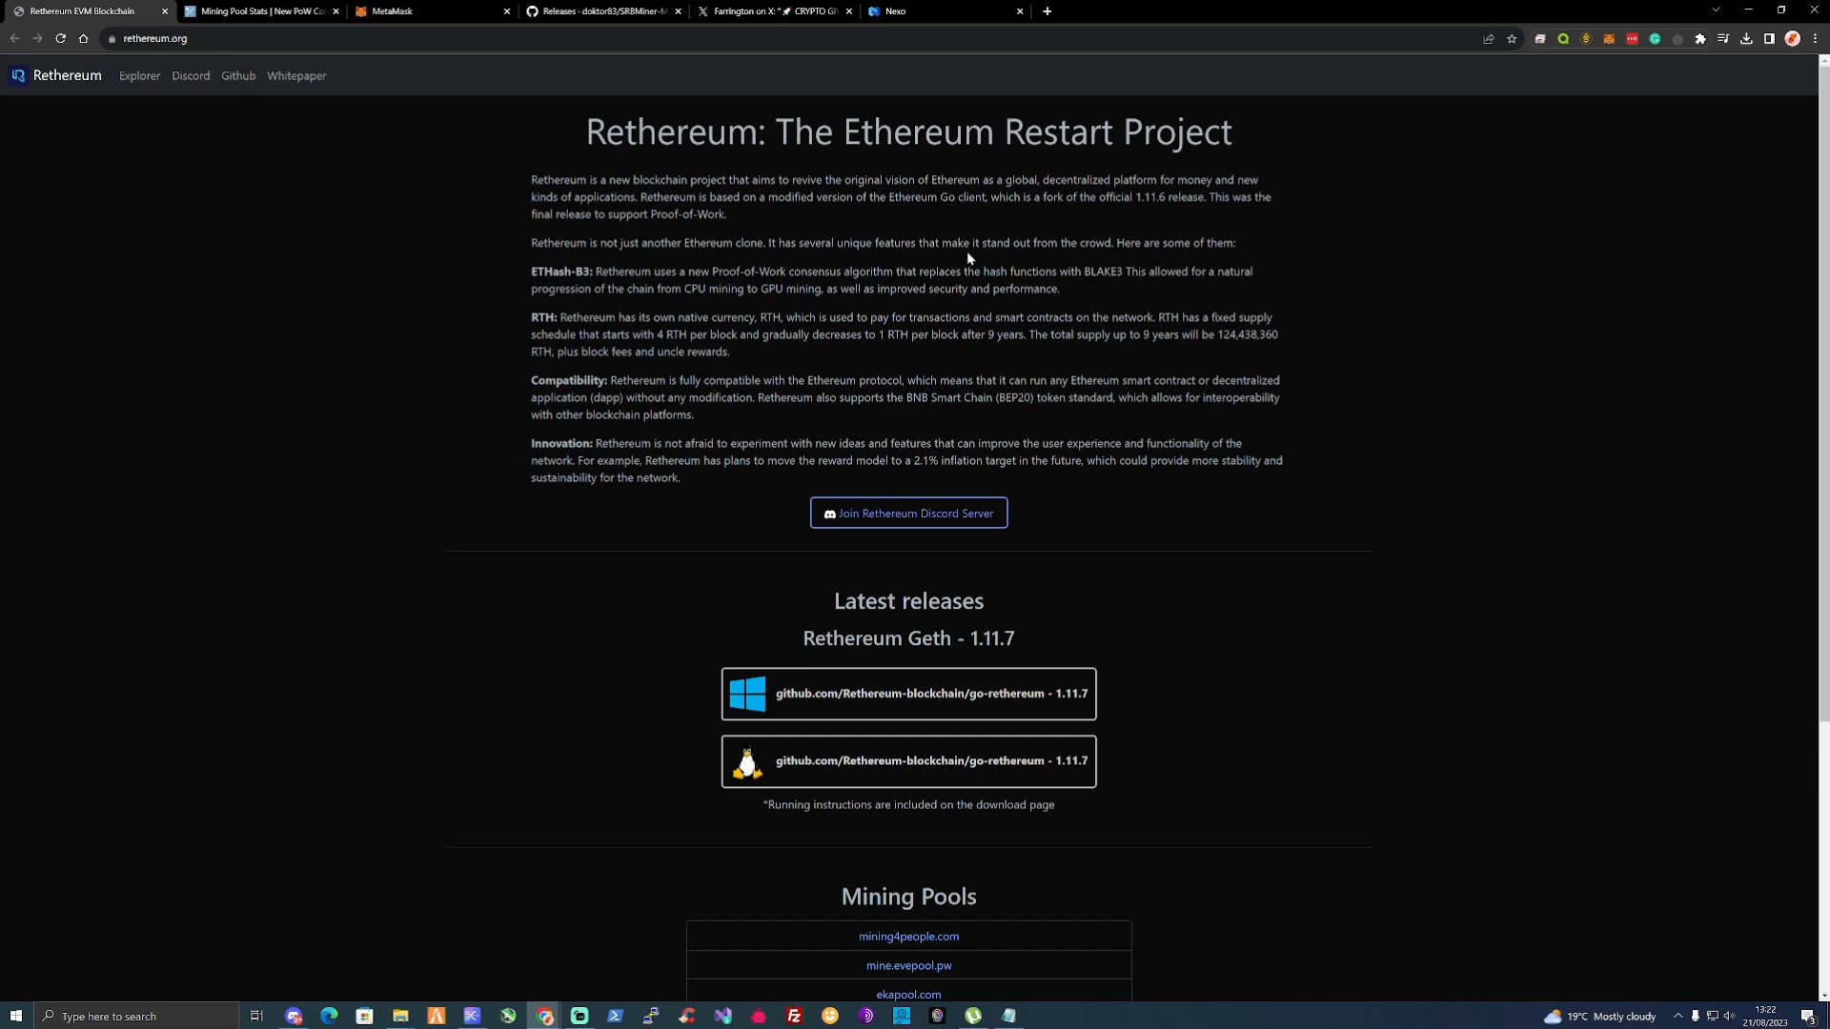
mouse_move(1090, 258)
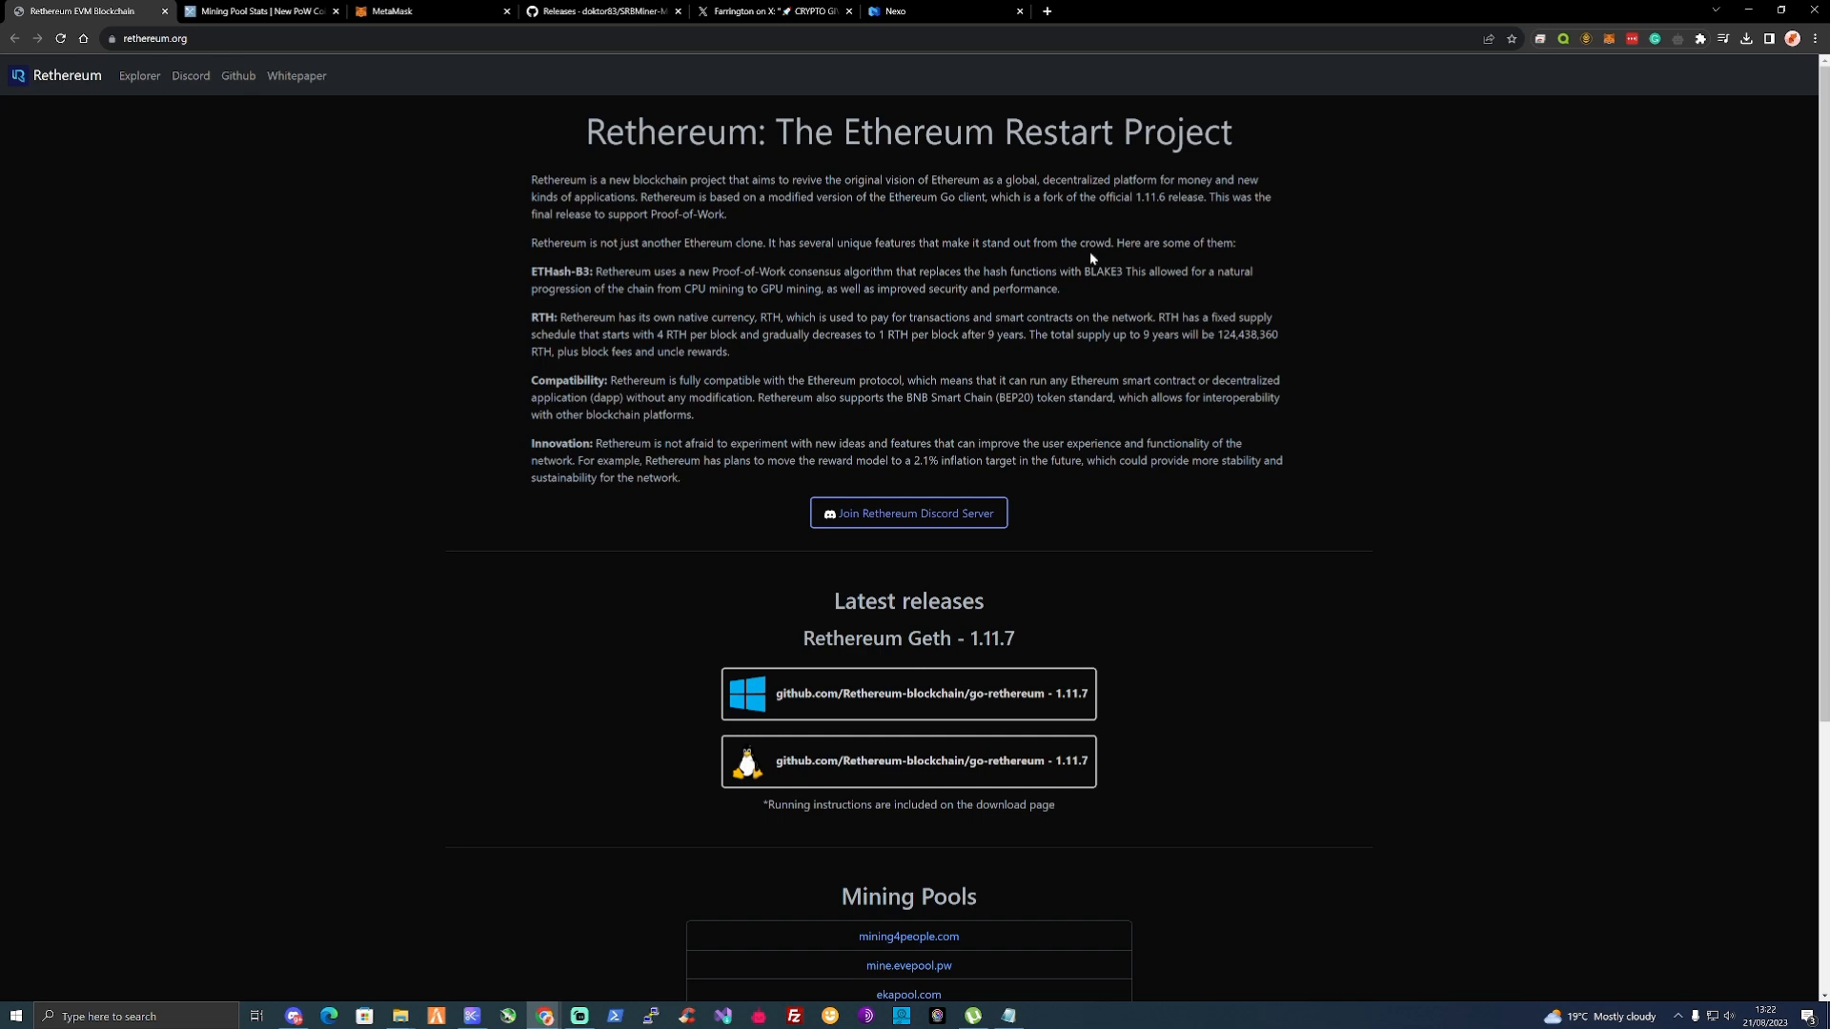
mouse_move(656, 263)
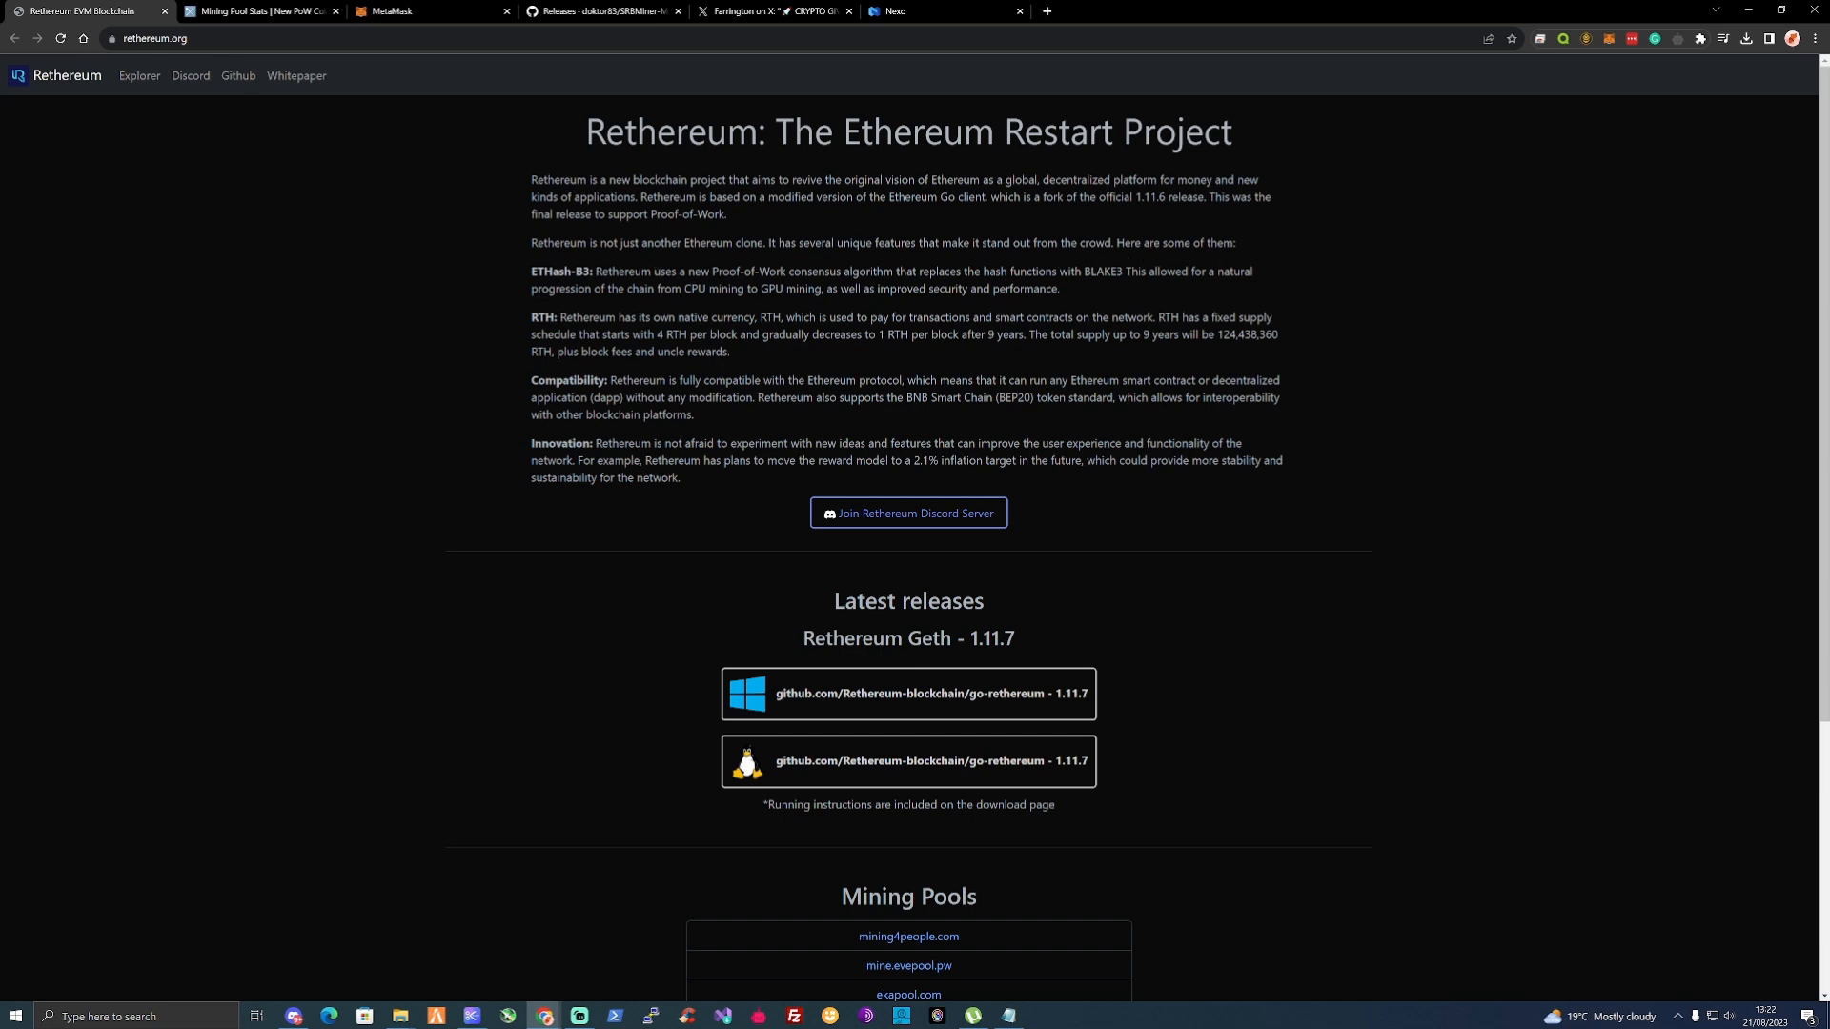
mouse_move(650, 308)
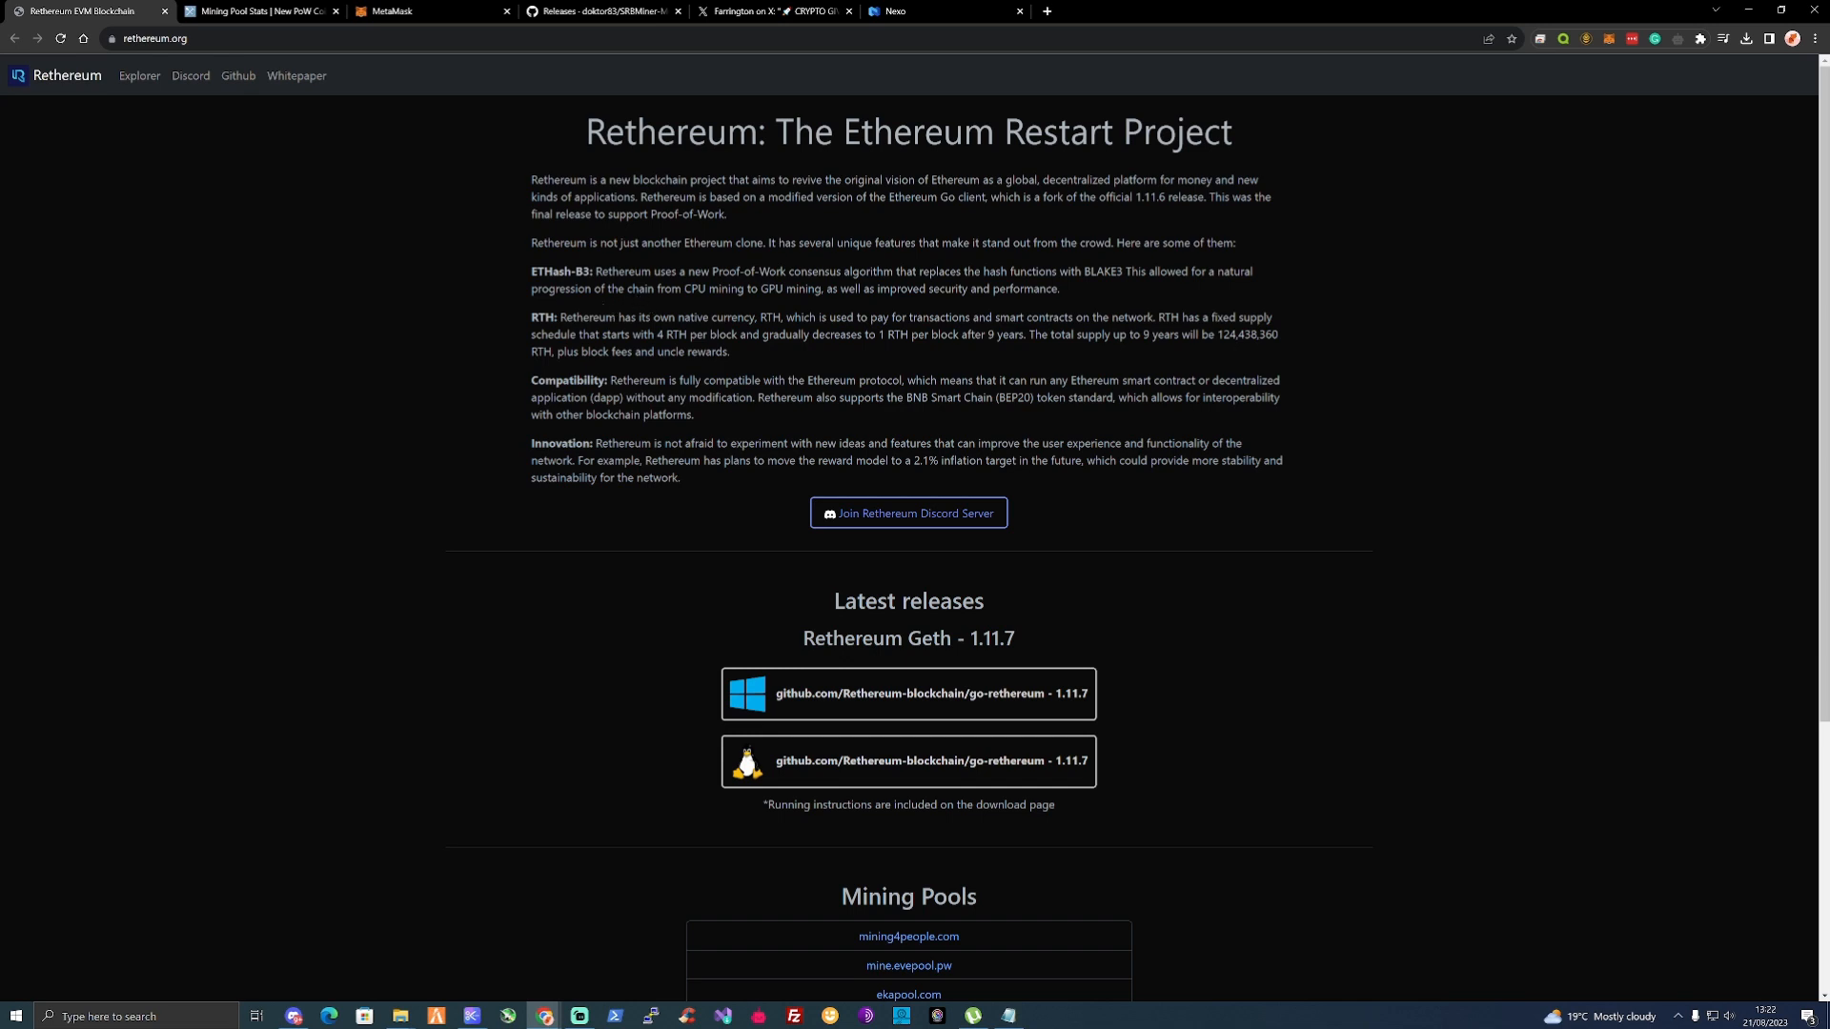
mouse_move(871, 349)
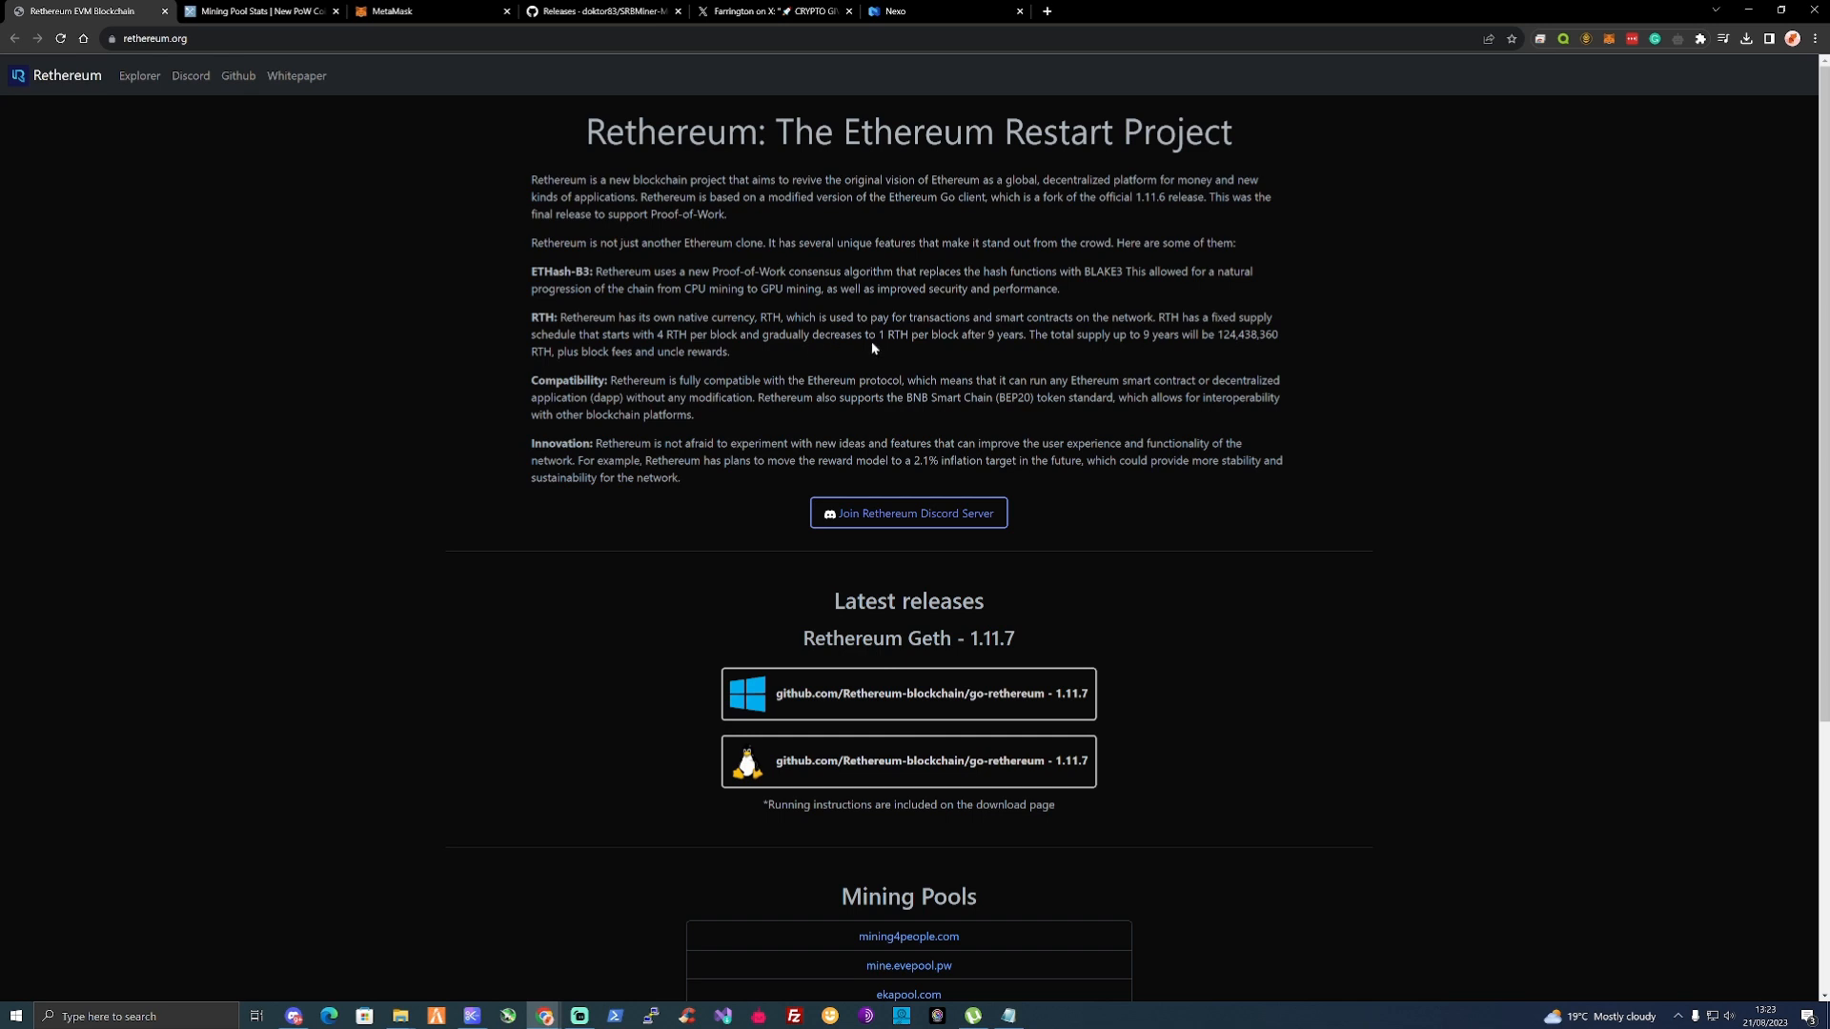
mouse_move(993, 349)
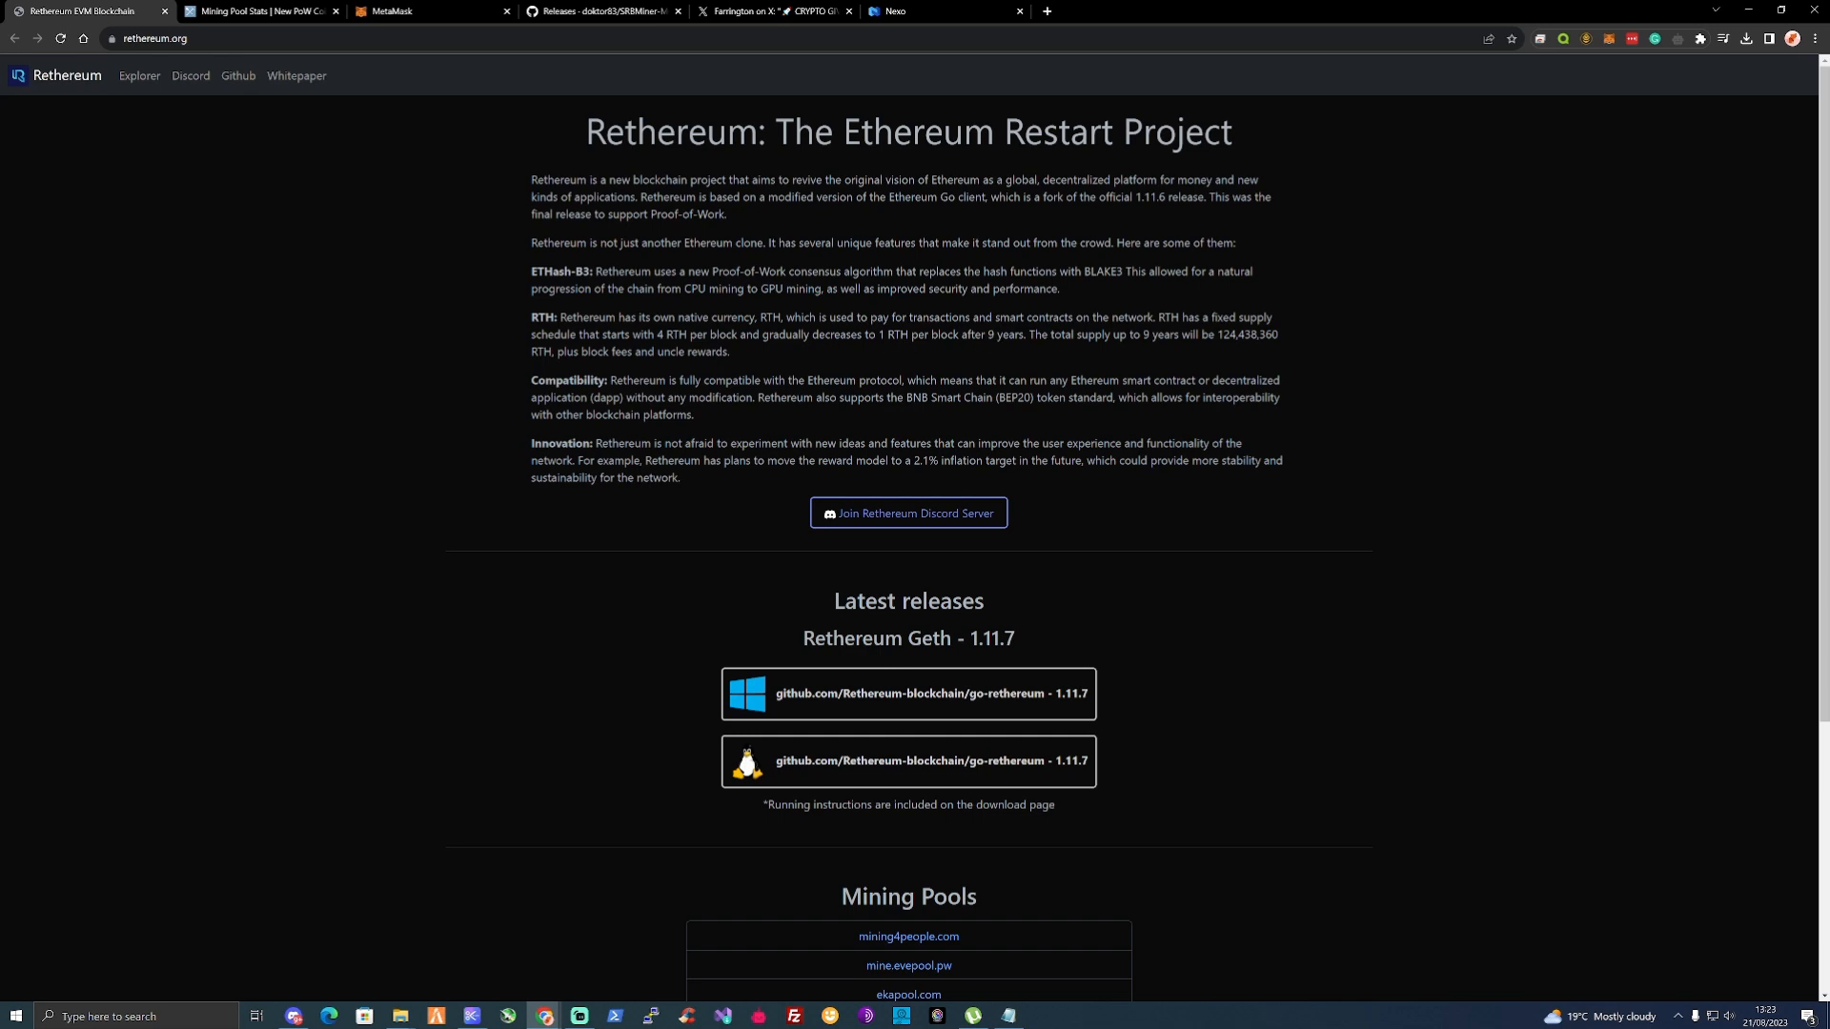
mouse_move(1183, 353)
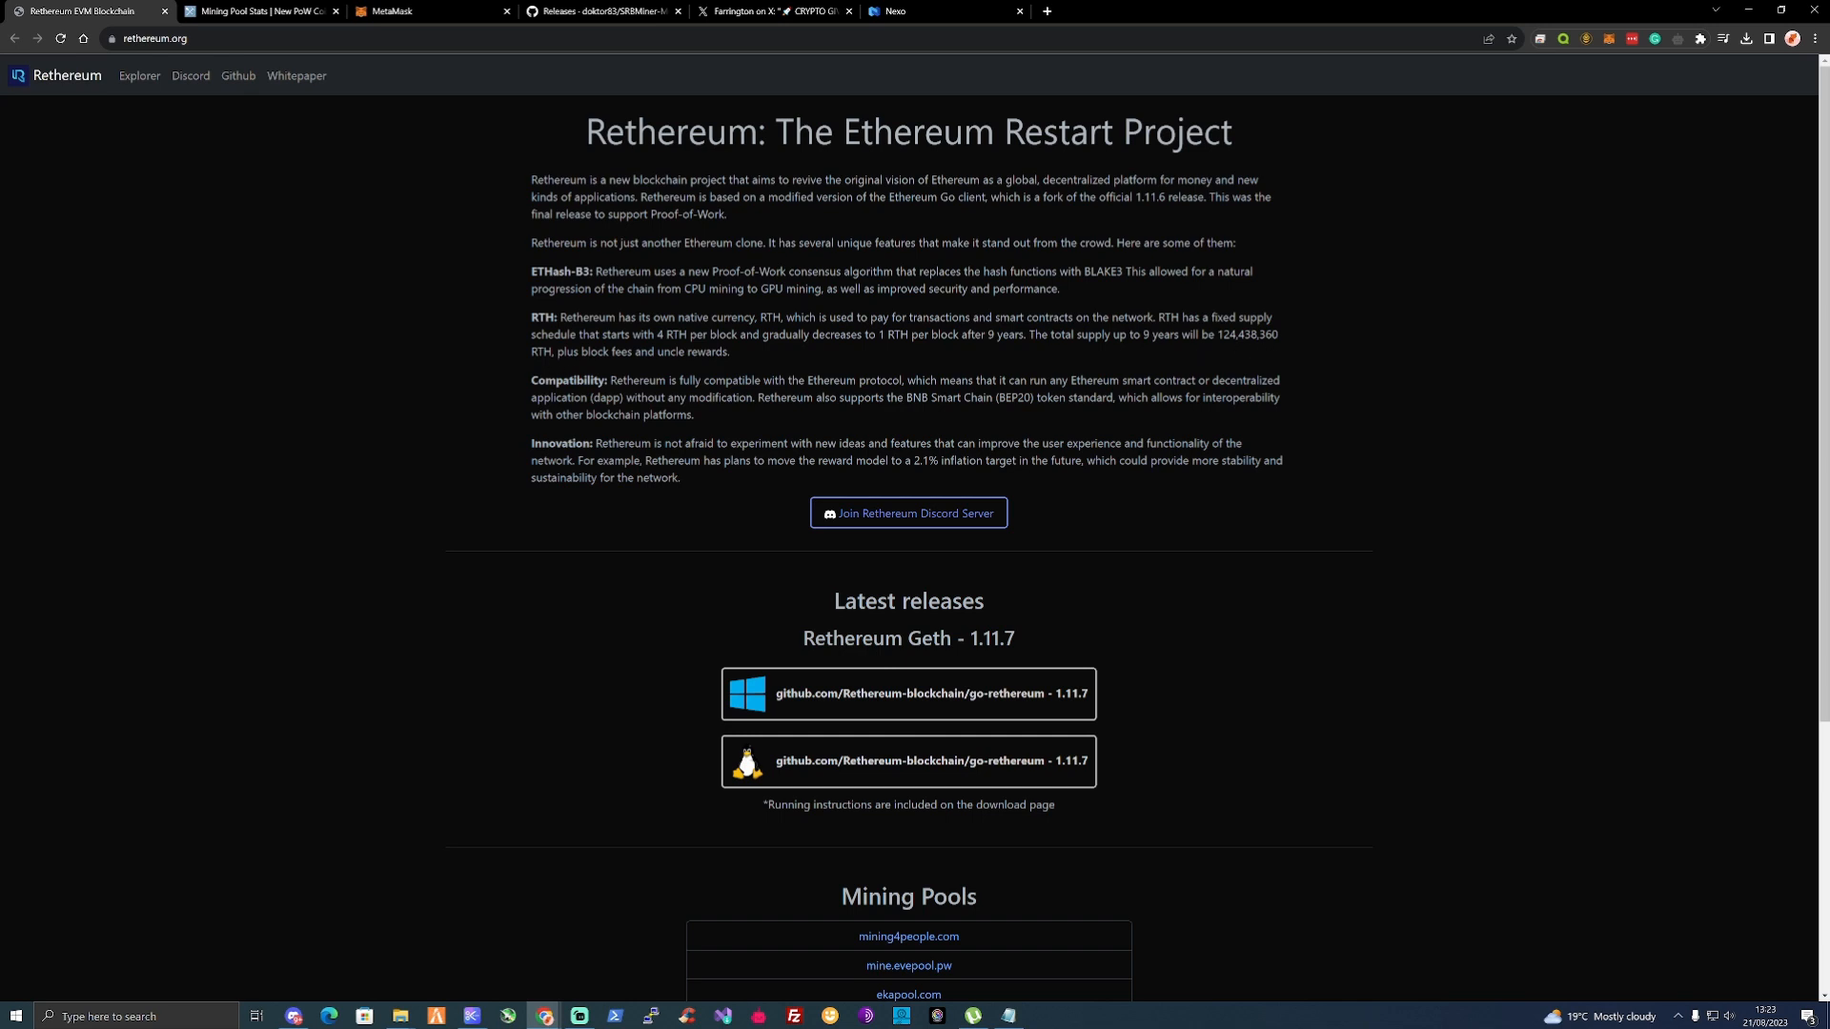
mouse_move(731, 364)
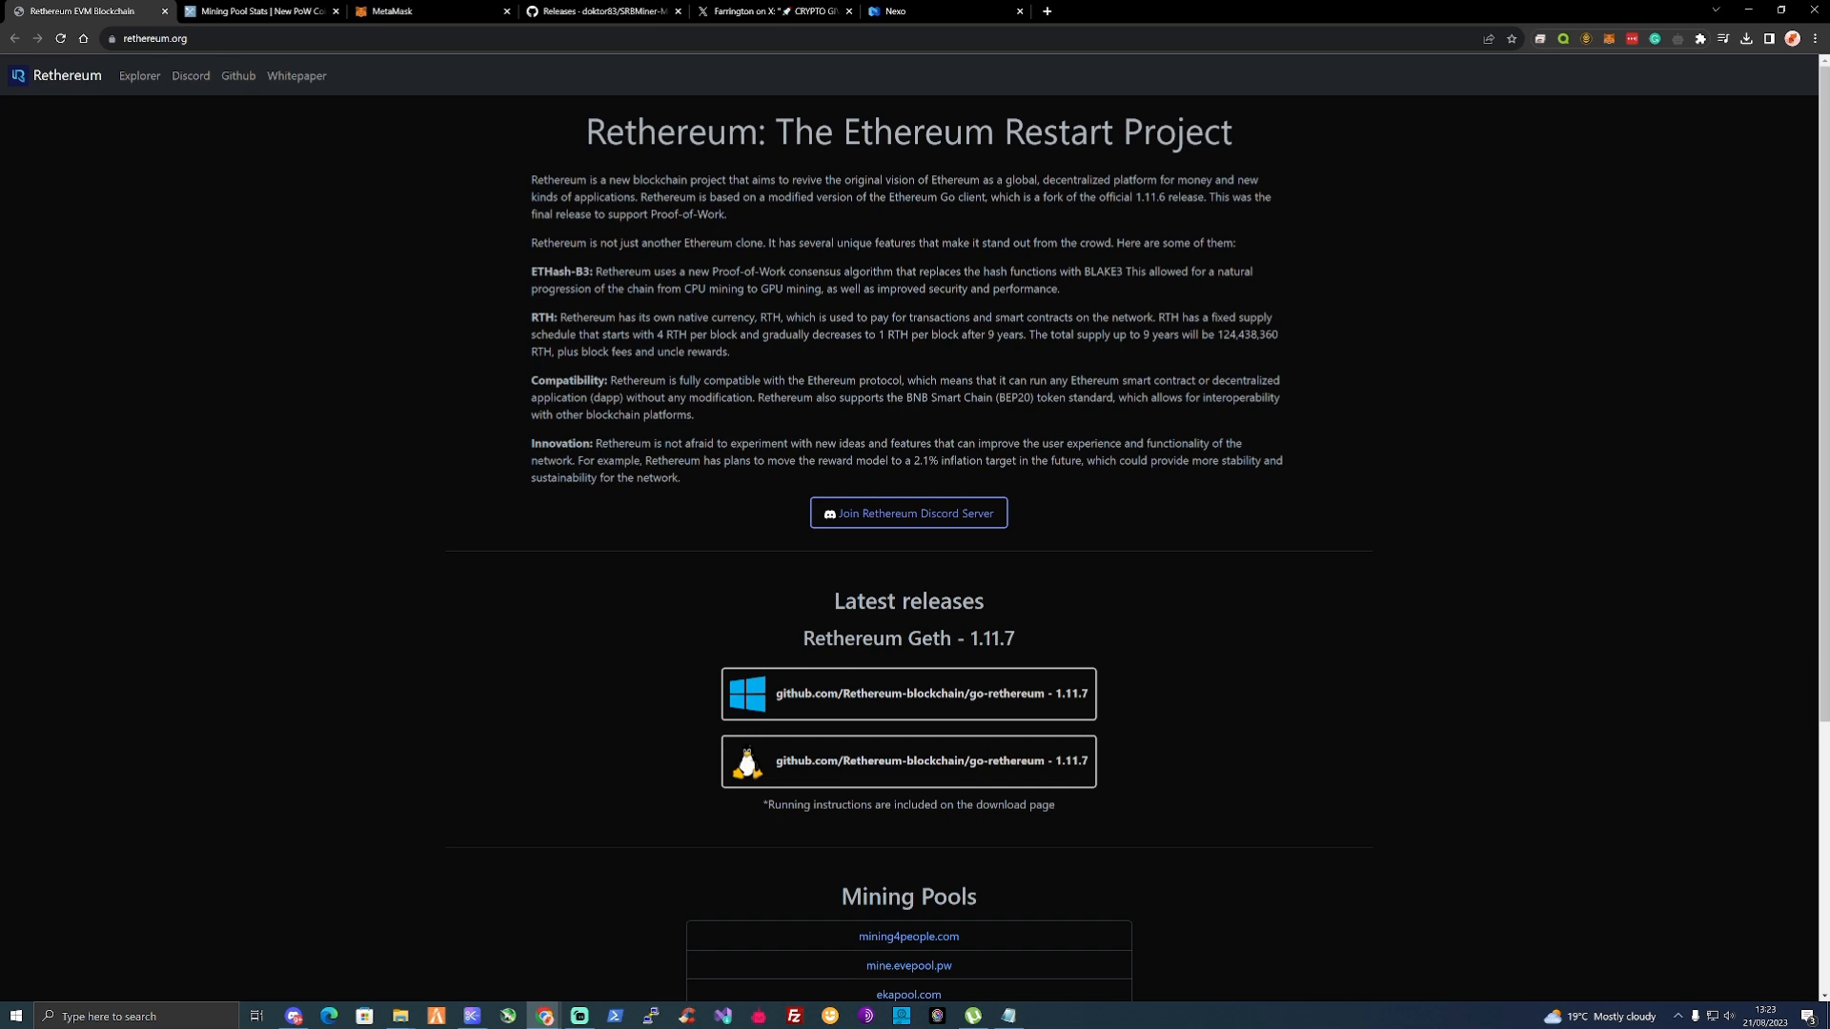
mouse_move(927, 395)
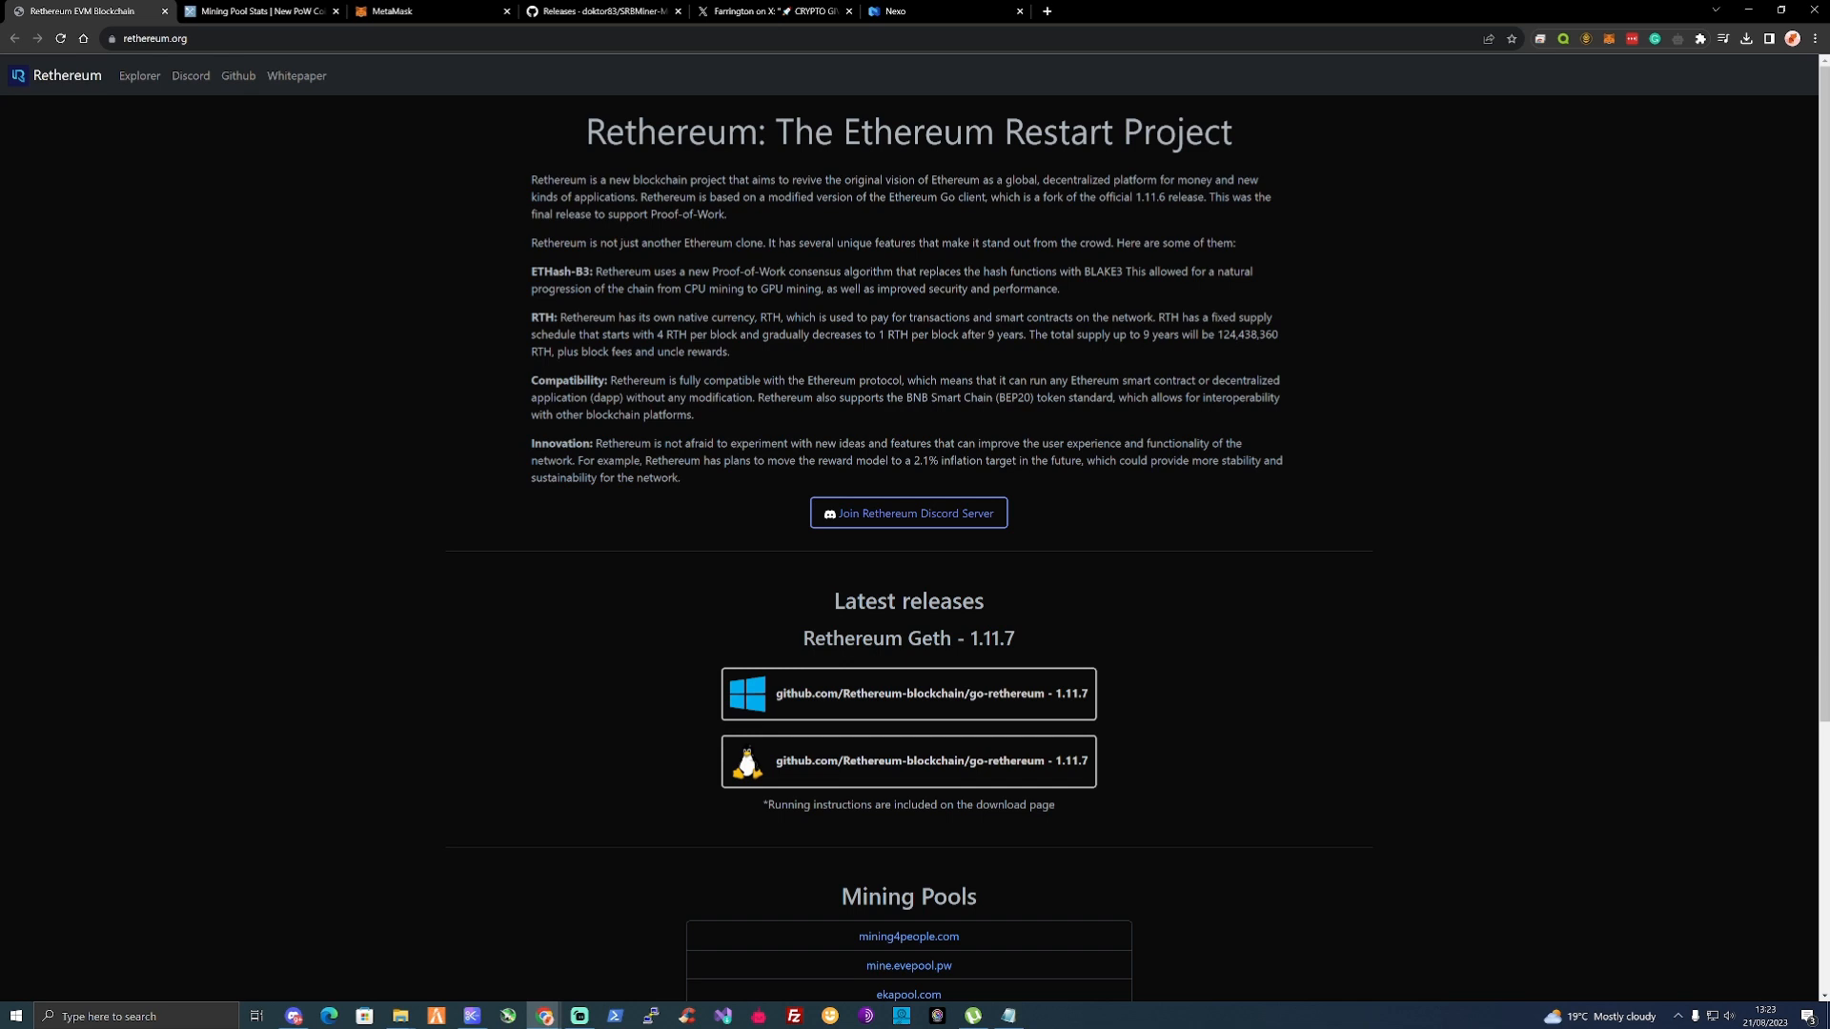
mouse_move(1117, 393)
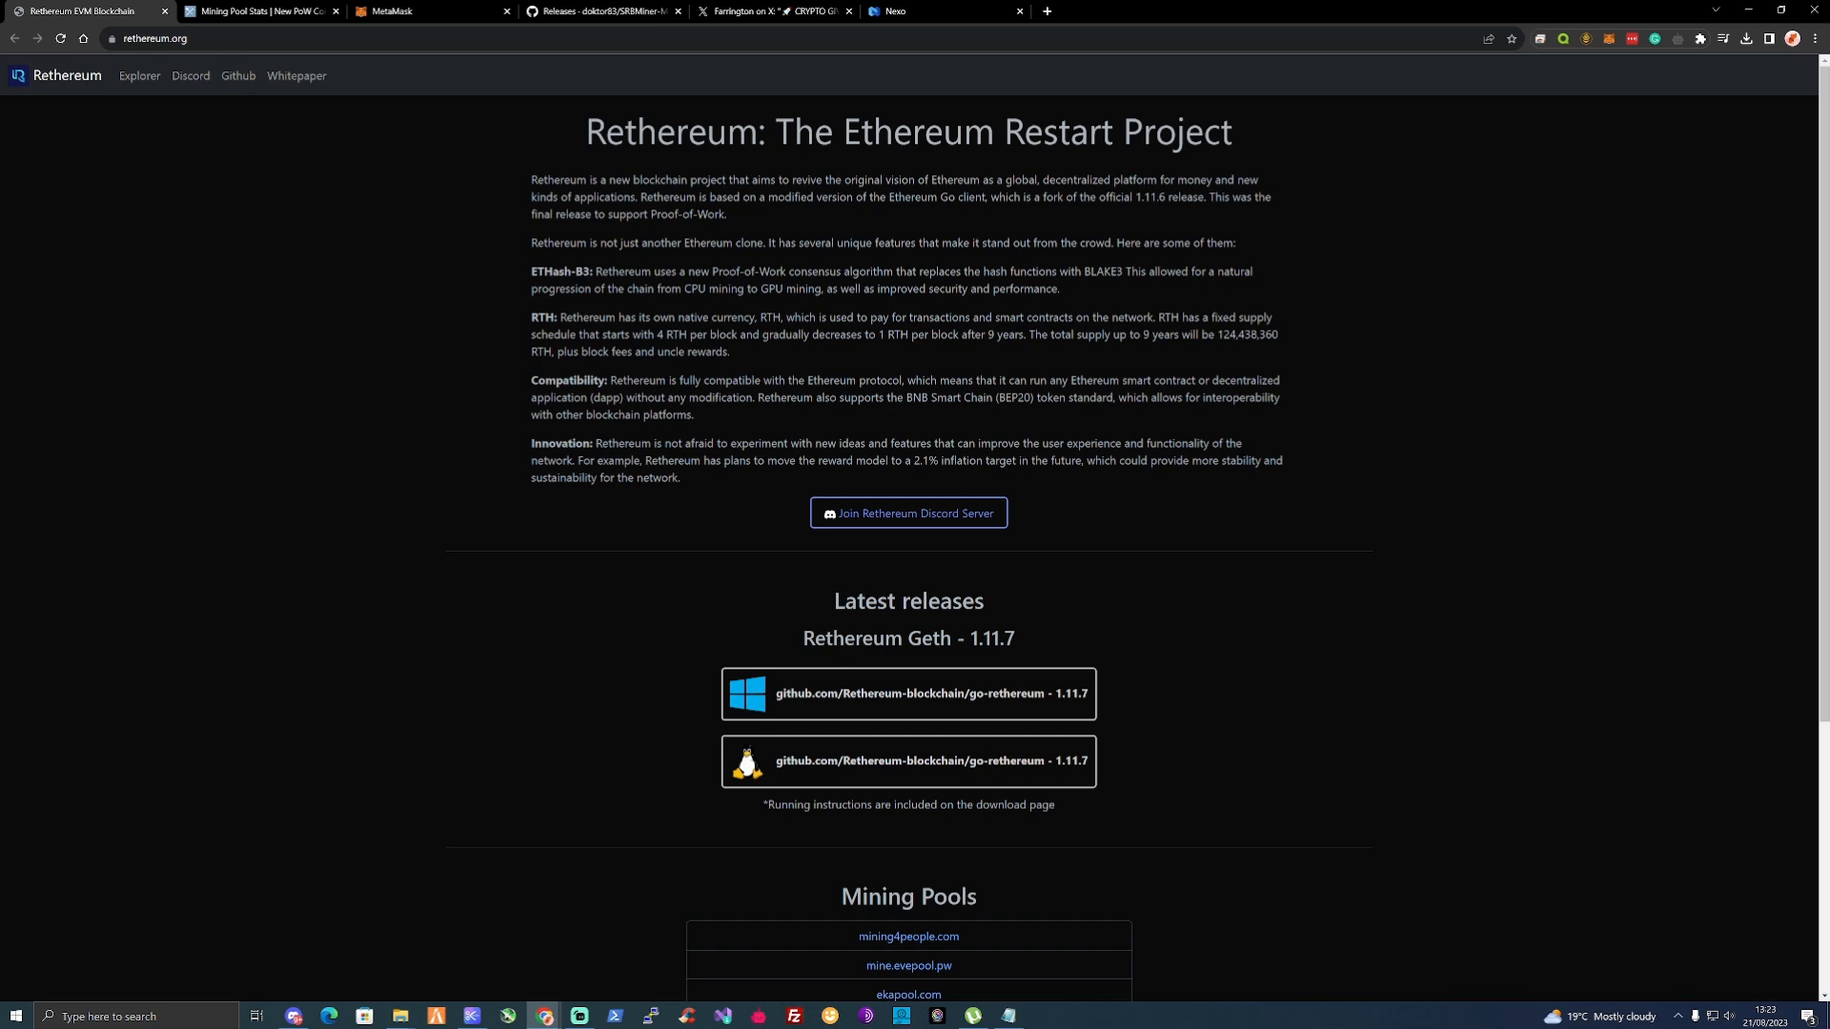
mouse_move(783, 414)
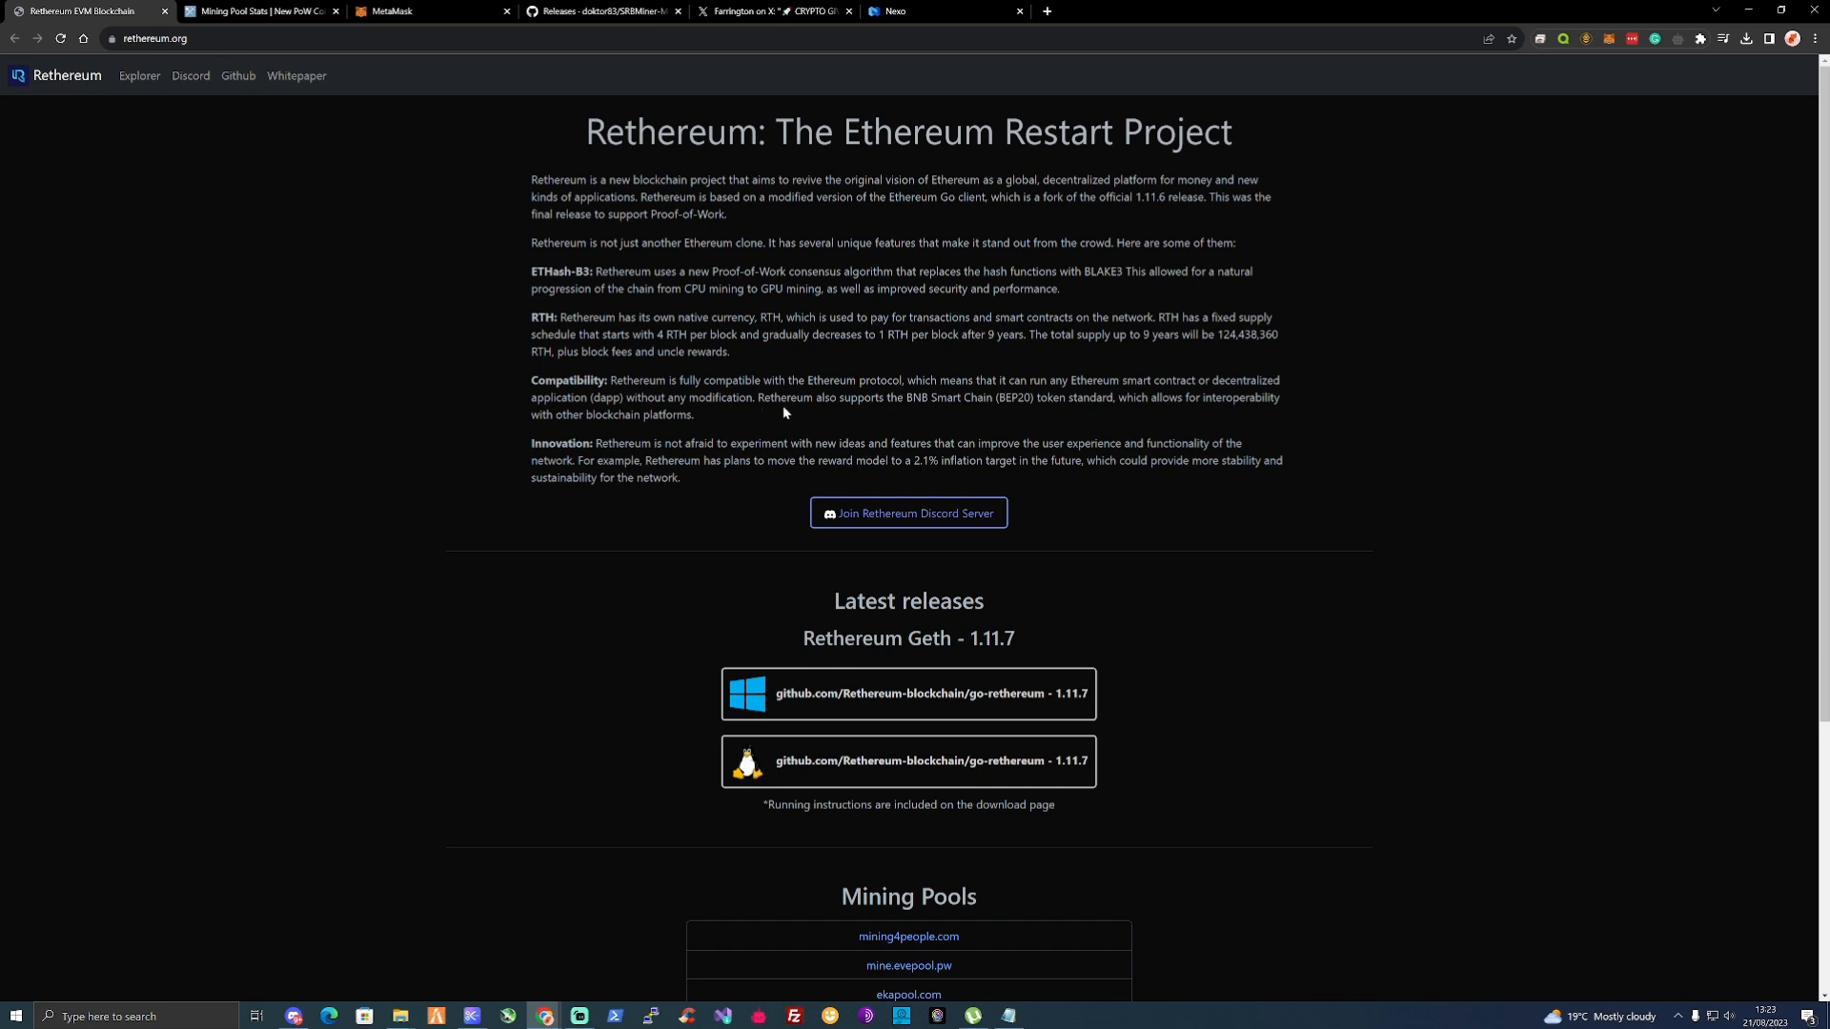
mouse_move(928, 413)
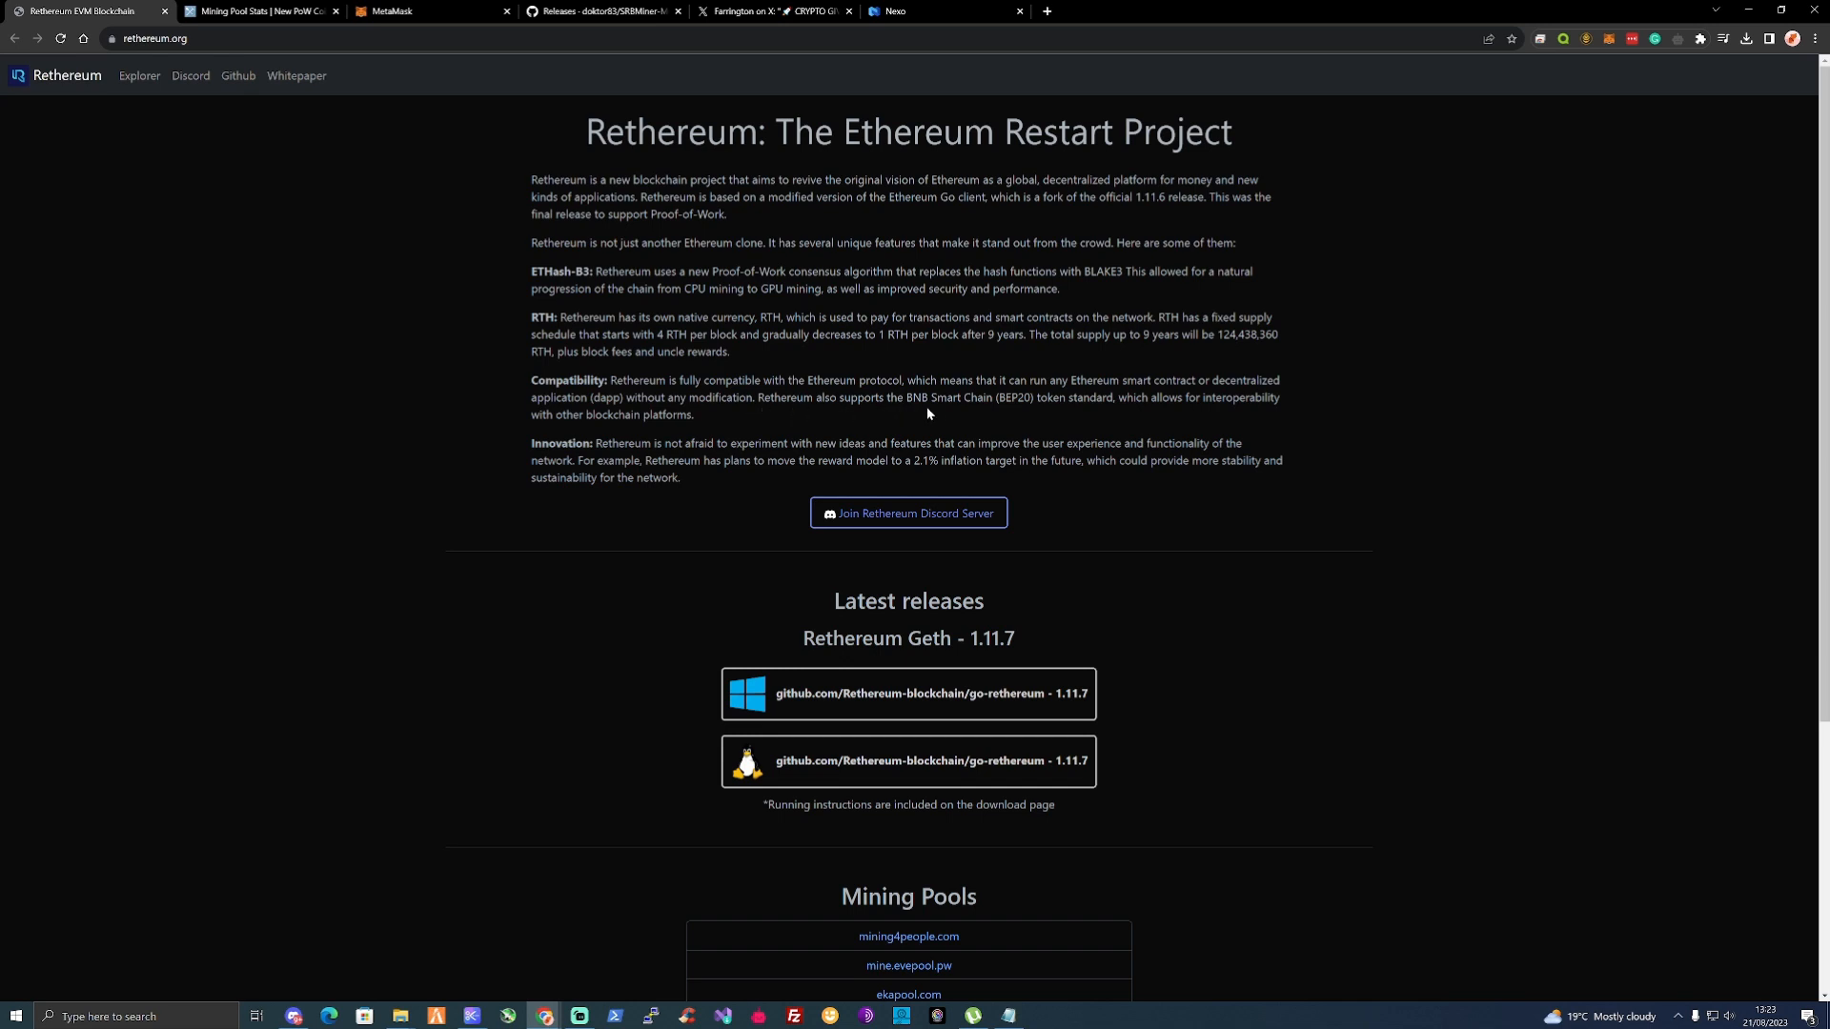
mouse_move(1075, 411)
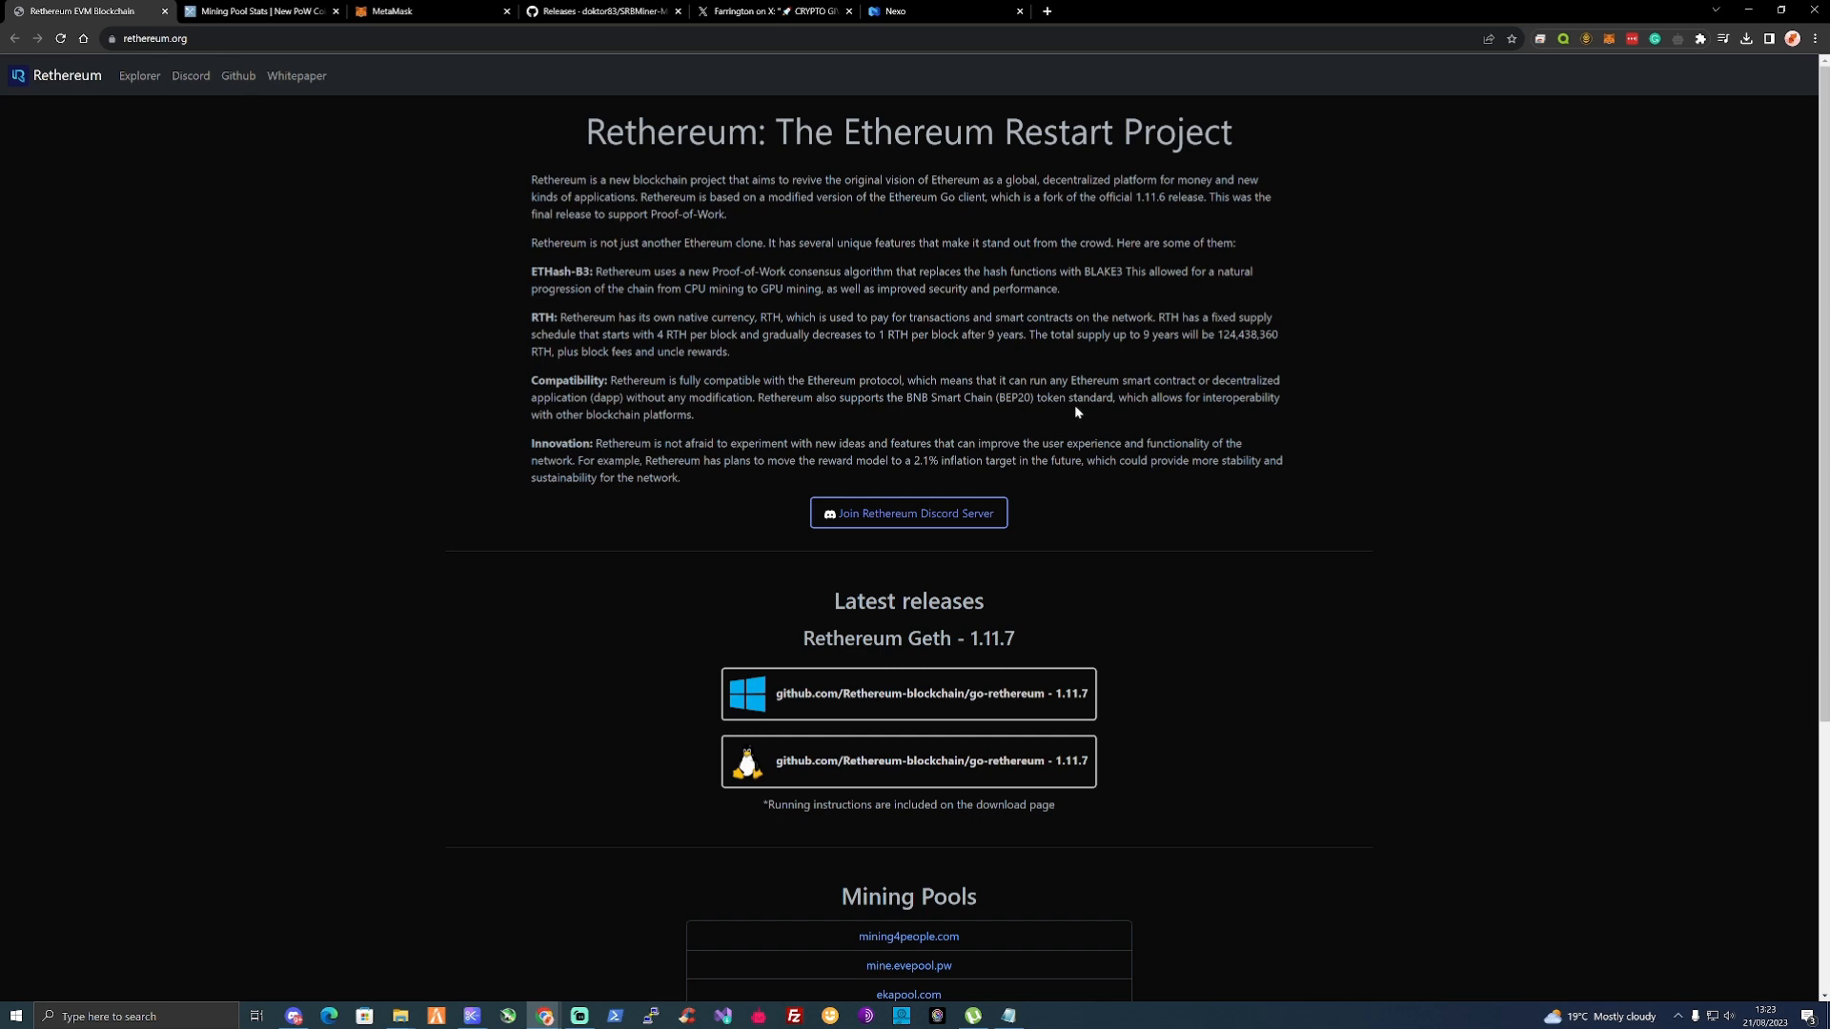
mouse_move(753, 411)
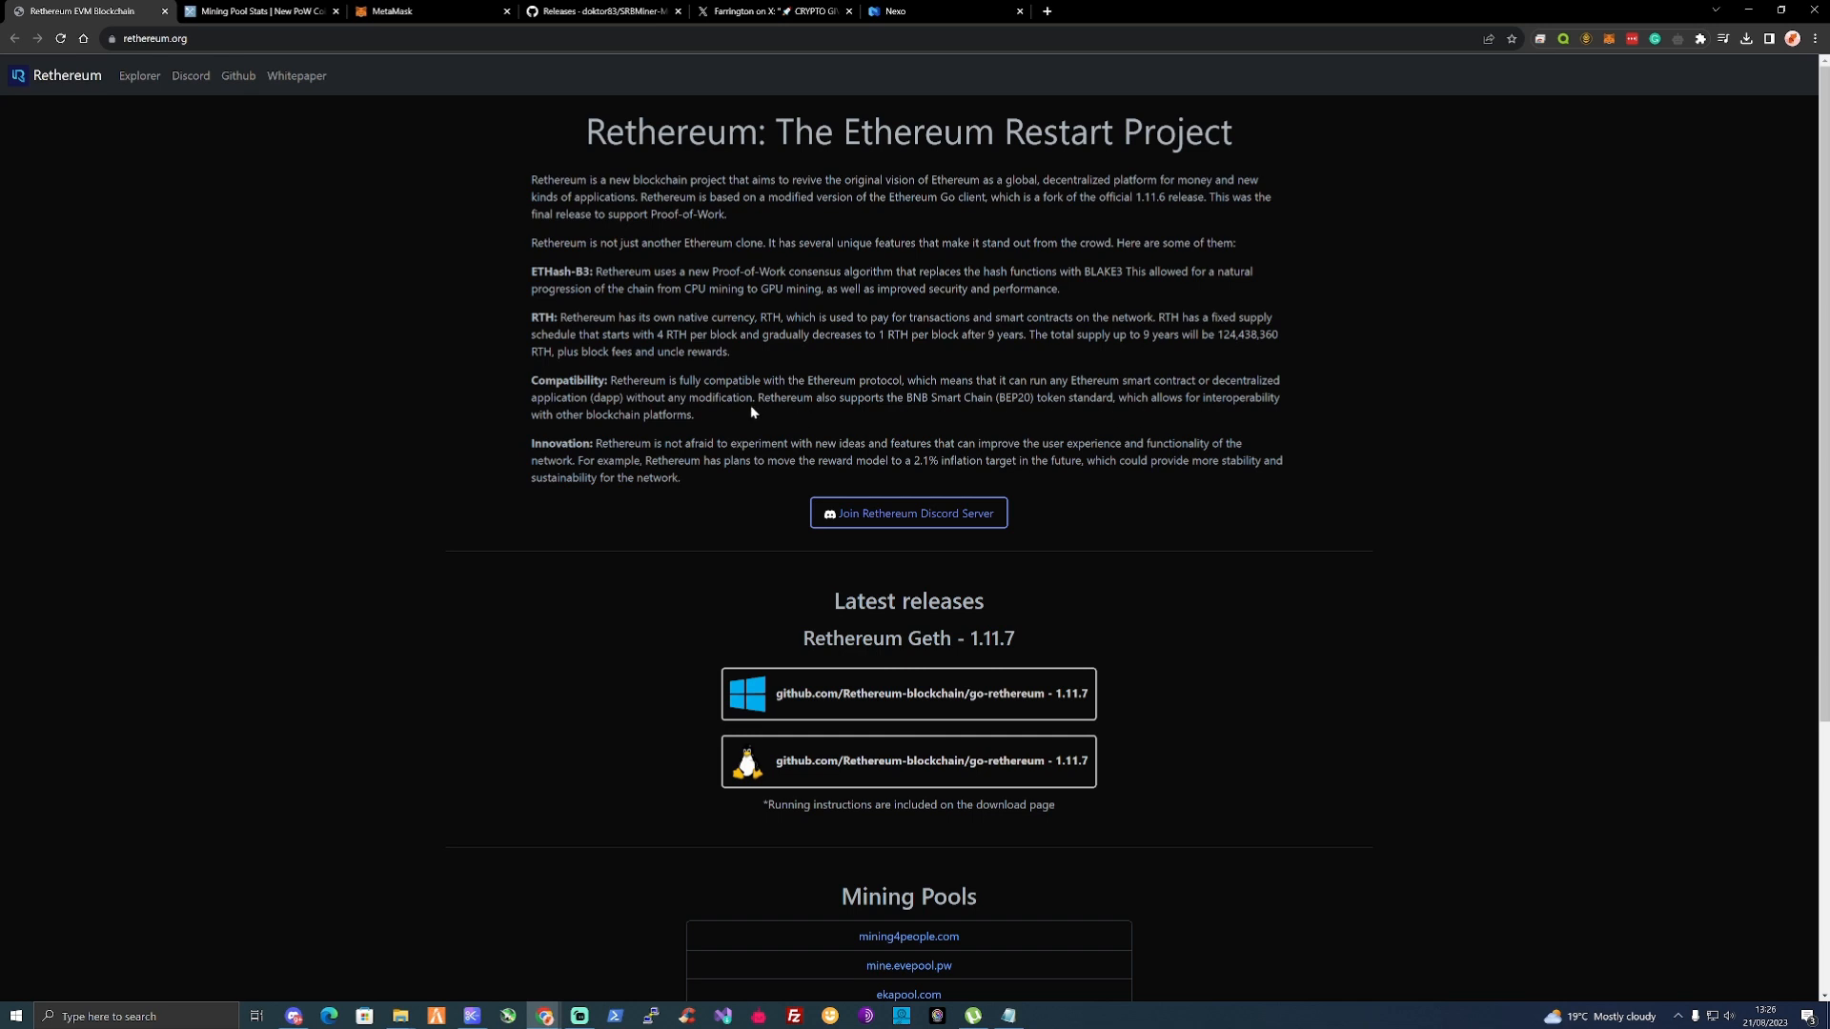
mouse_move(921, 412)
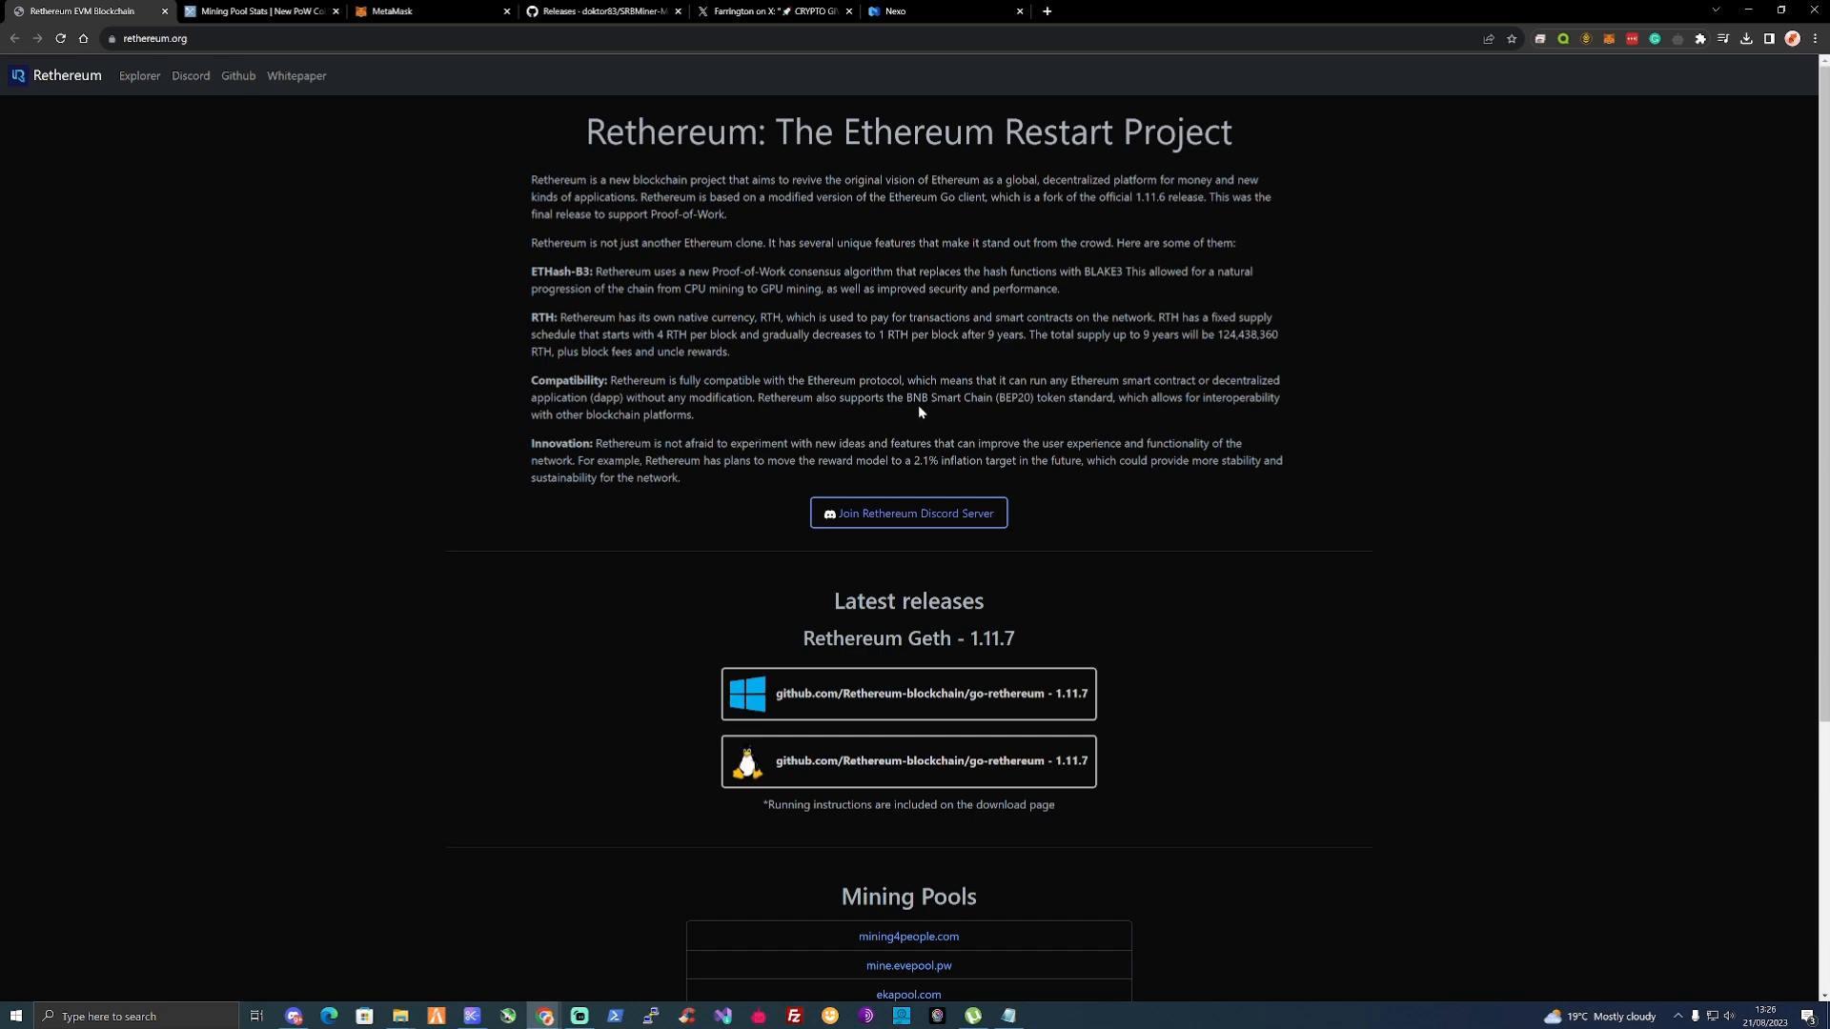
mouse_move(1062, 413)
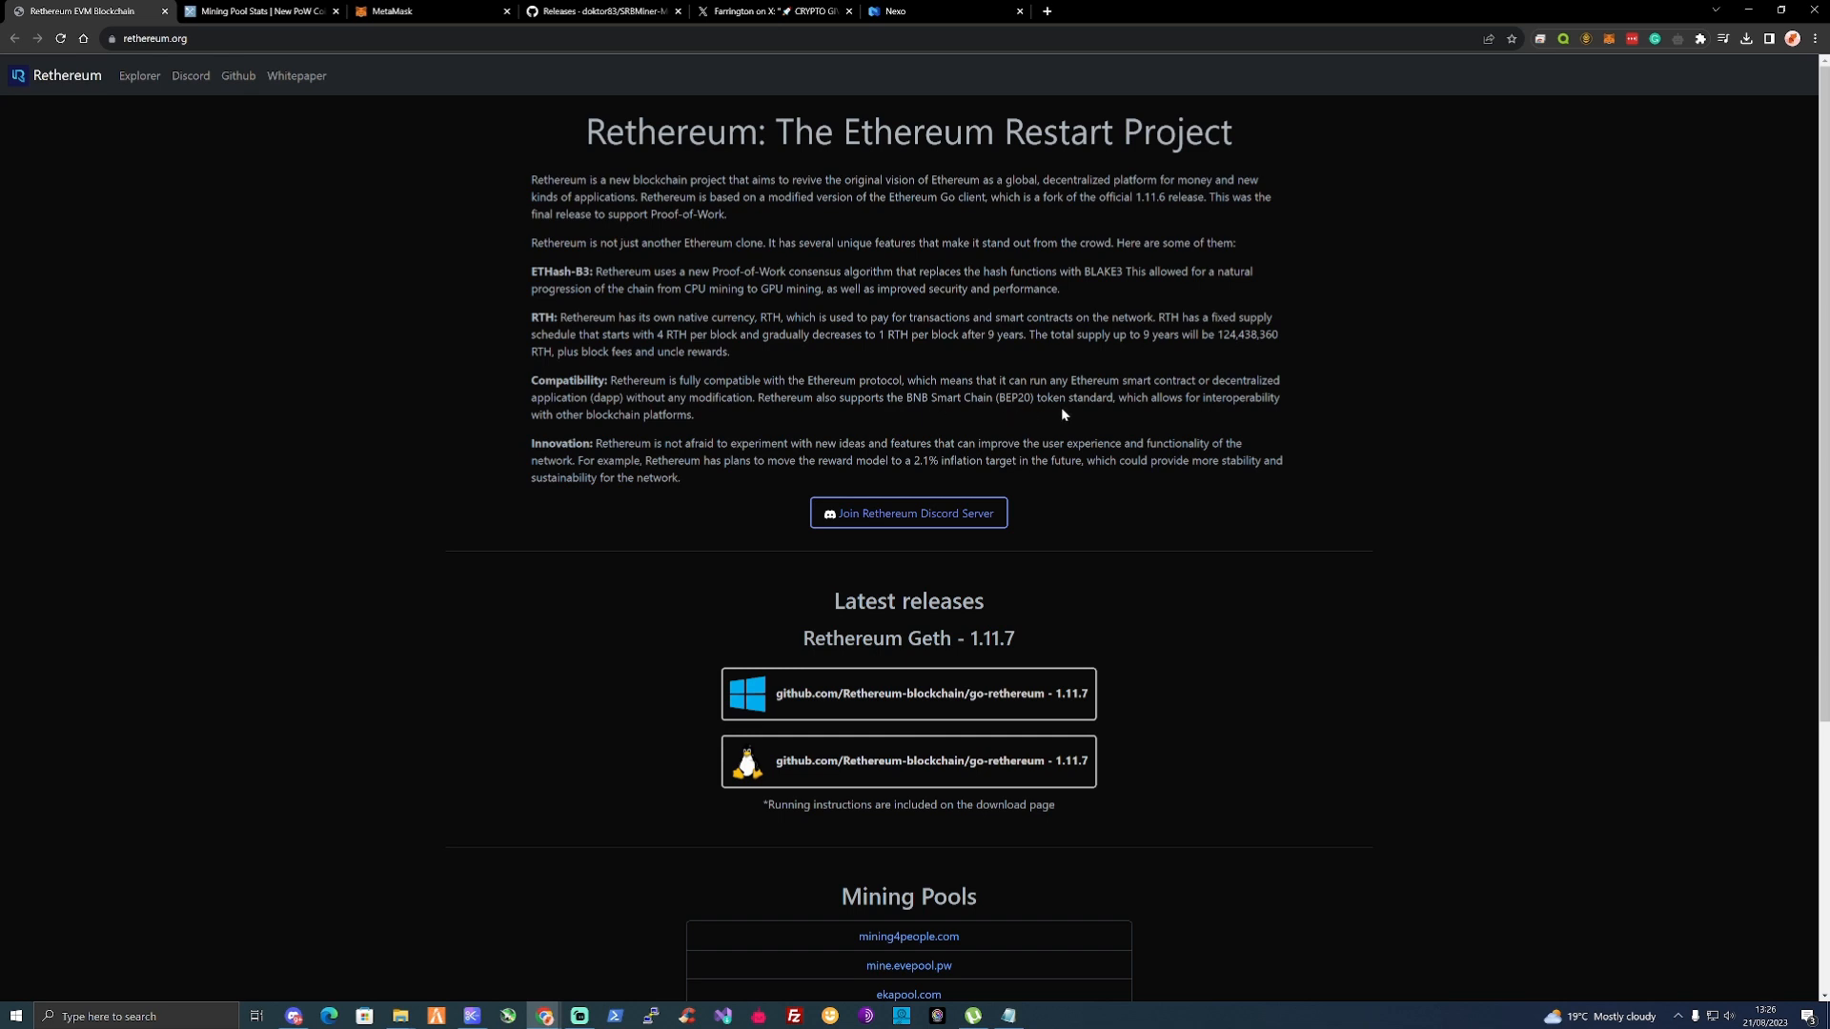
mouse_move(1091, 412)
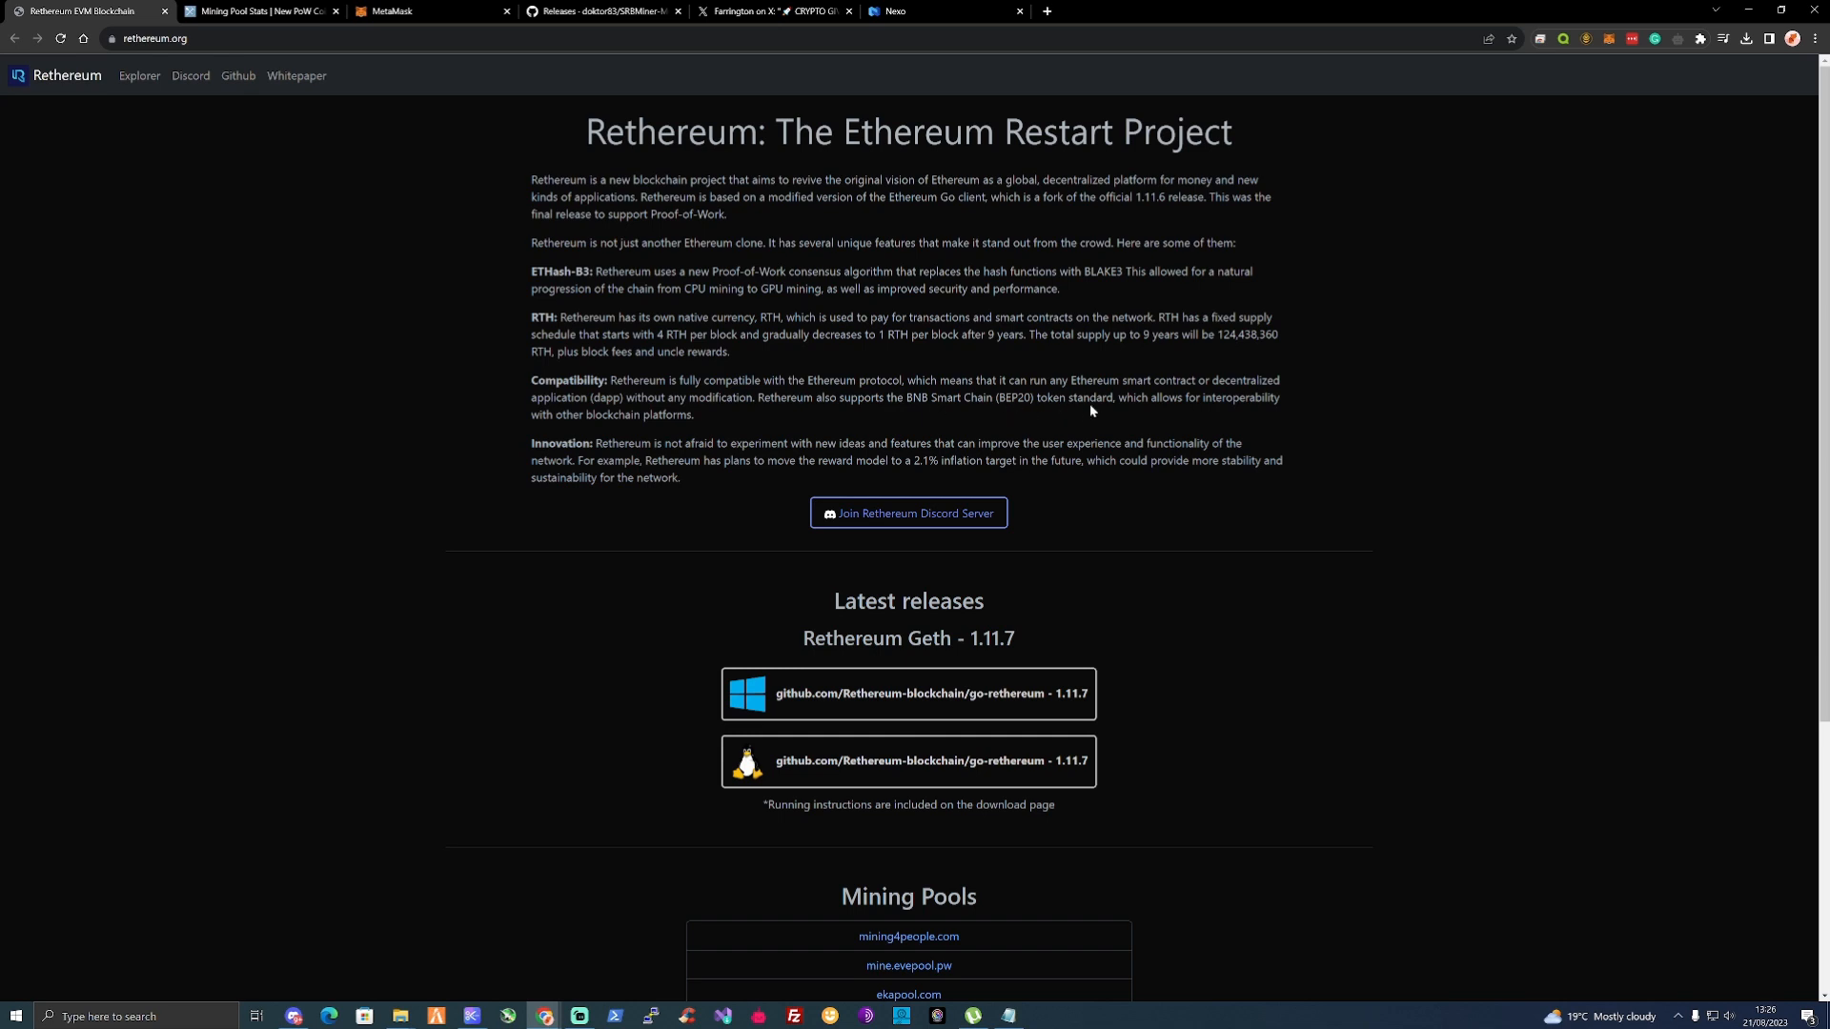
mouse_move(1584, 83)
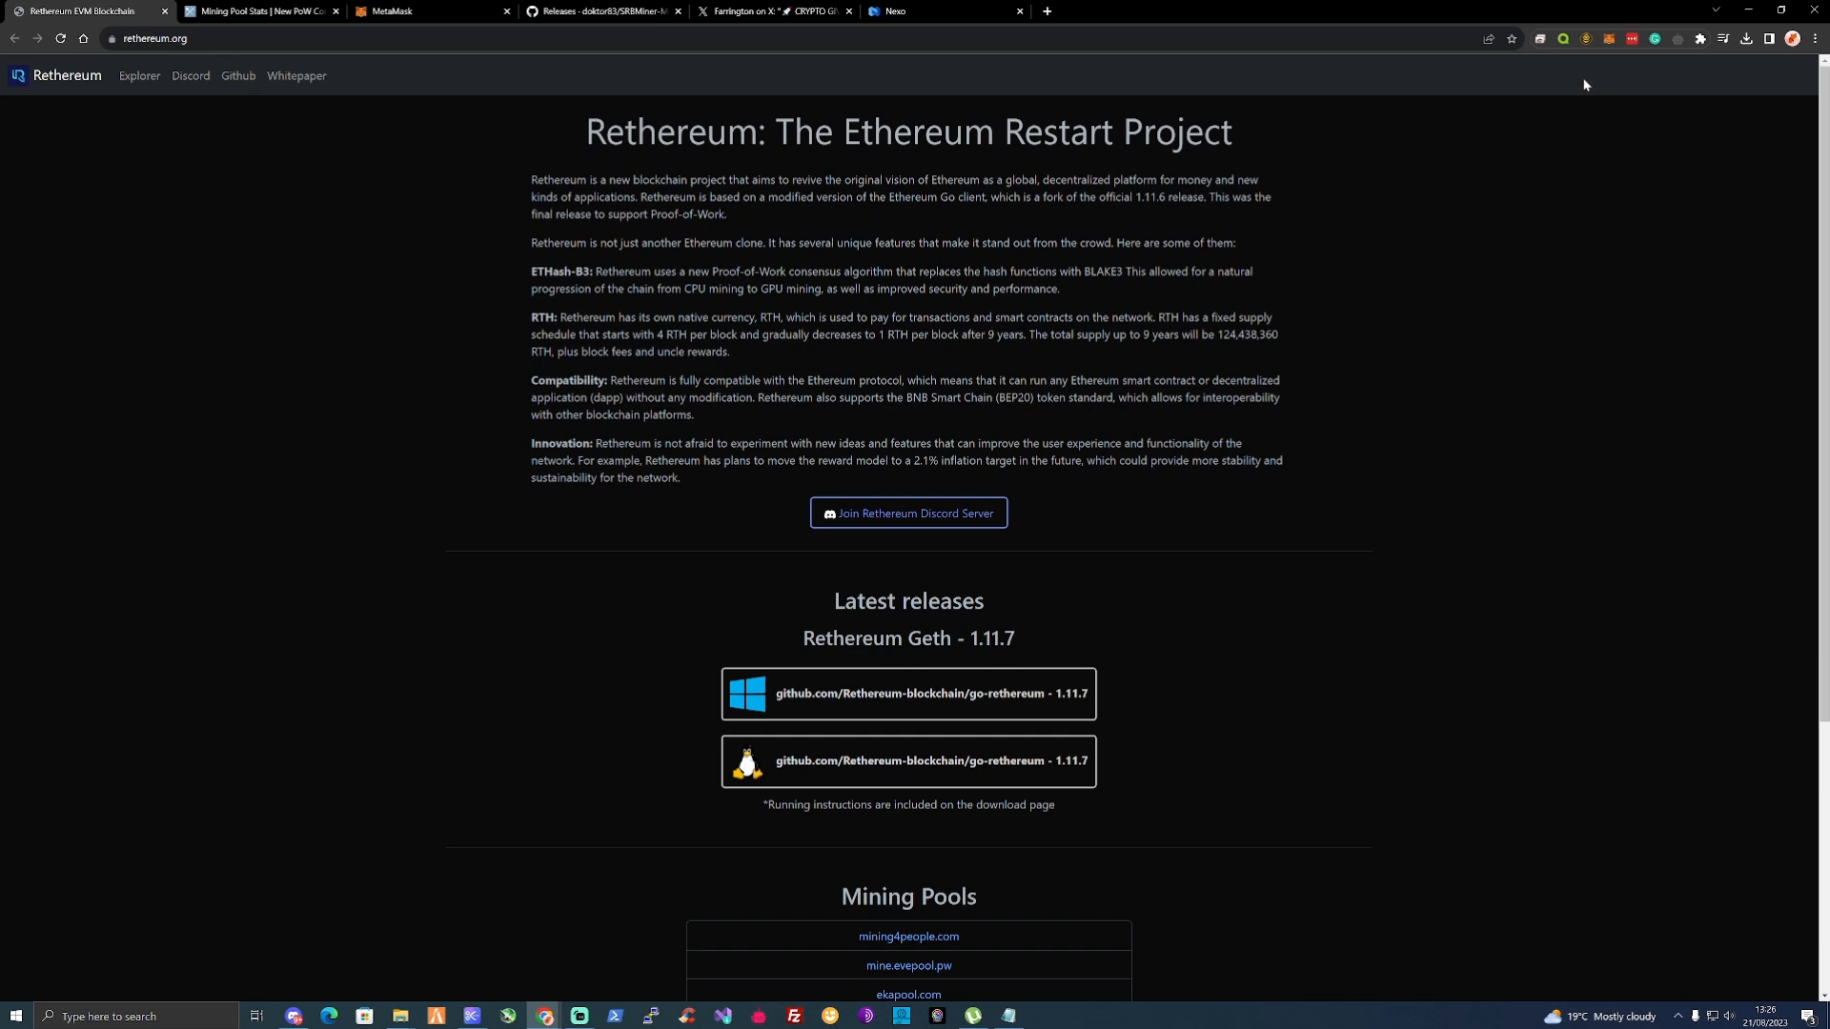
Show the MetaMask wallet on the Rethereum network and its Select a network list.
left_click(1608, 38)
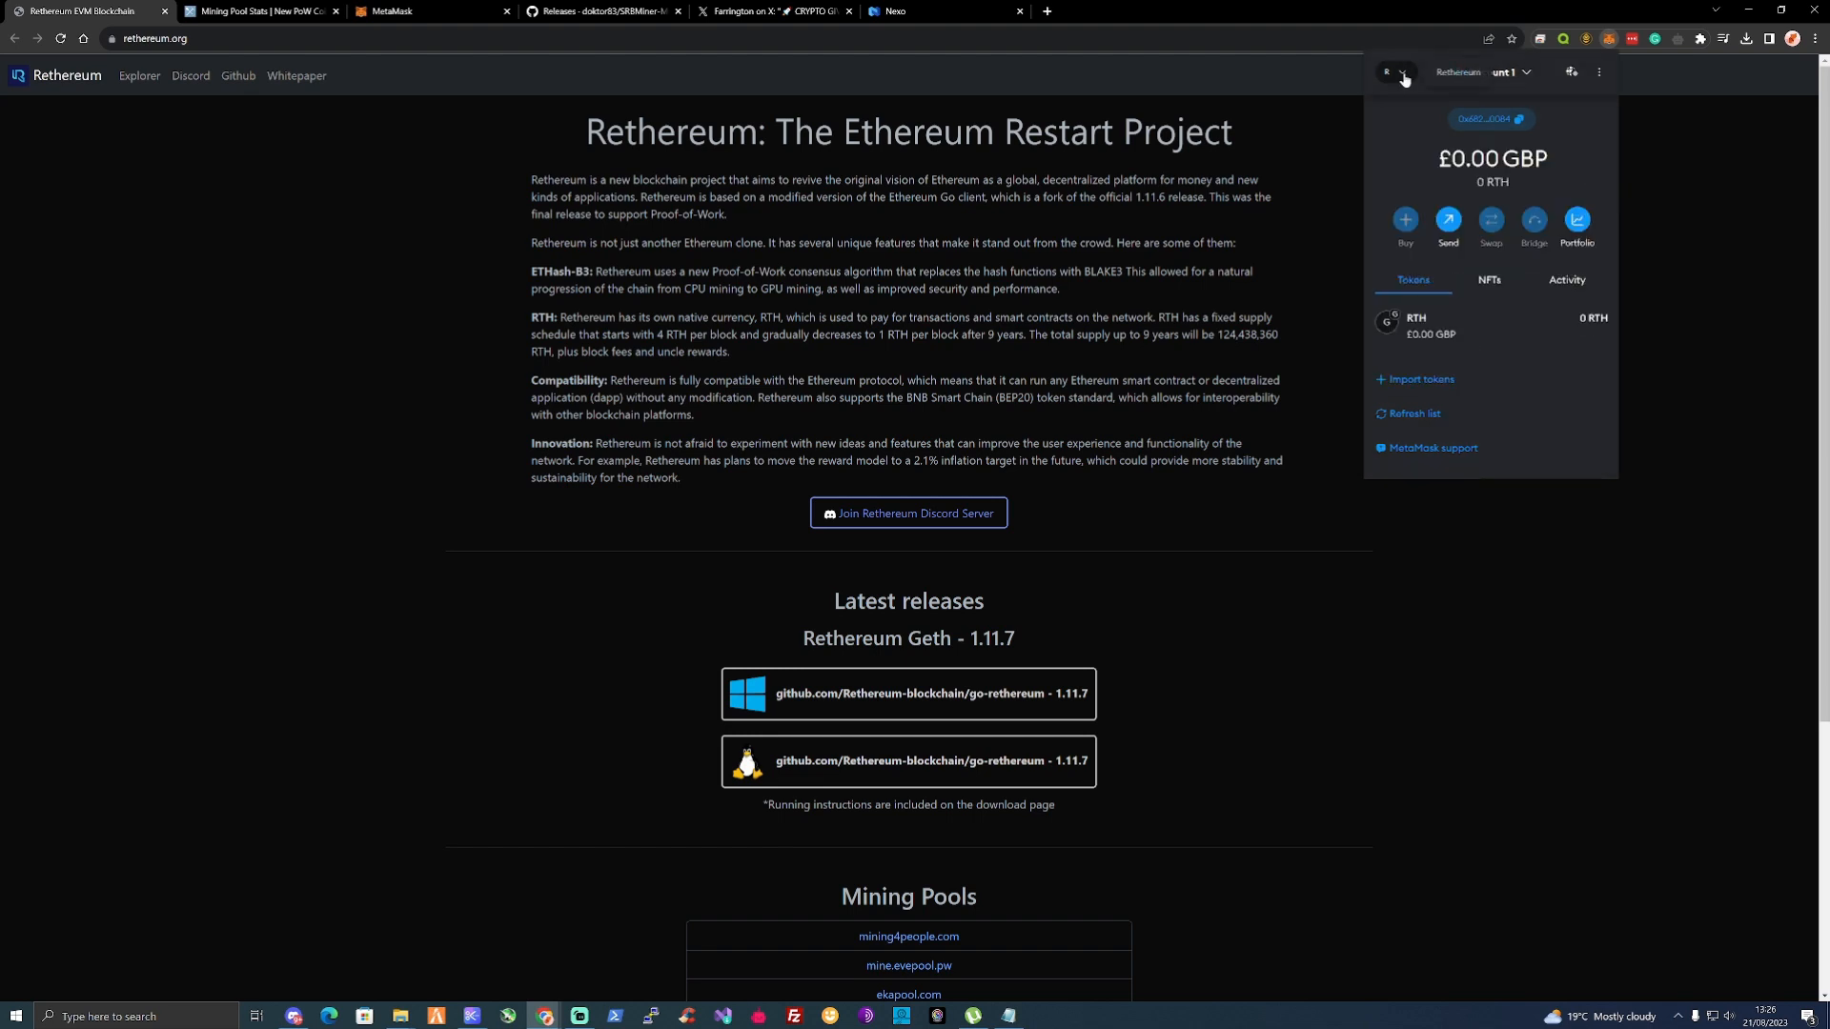
left_click(1395, 72)
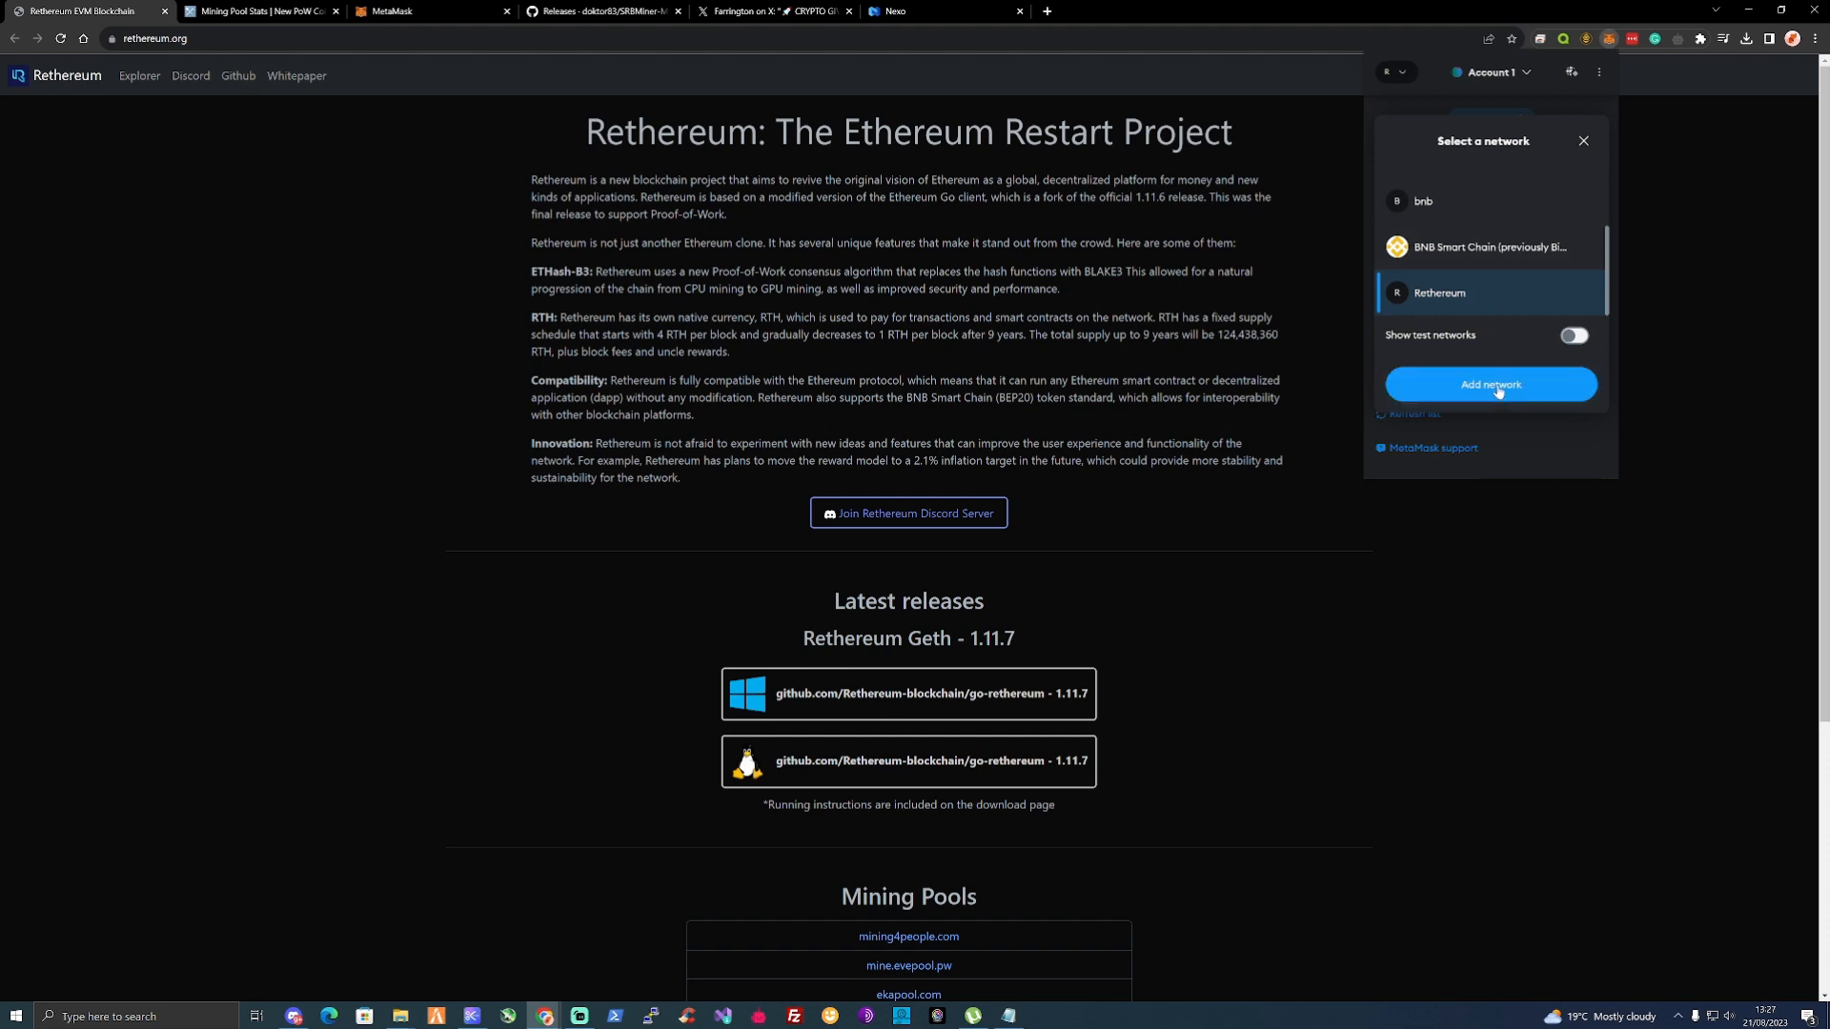
Review the Rethereum network details: RPC URL, chain ID 622277, RTH symbol and block explorer URL.
left_click(1490, 383)
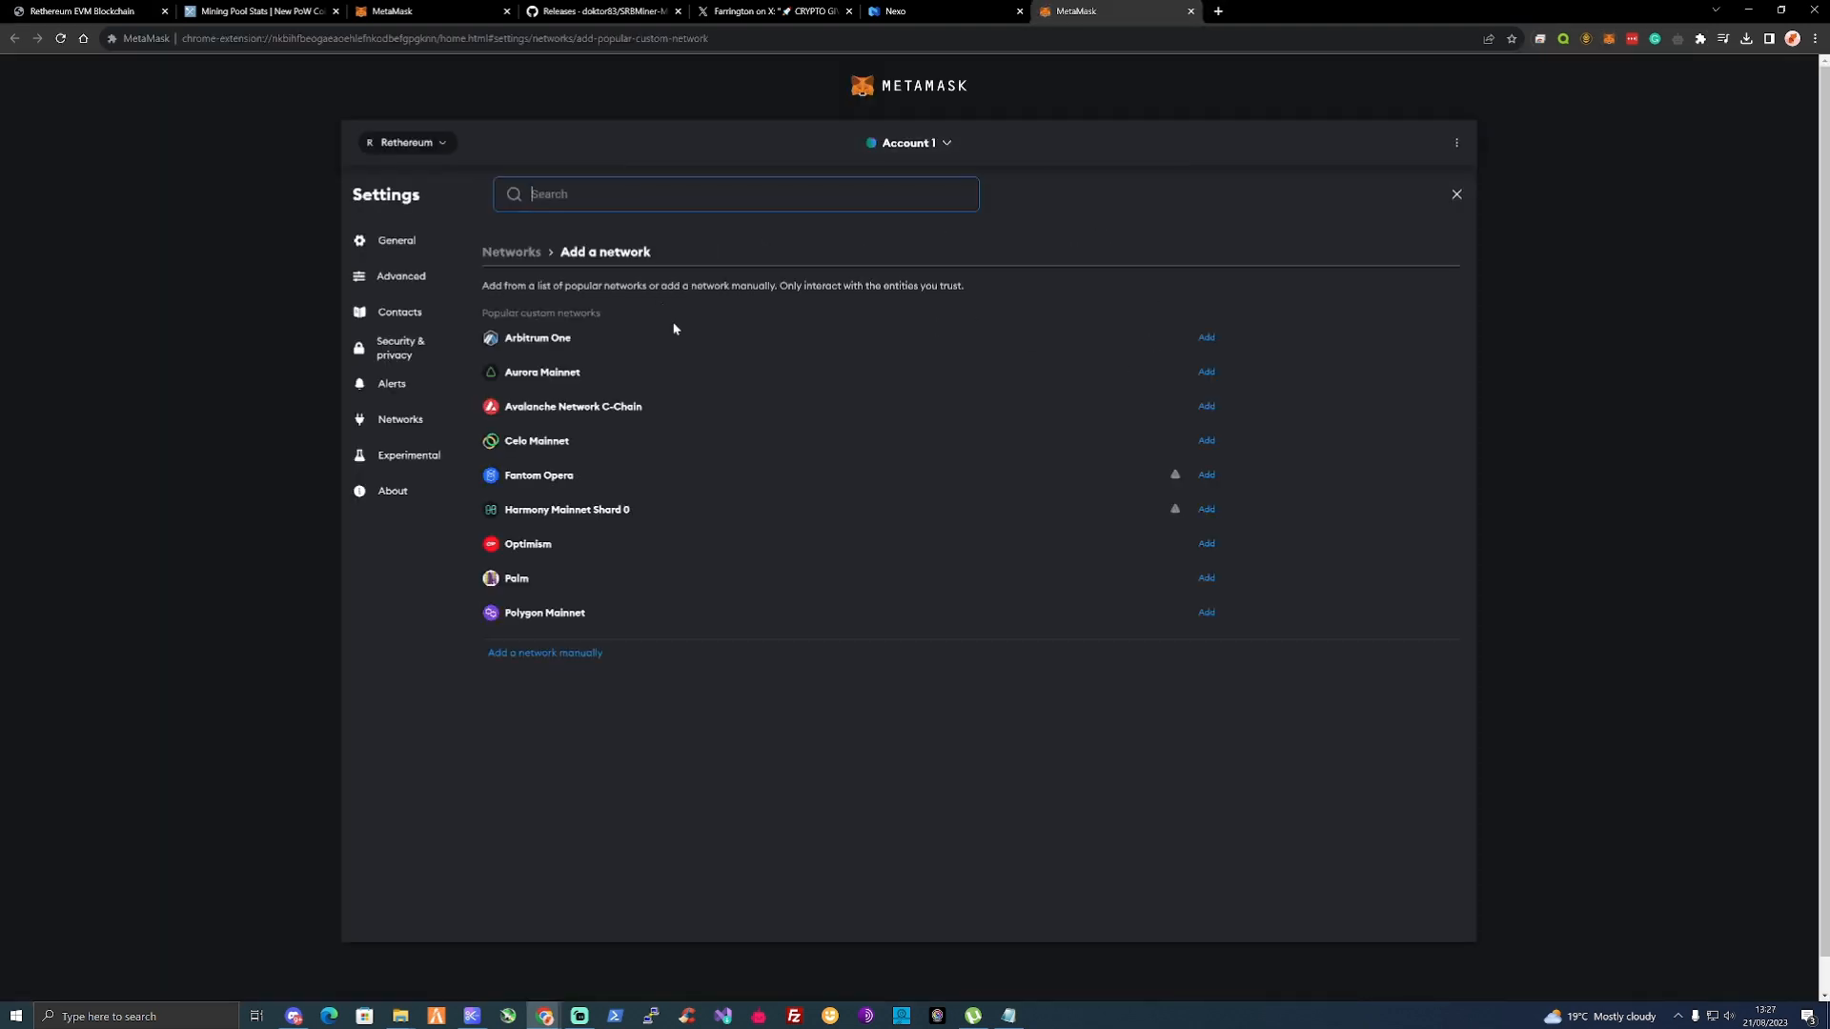
mouse_move(667, 310)
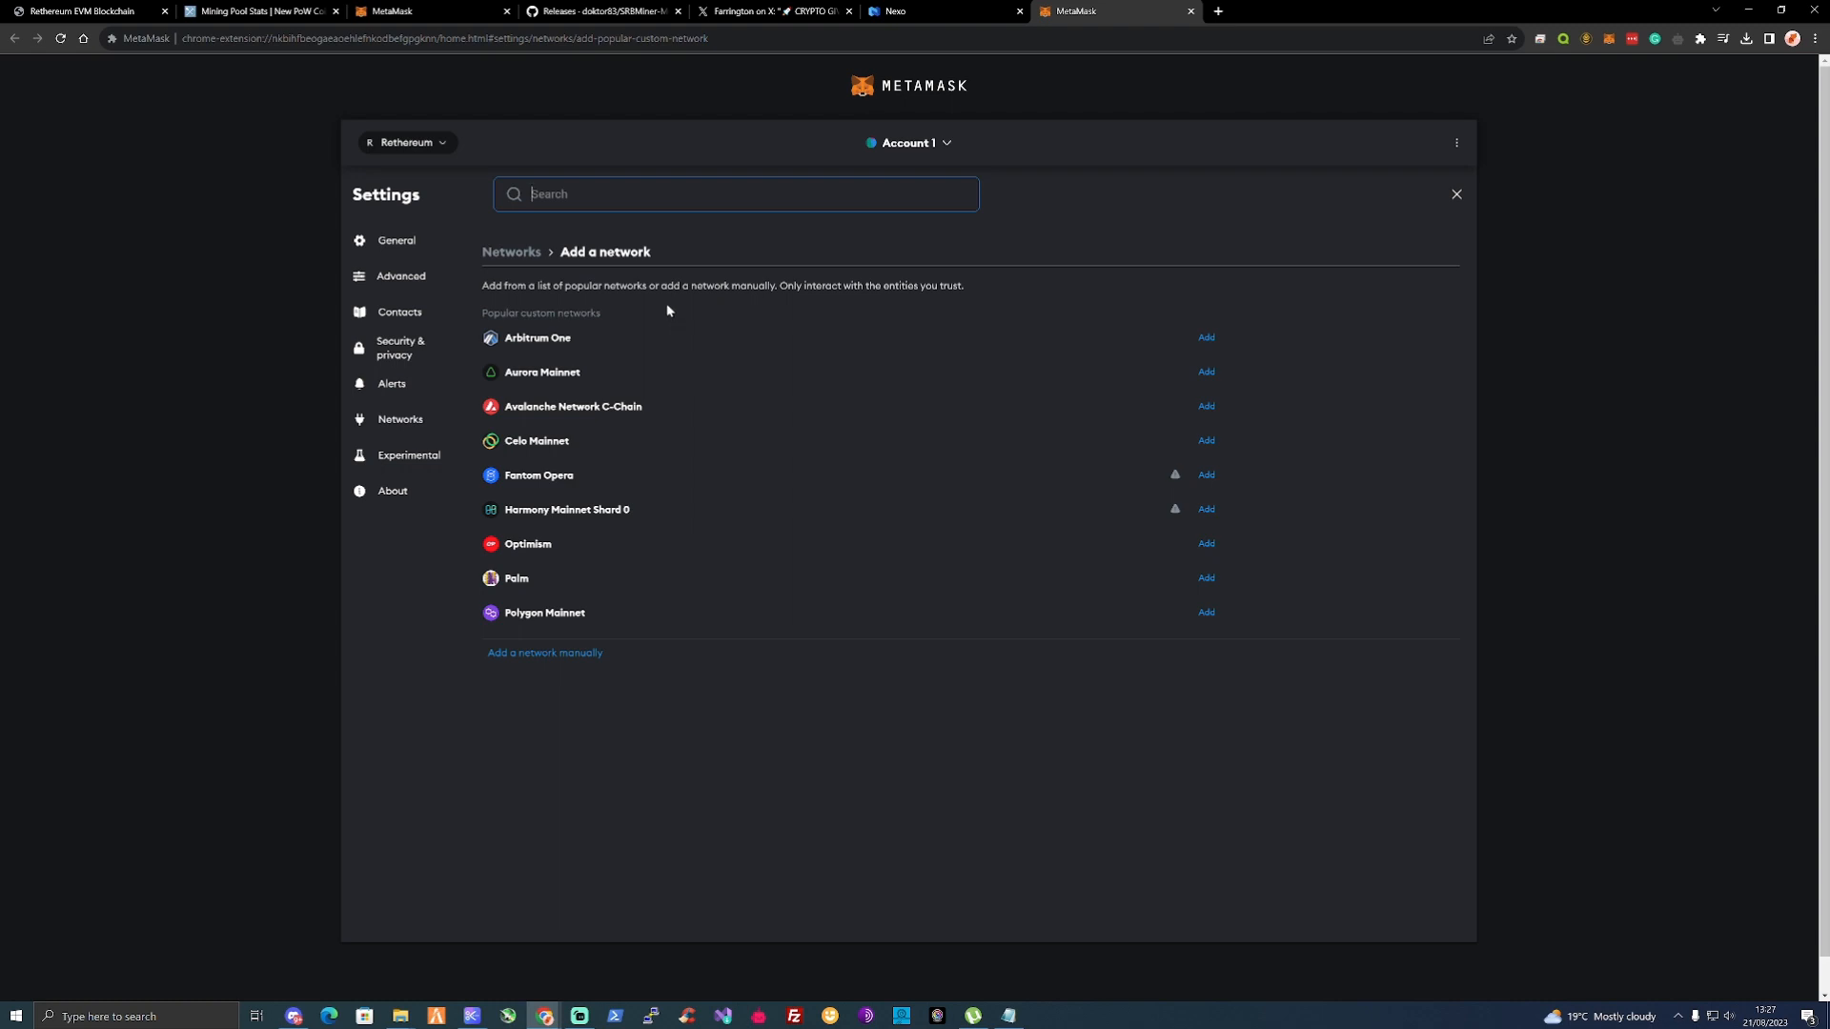
type("RETH")
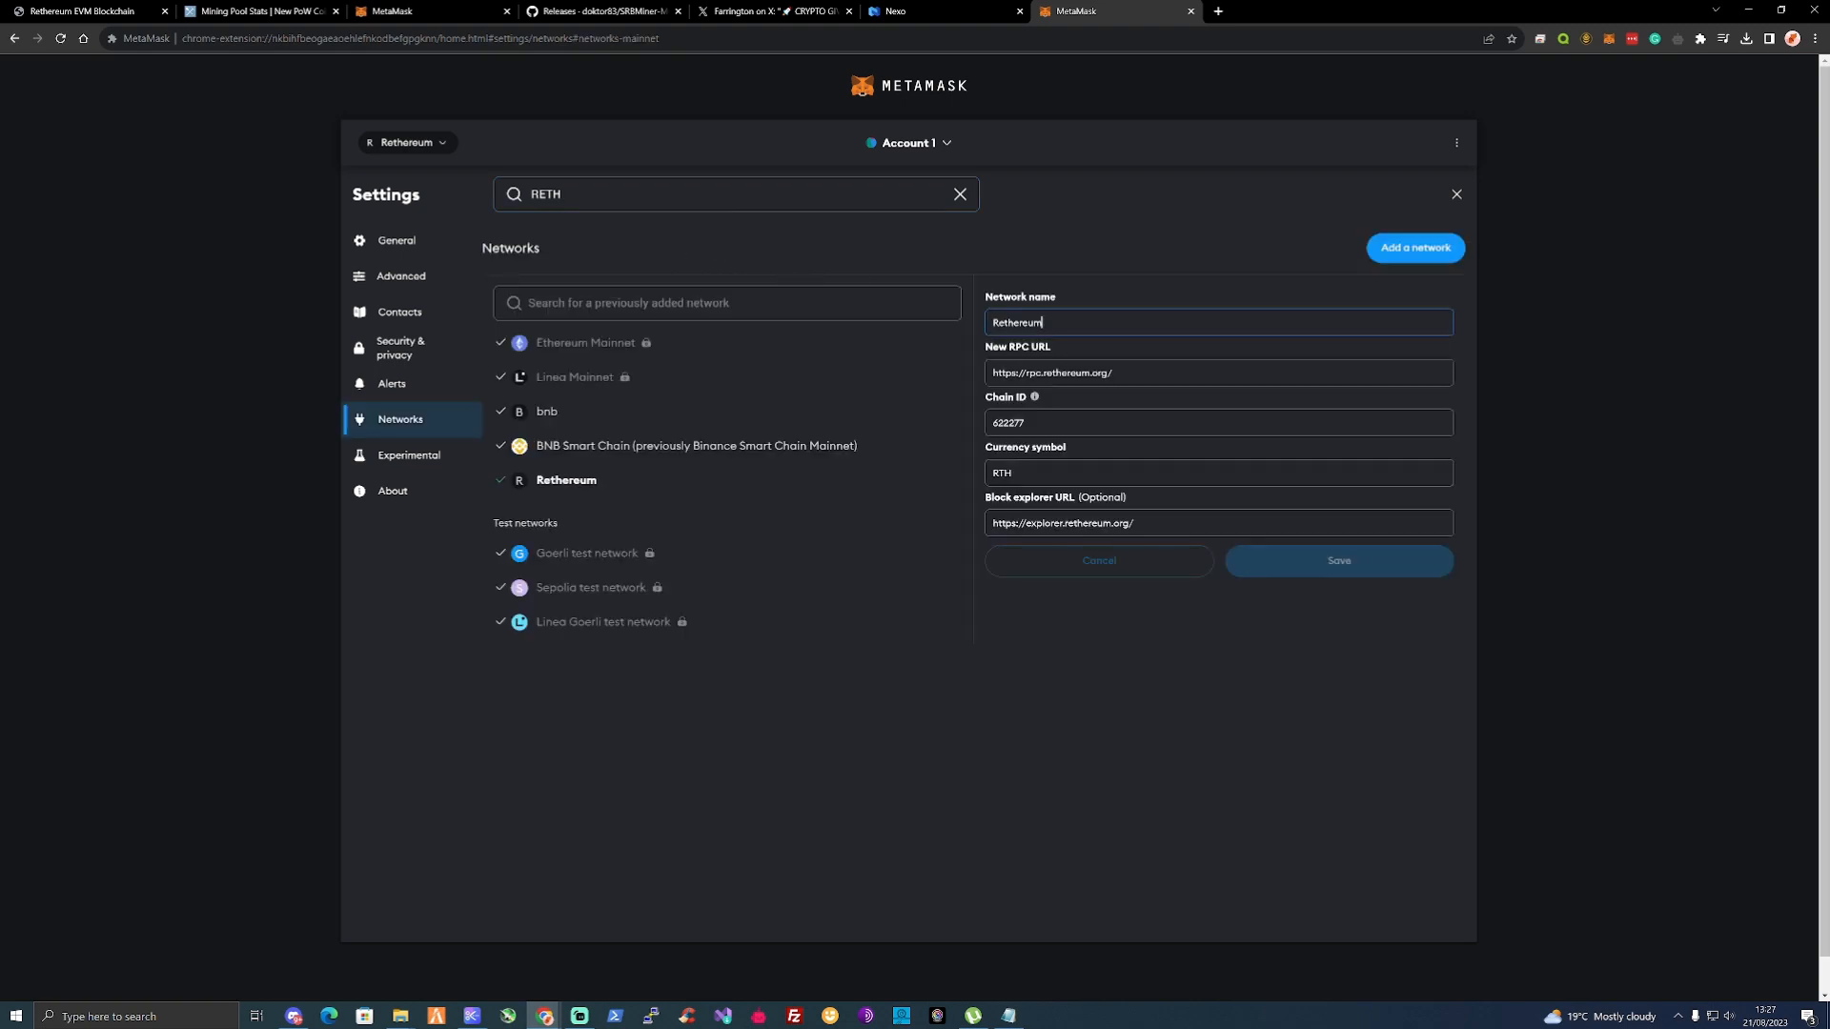
mouse_move(715, 372)
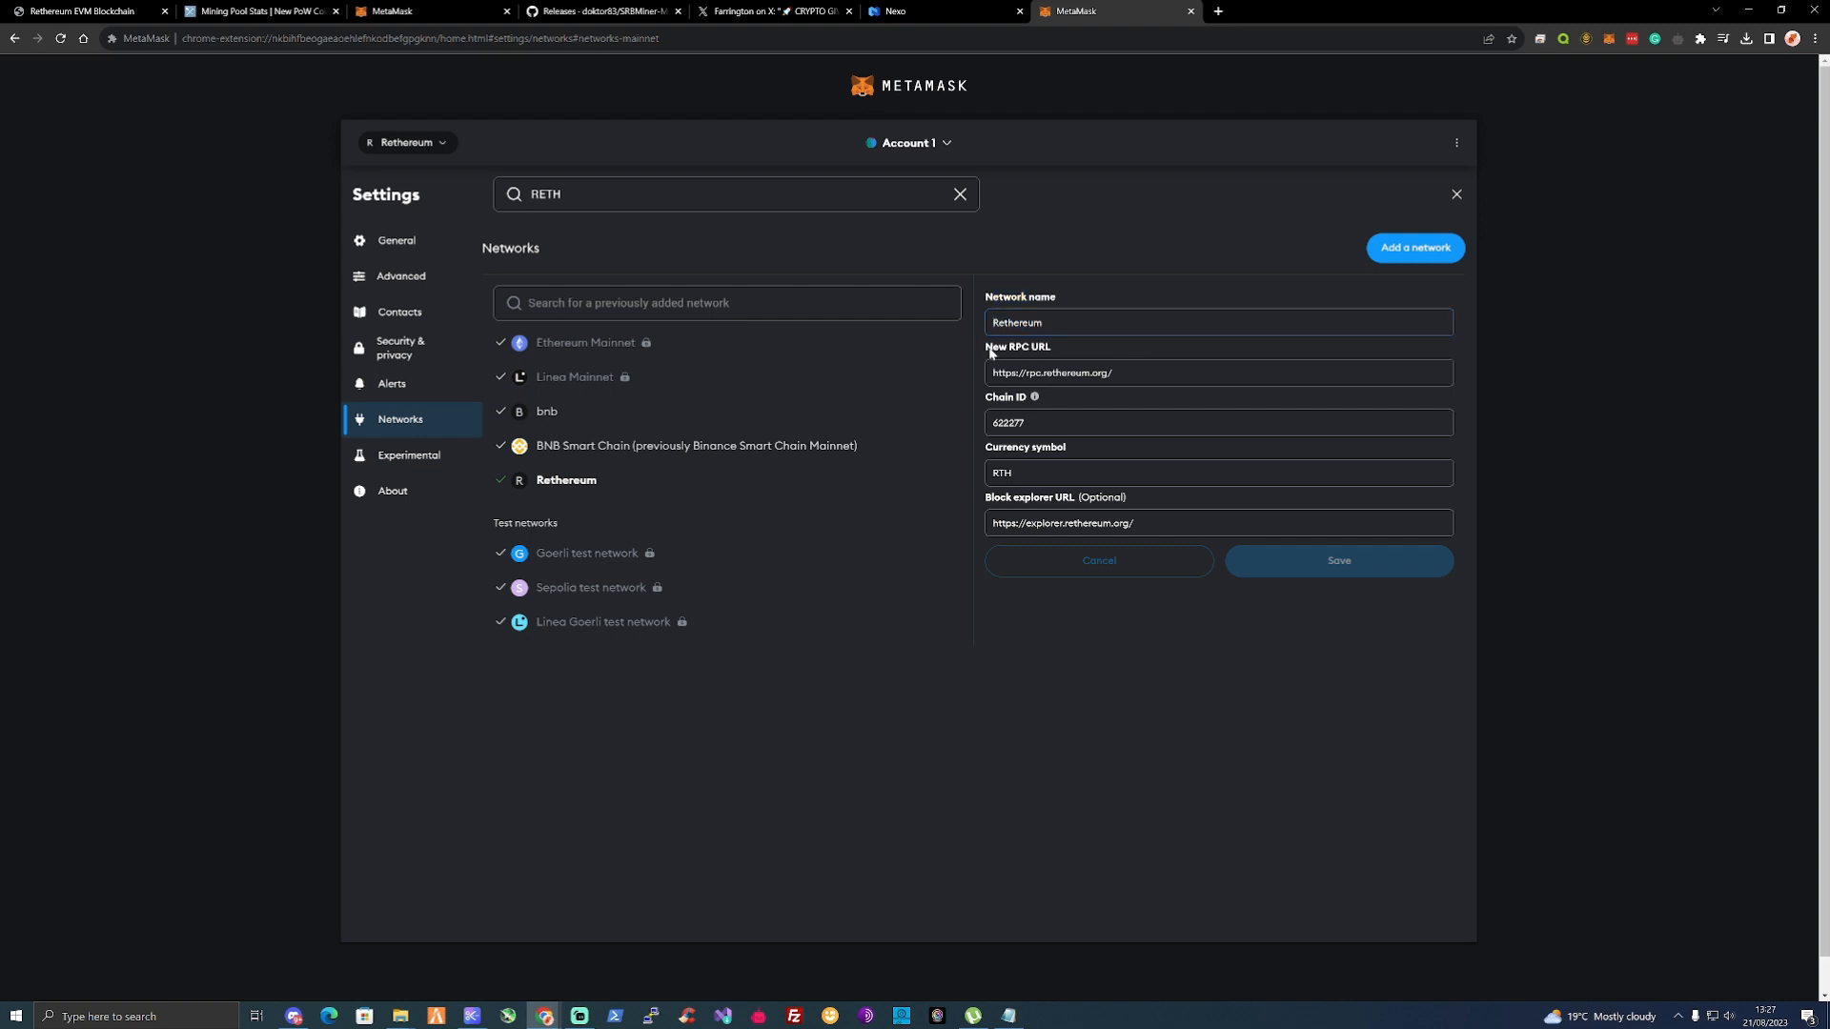
triple_click(1050, 372)
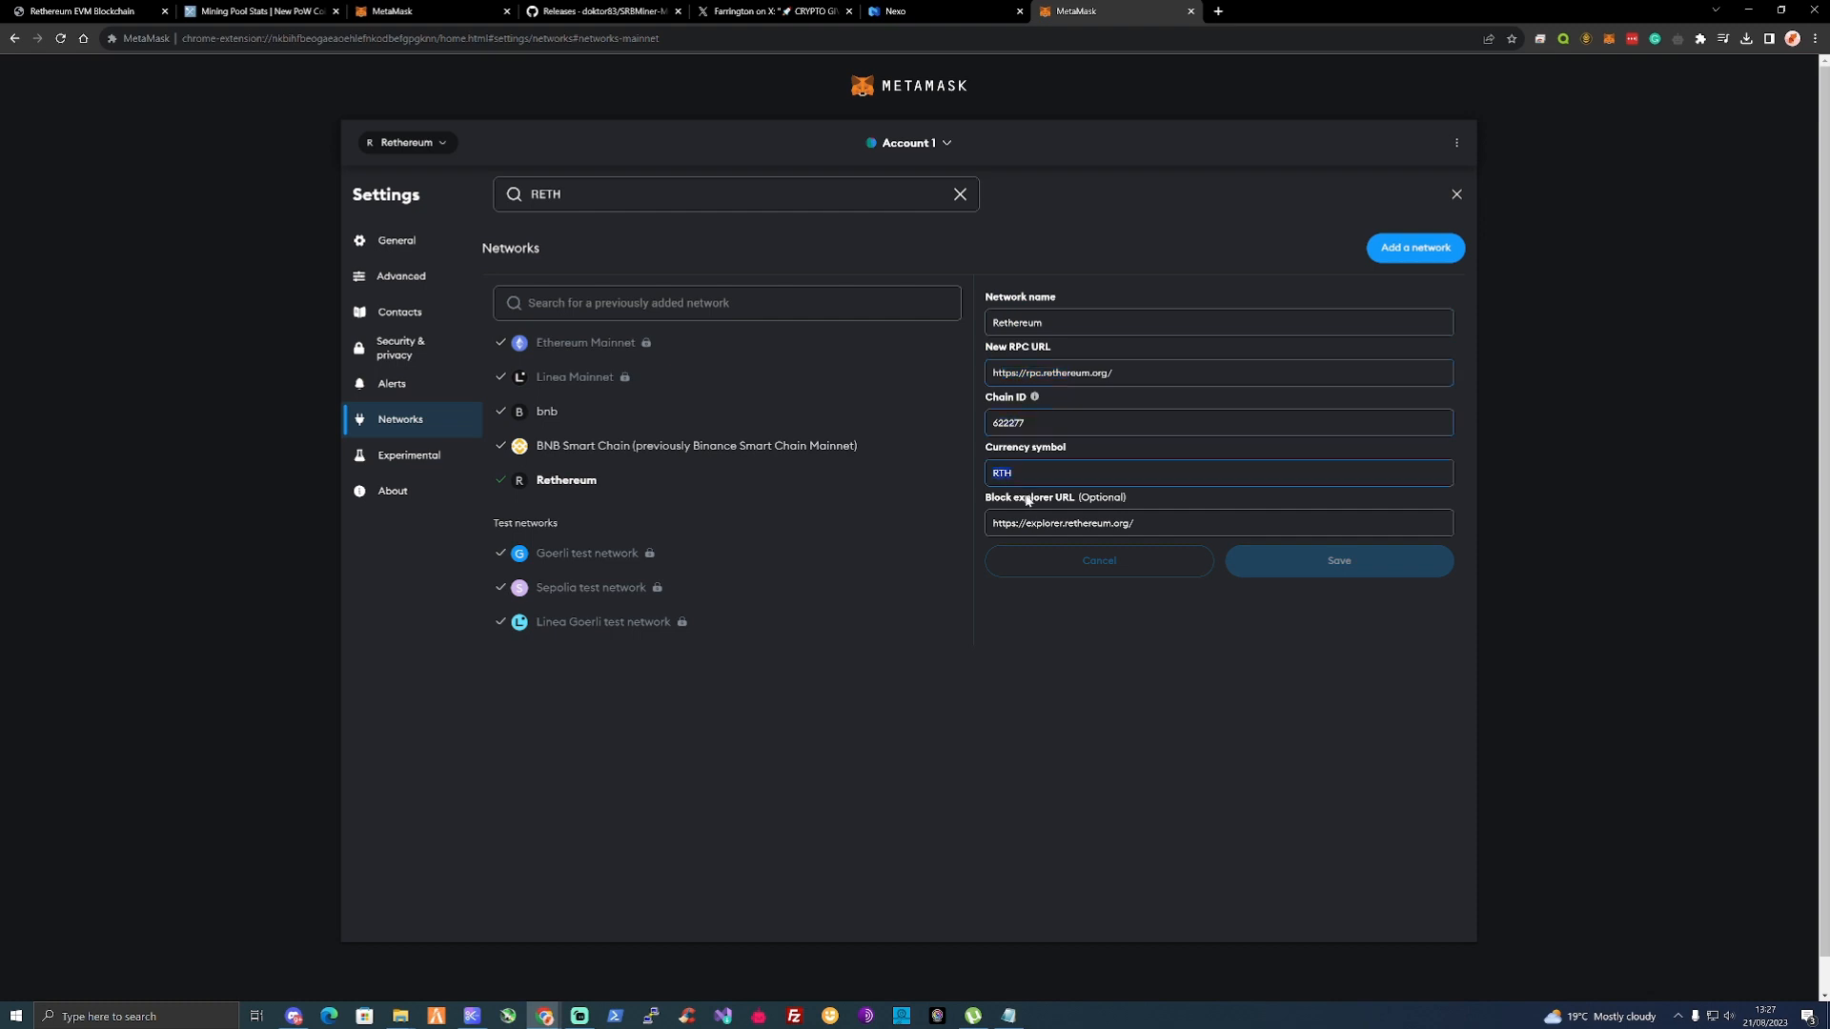
left_click(1217, 522)
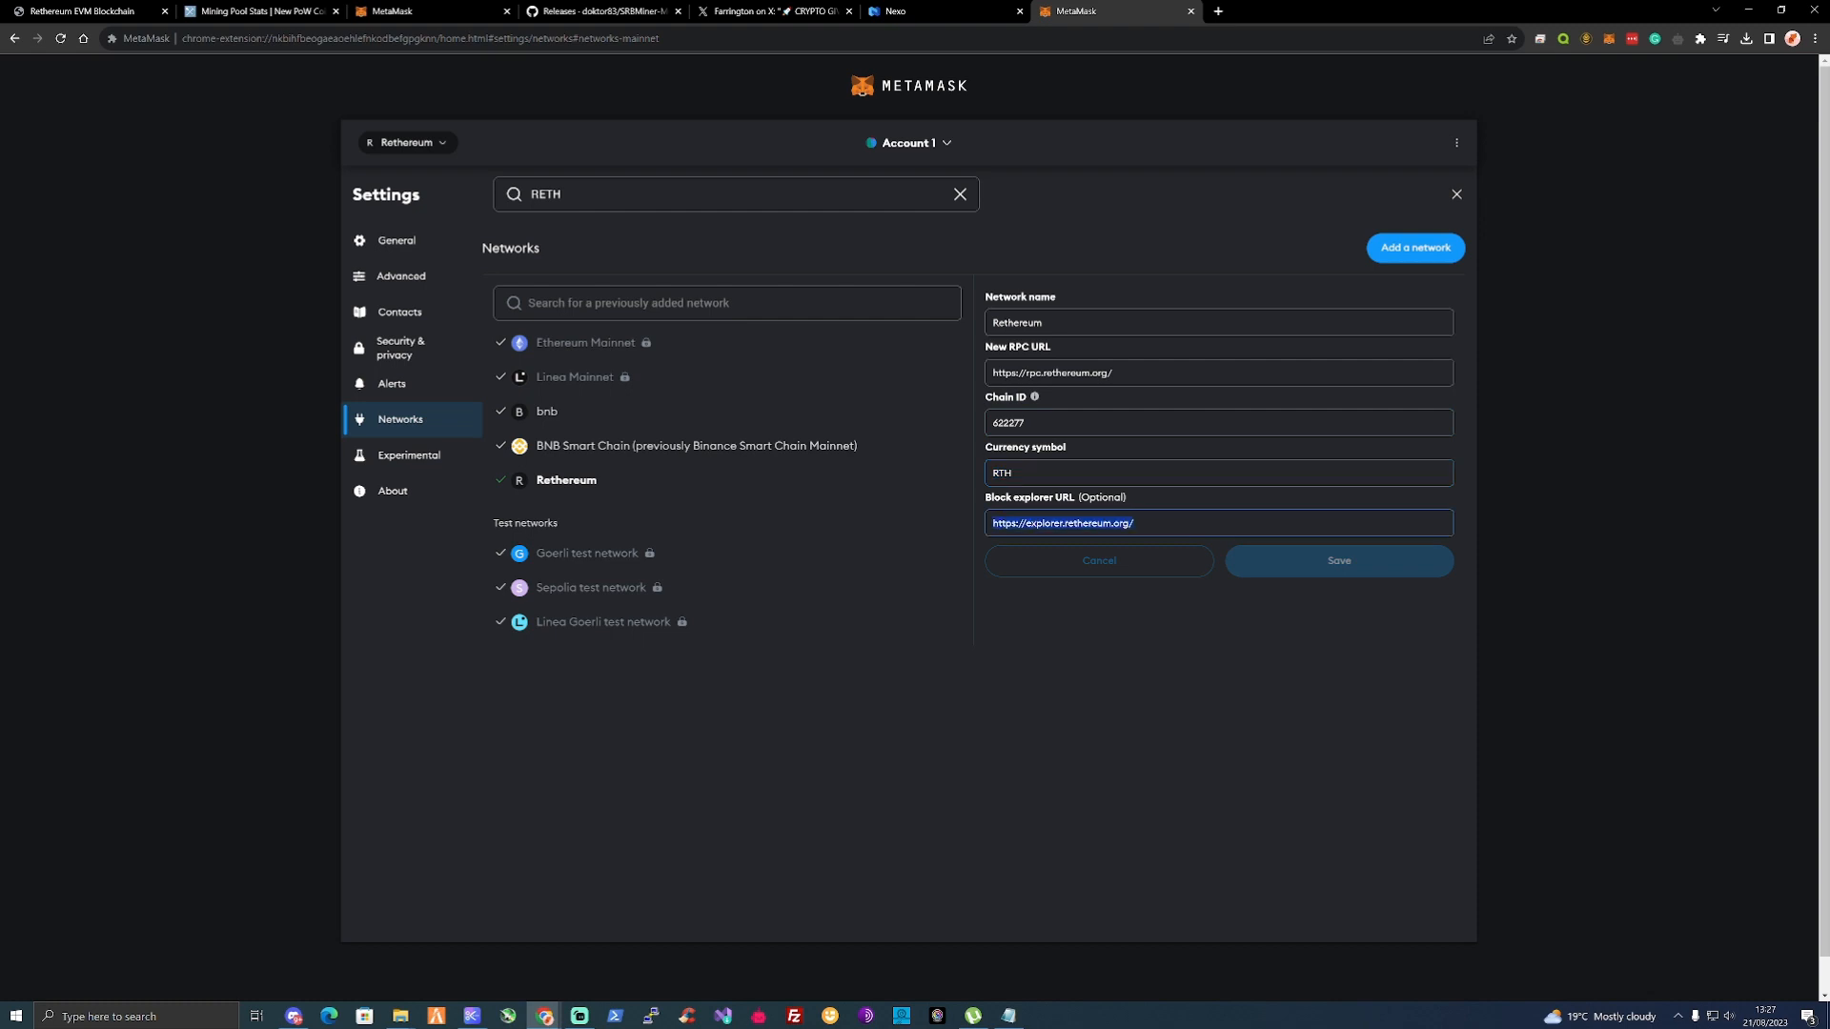
mouse_move(1028, 507)
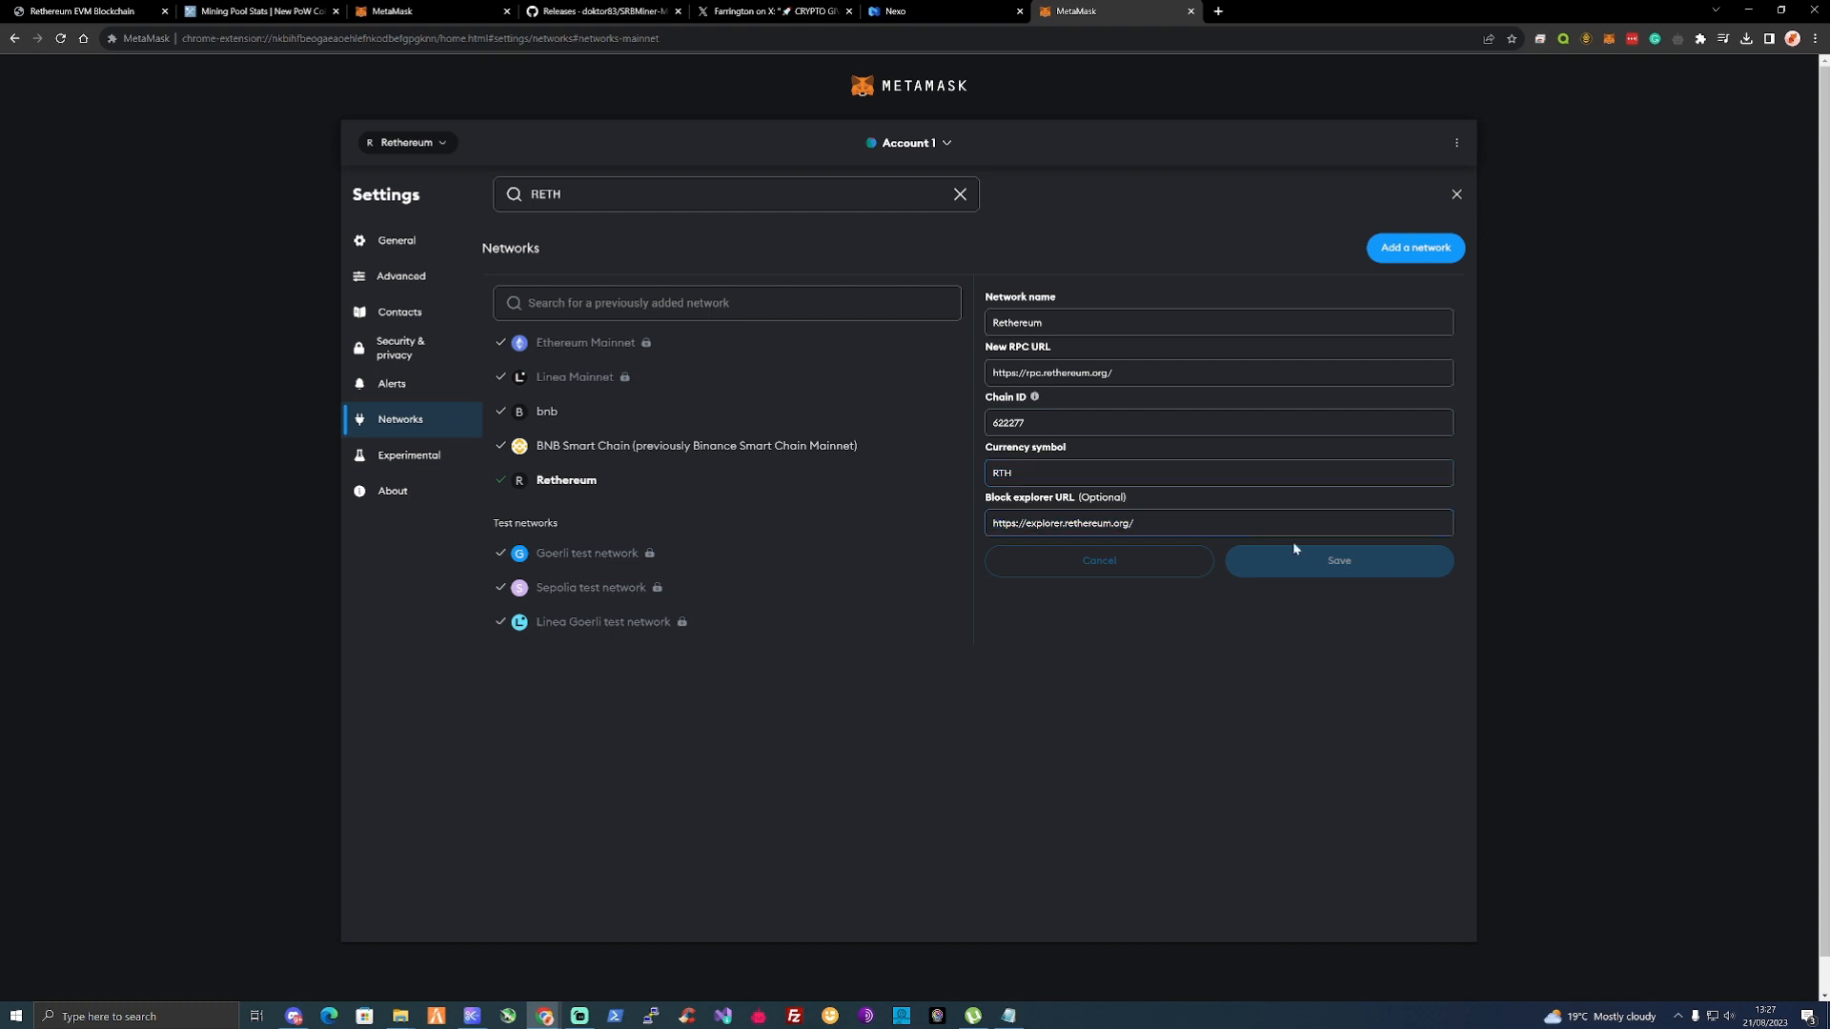
mouse_move(1071, 237)
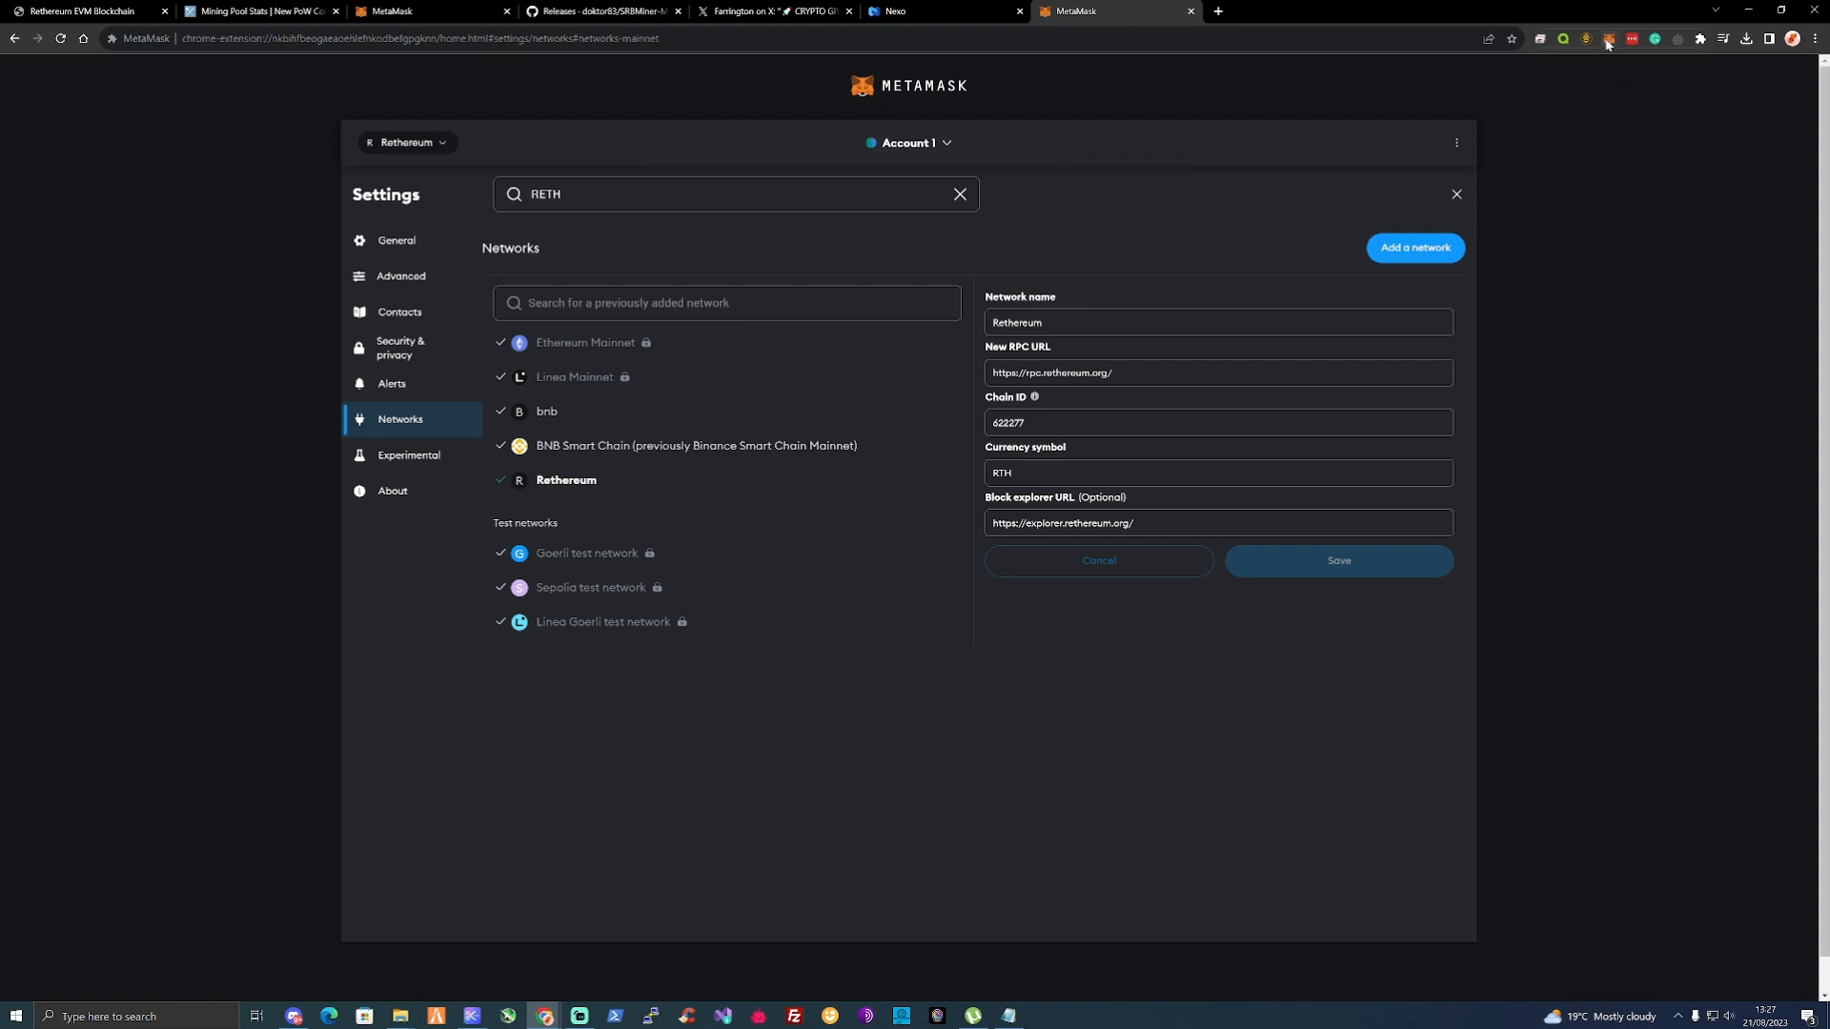
Check the wallet overview showing the 0 RTH balance on the Rethereum network.
left_click(1606, 38)
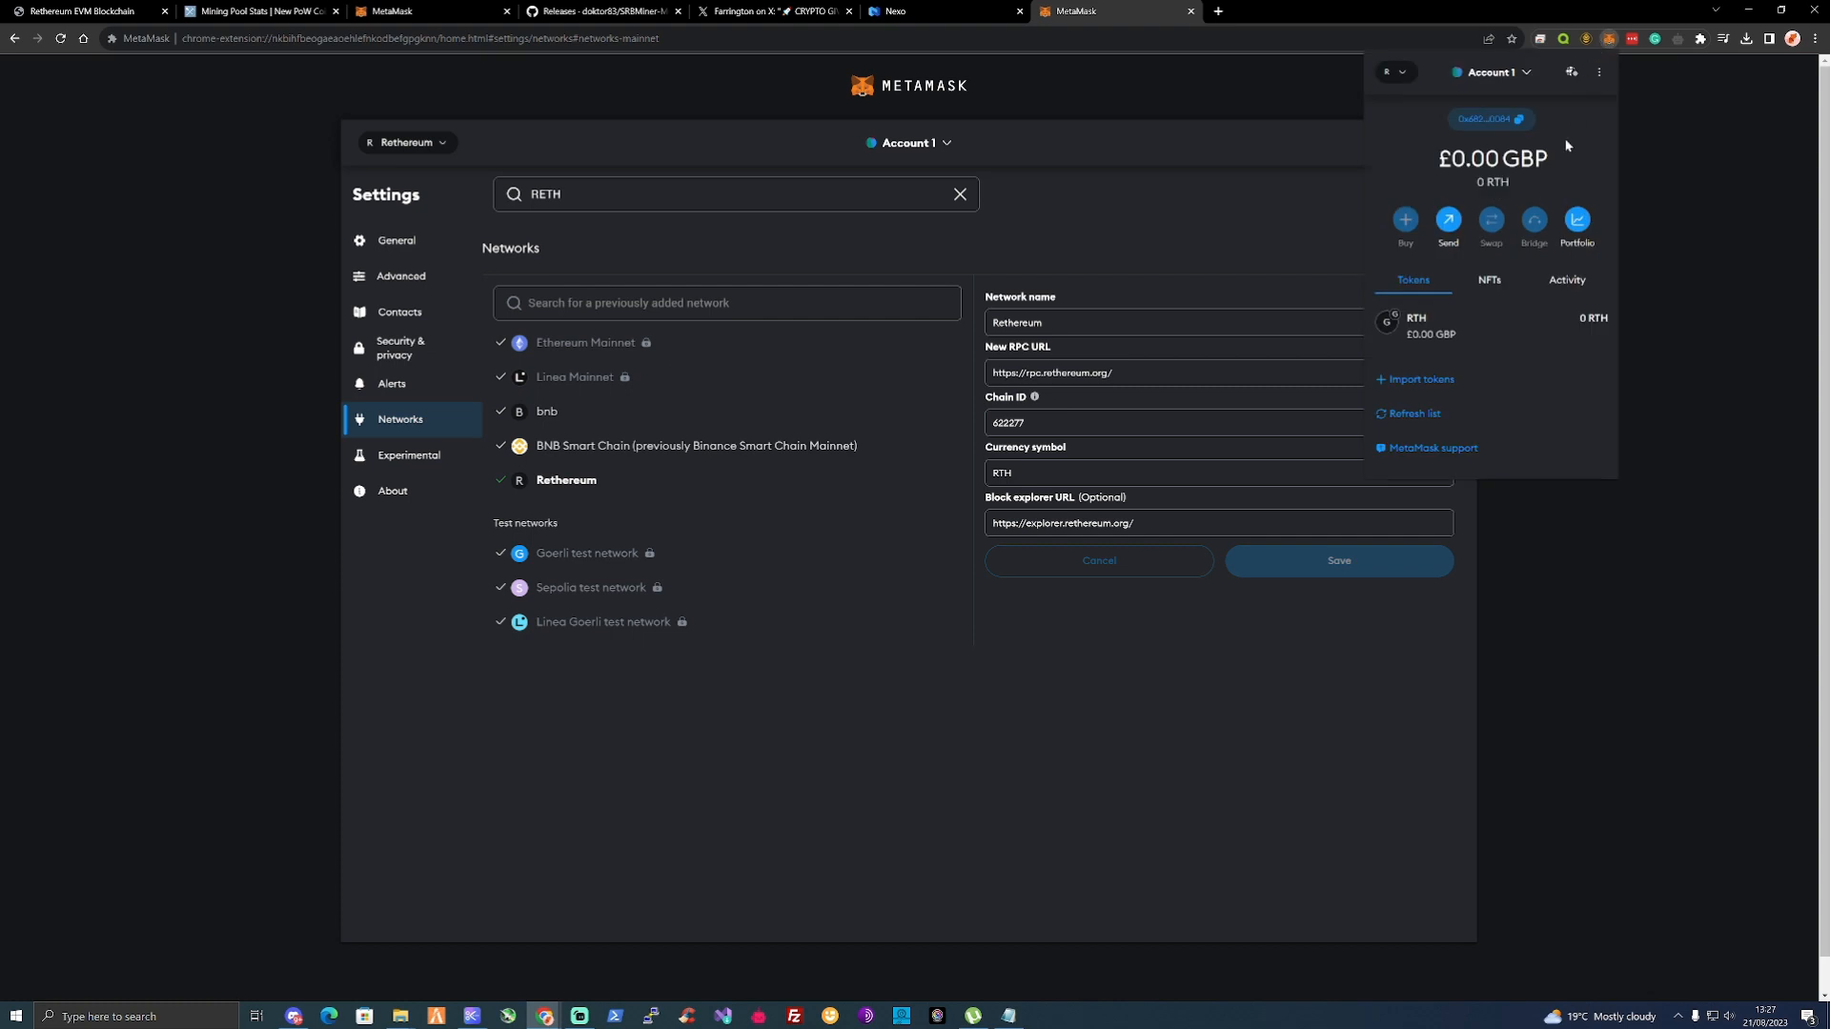
left_click(1490, 119)
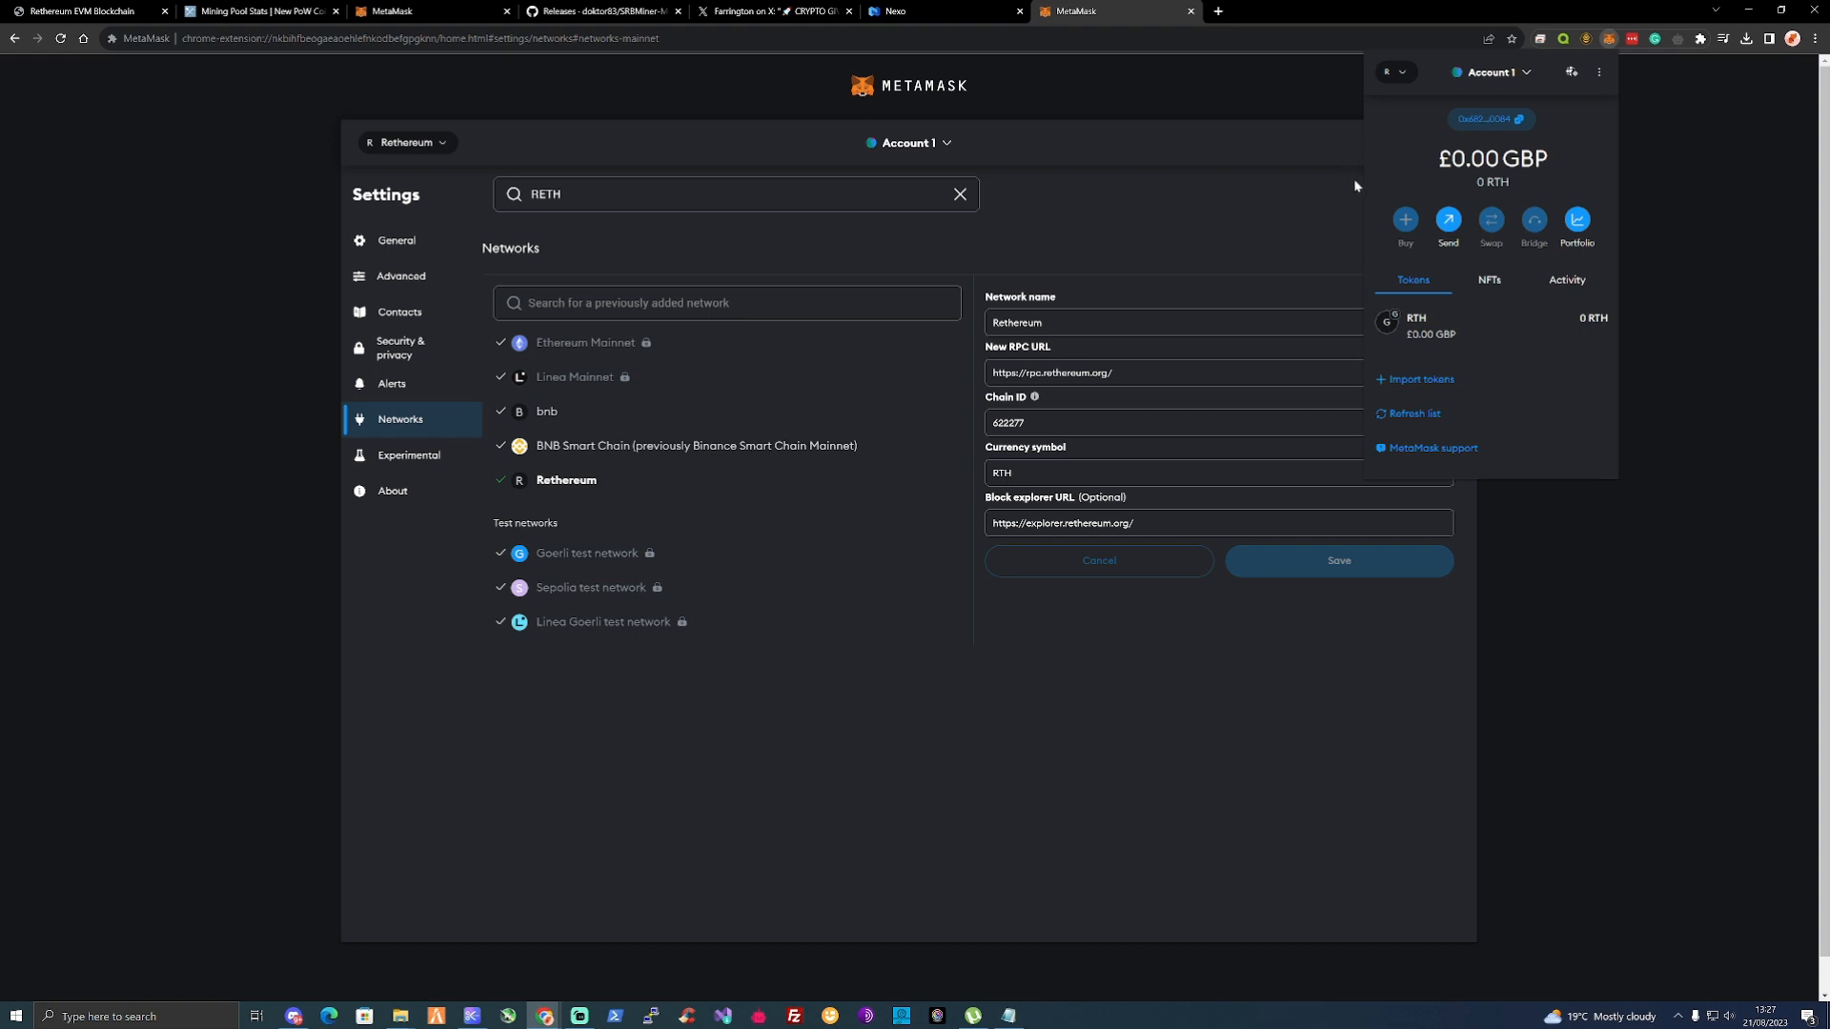
mouse_move(1353, 185)
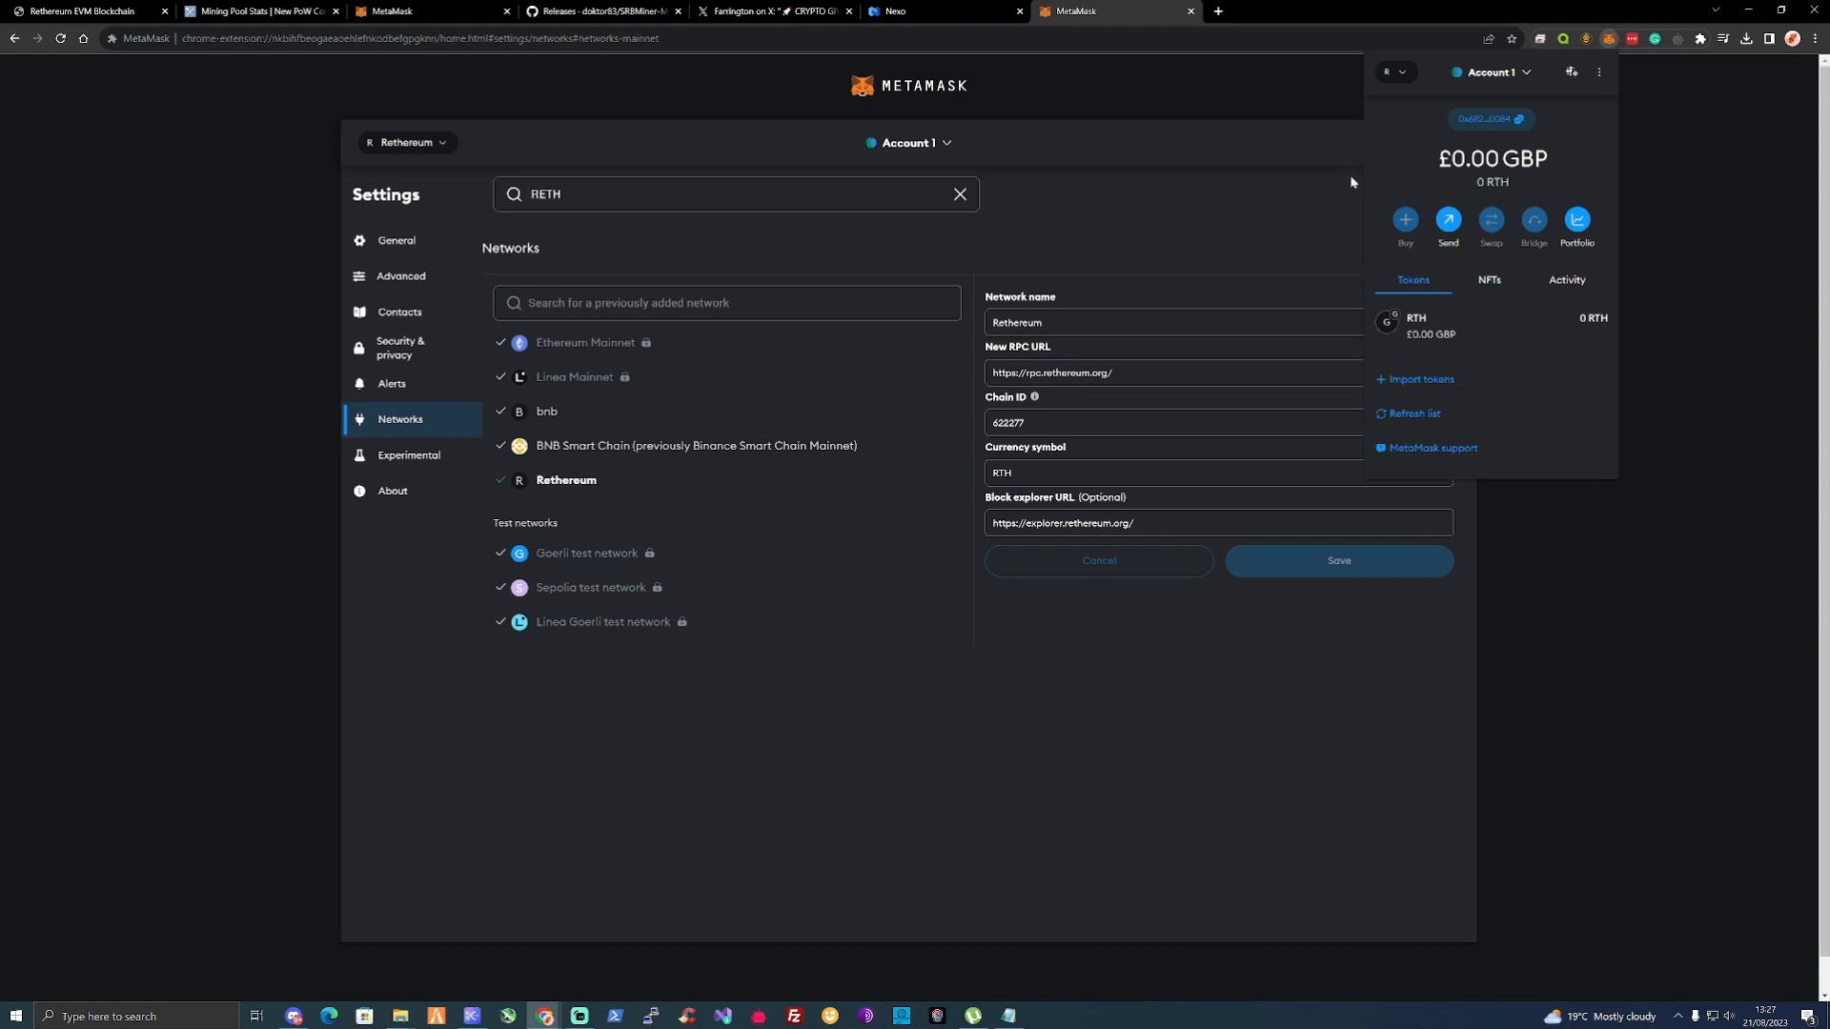
mouse_move(1246, 197)
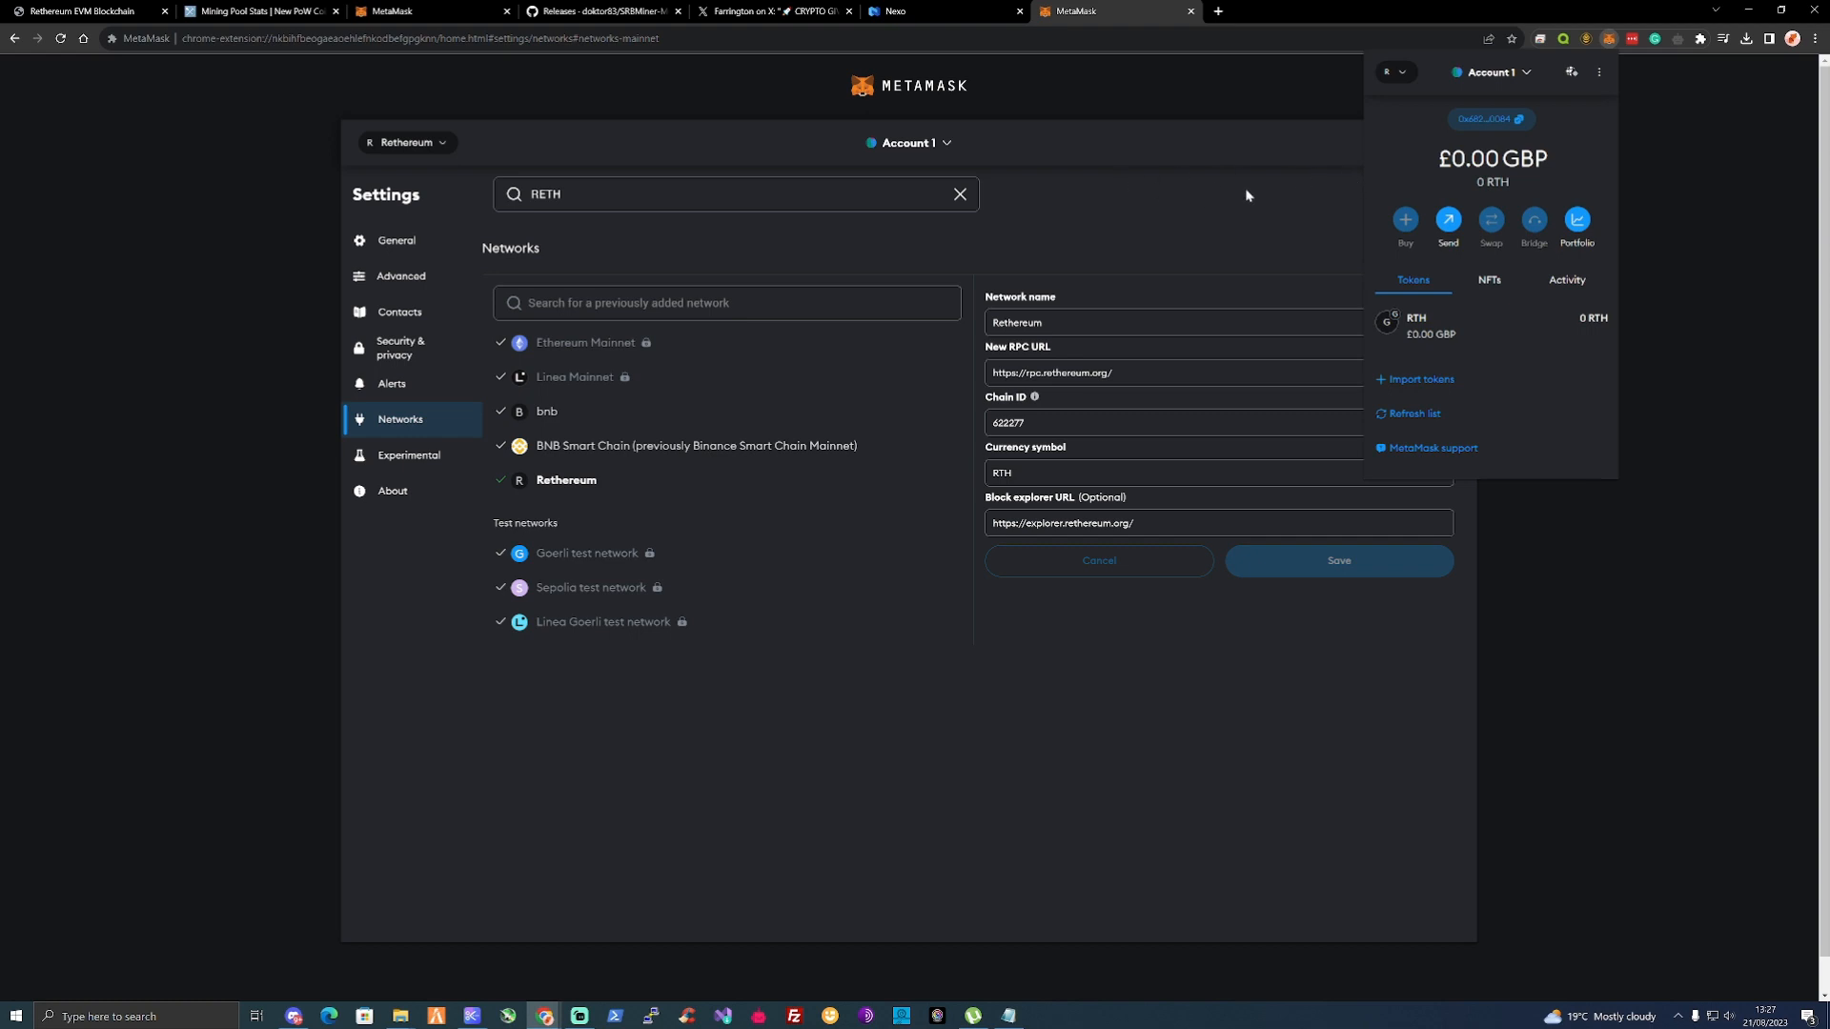
mouse_move(1273, 202)
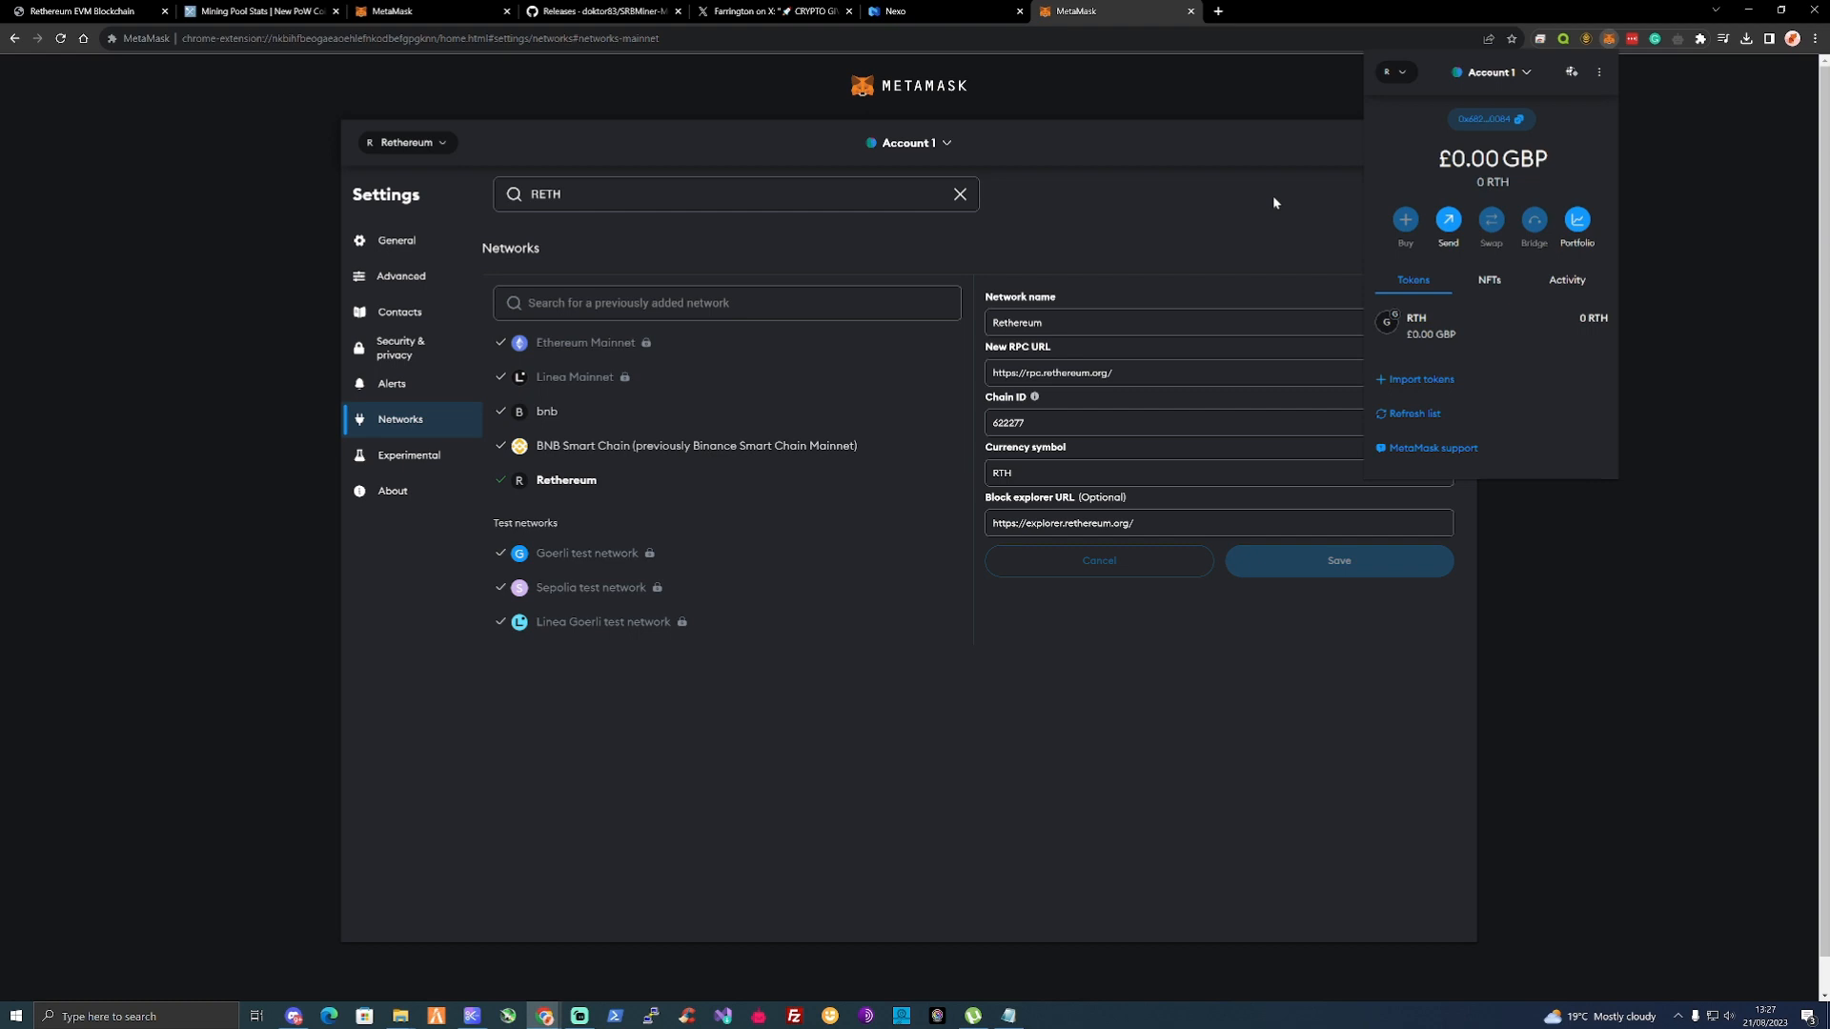
mouse_move(947, 55)
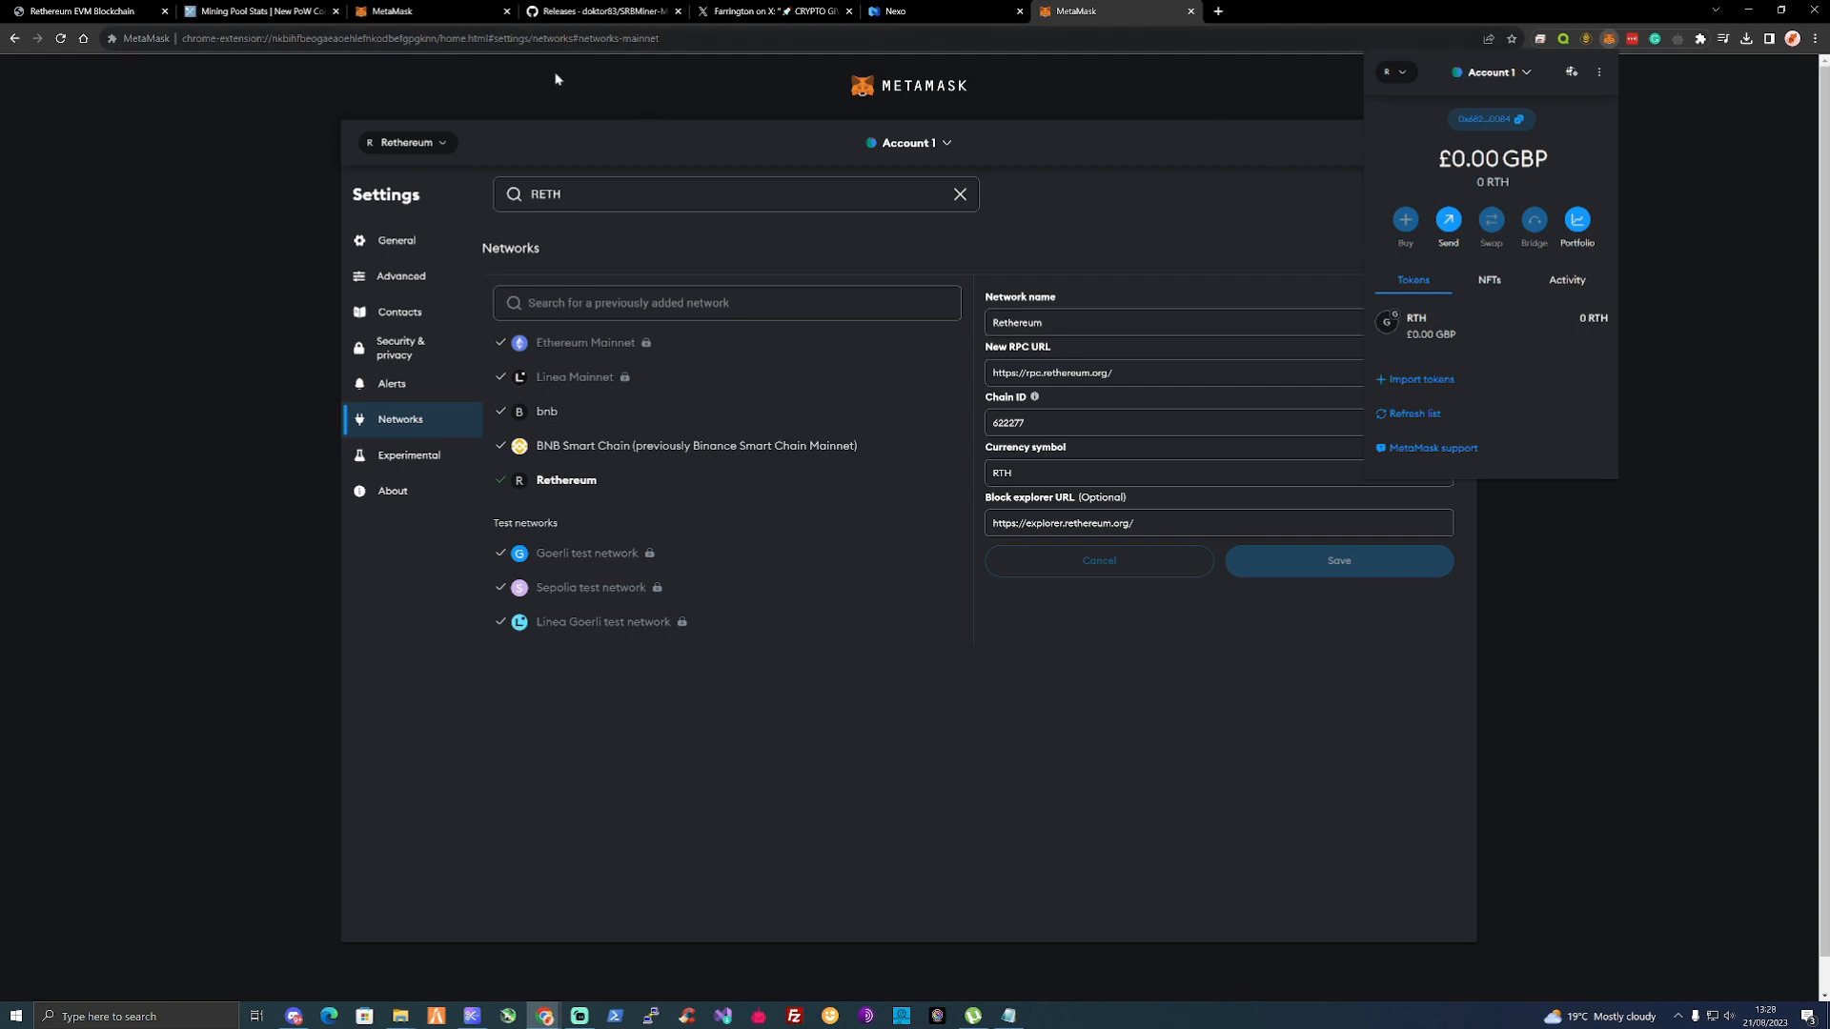
Compare the Wallet - Metamask Settings on rethereum.org with the saved network details.
left_click(82, 11)
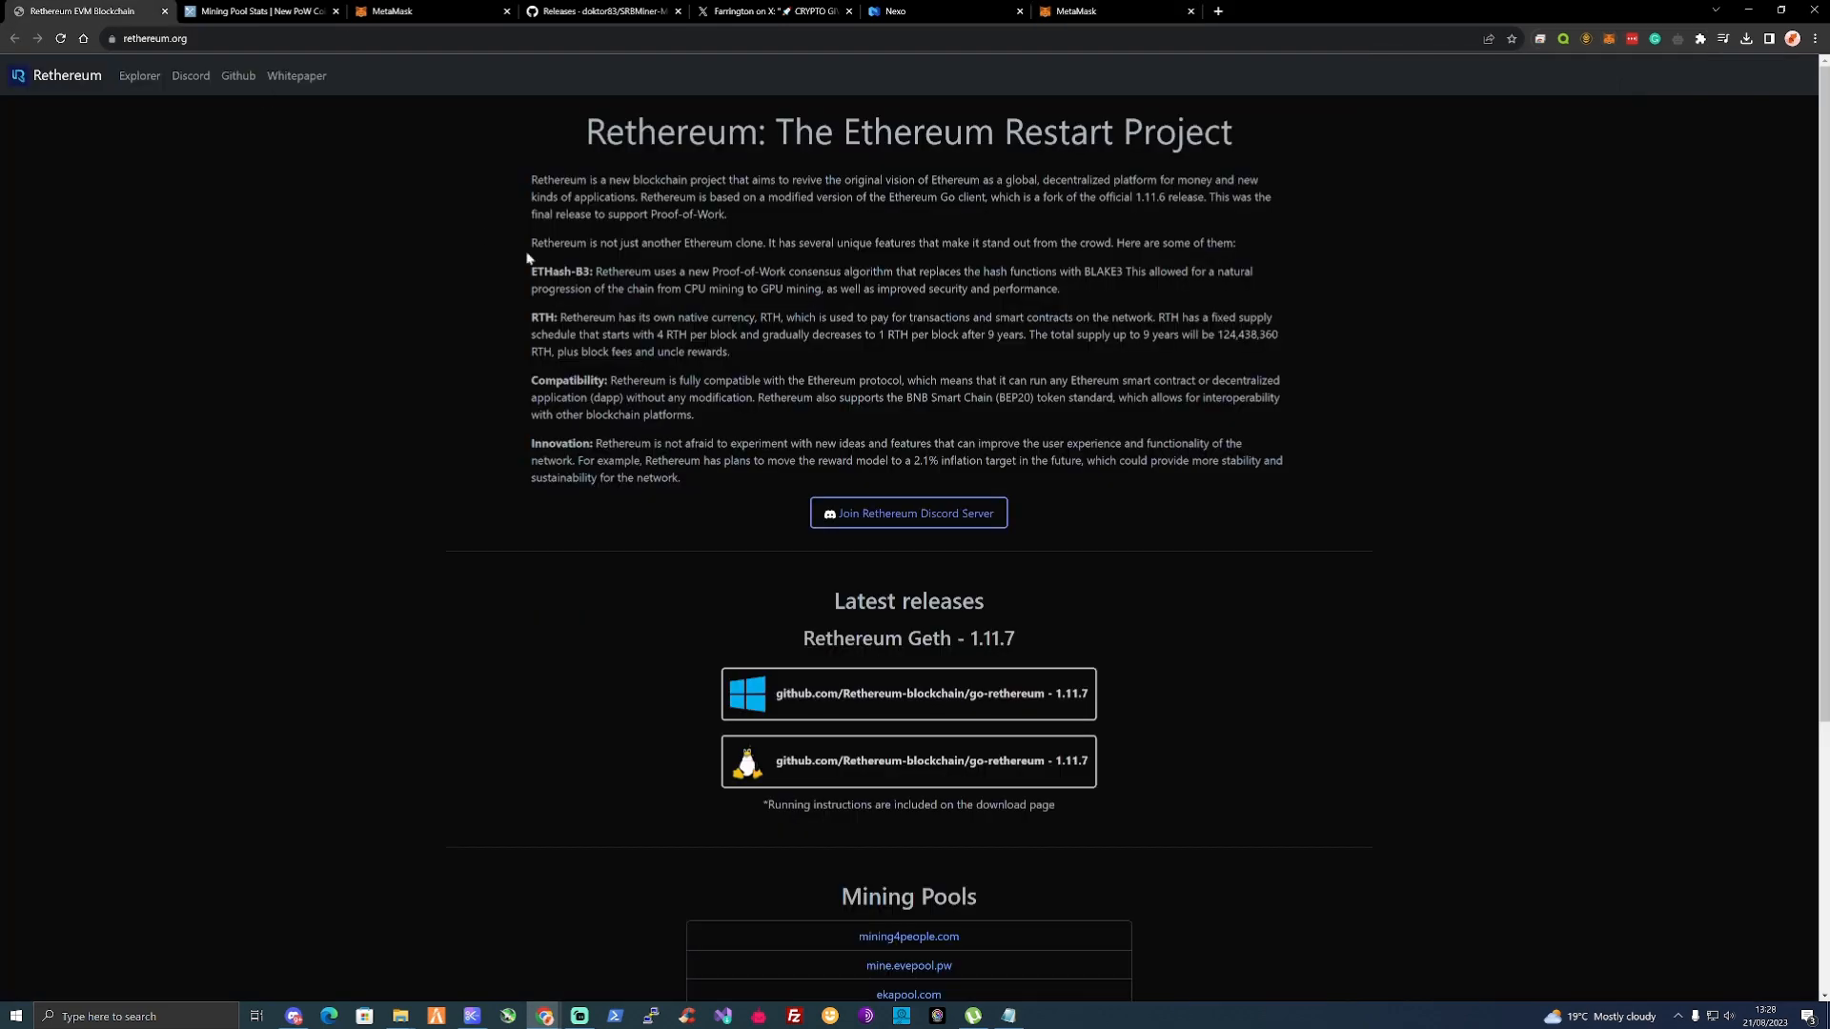
scroll("down", 3)
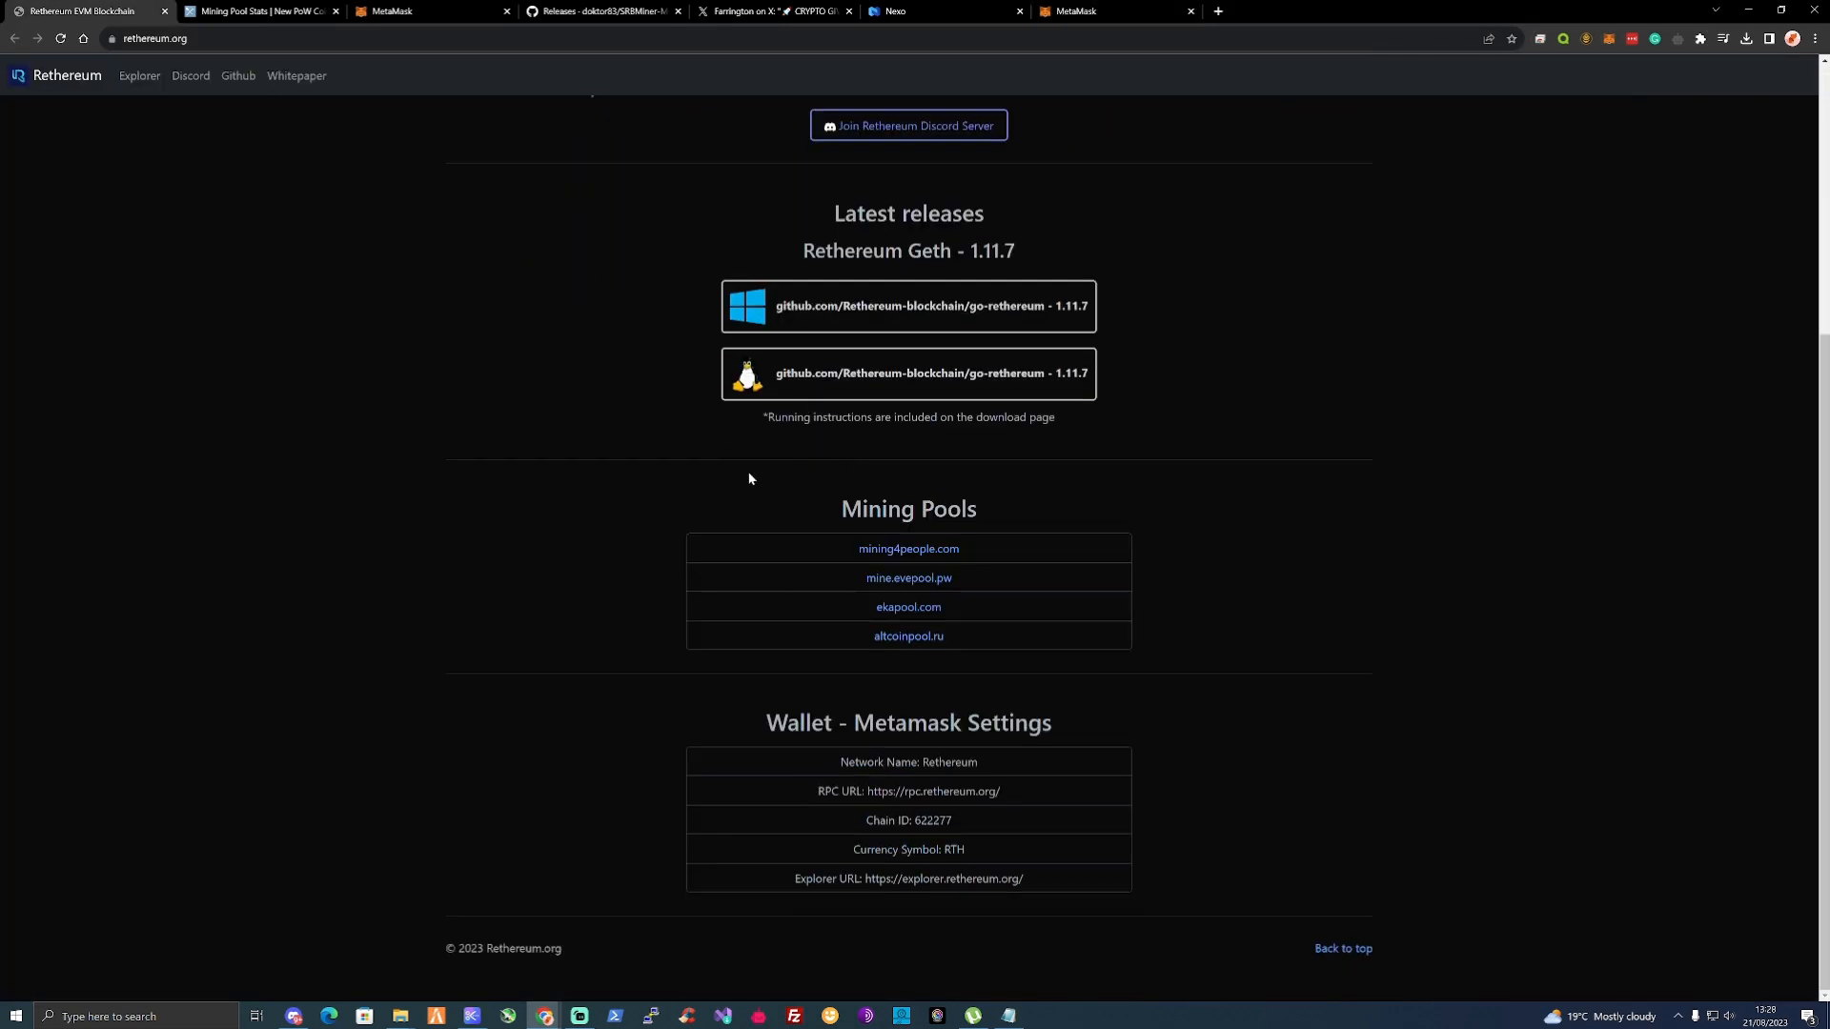
left_click_drag(766, 722, 977, 762)
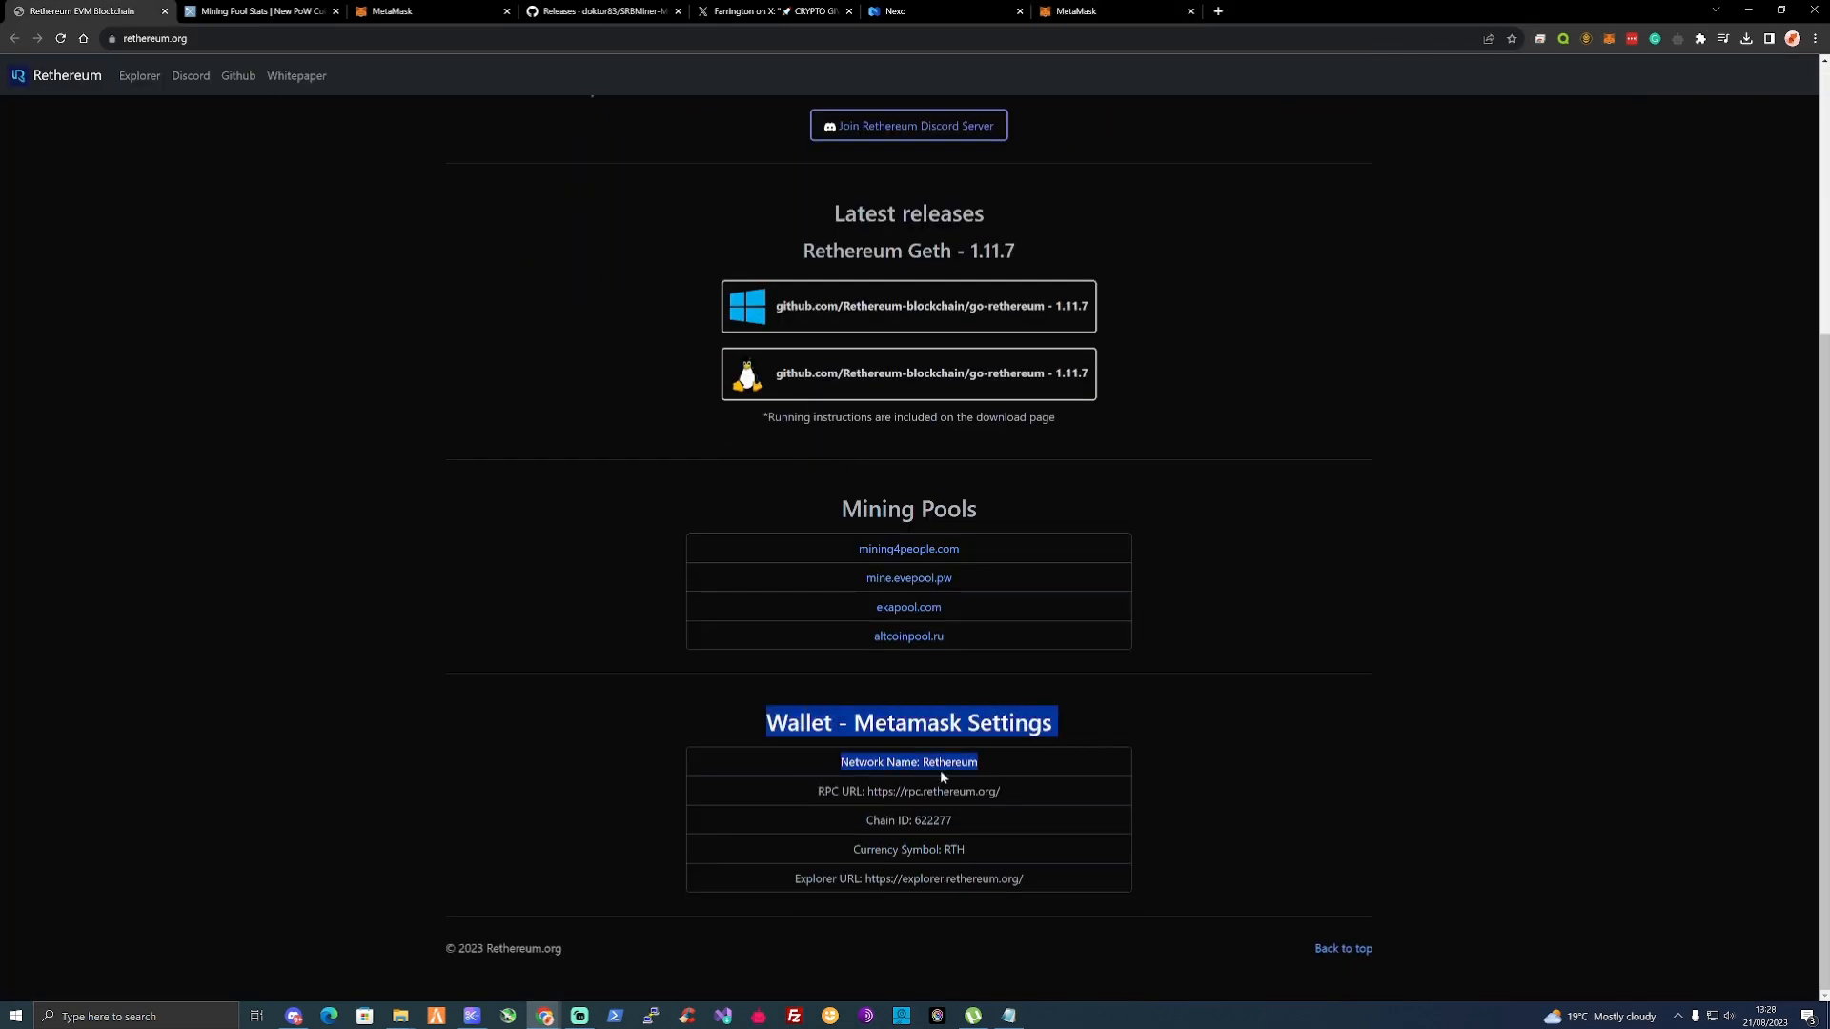
left_click(833, 747)
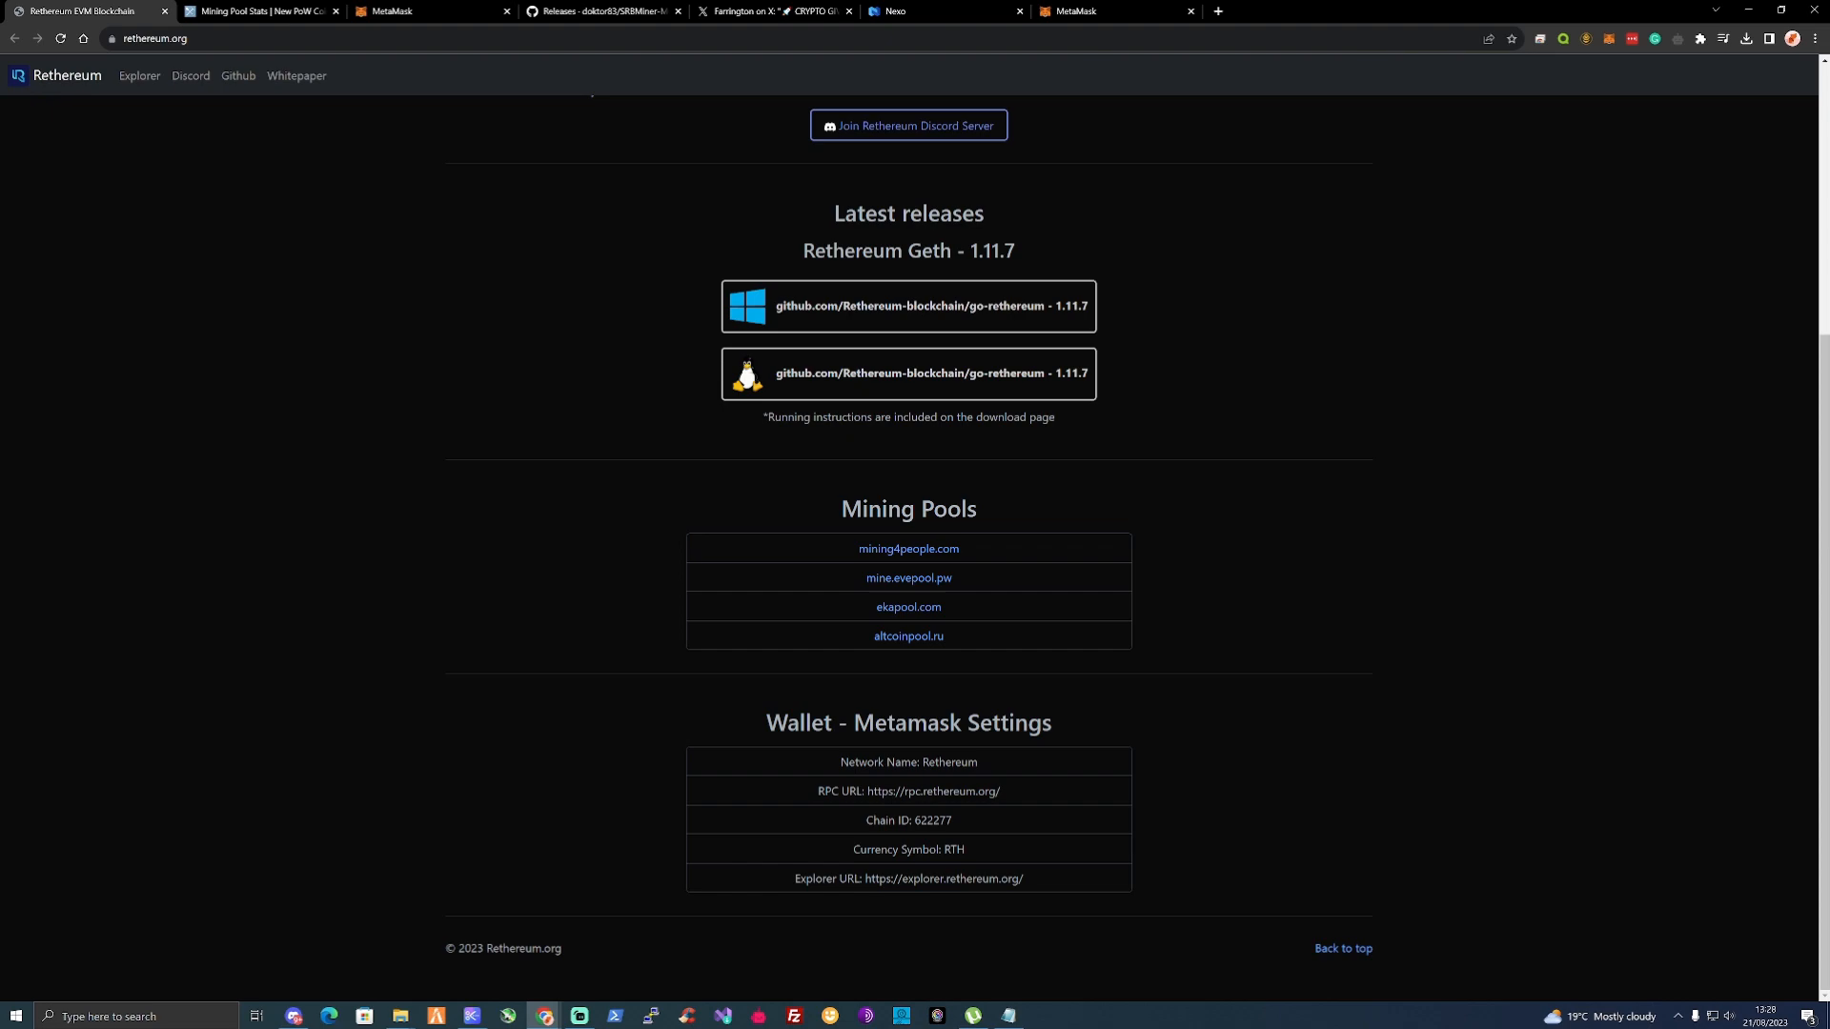
scroll("up", 3)
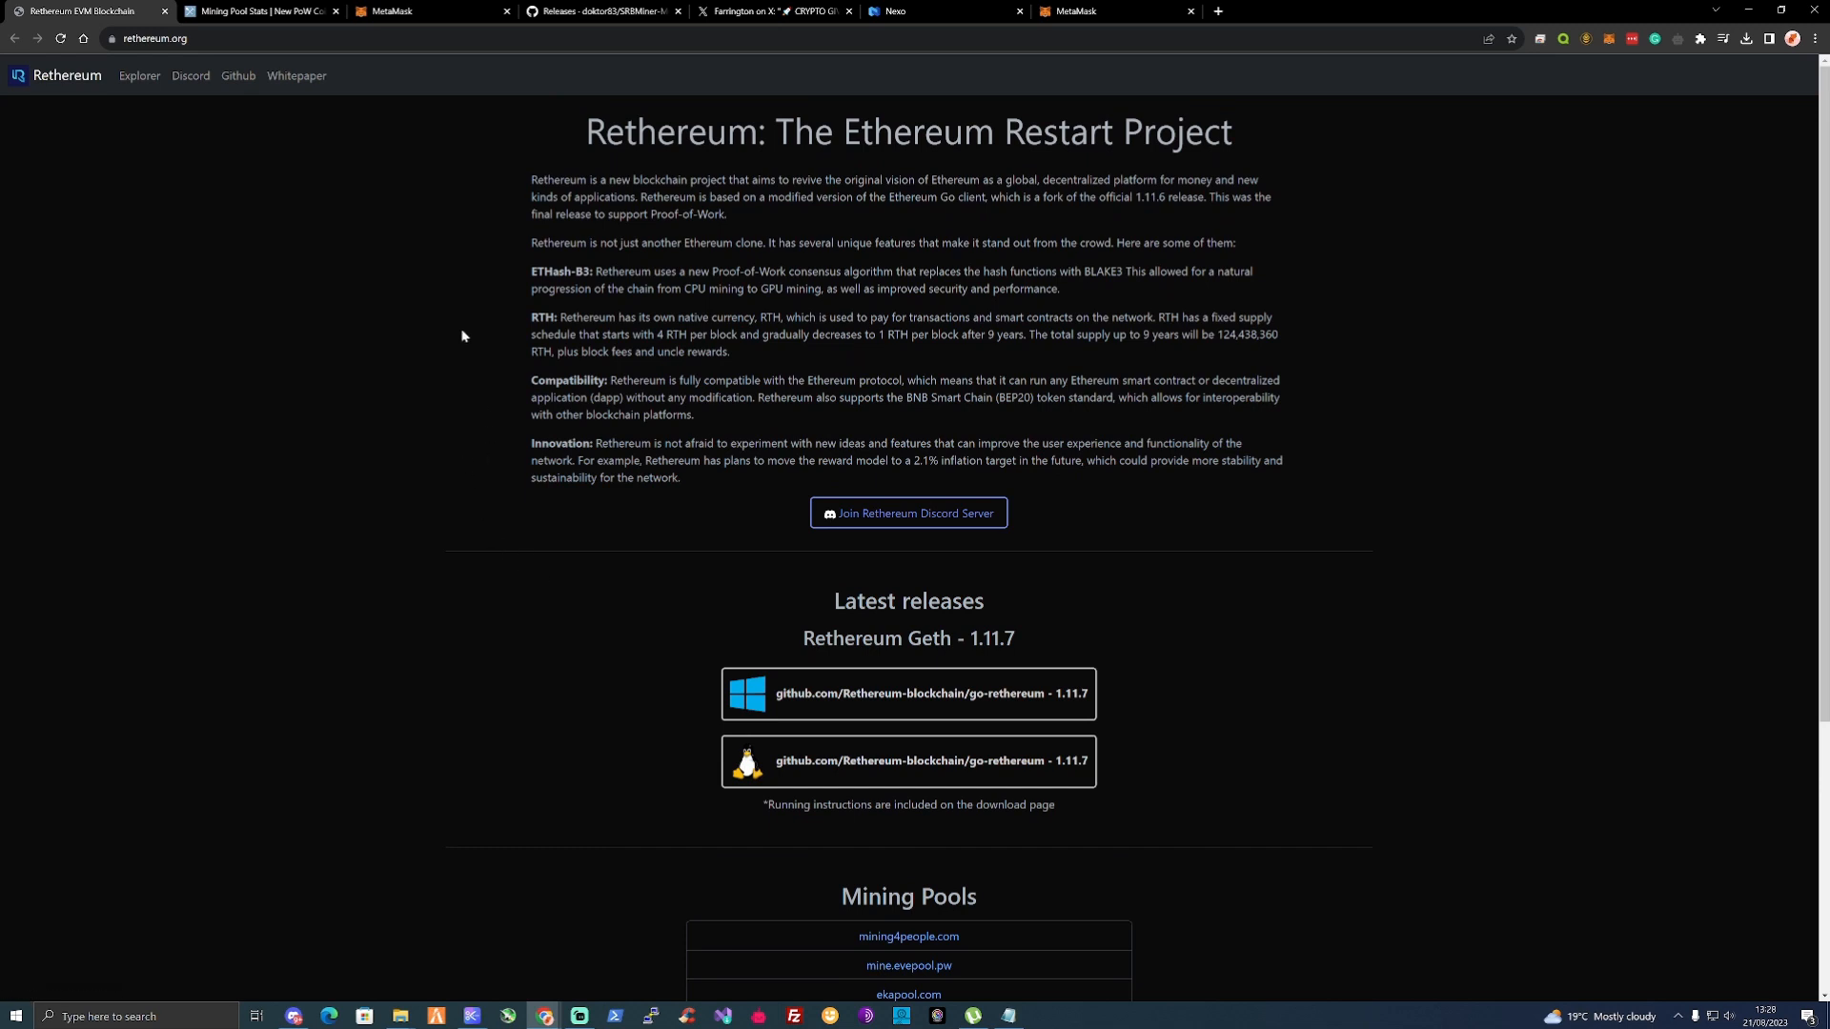
View Rethereum's mining pool list and its network hashrate history rising since Aug 17.
left_click(261, 12)
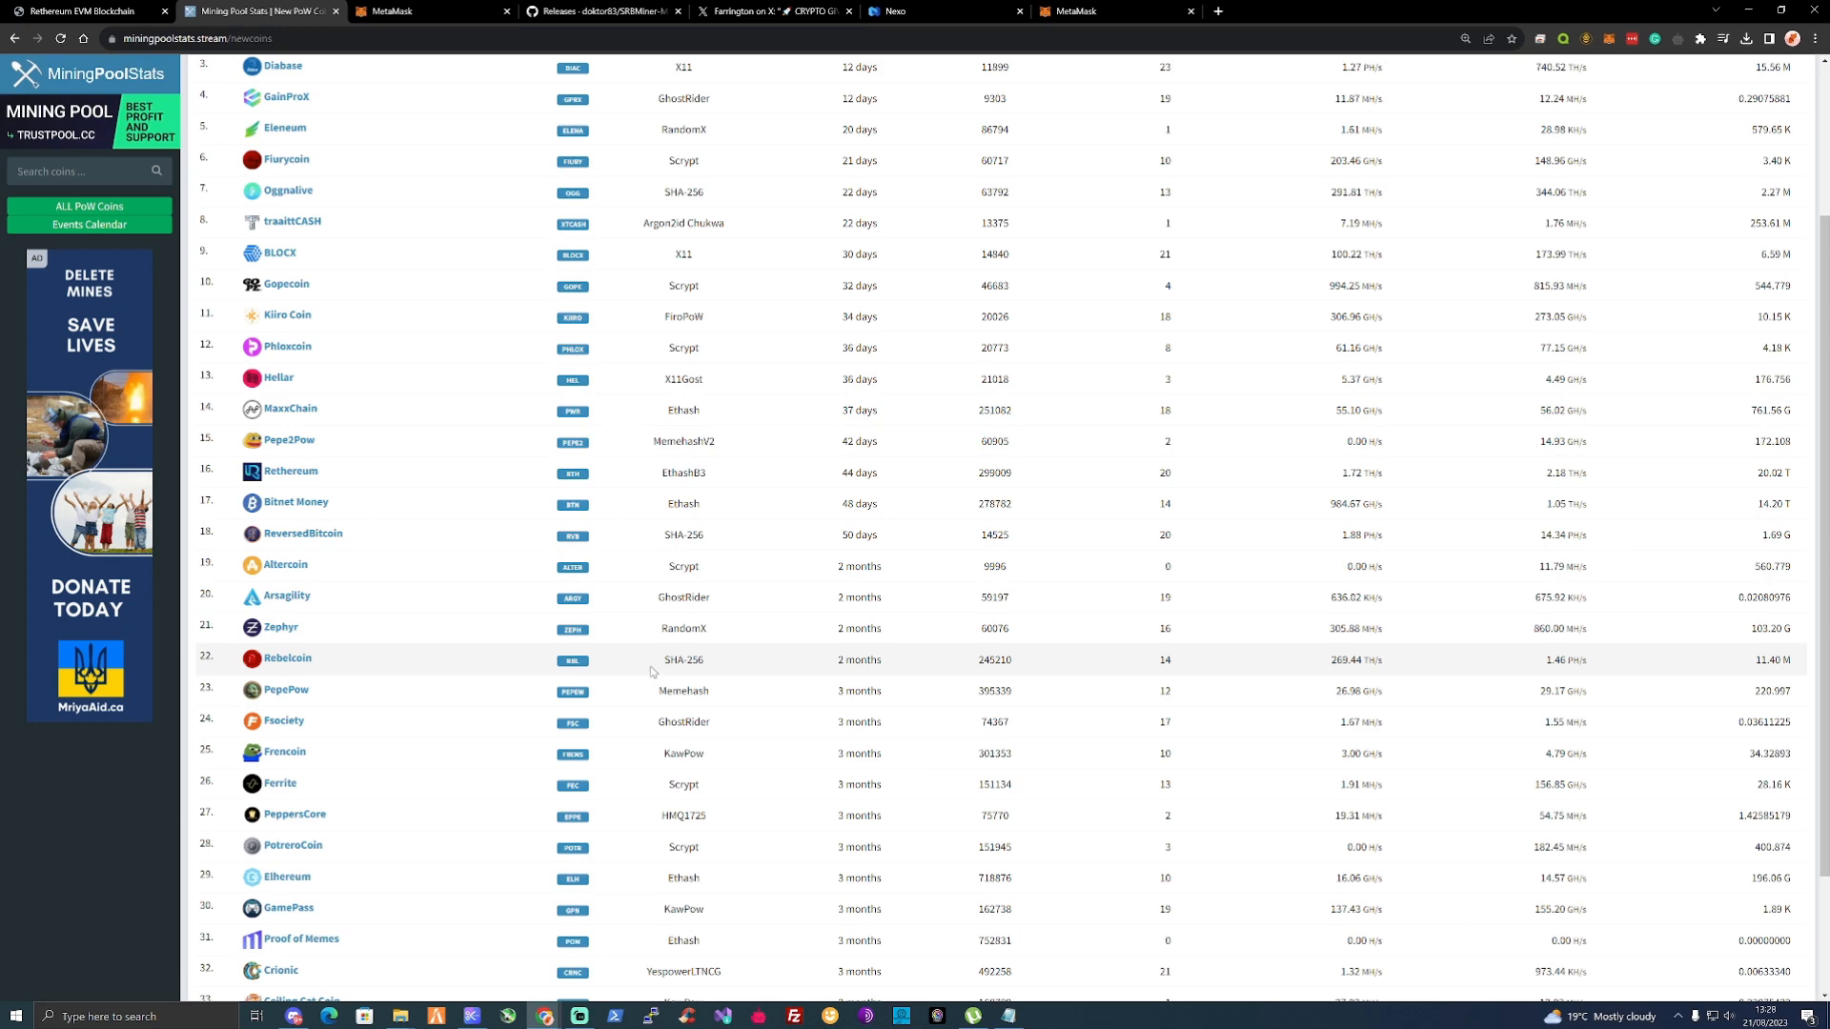
mouse_move(514, 618)
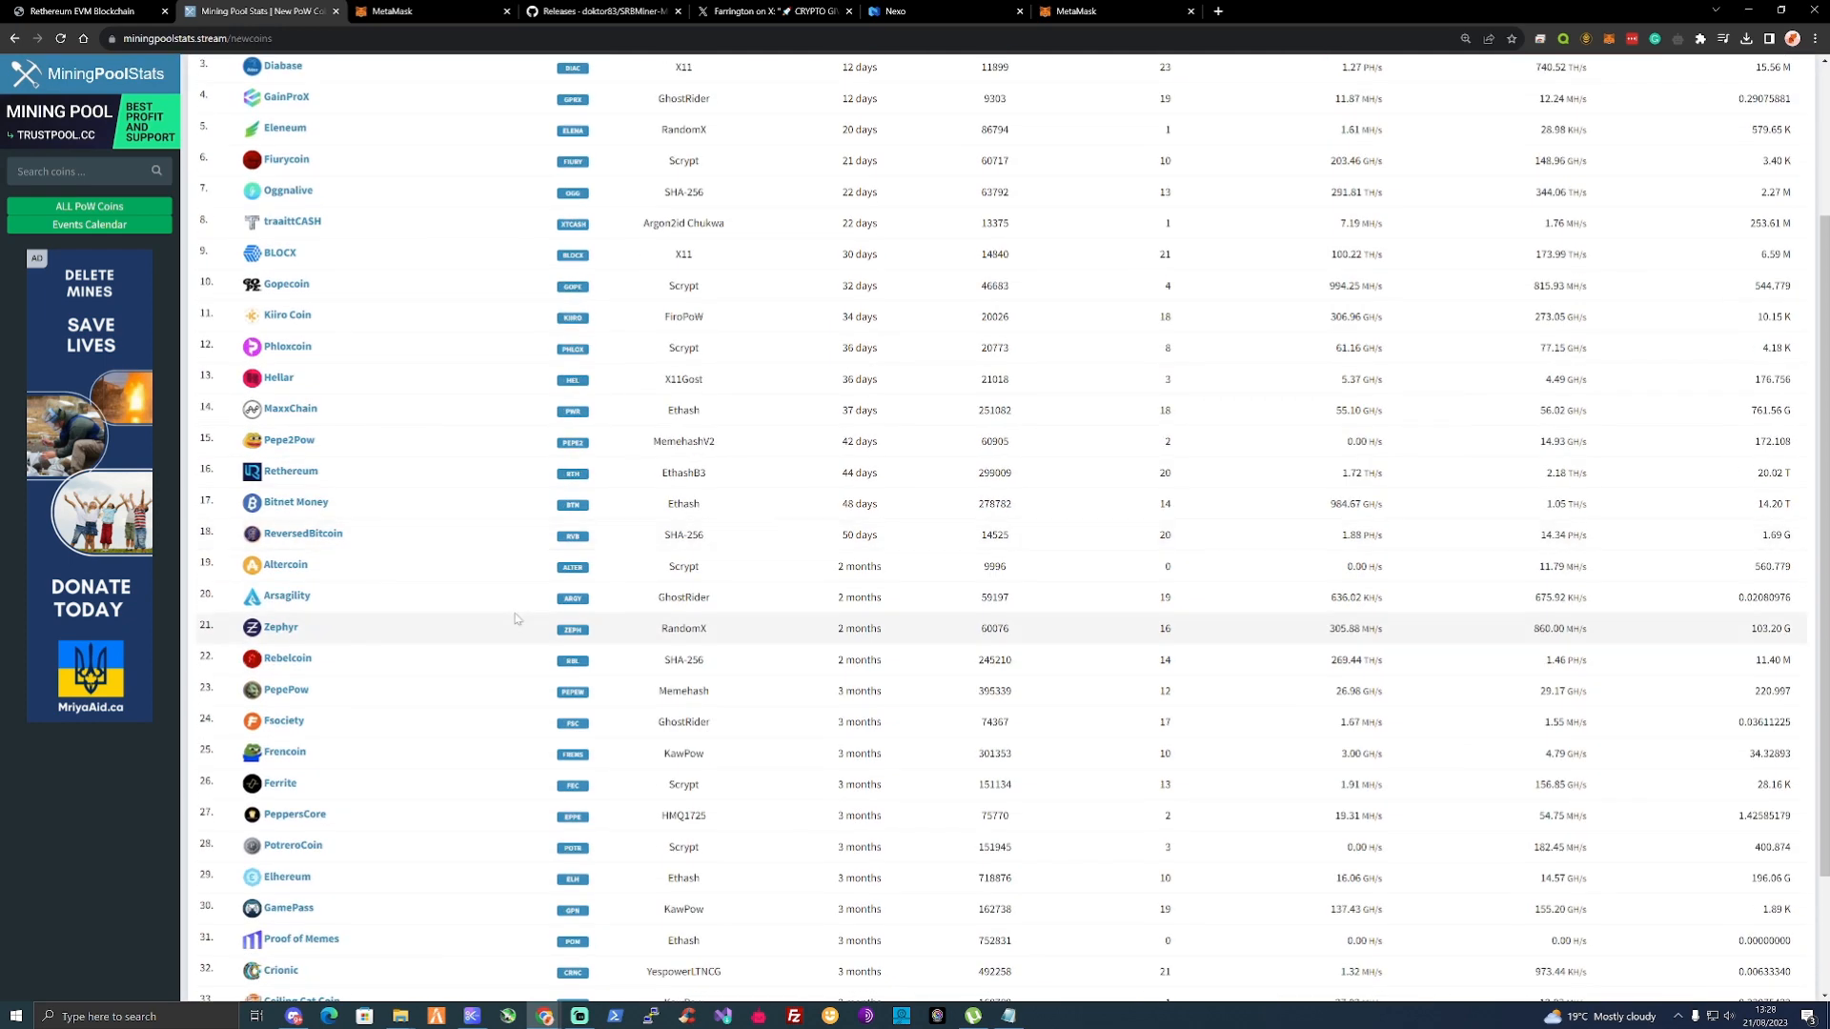
left_click(290, 471)
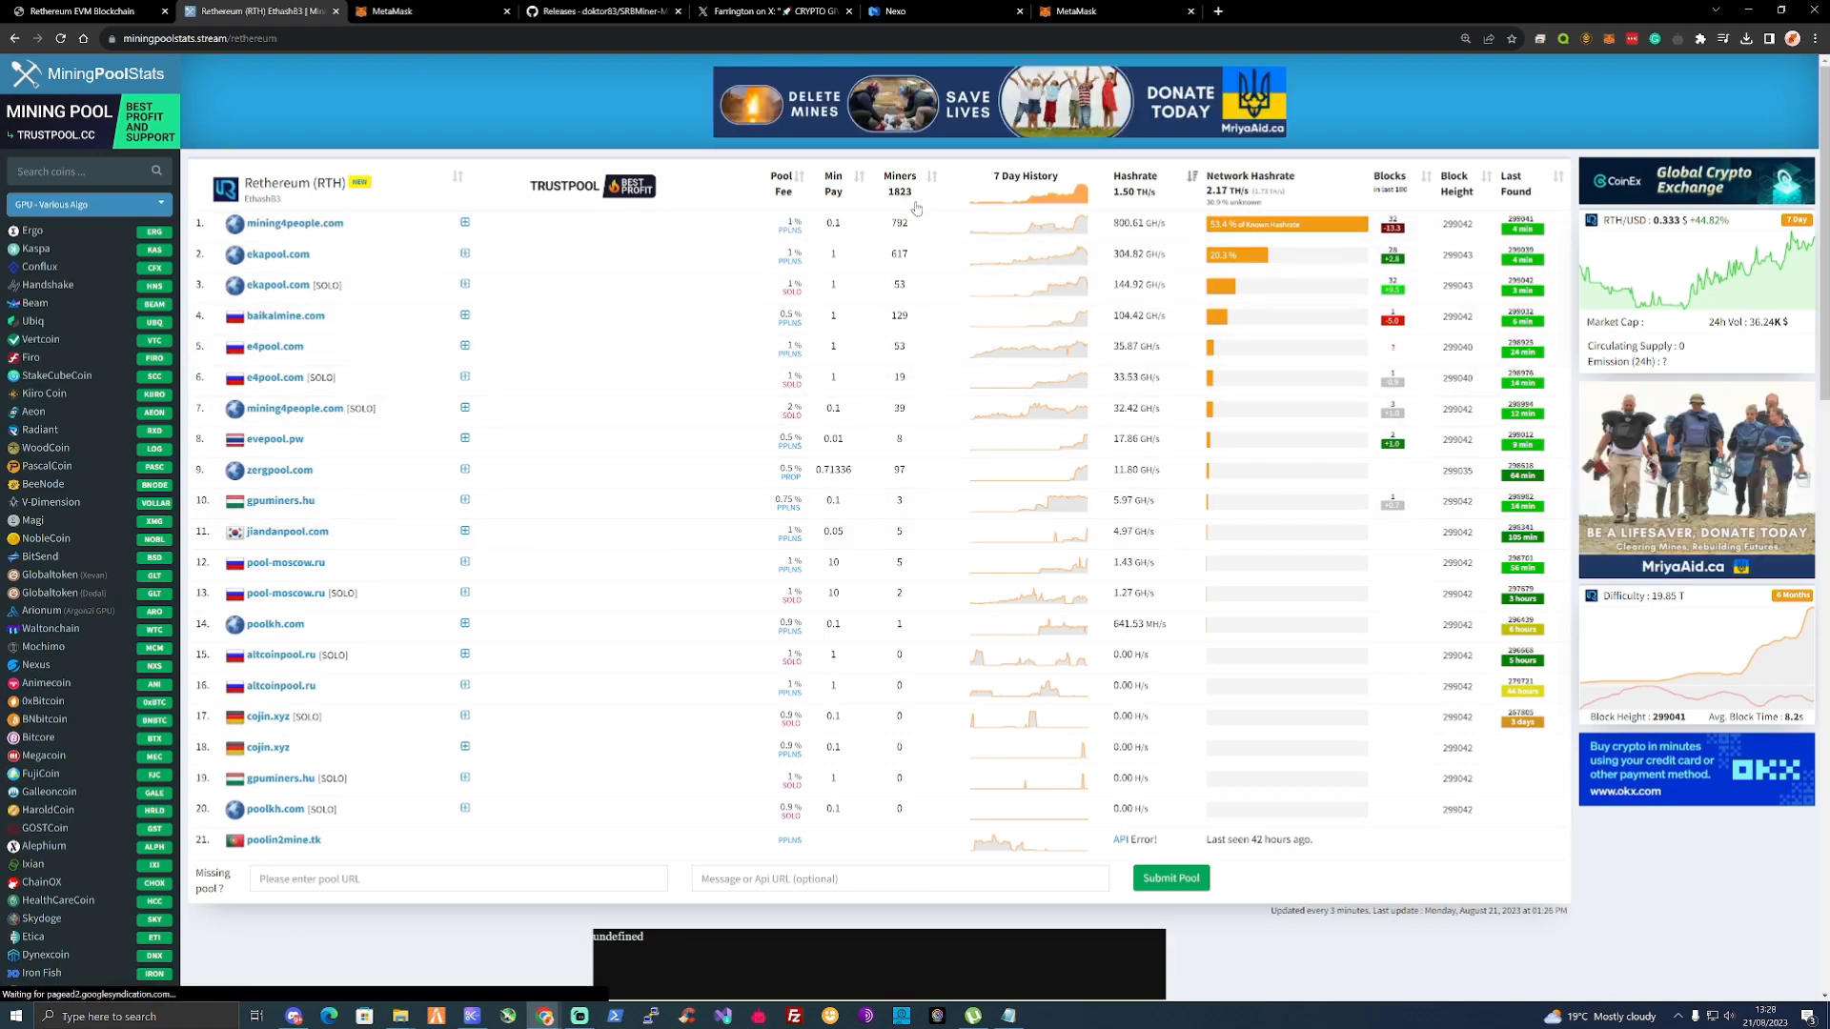
mouse_move(991, 254)
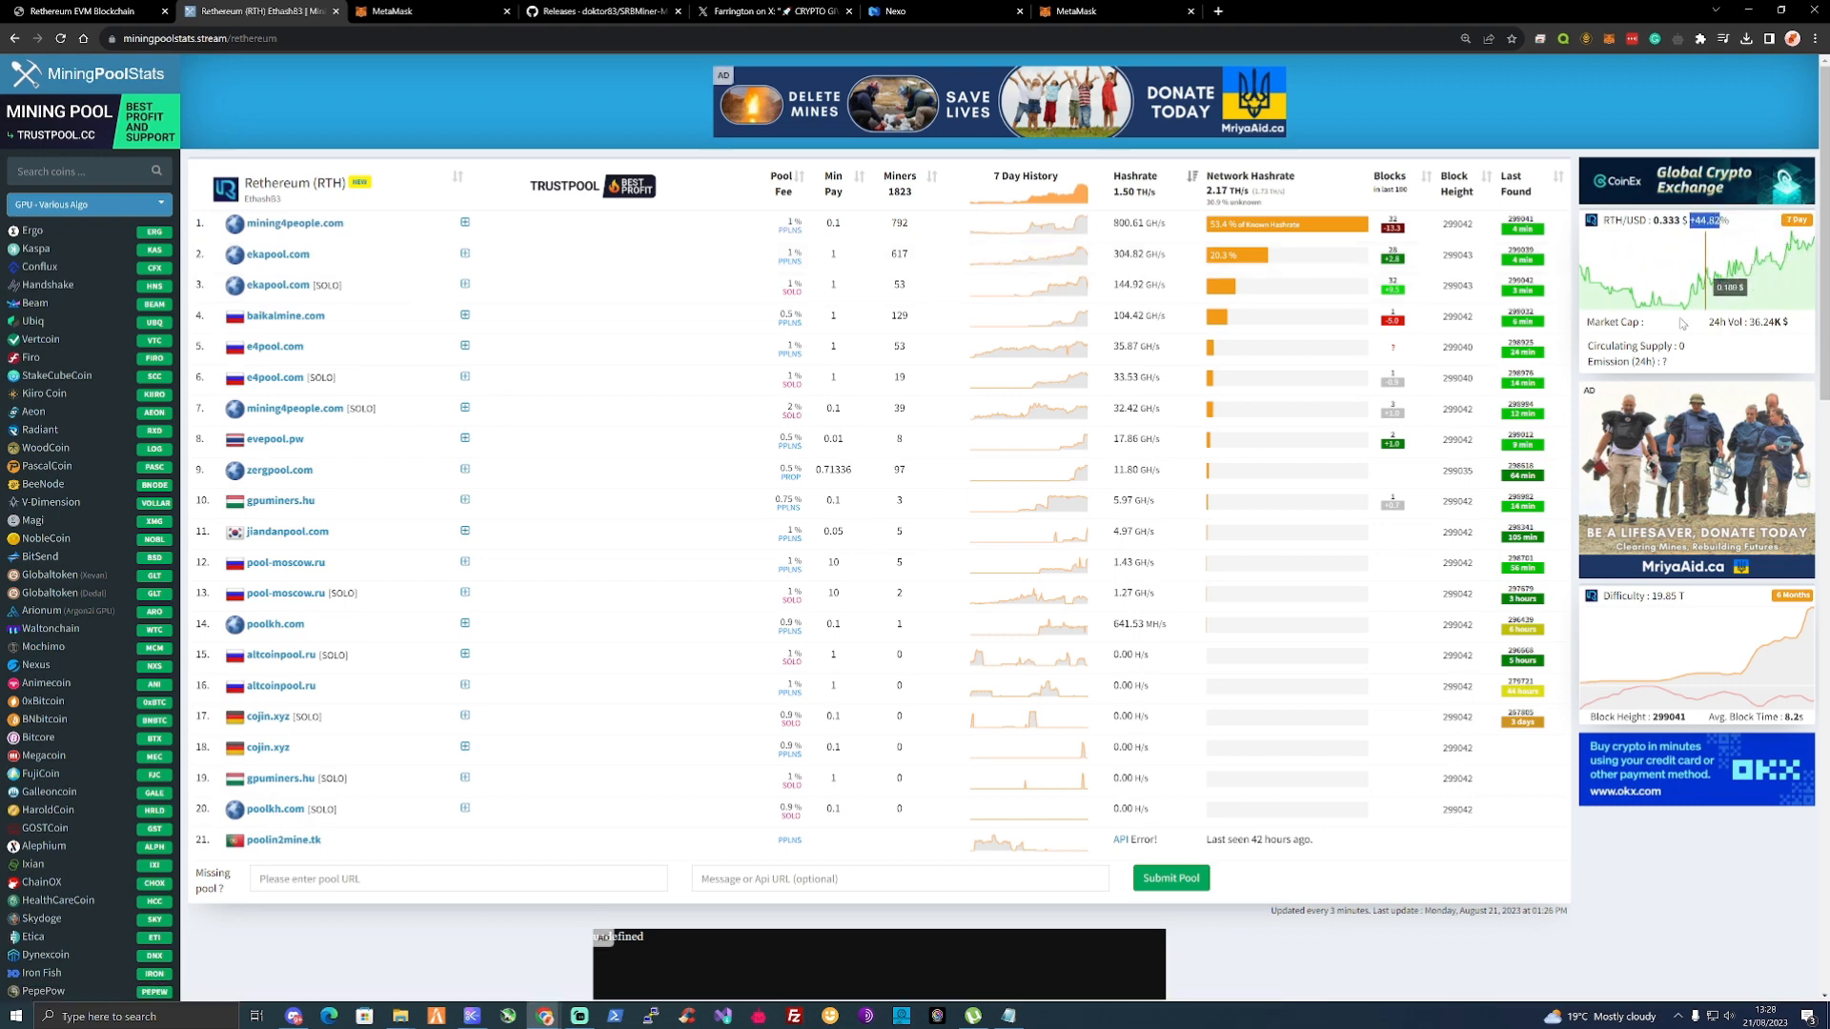
mouse_move(1755, 665)
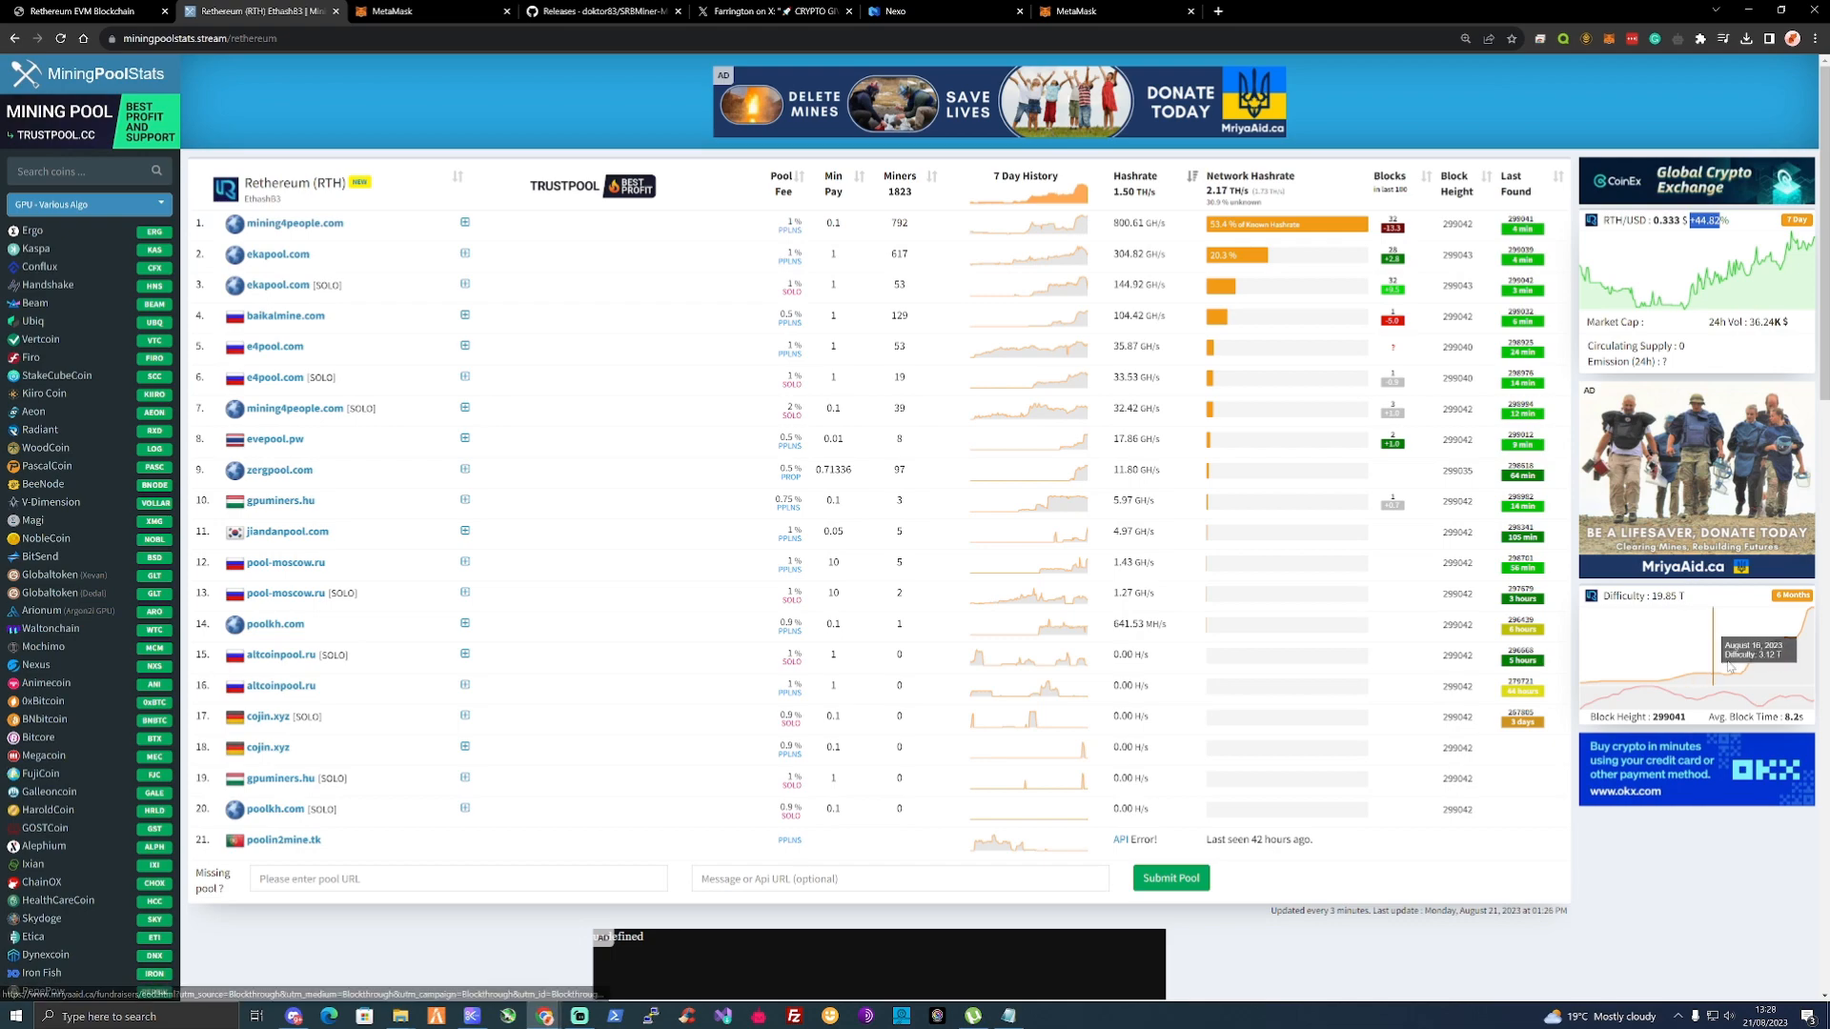
scroll("down", 3)
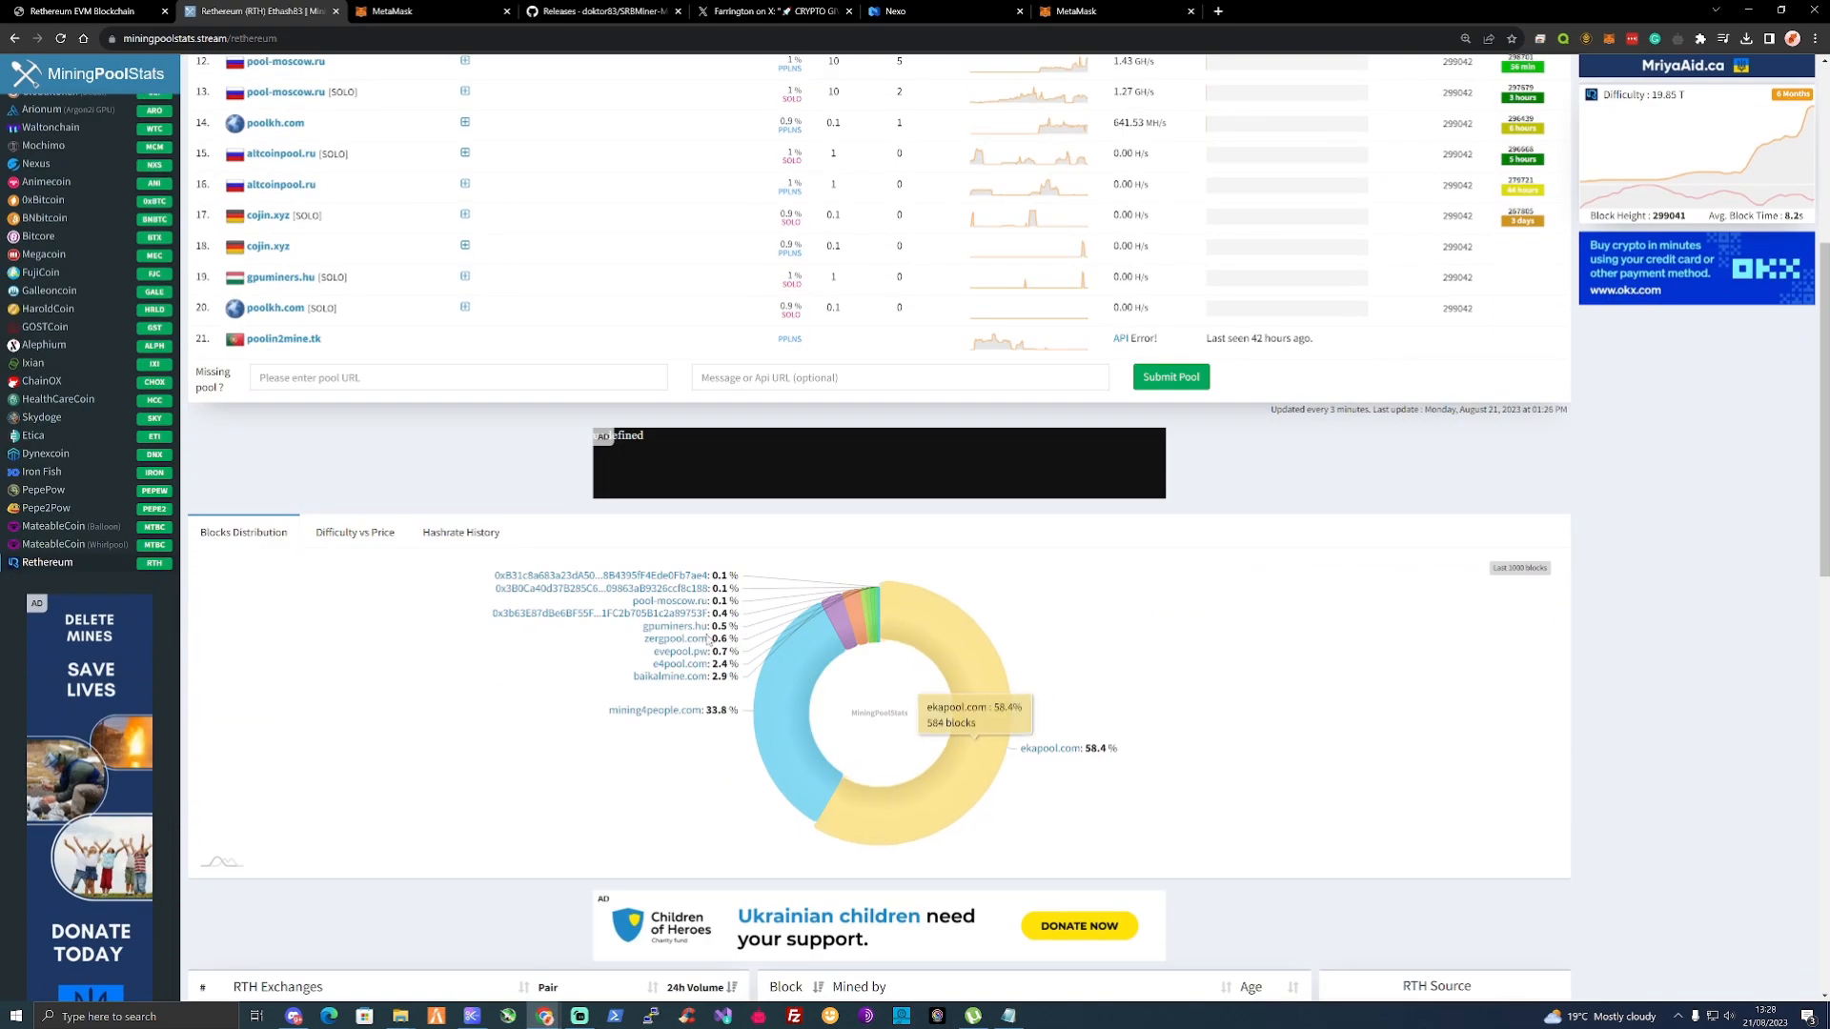
left_click(459, 531)
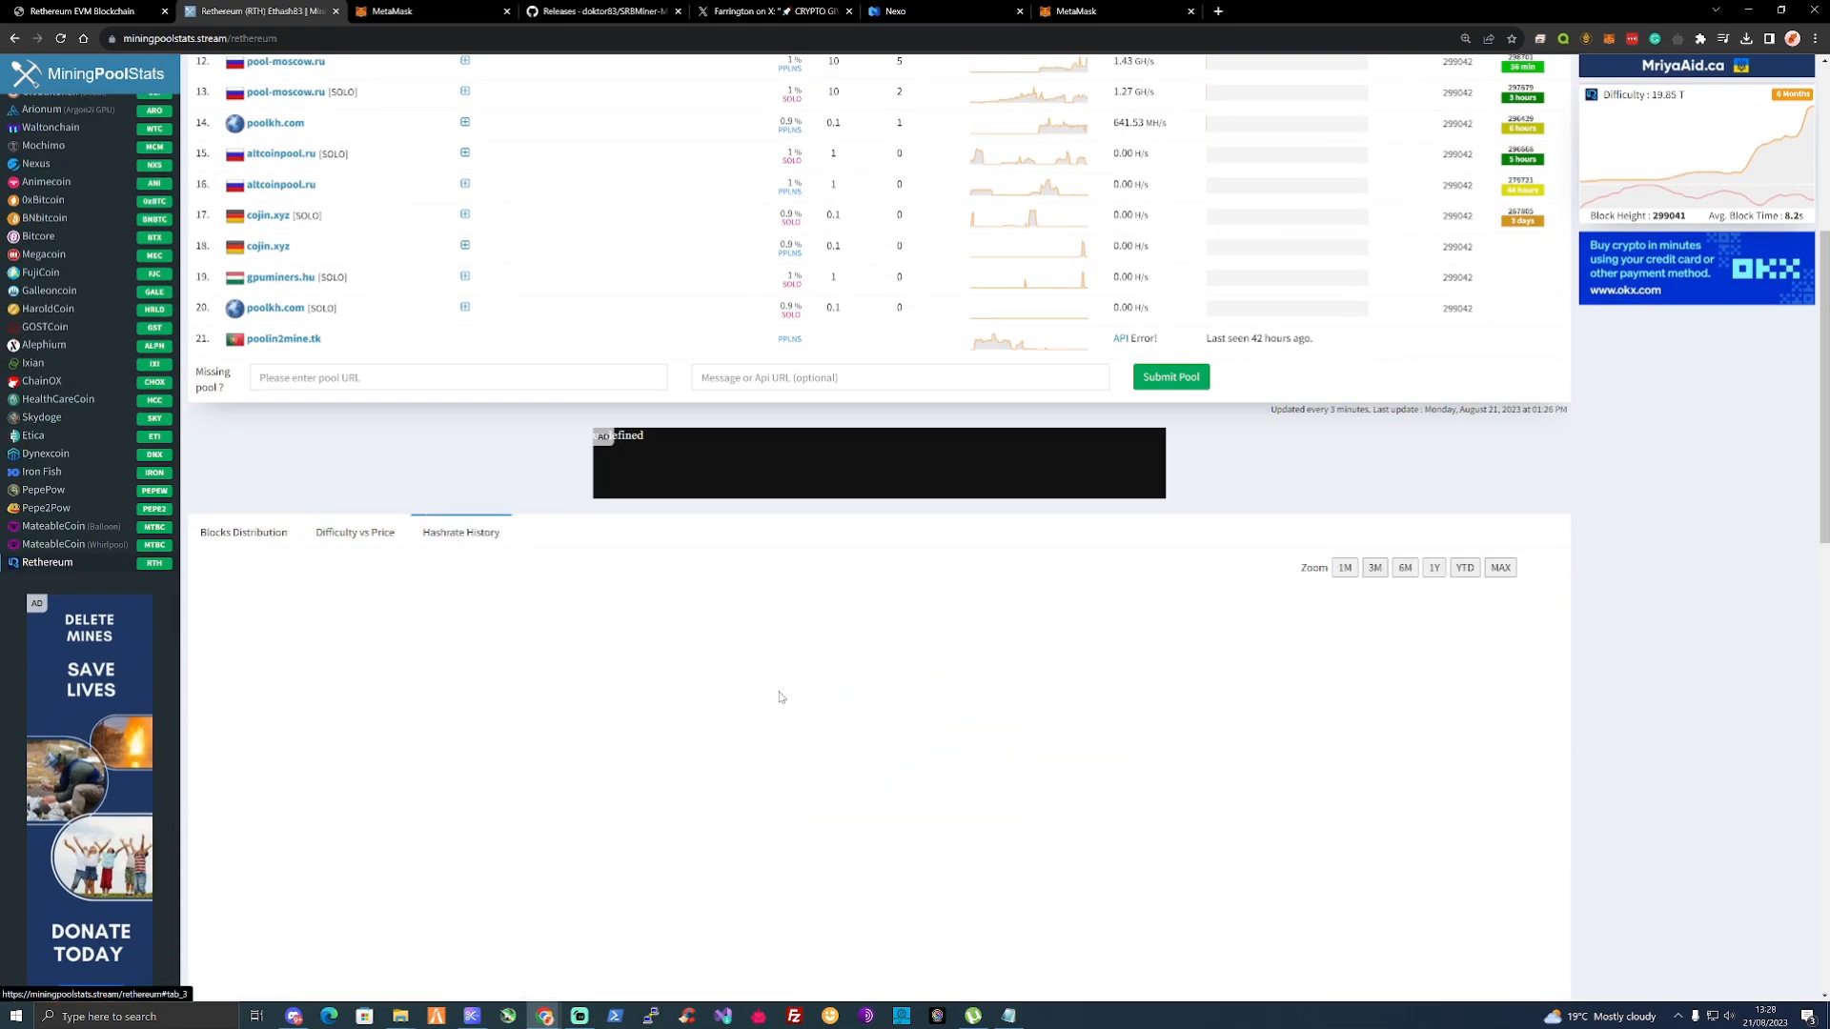
scroll("down", 3)
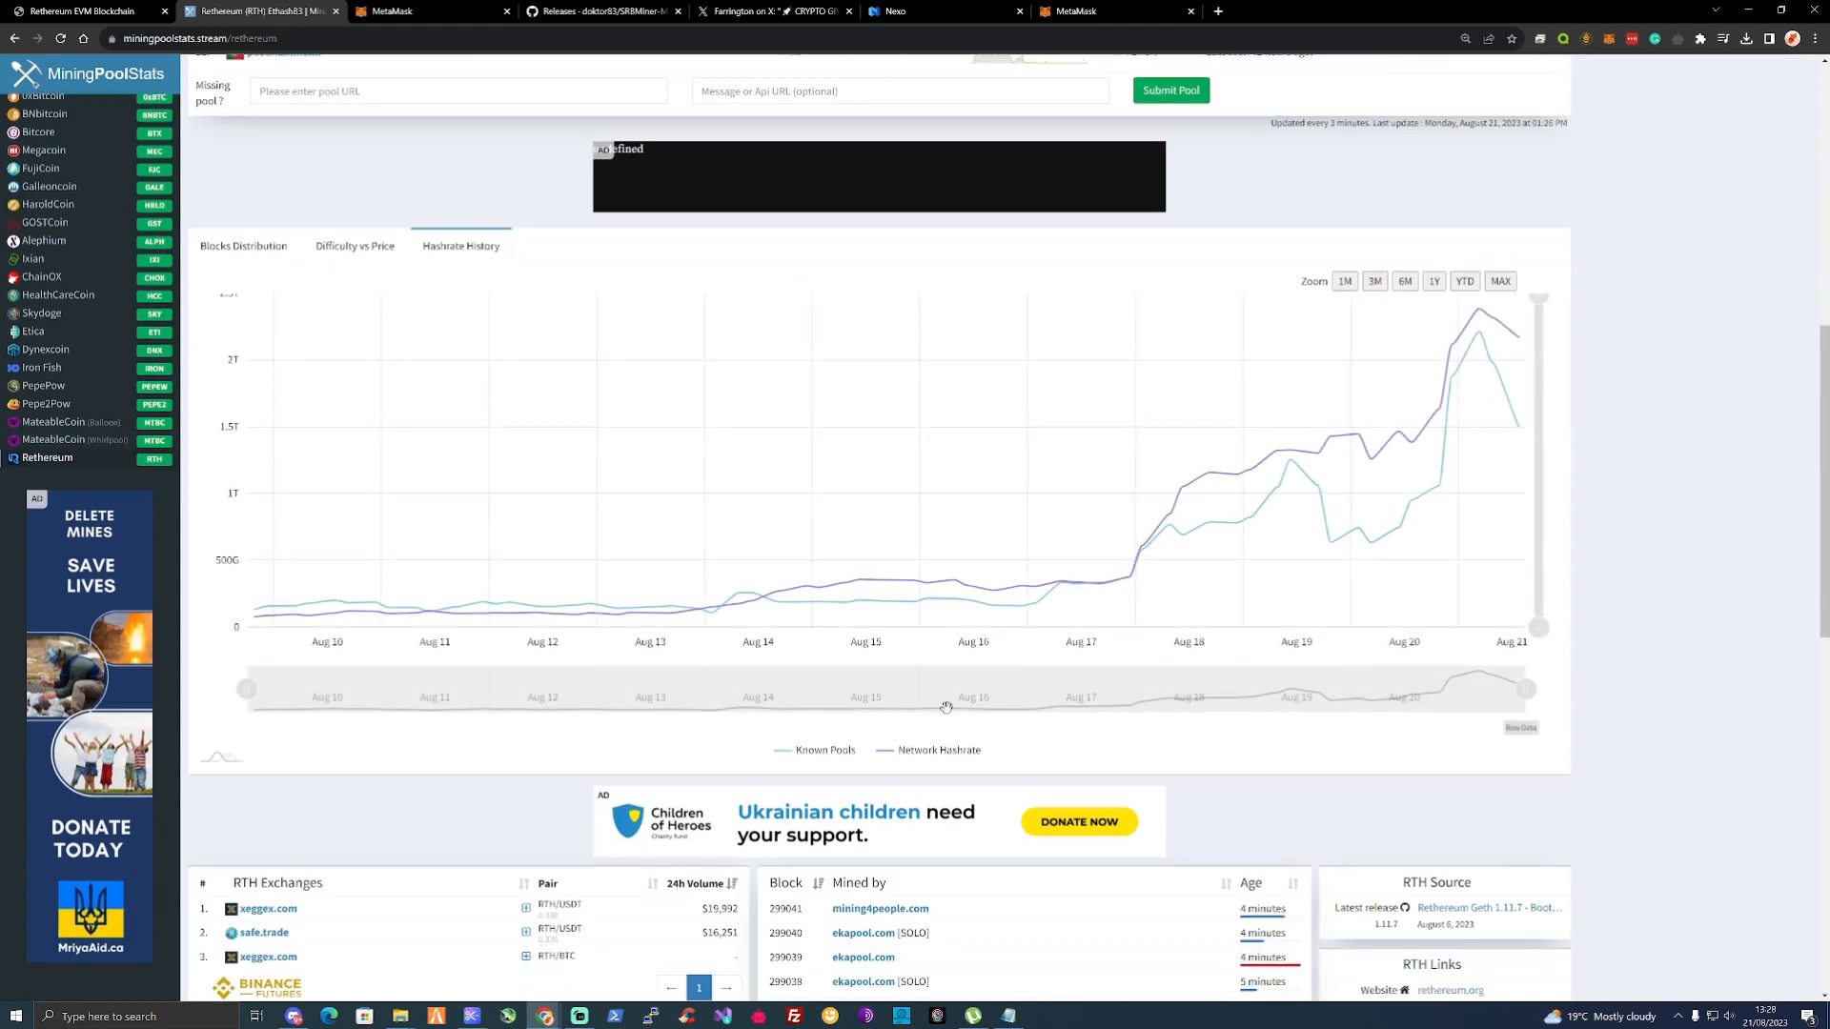
mouse_move(1397, 484)
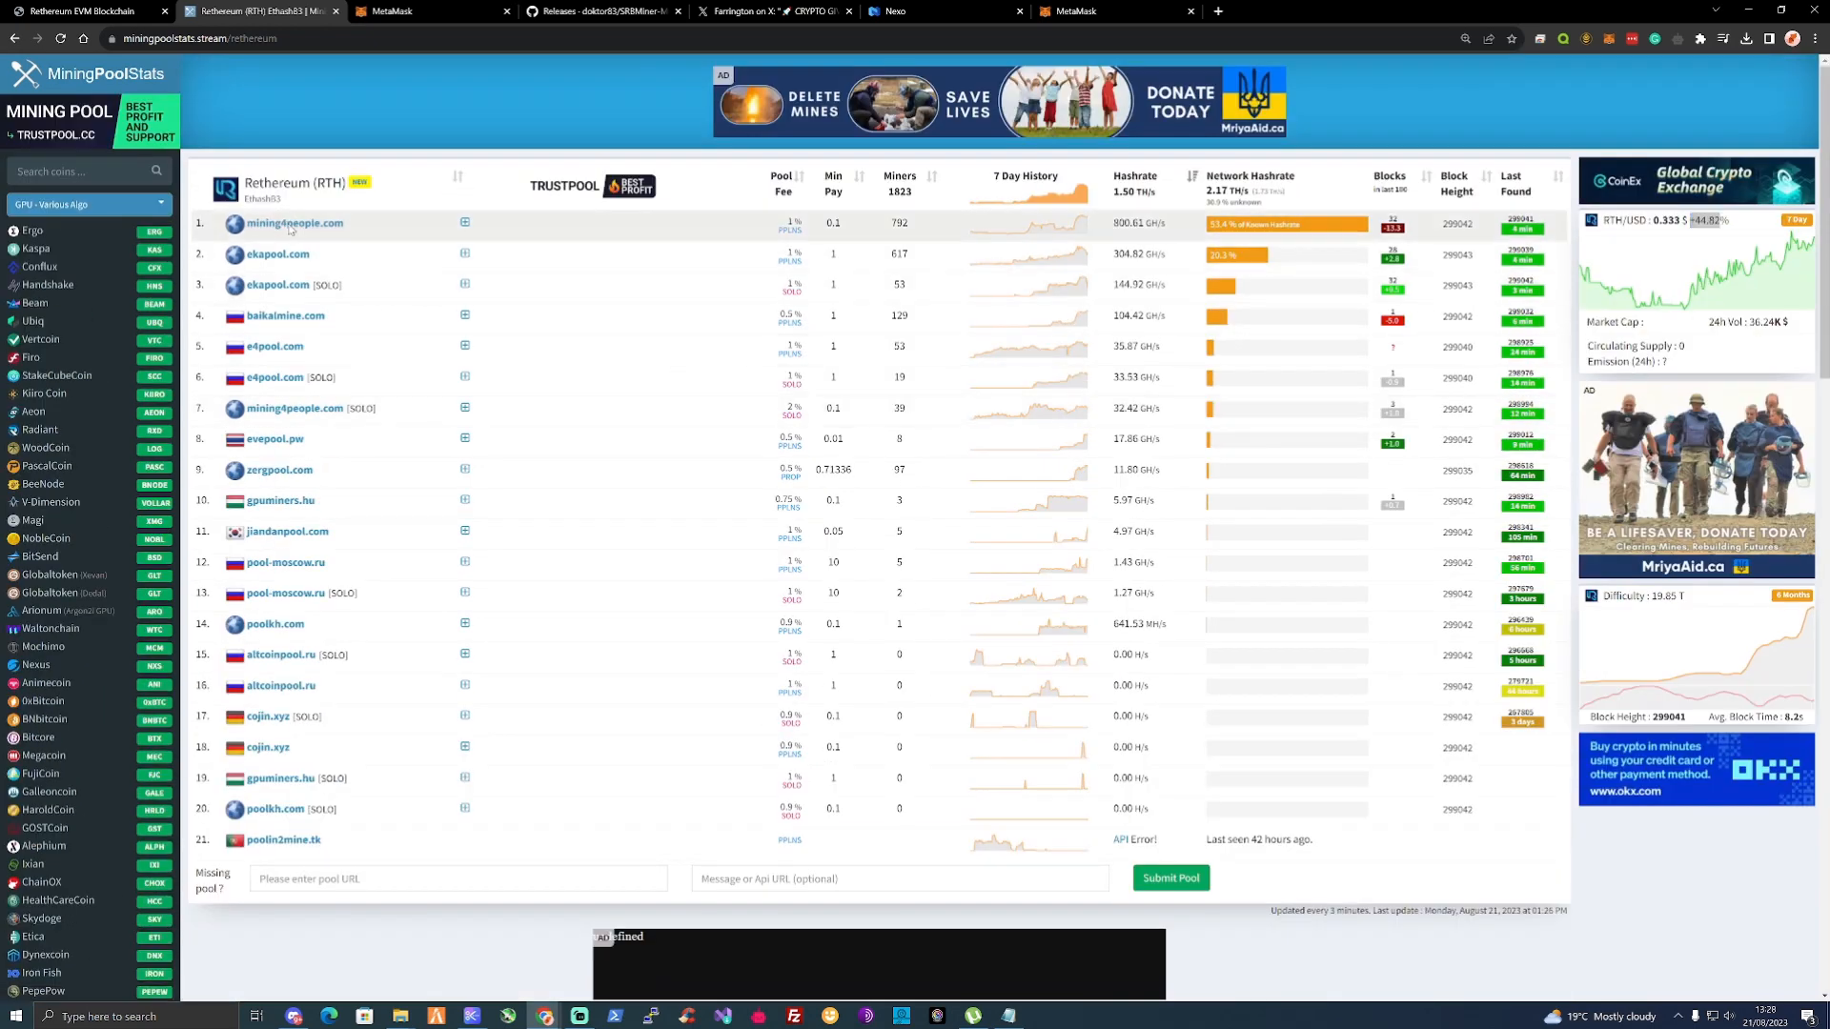
View the mining4people Rethereum pool stats (794 miners) and its Windows GPU mining section.
left_click(293, 223)
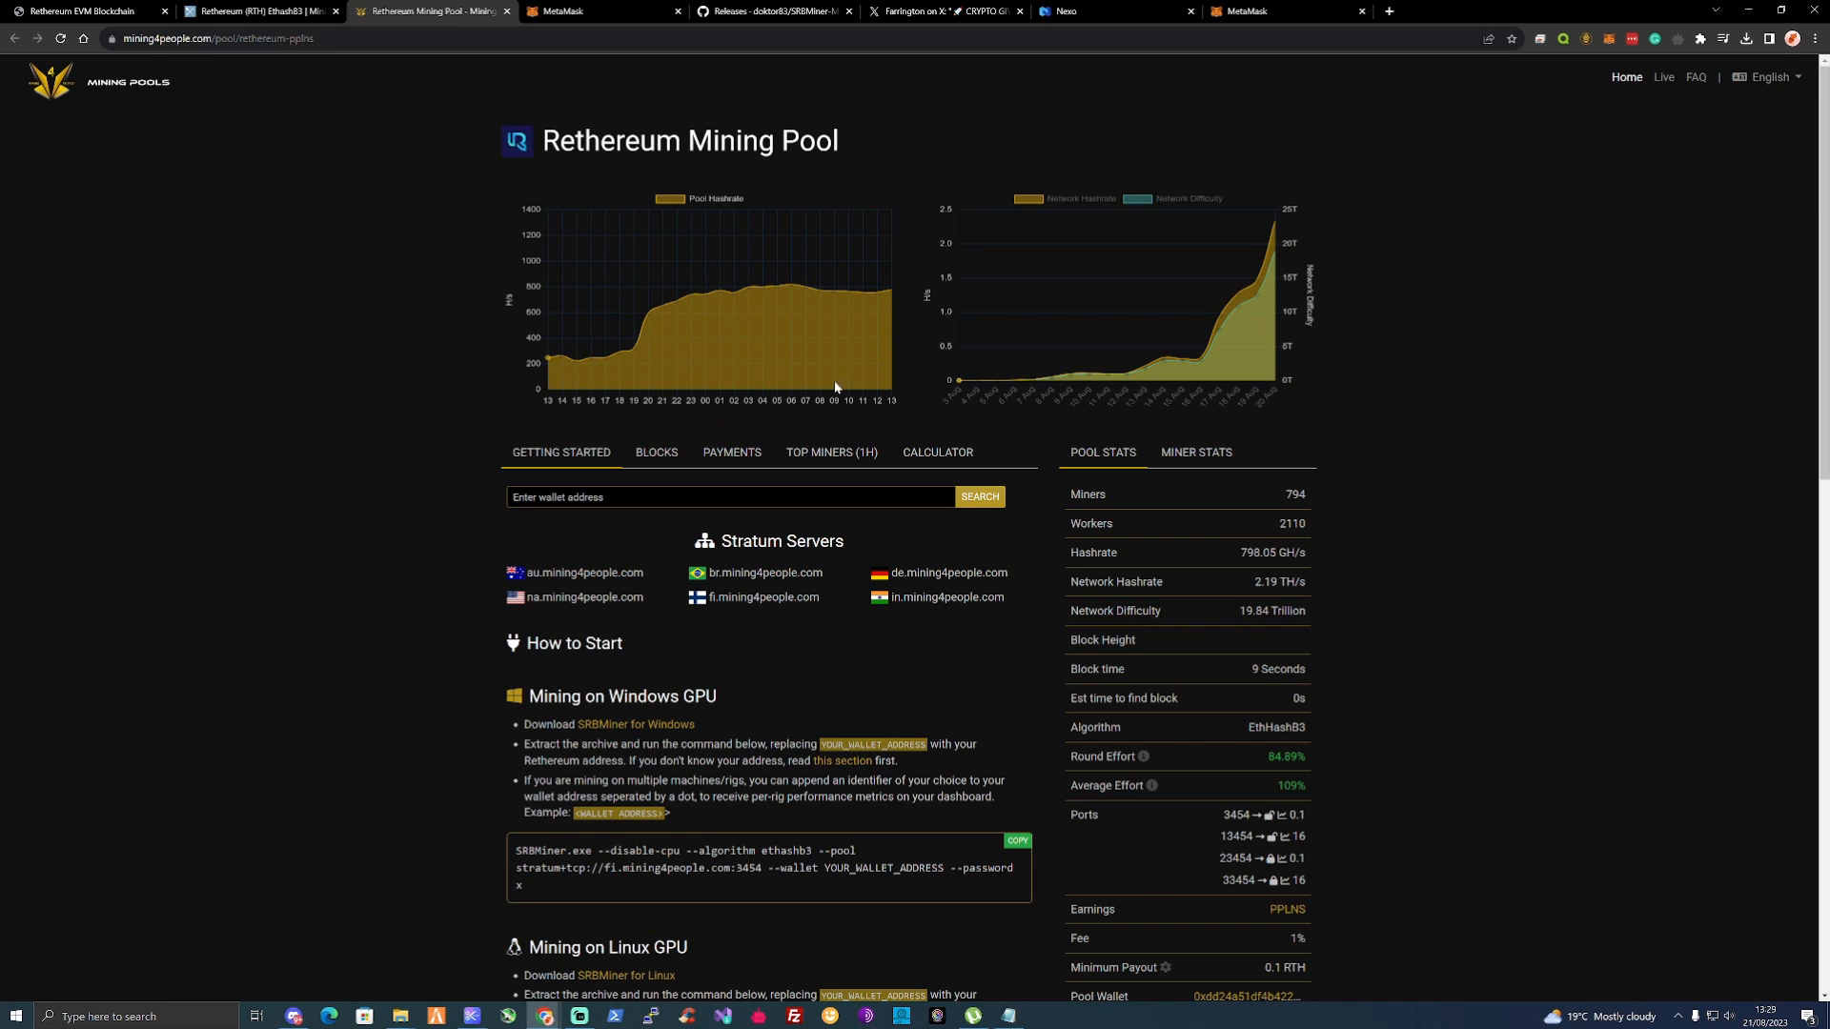
scroll("down", 3)
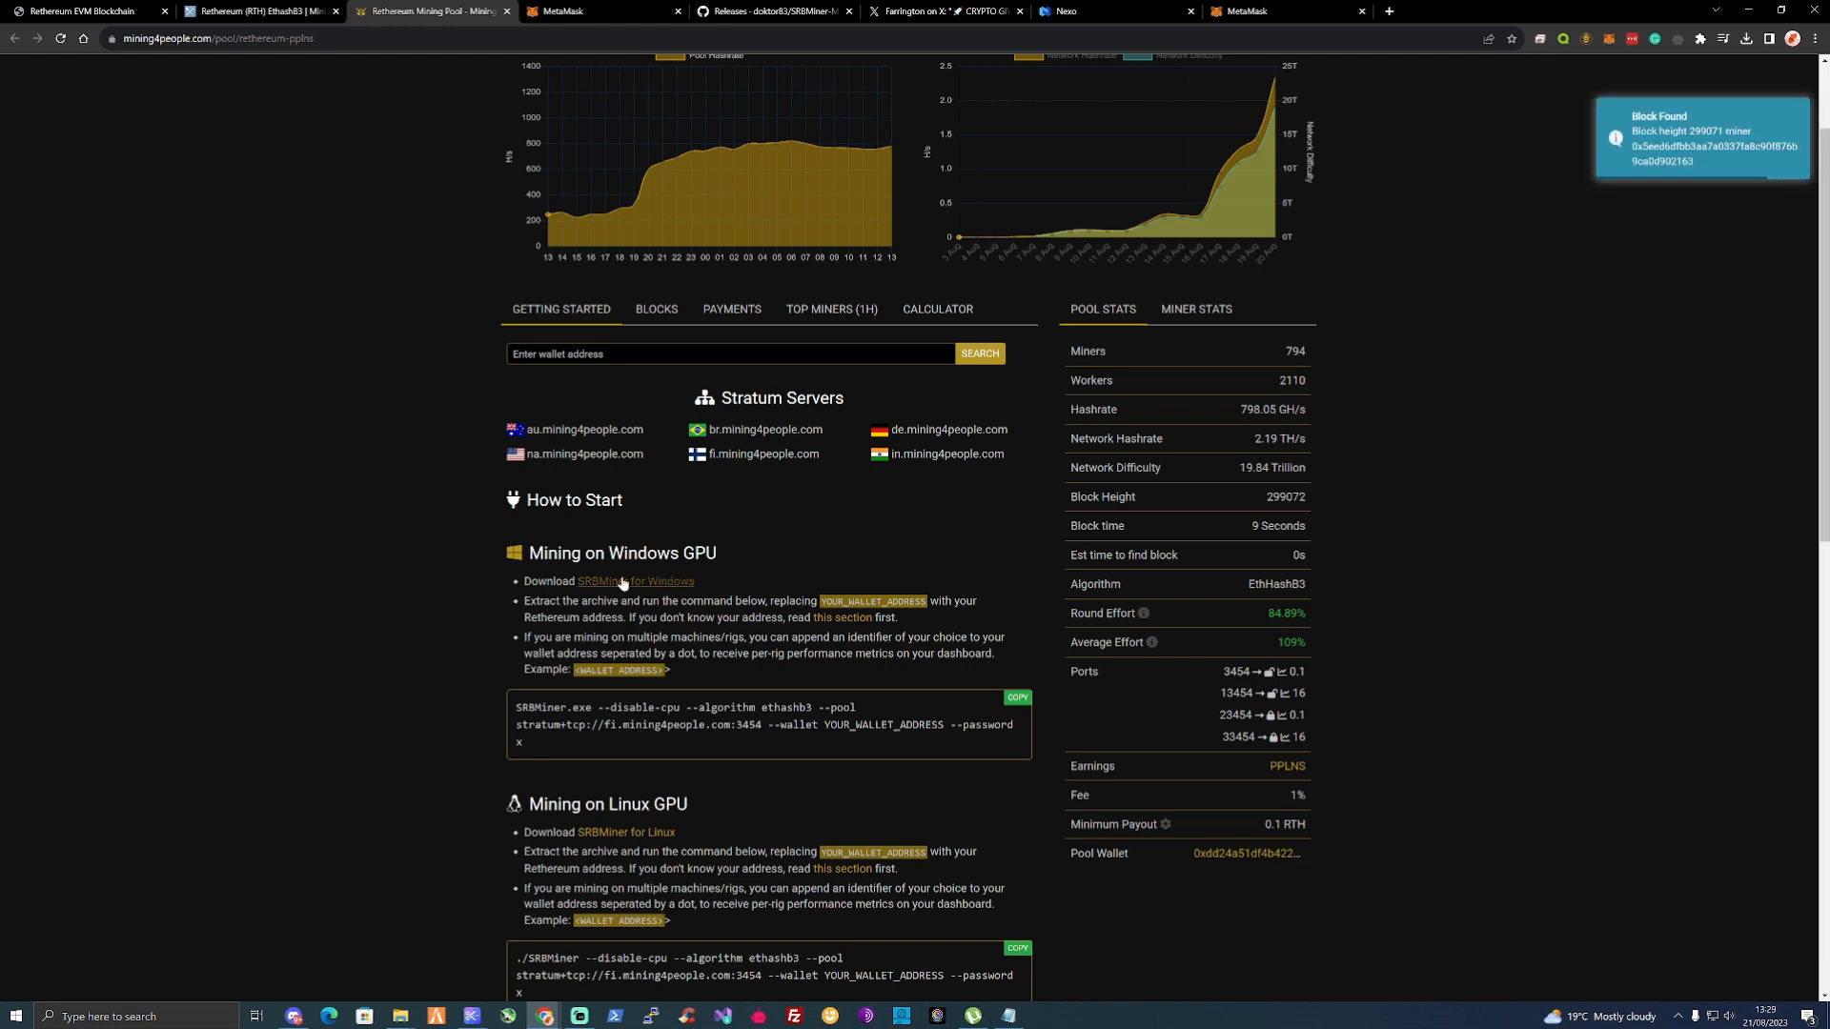
mouse_move(620, 582)
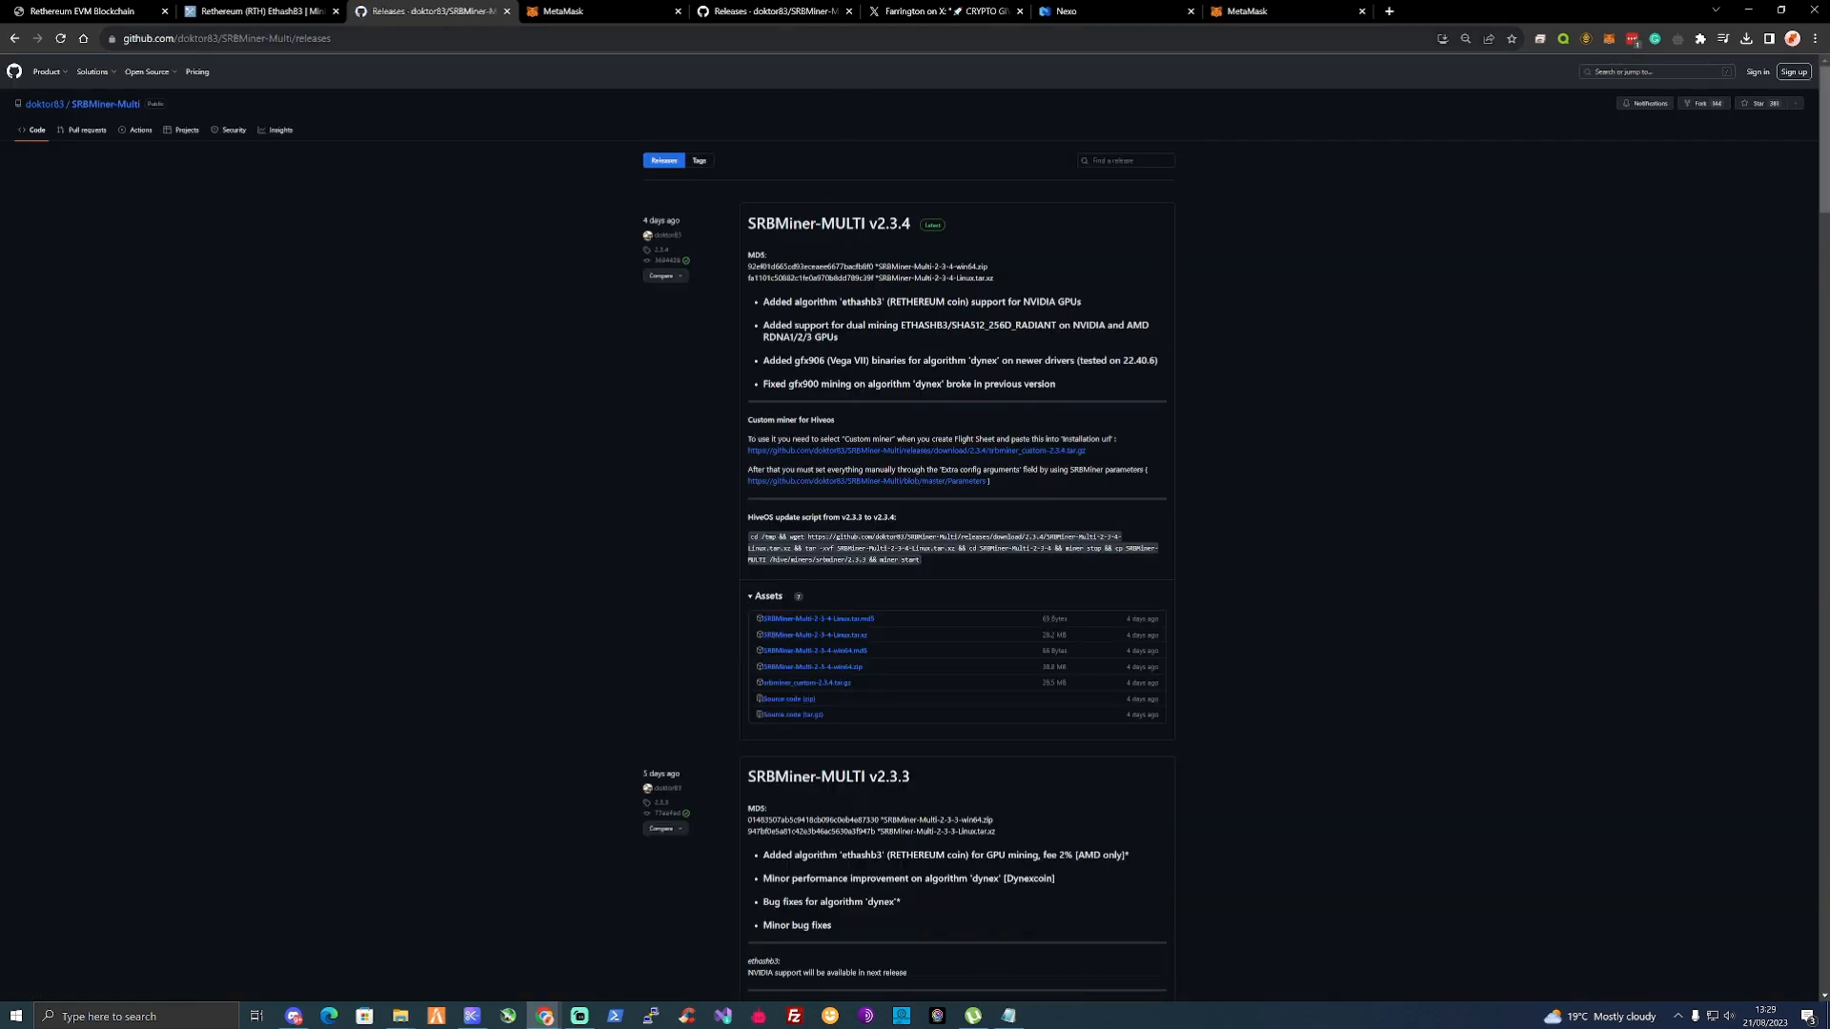
mouse_move(827, 223)
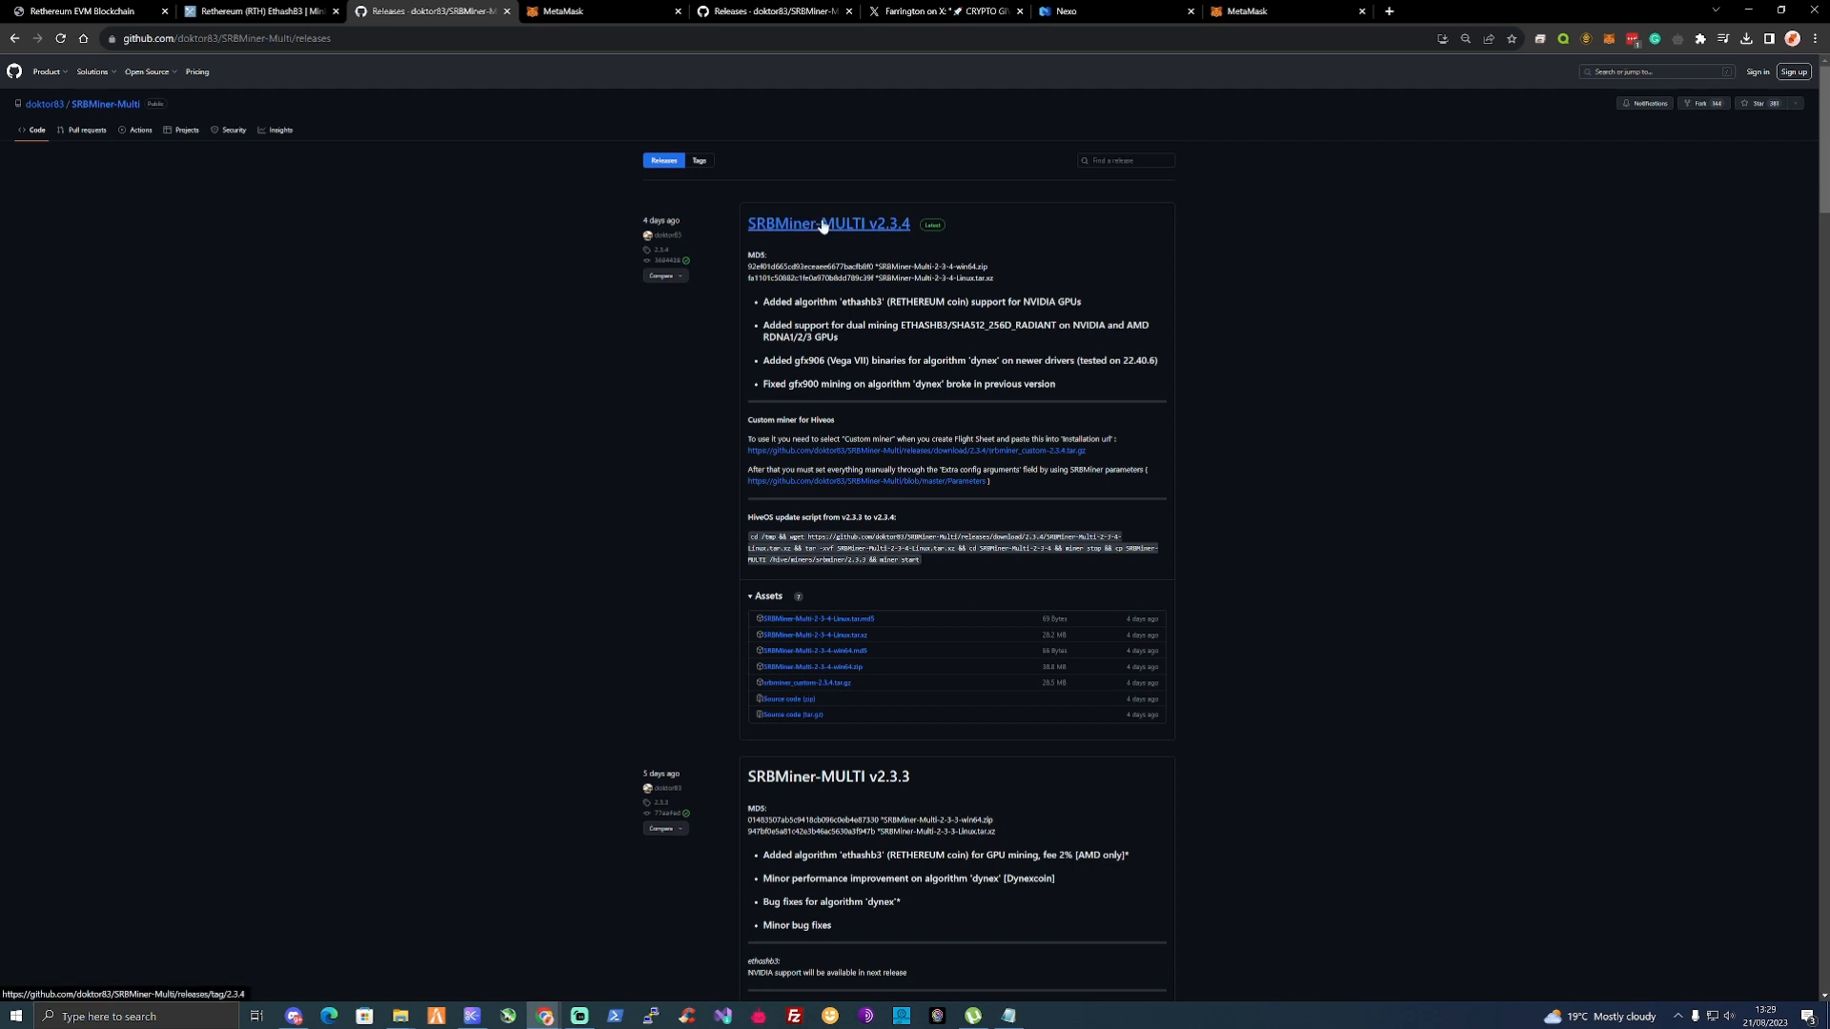
mouse_move(884, 242)
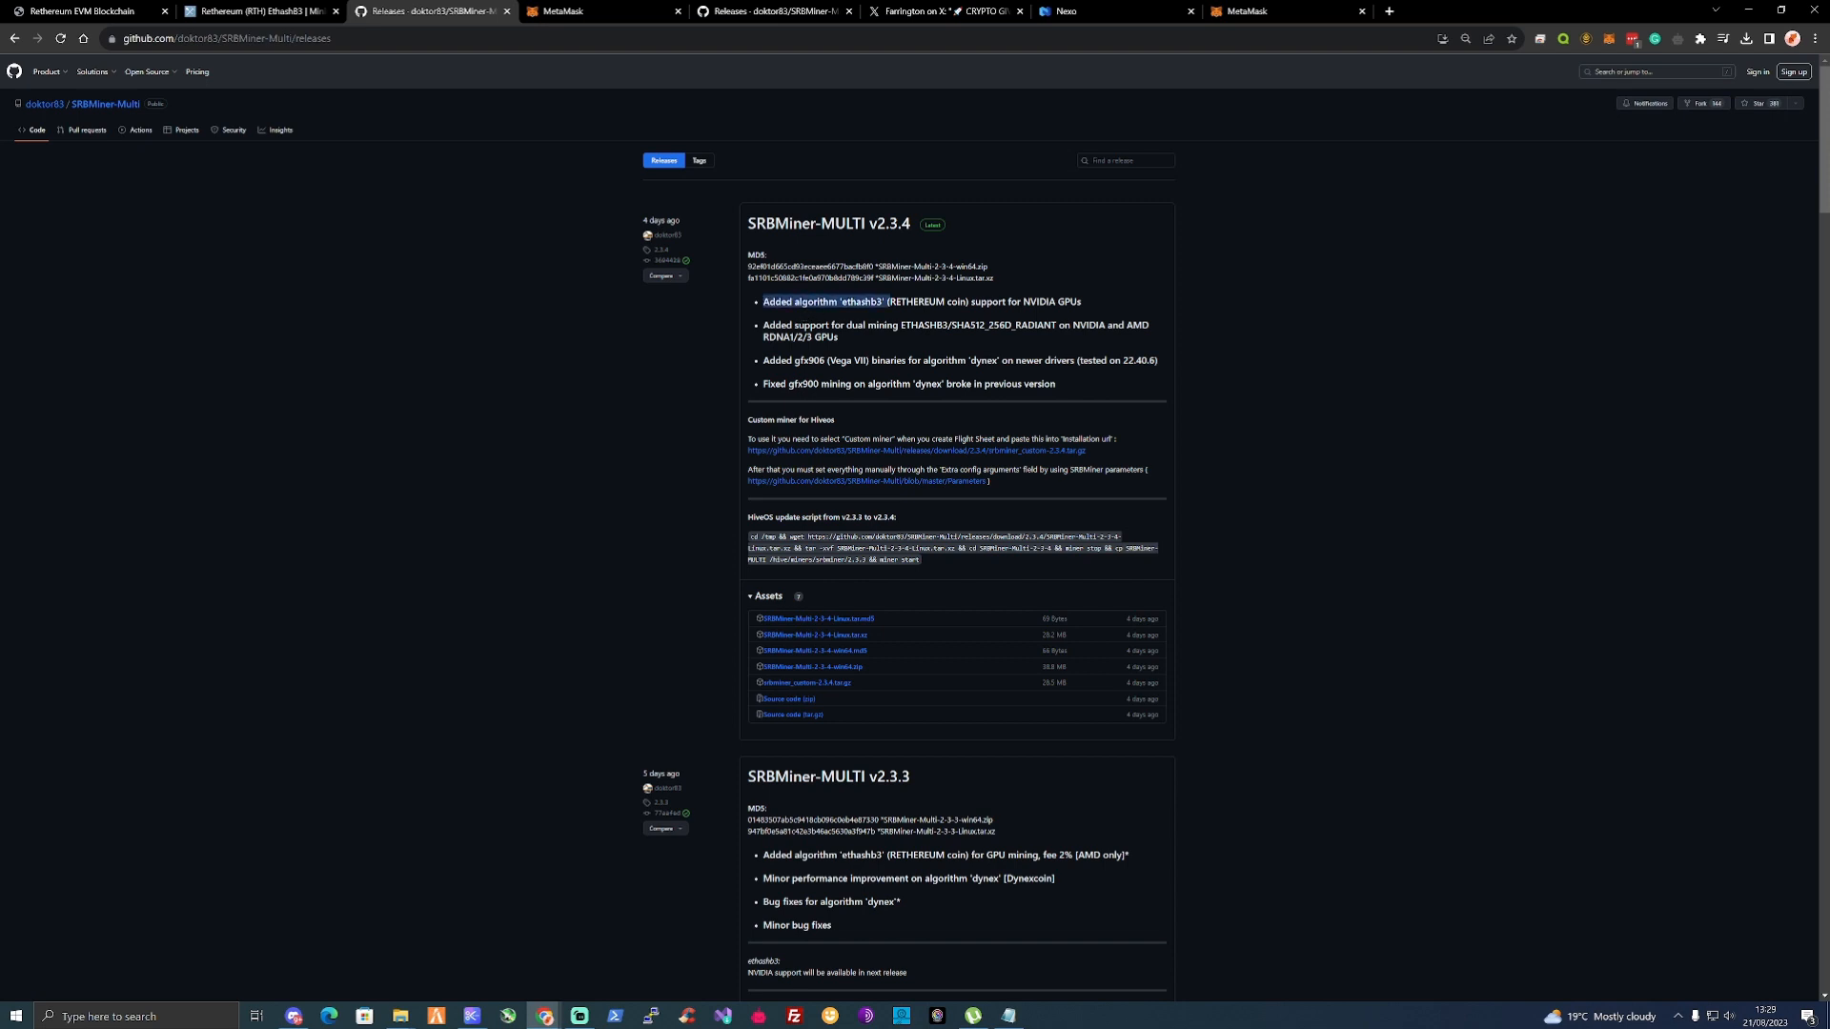
Download SRBMiner-Multi-2-3-4-win64.zip from the v2.3.4 release assets and open the archive.
scroll("down", 3)
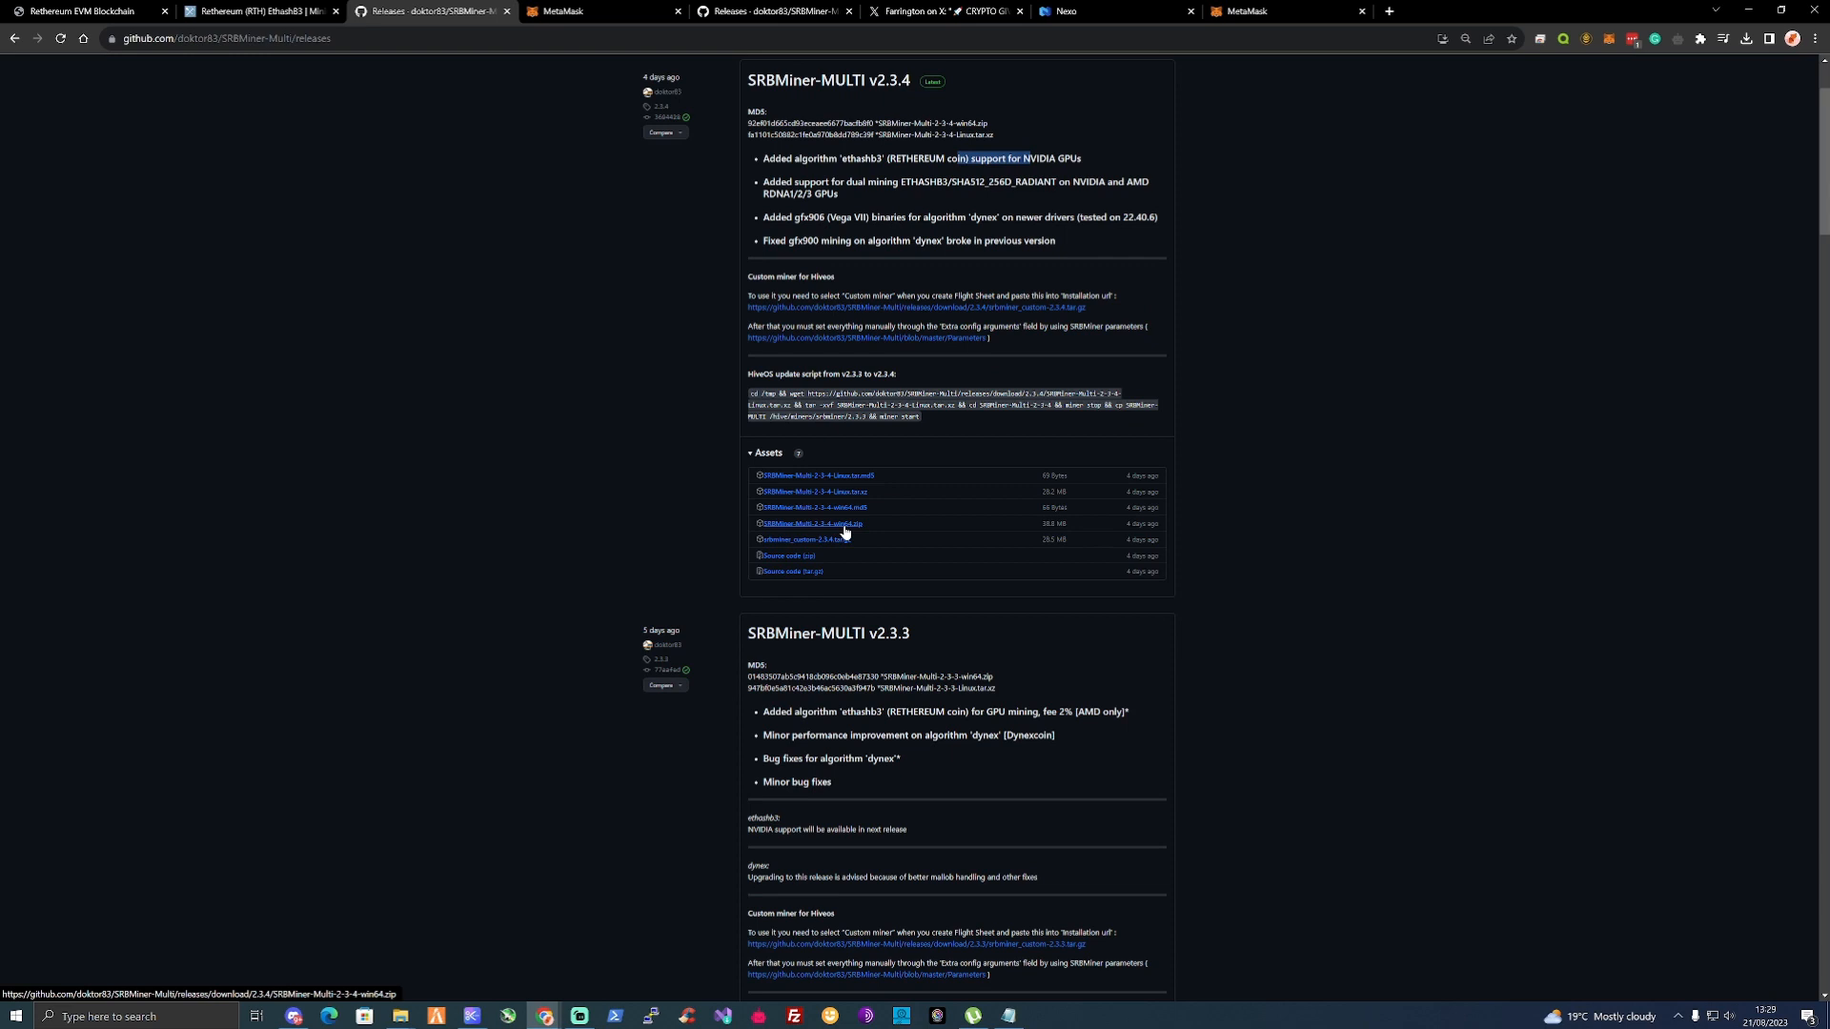
left_click(799, 523)
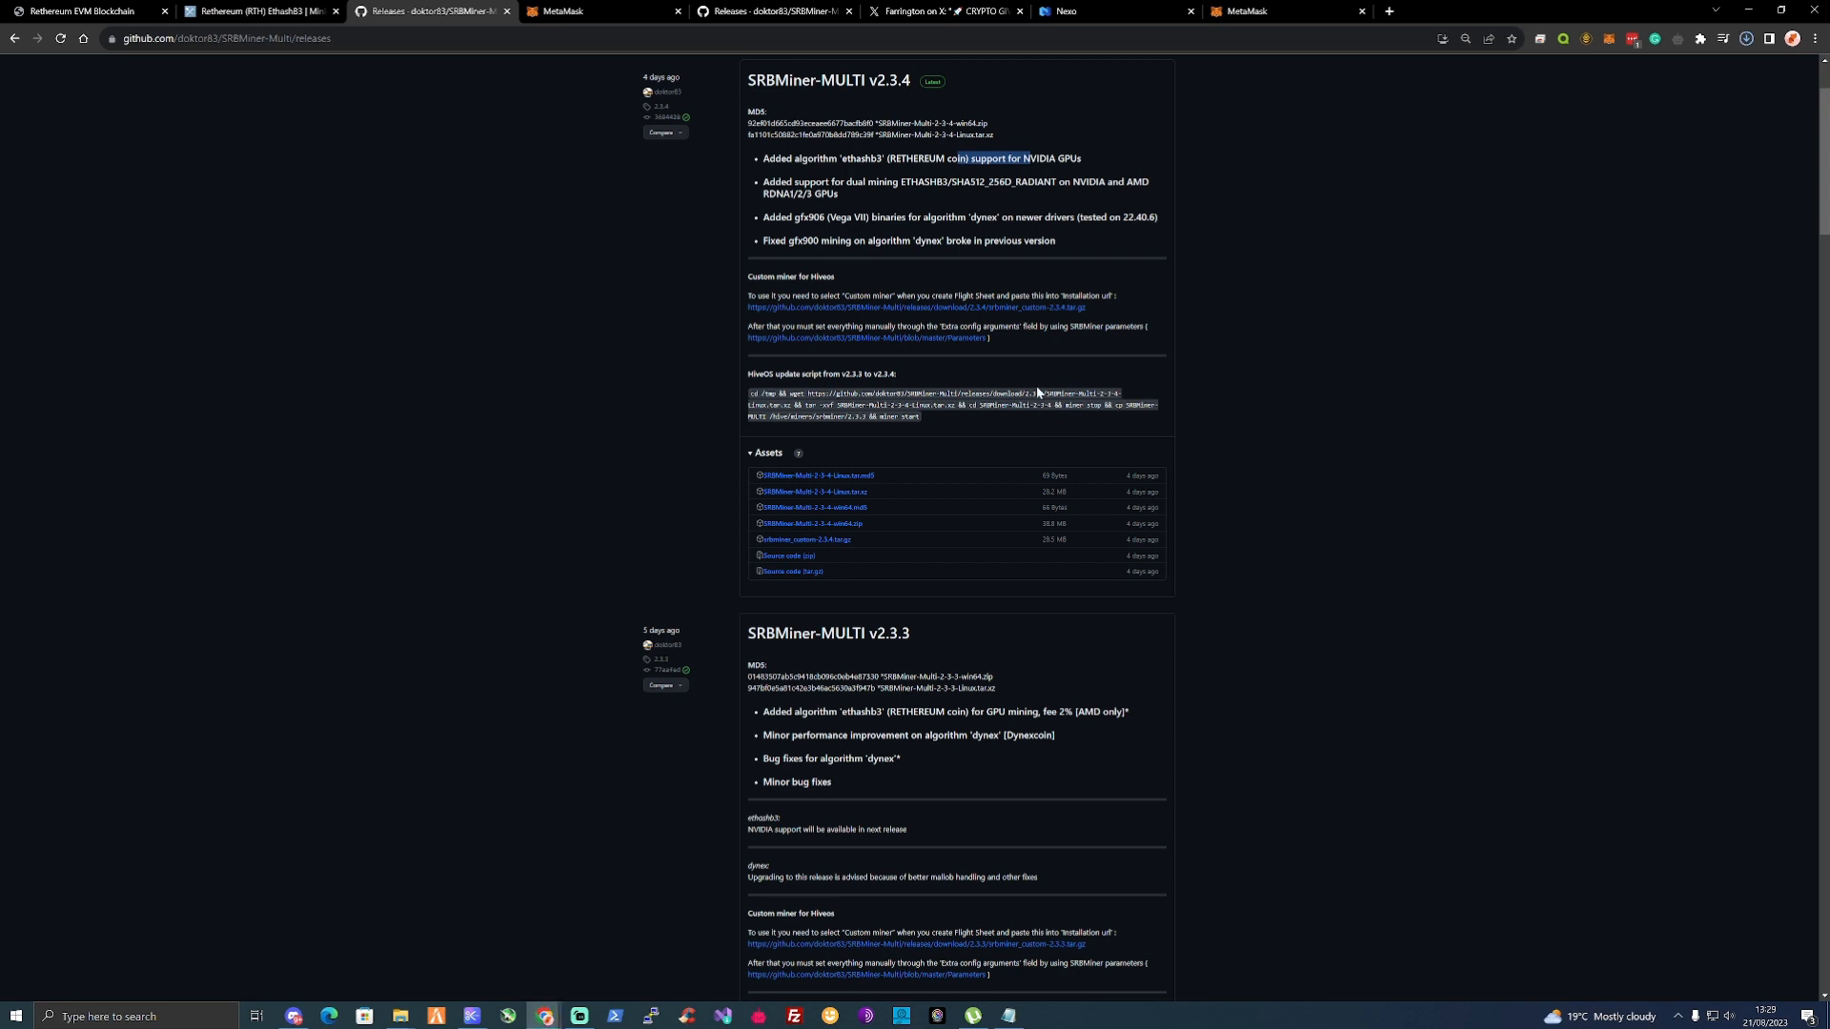
left_click(1748, 39)
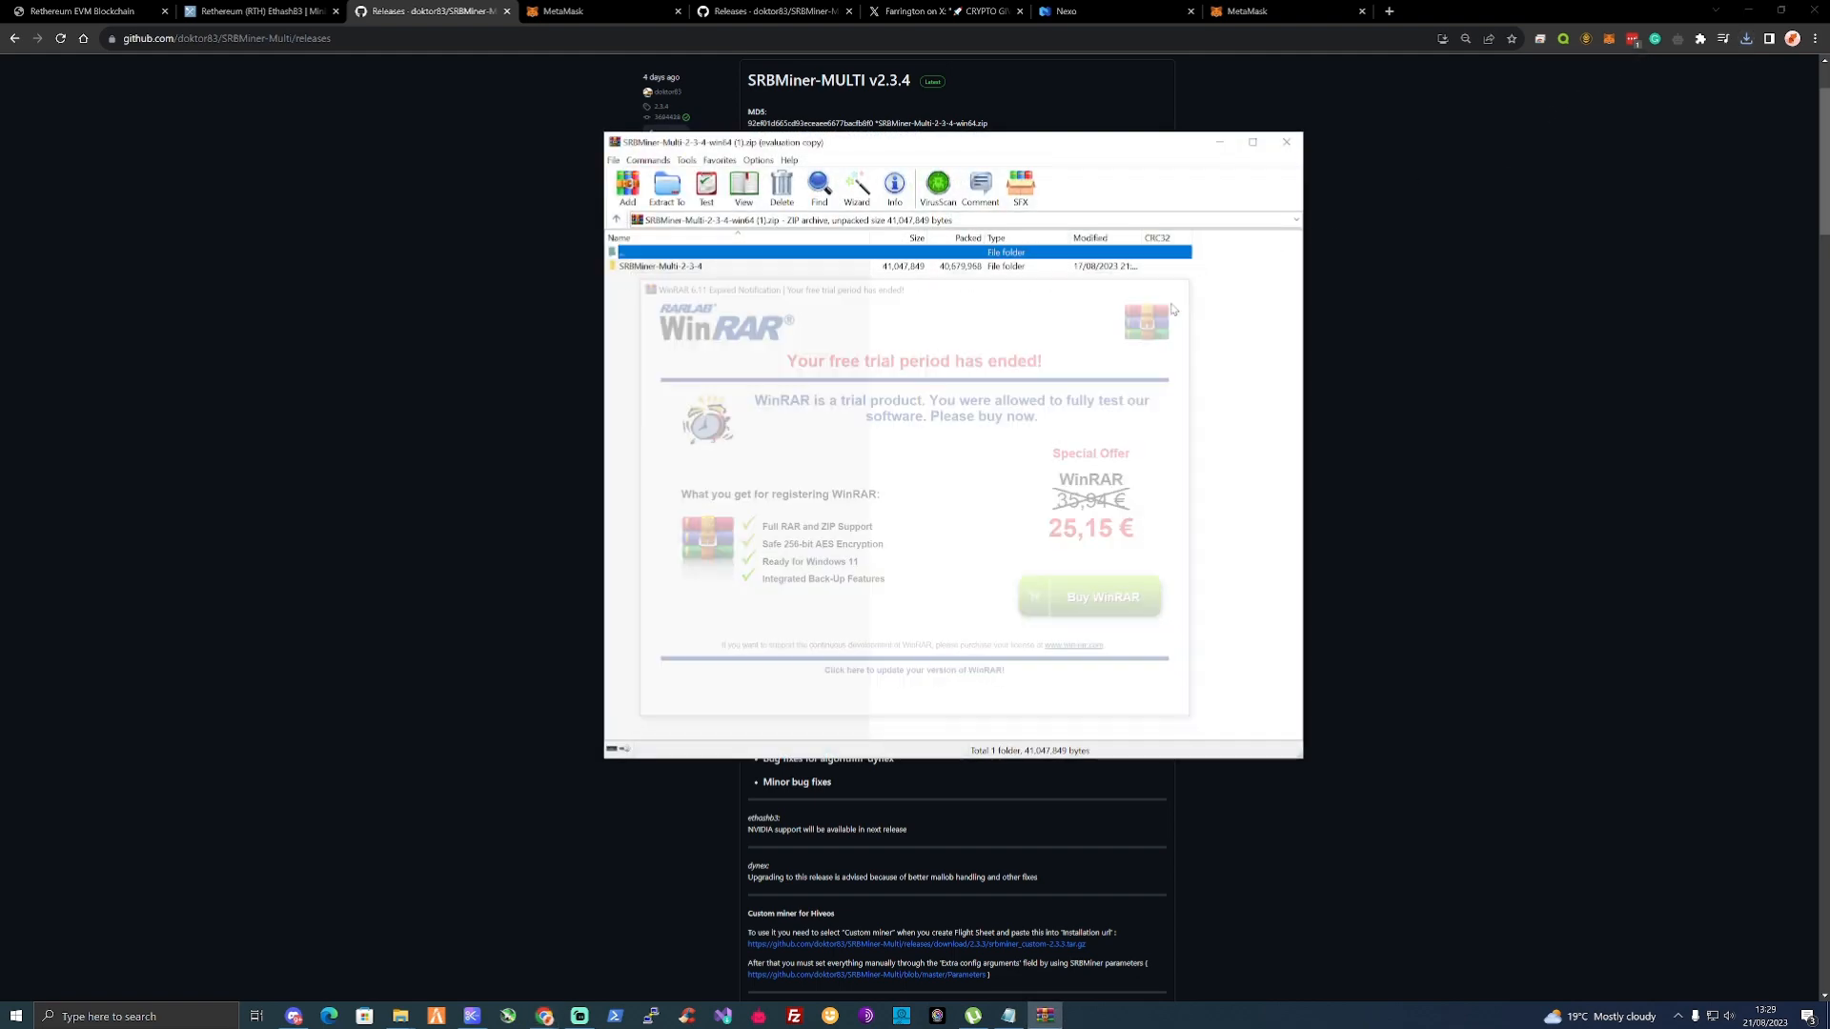
Extract SRBMiner-Multi-2-3-4 to the desktop, replacing existing files, and view its contents.
left_click(1286, 141)
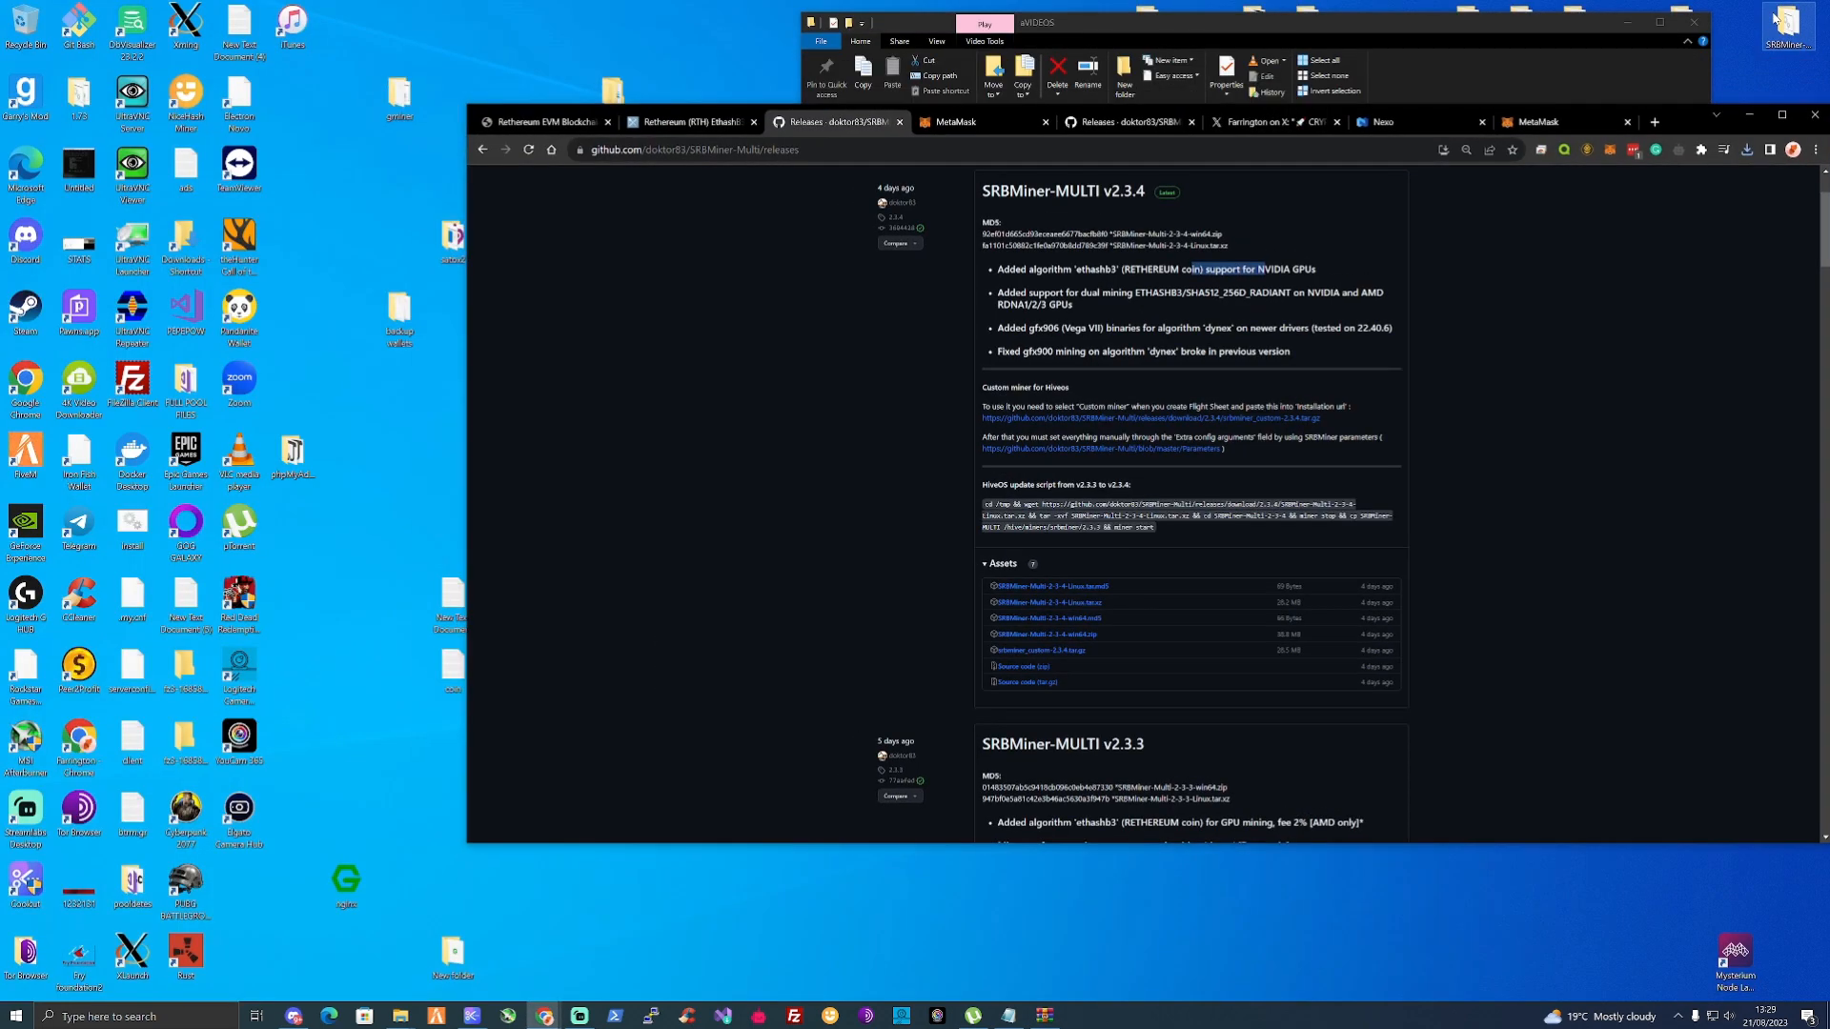
mouse_move(1075, 503)
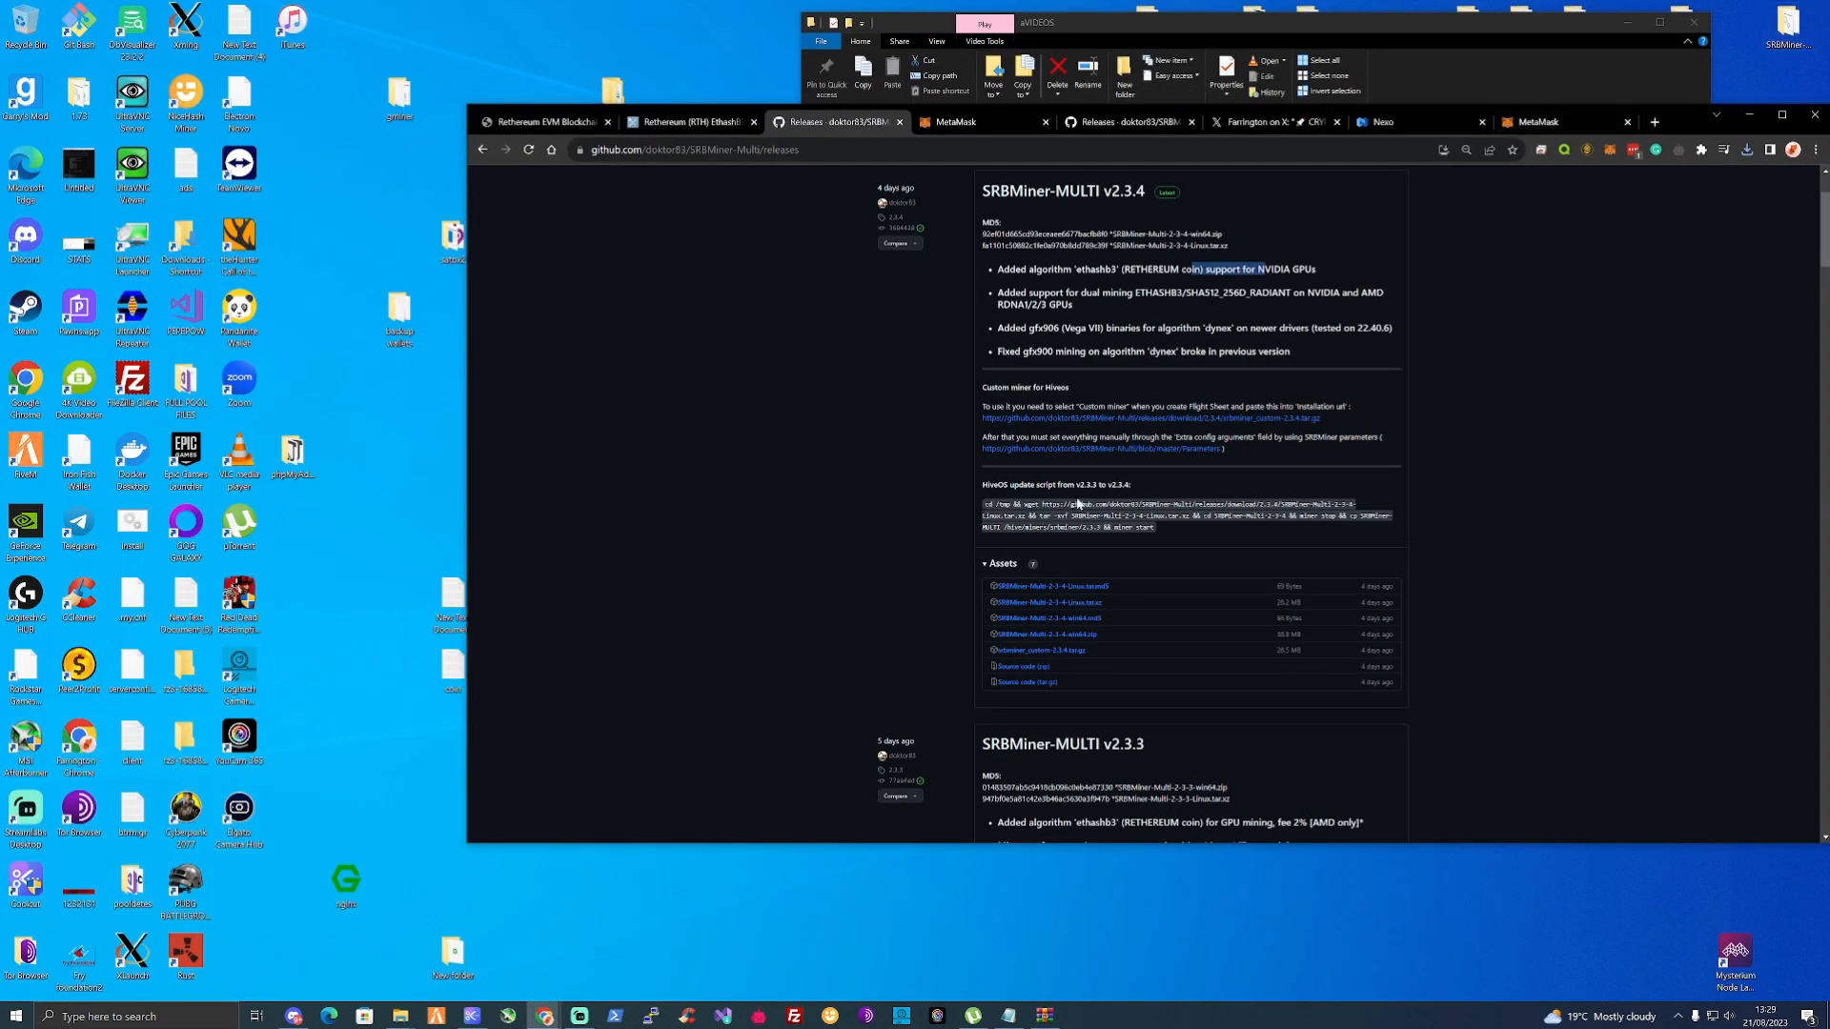
mouse_move(1511, 183)
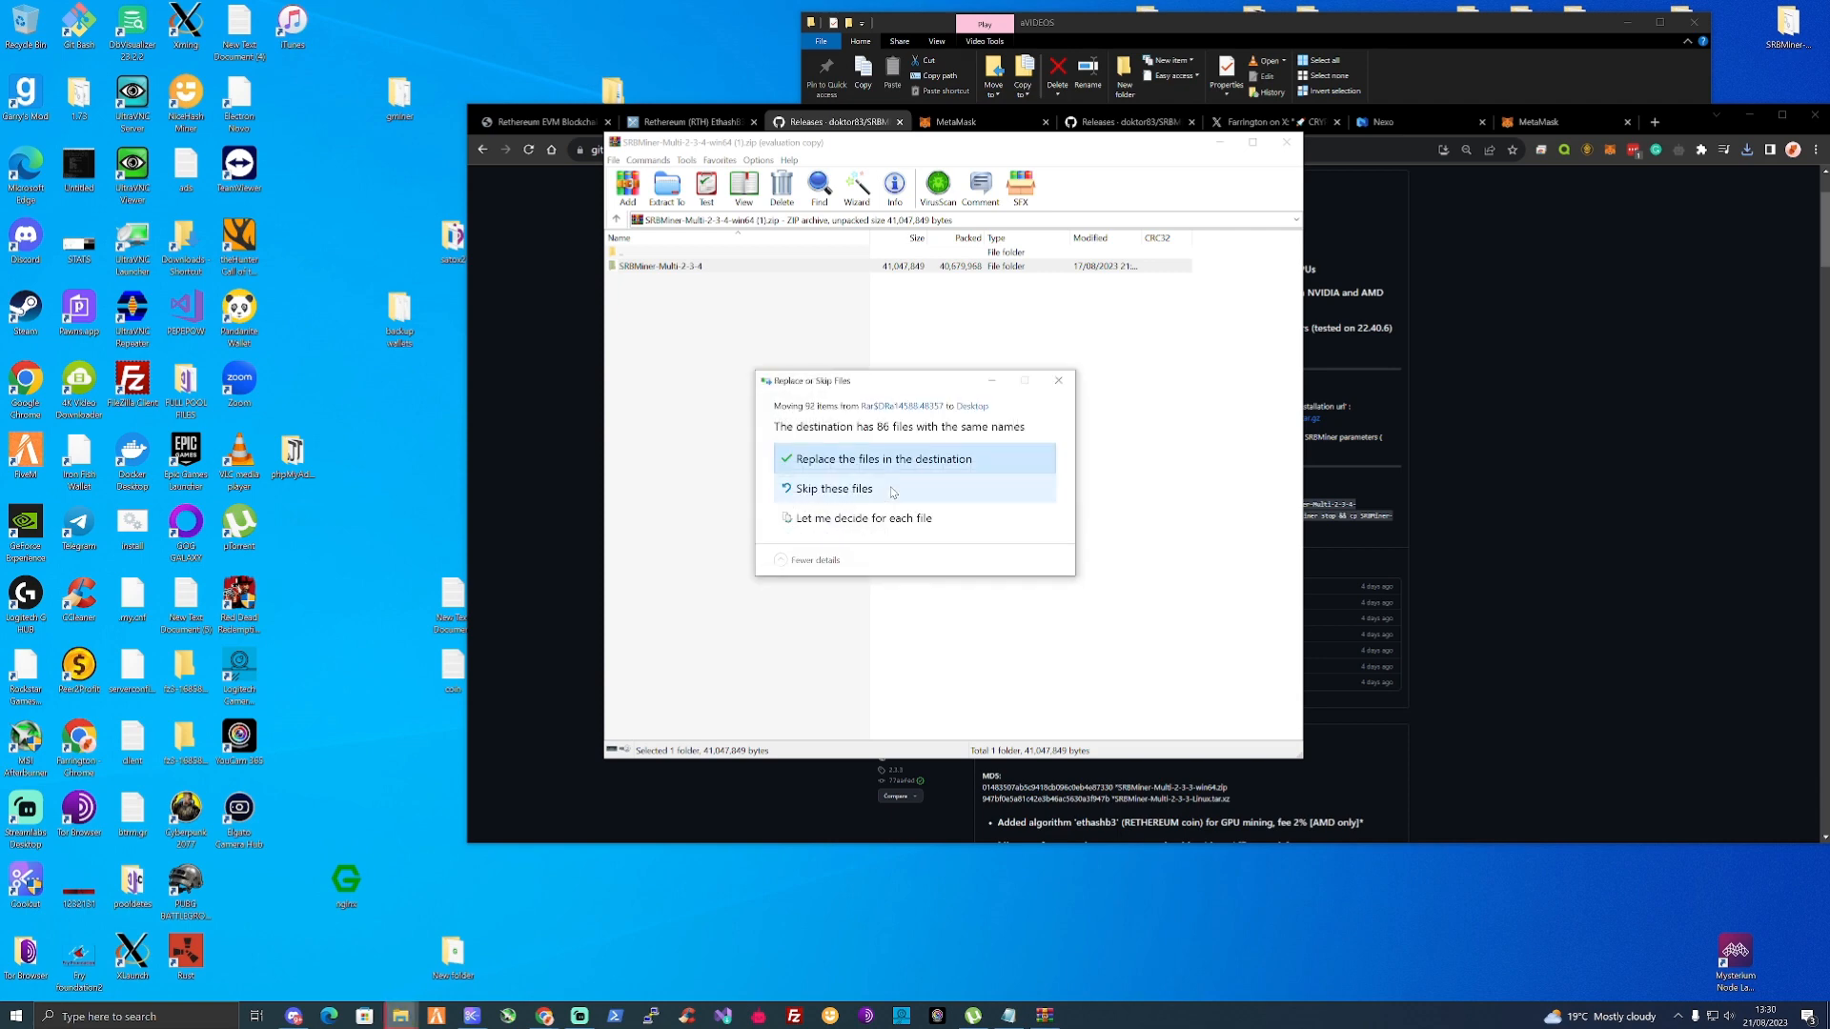
left_click(886, 457)
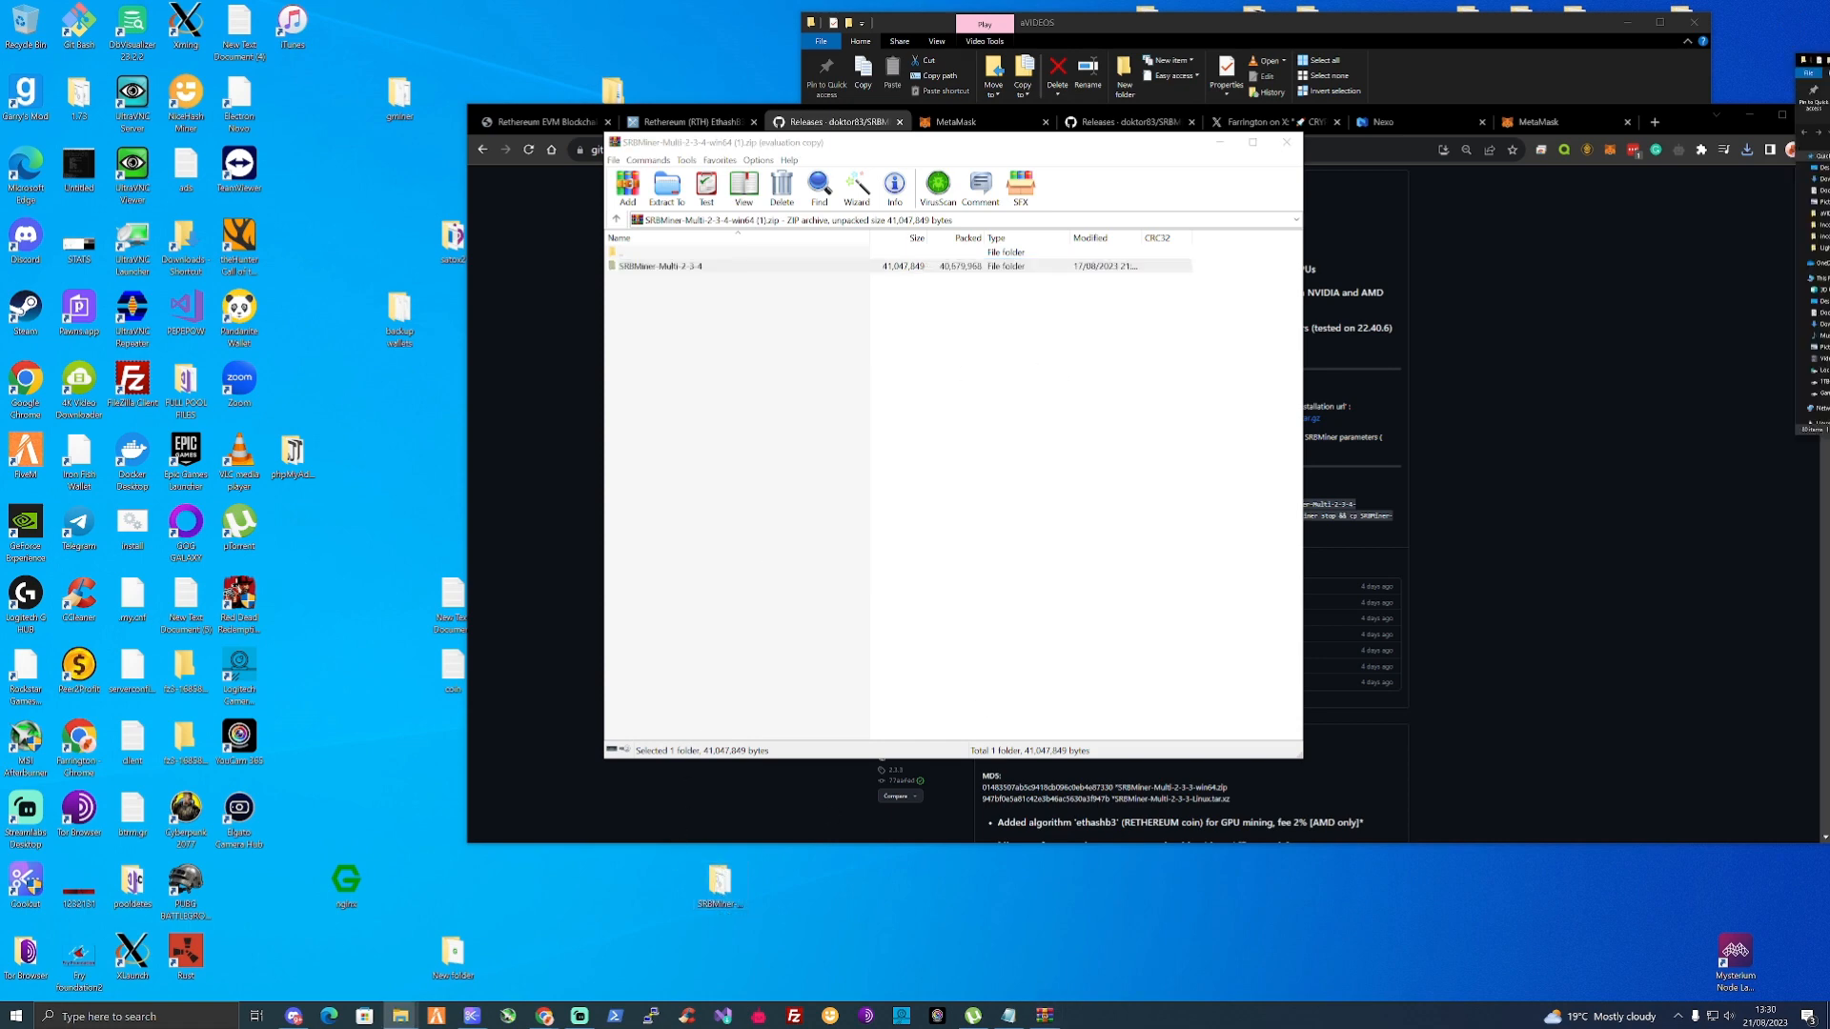
double_click(660, 265)
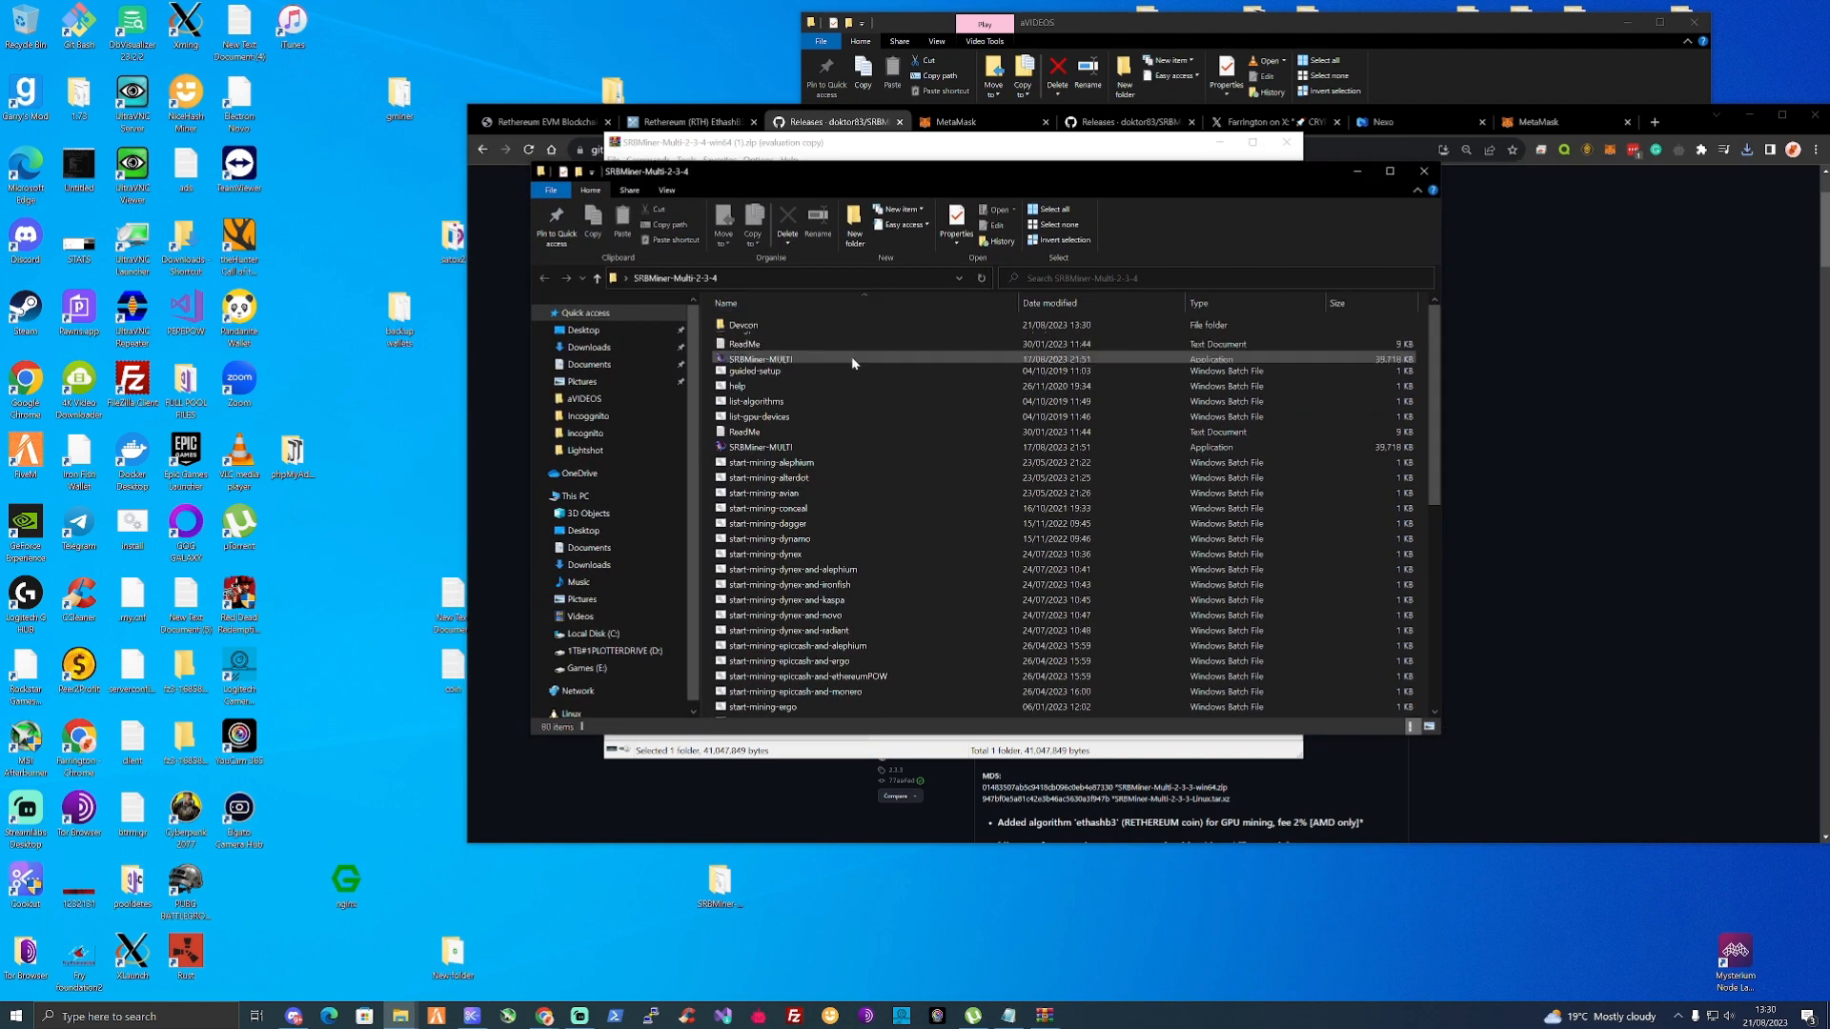
Edit start-mining-rethereum.bat, set for ethashb3 on the mining4people pool, in Notepad.
scroll("down", 3)
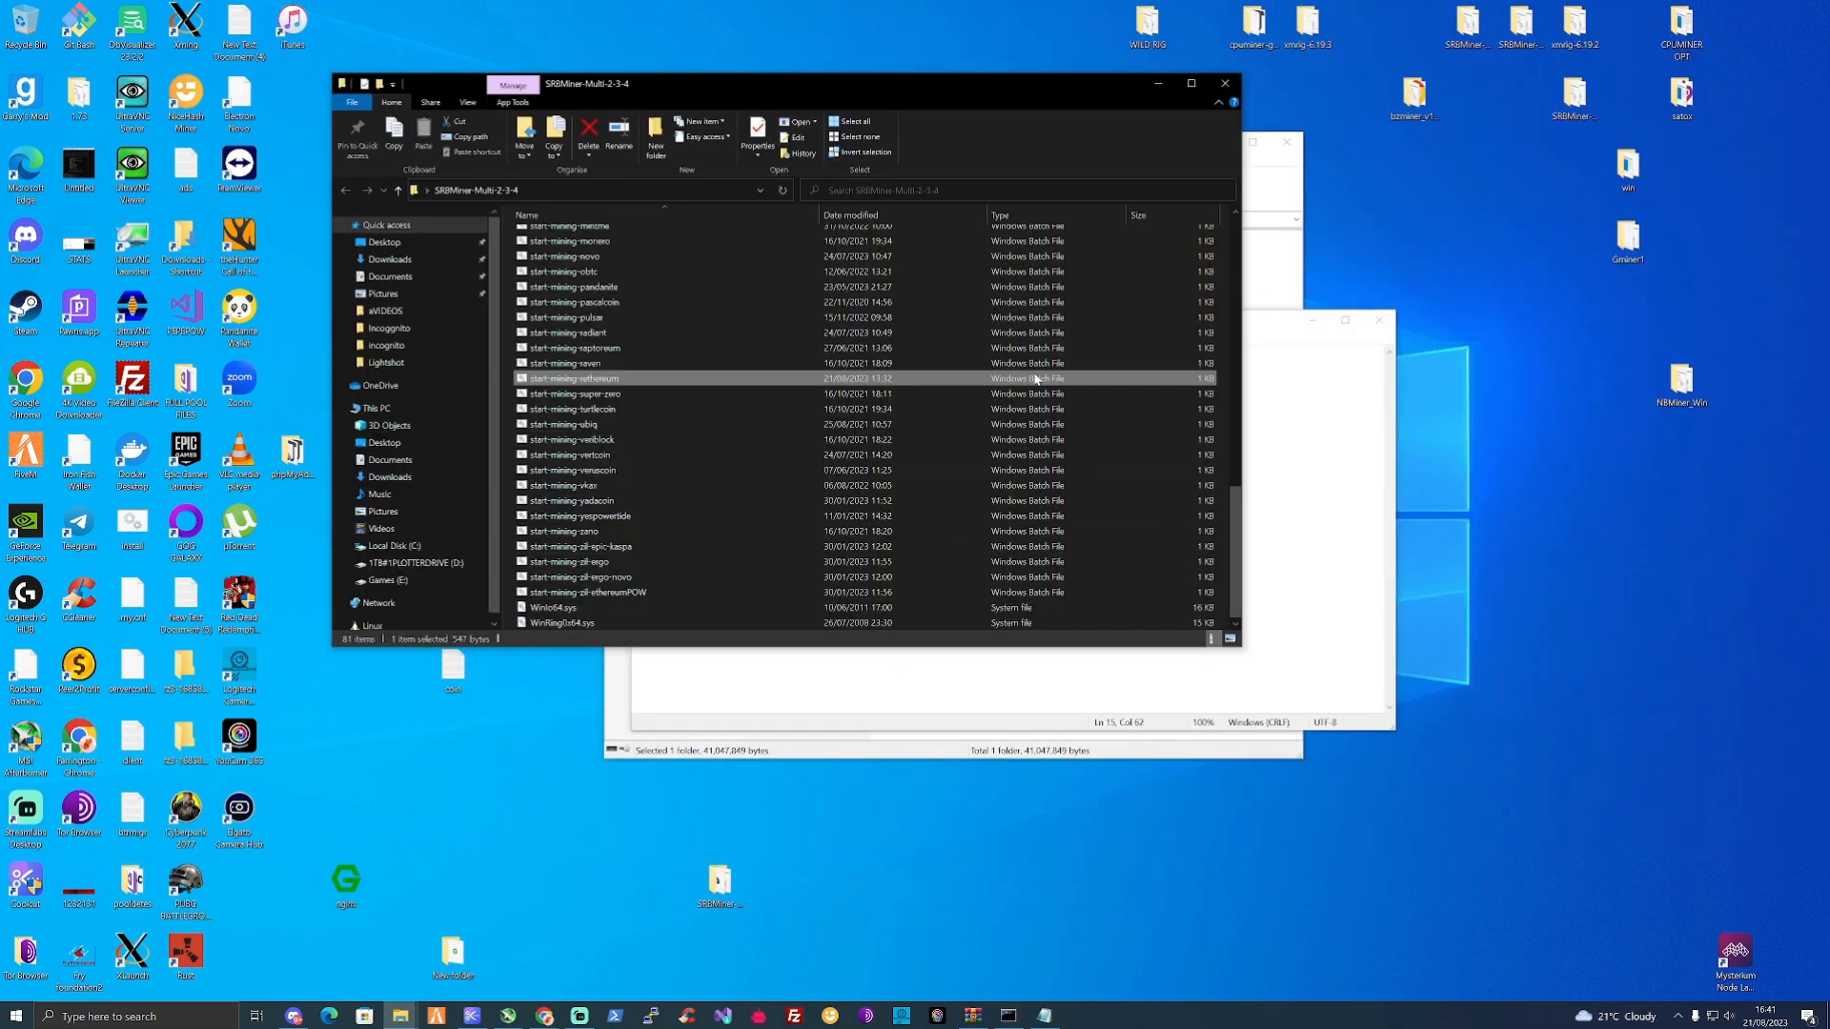
double_click(572, 378)
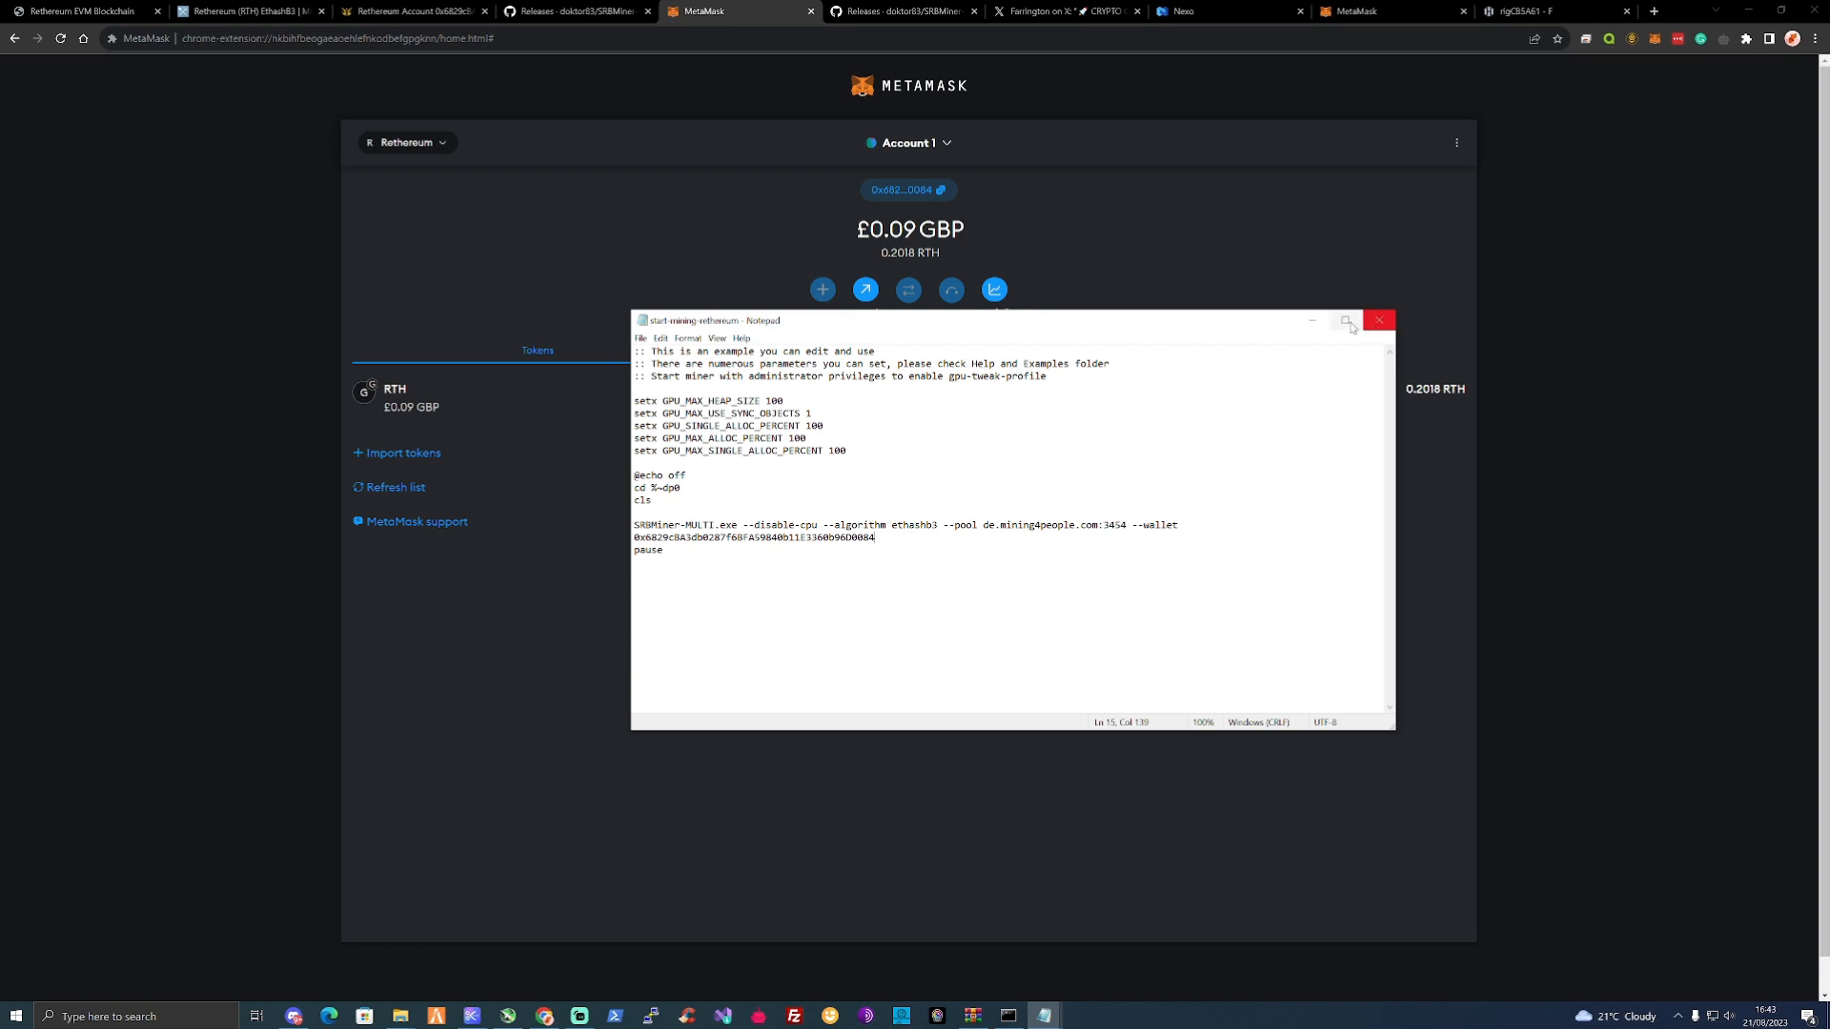
Close the edited start-mining-rethereum script in Notepad and shut the running miner console.
left_click(1378, 320)
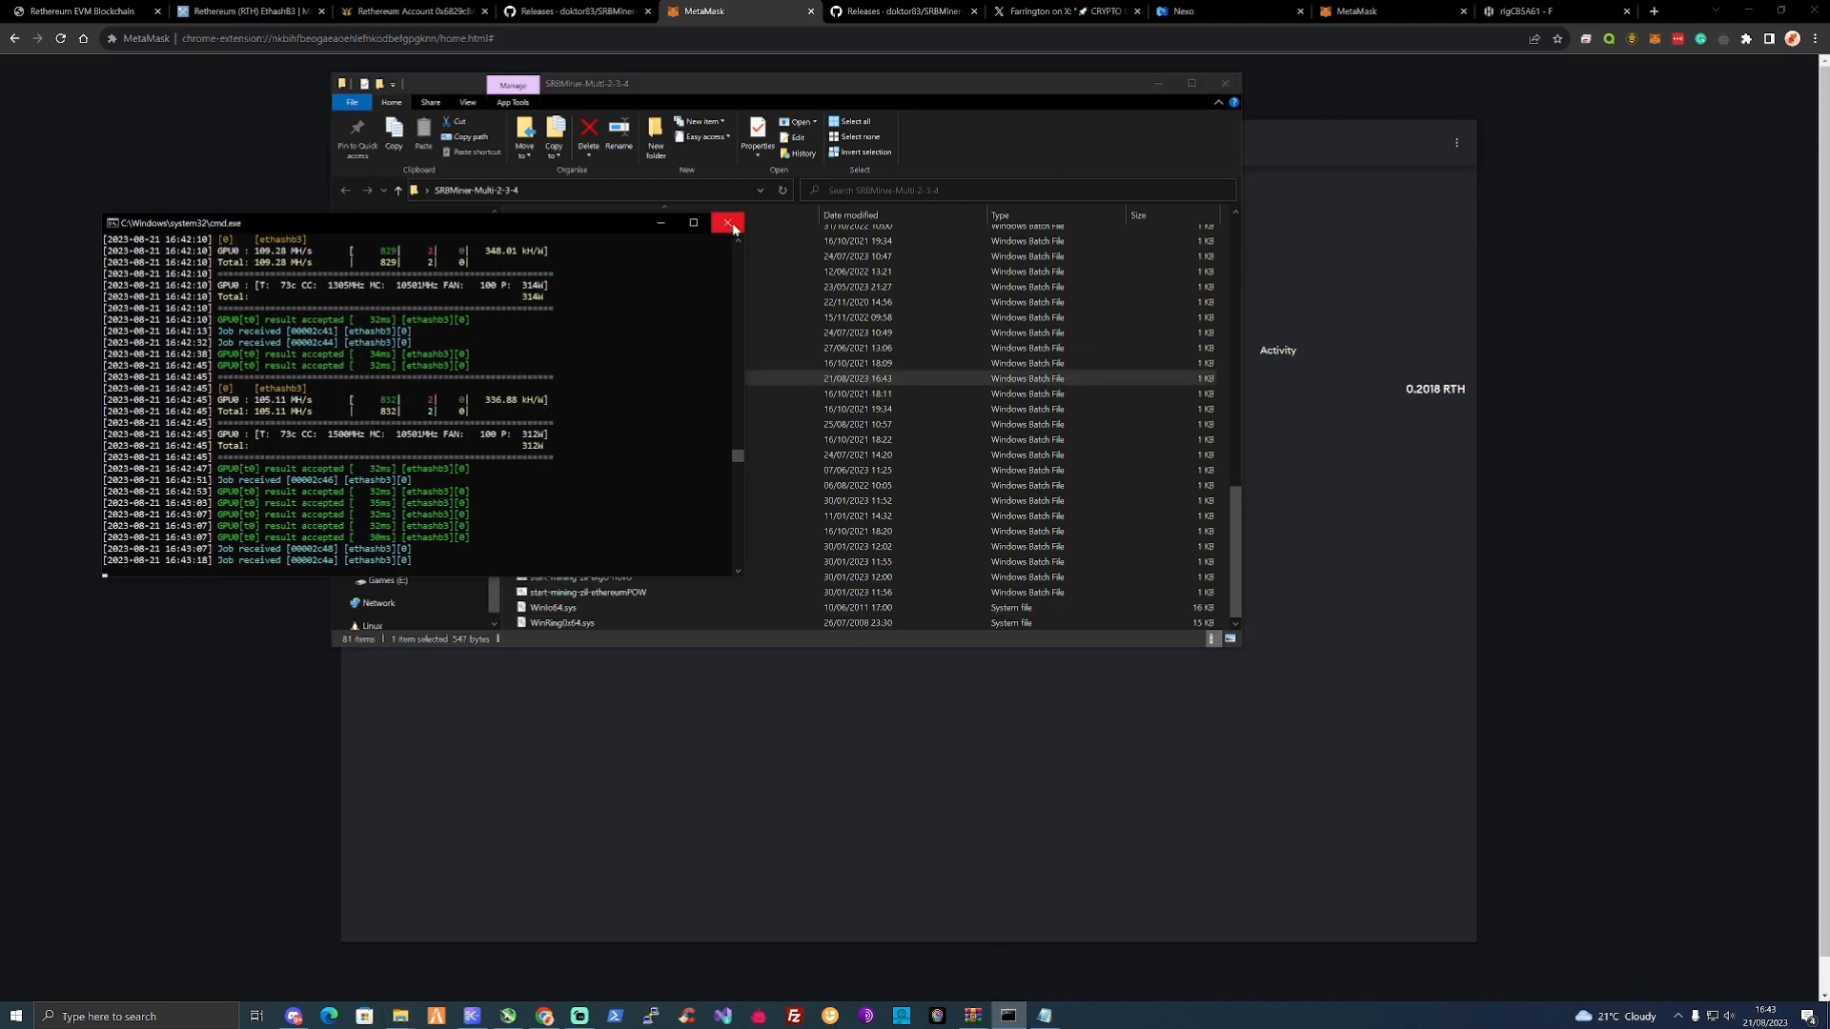
left_click(727, 223)
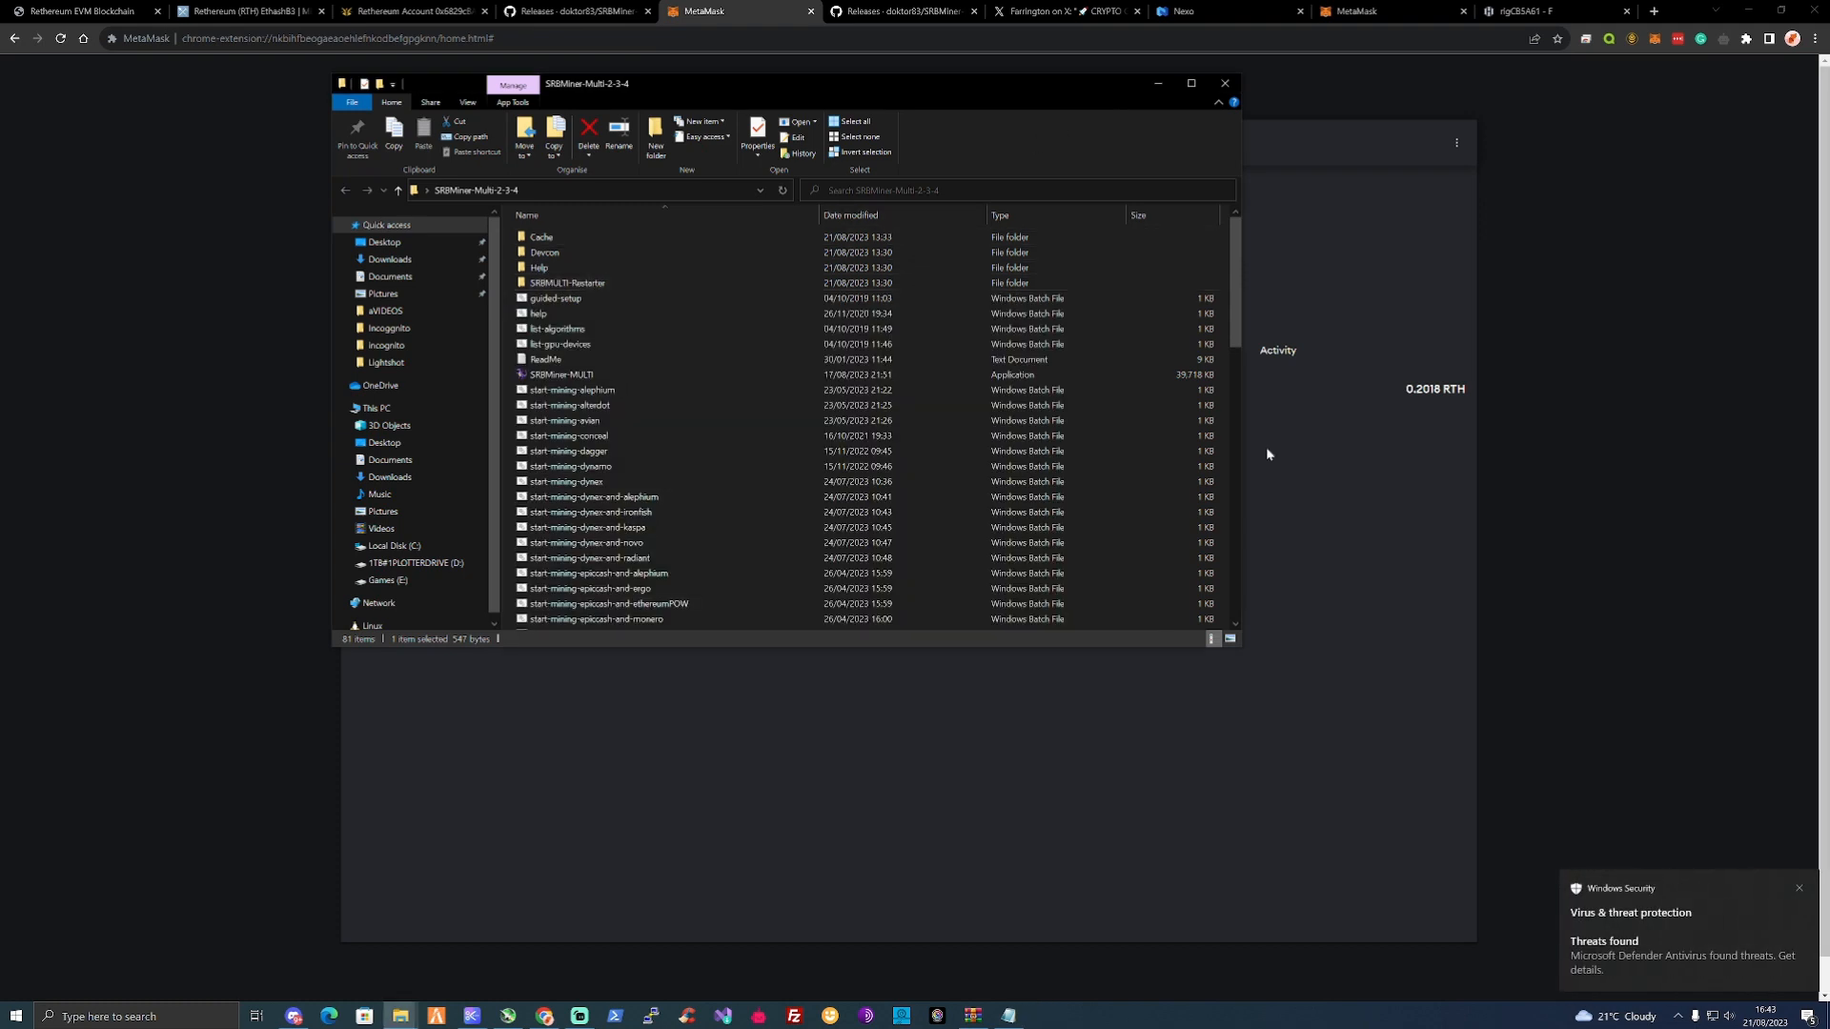
View the Threats found alert showing the active Program:Win32/Contebrew.A!ml miner threat.
left_click(1629, 913)
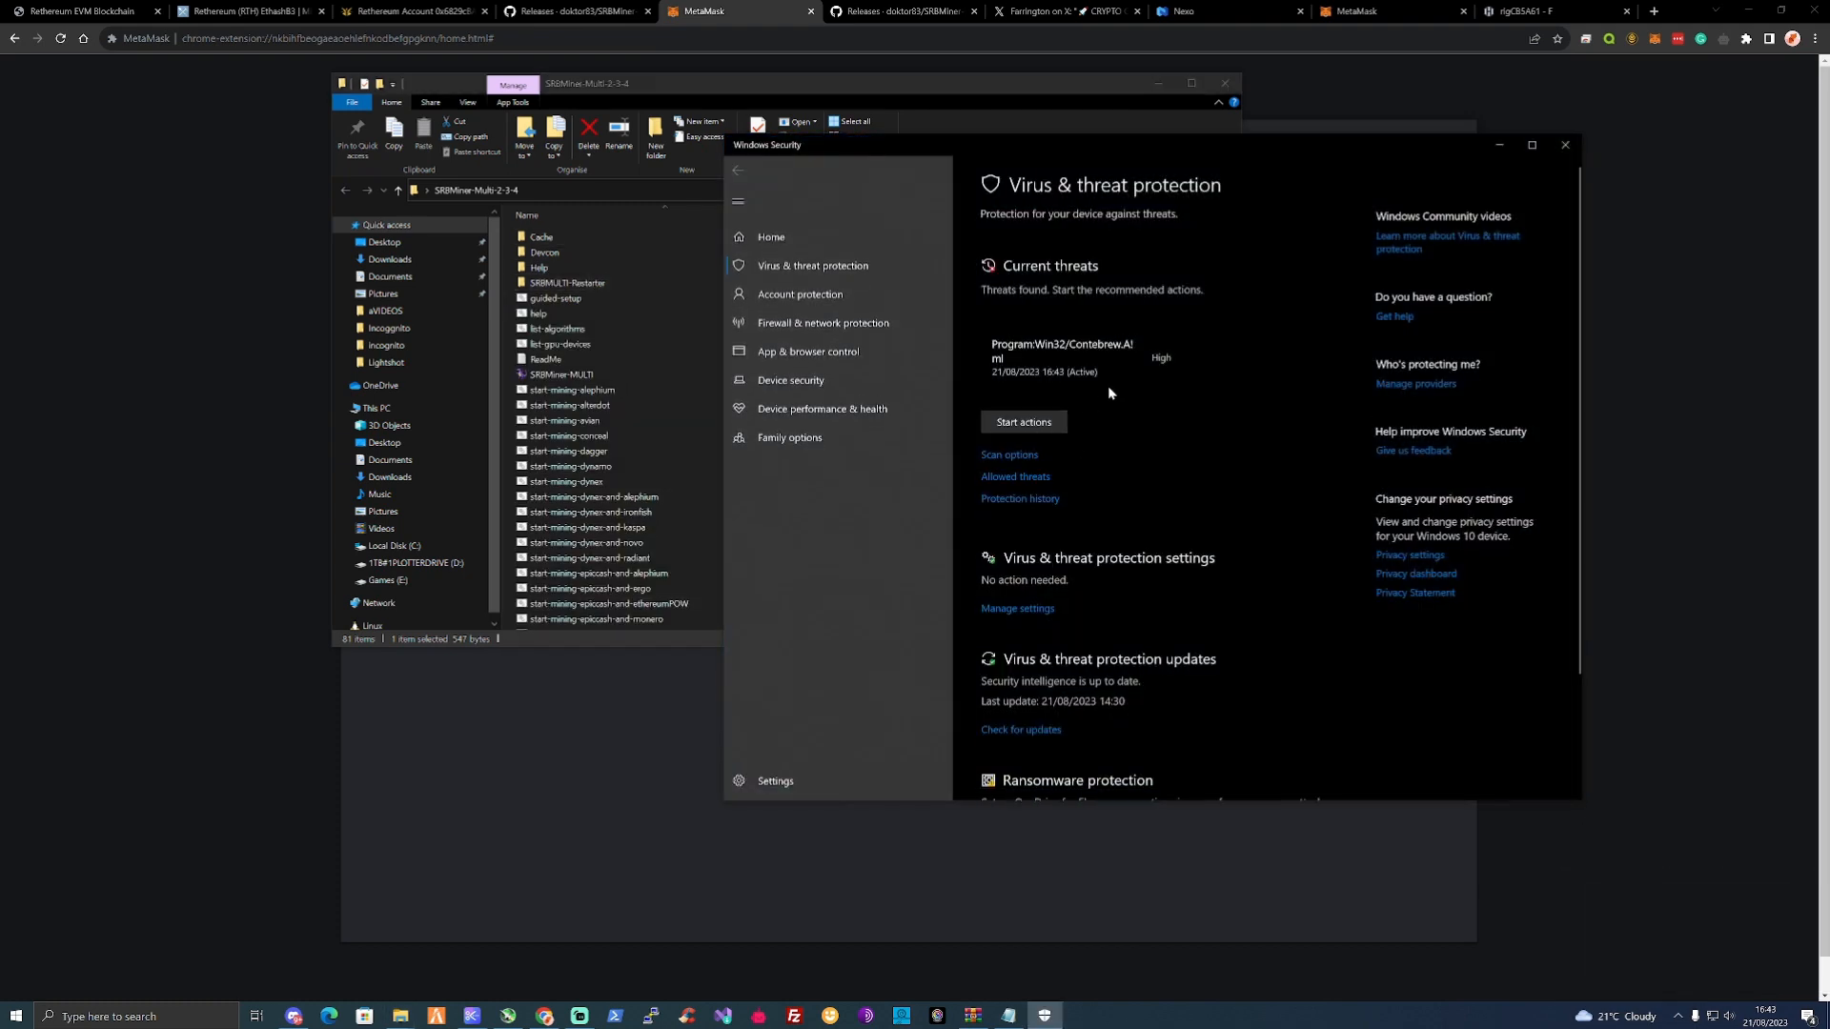
mouse_move(1039, 522)
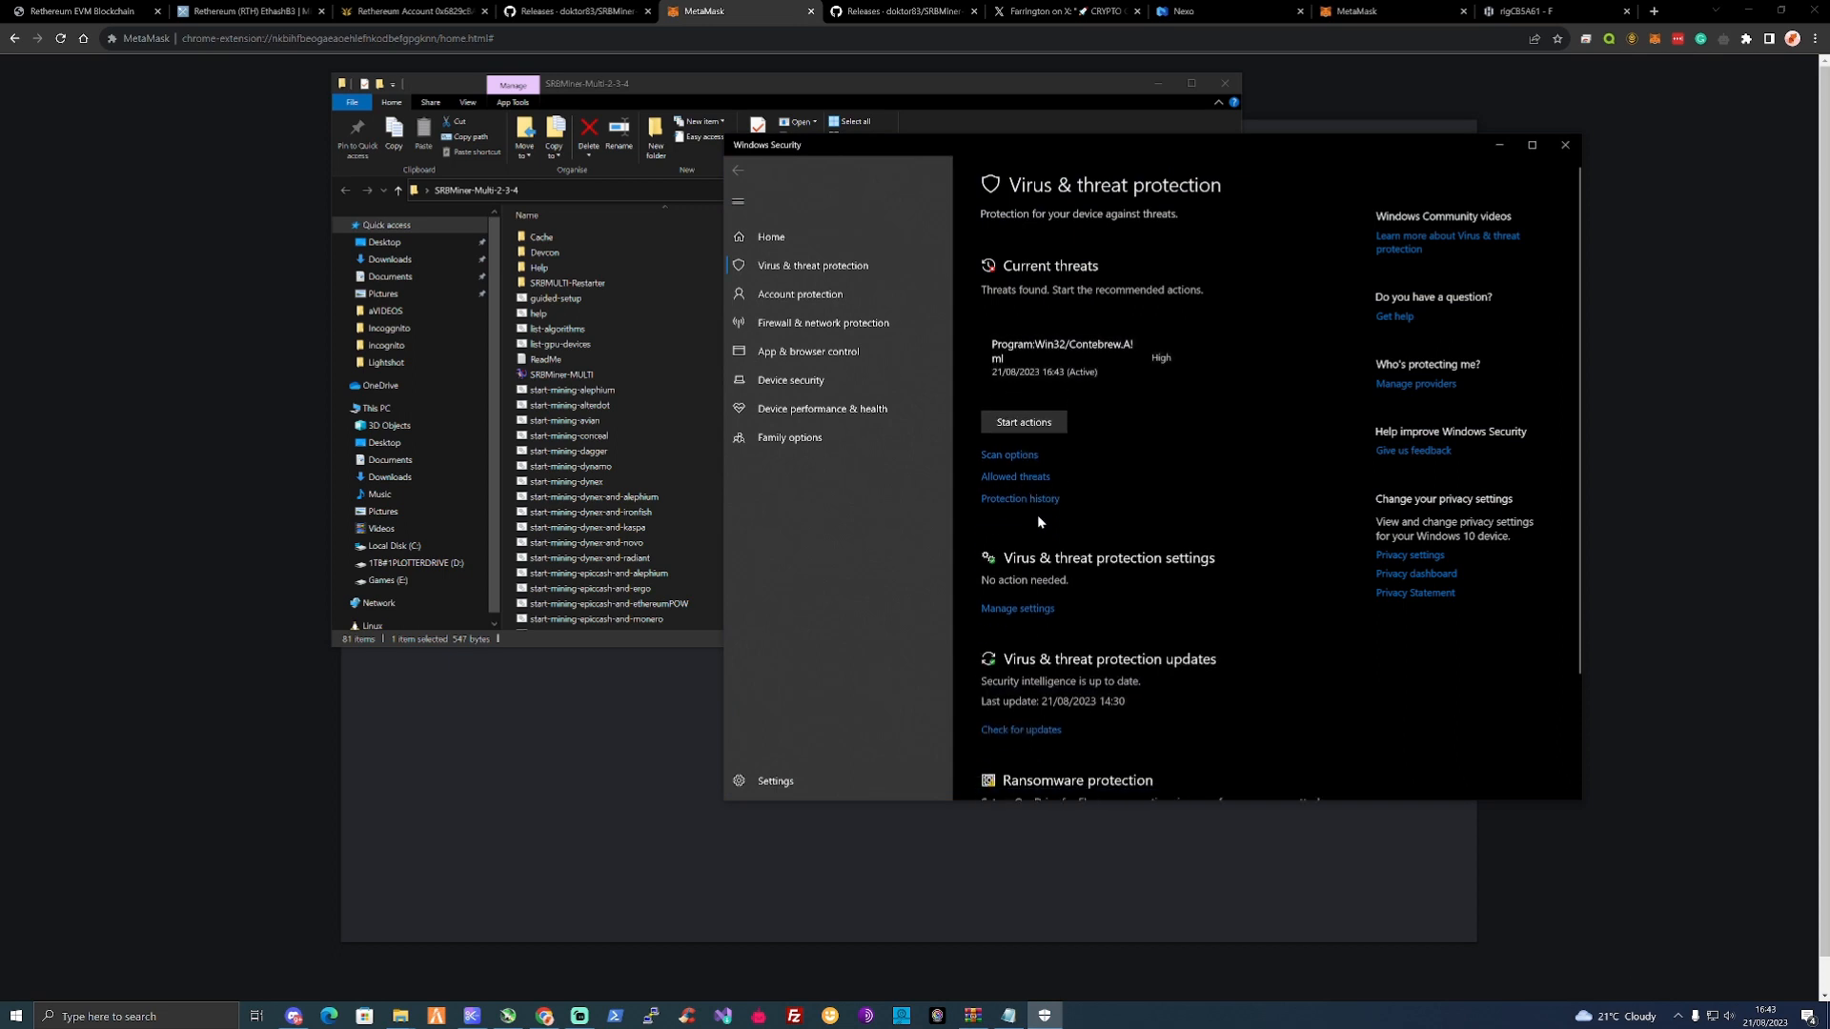
left_click(1022, 421)
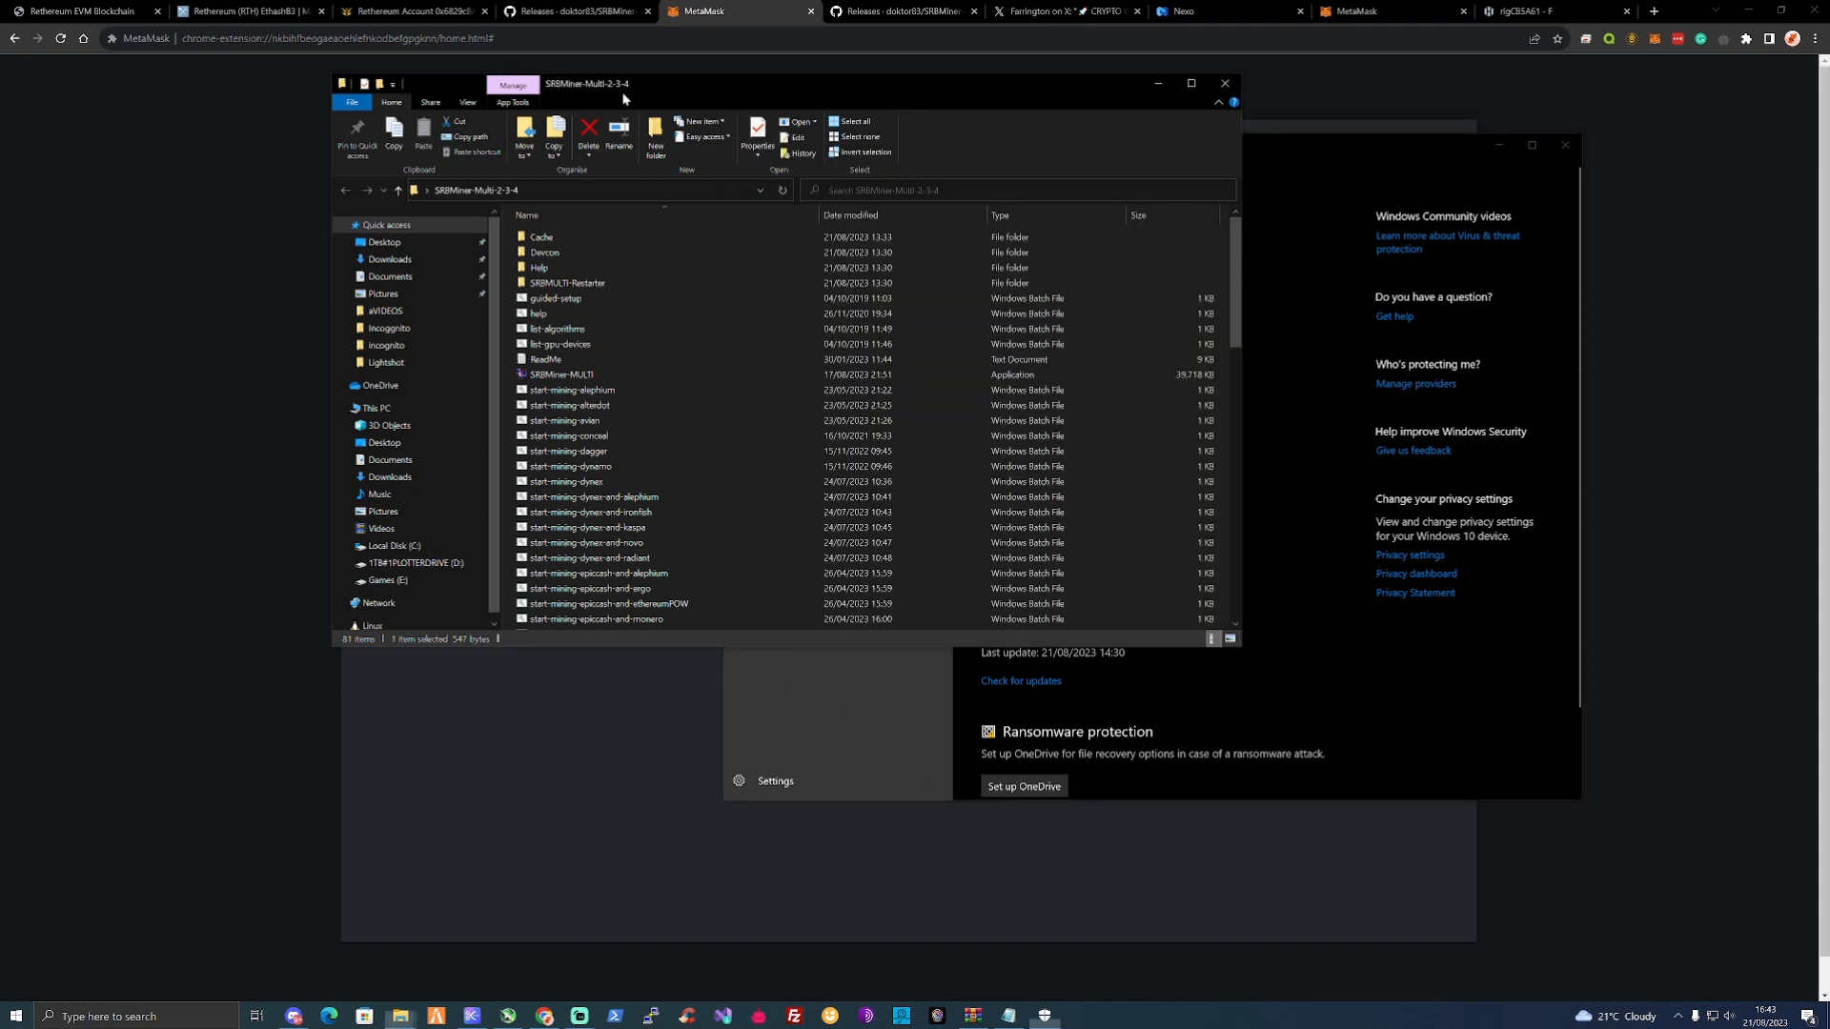
Scroll the miner folder to reach start-mining-rethereum.bat before launching the miner.
scroll("down", 3)
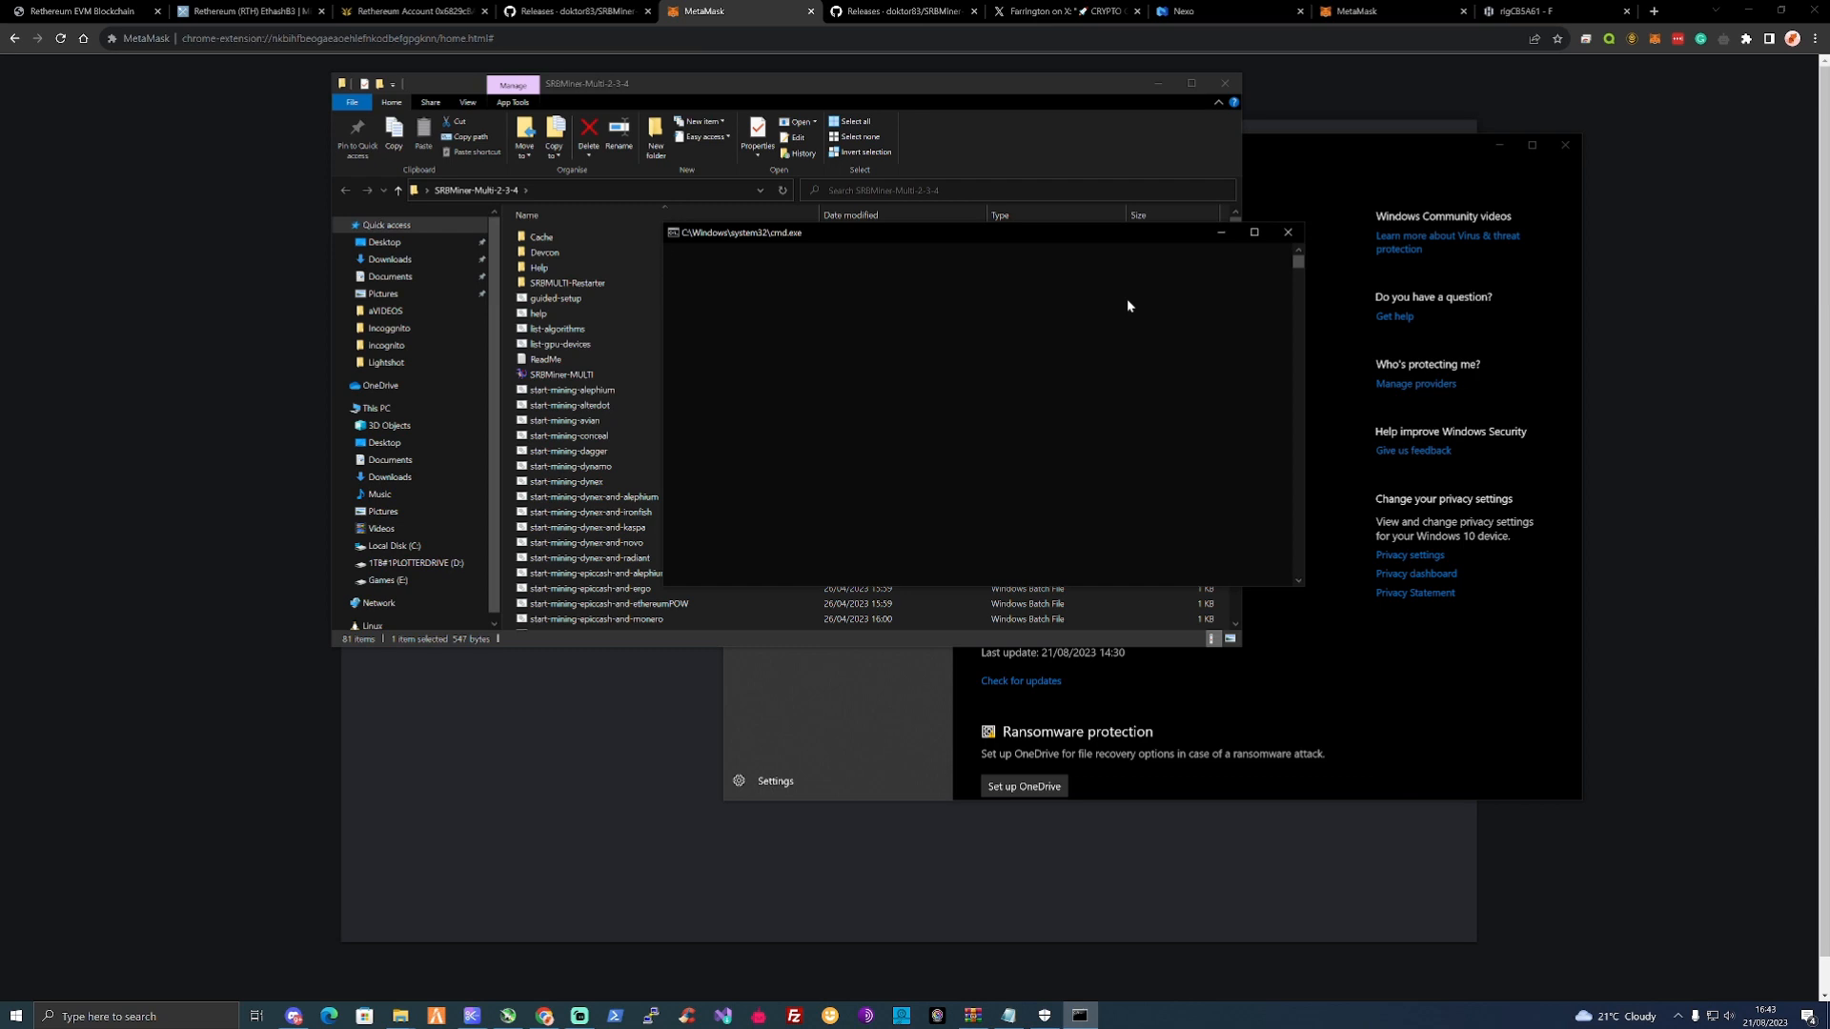
mouse_move(1107, 304)
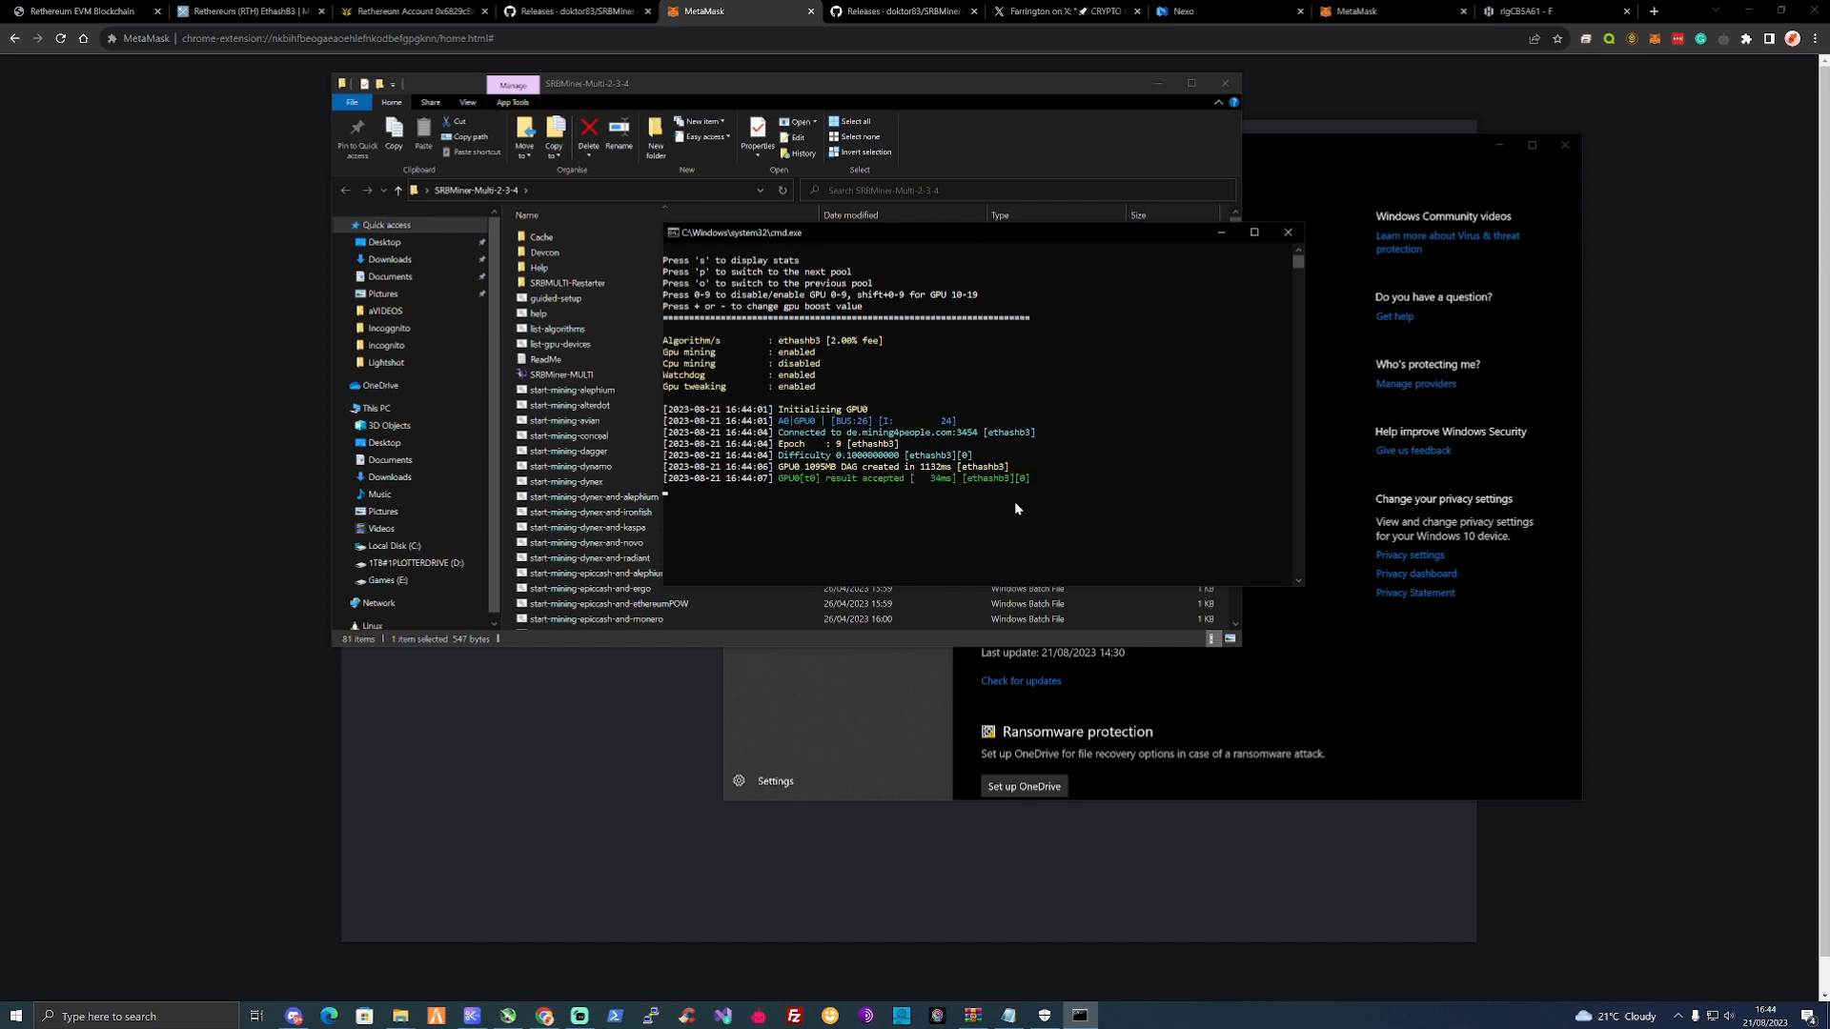
mouse_move(995, 518)
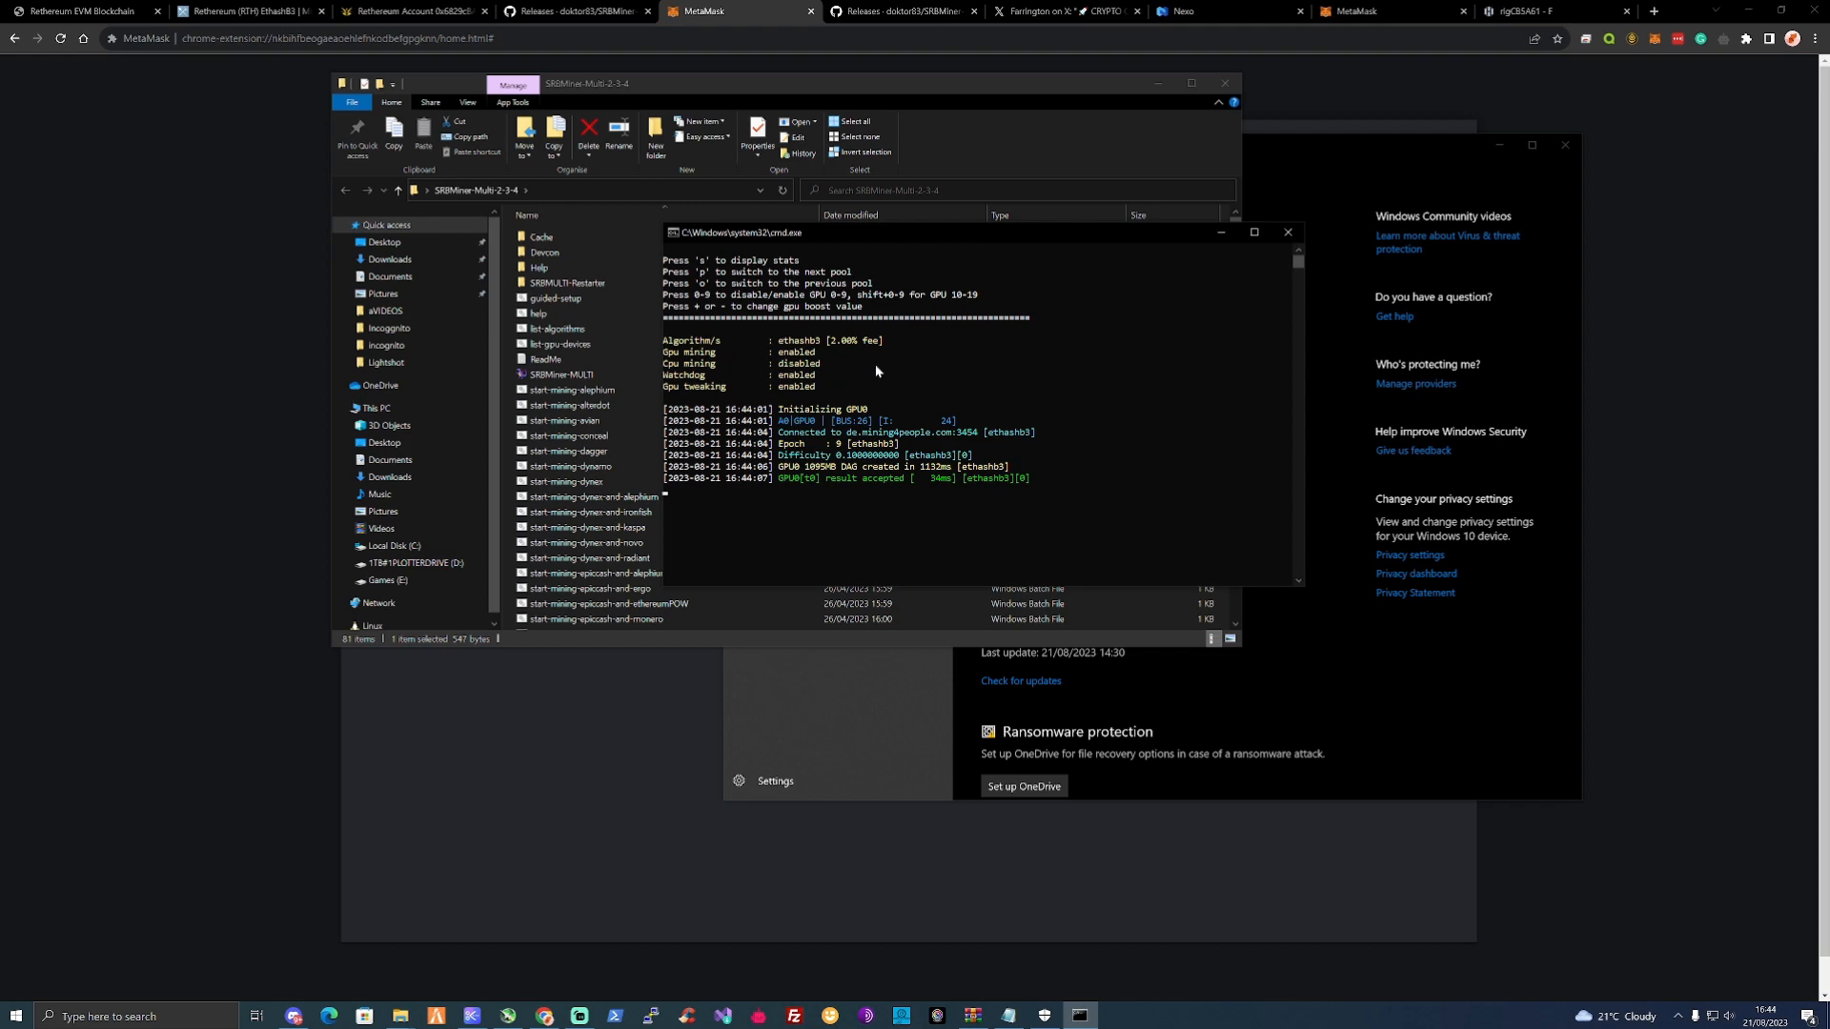
mouse_move(874, 362)
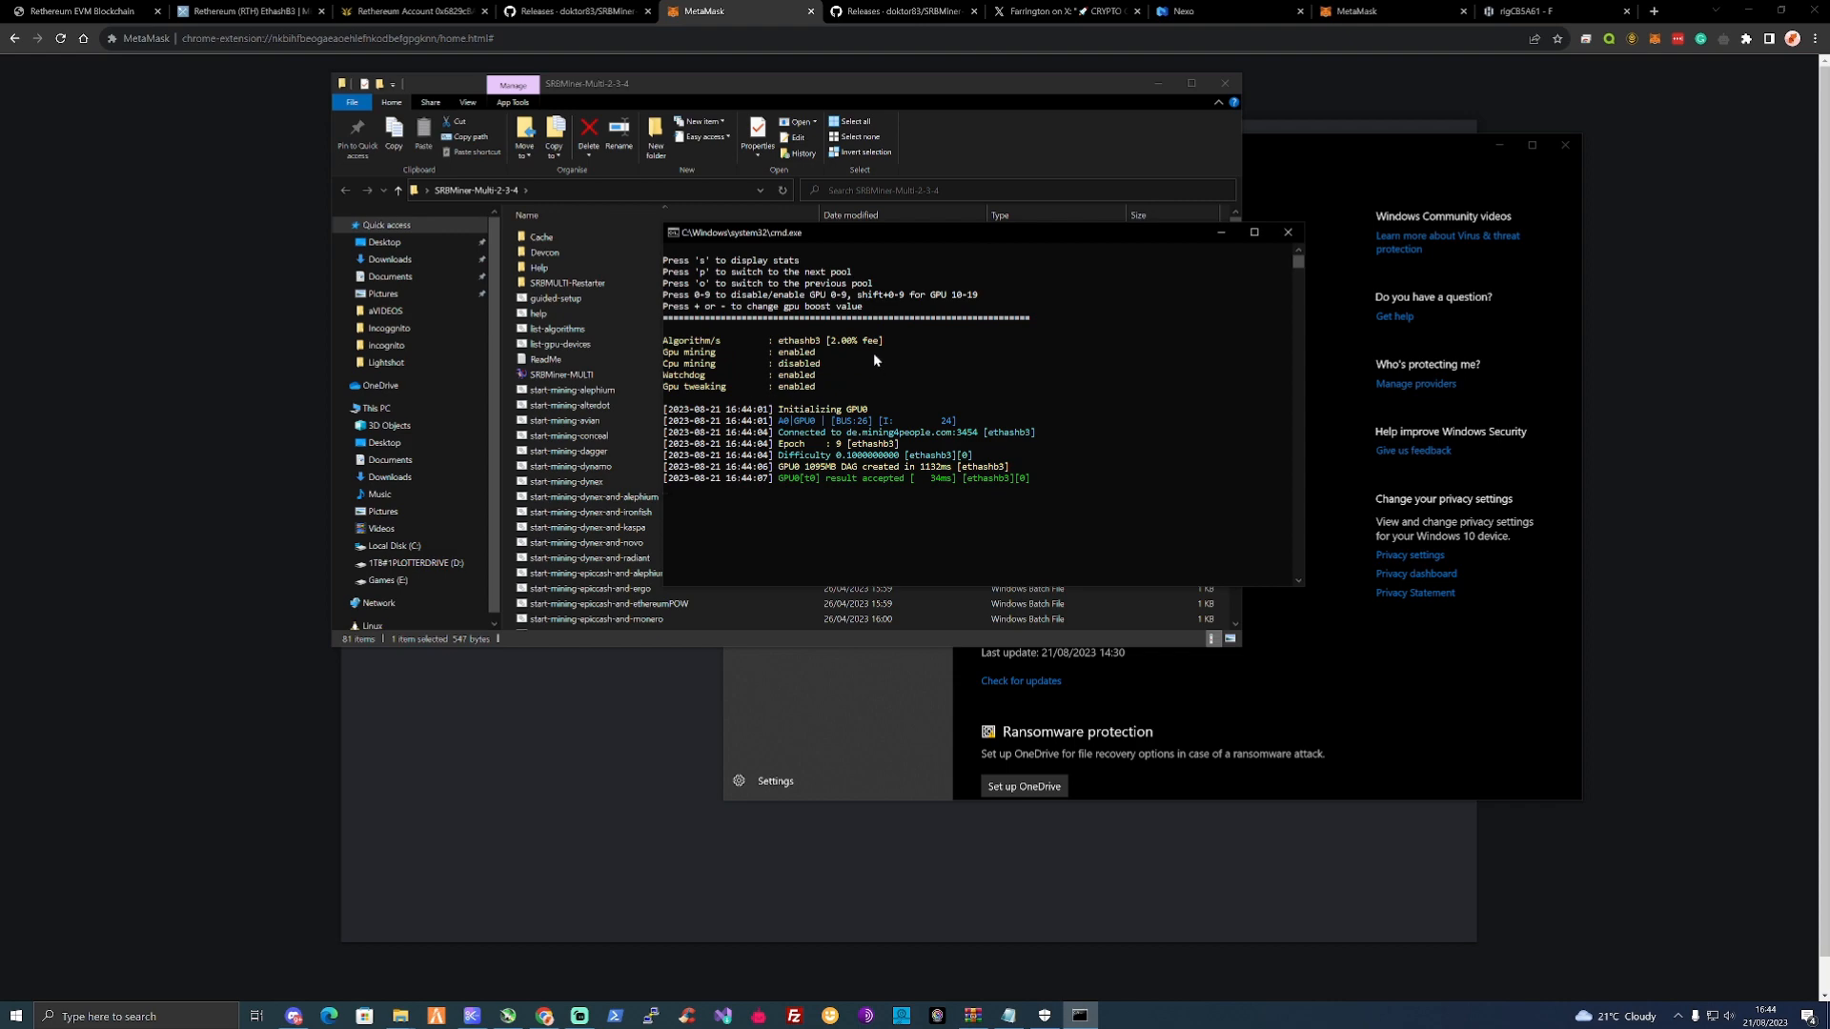
Show the mining4people account's Workers list with one worker at 92.6 MH/s and 0.2018 RTH earned.
left_click(408, 11)
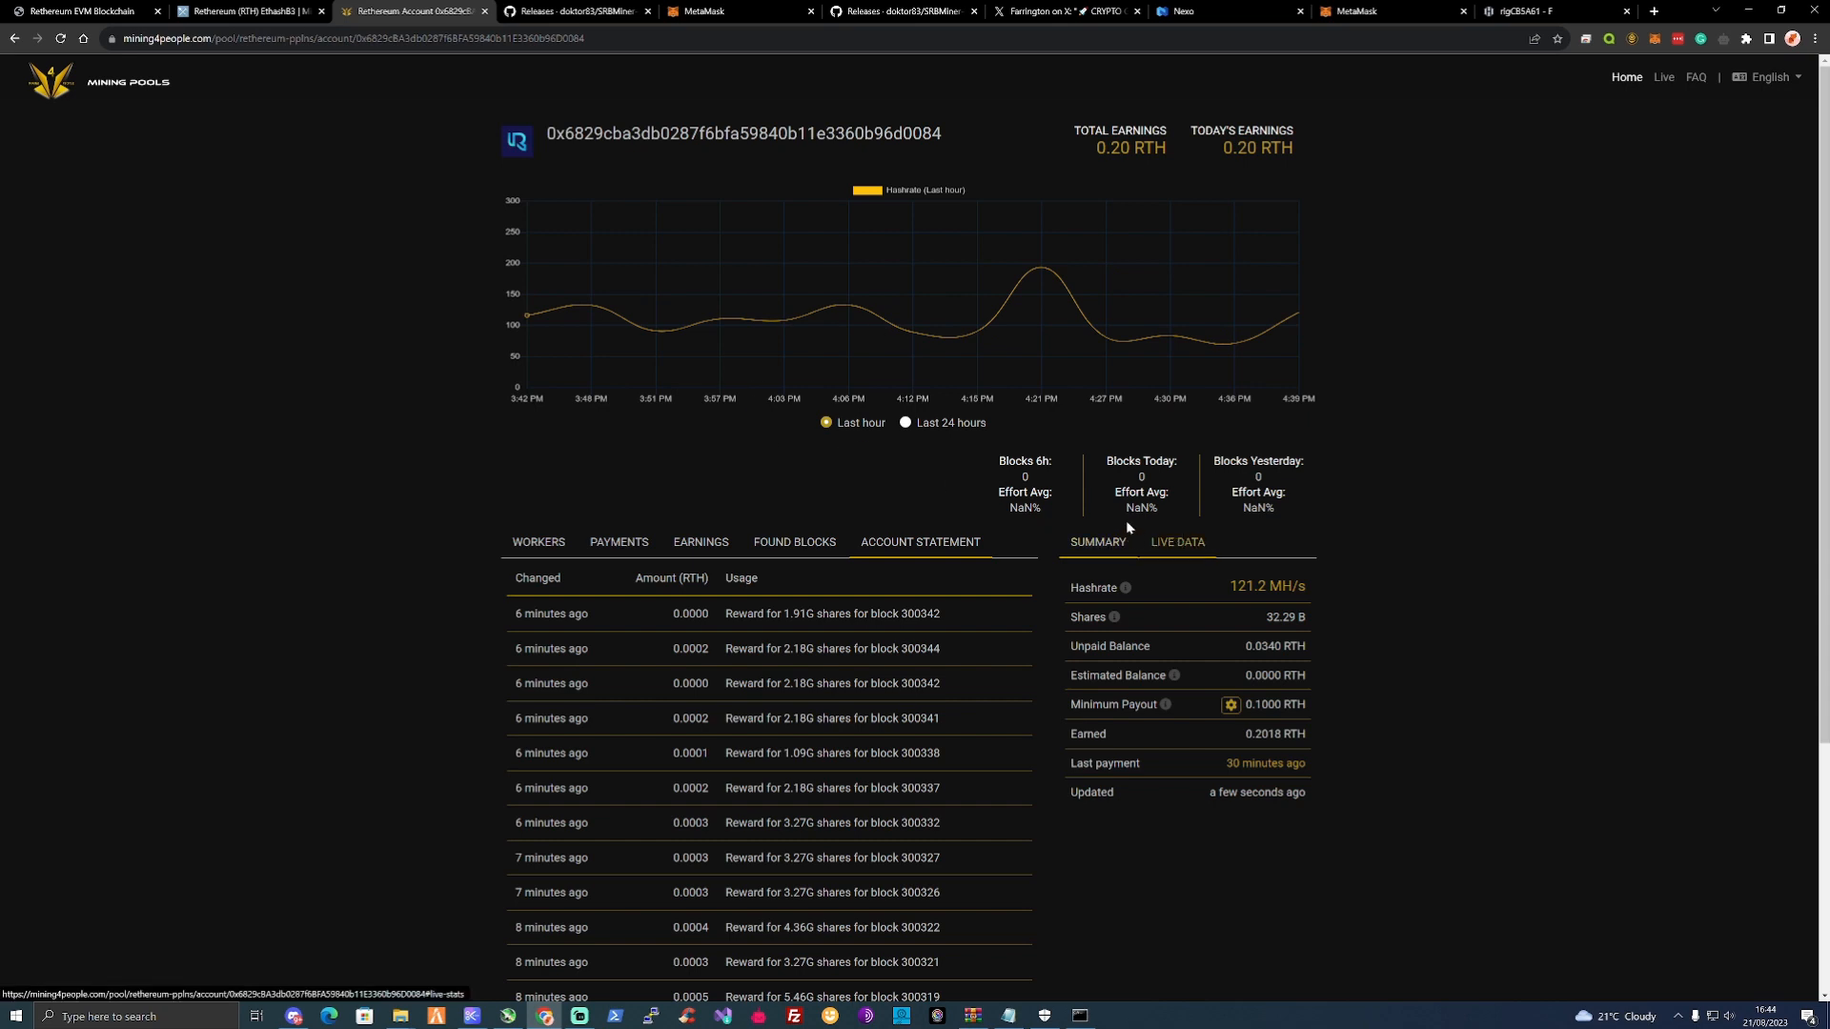
scroll("down", 3)
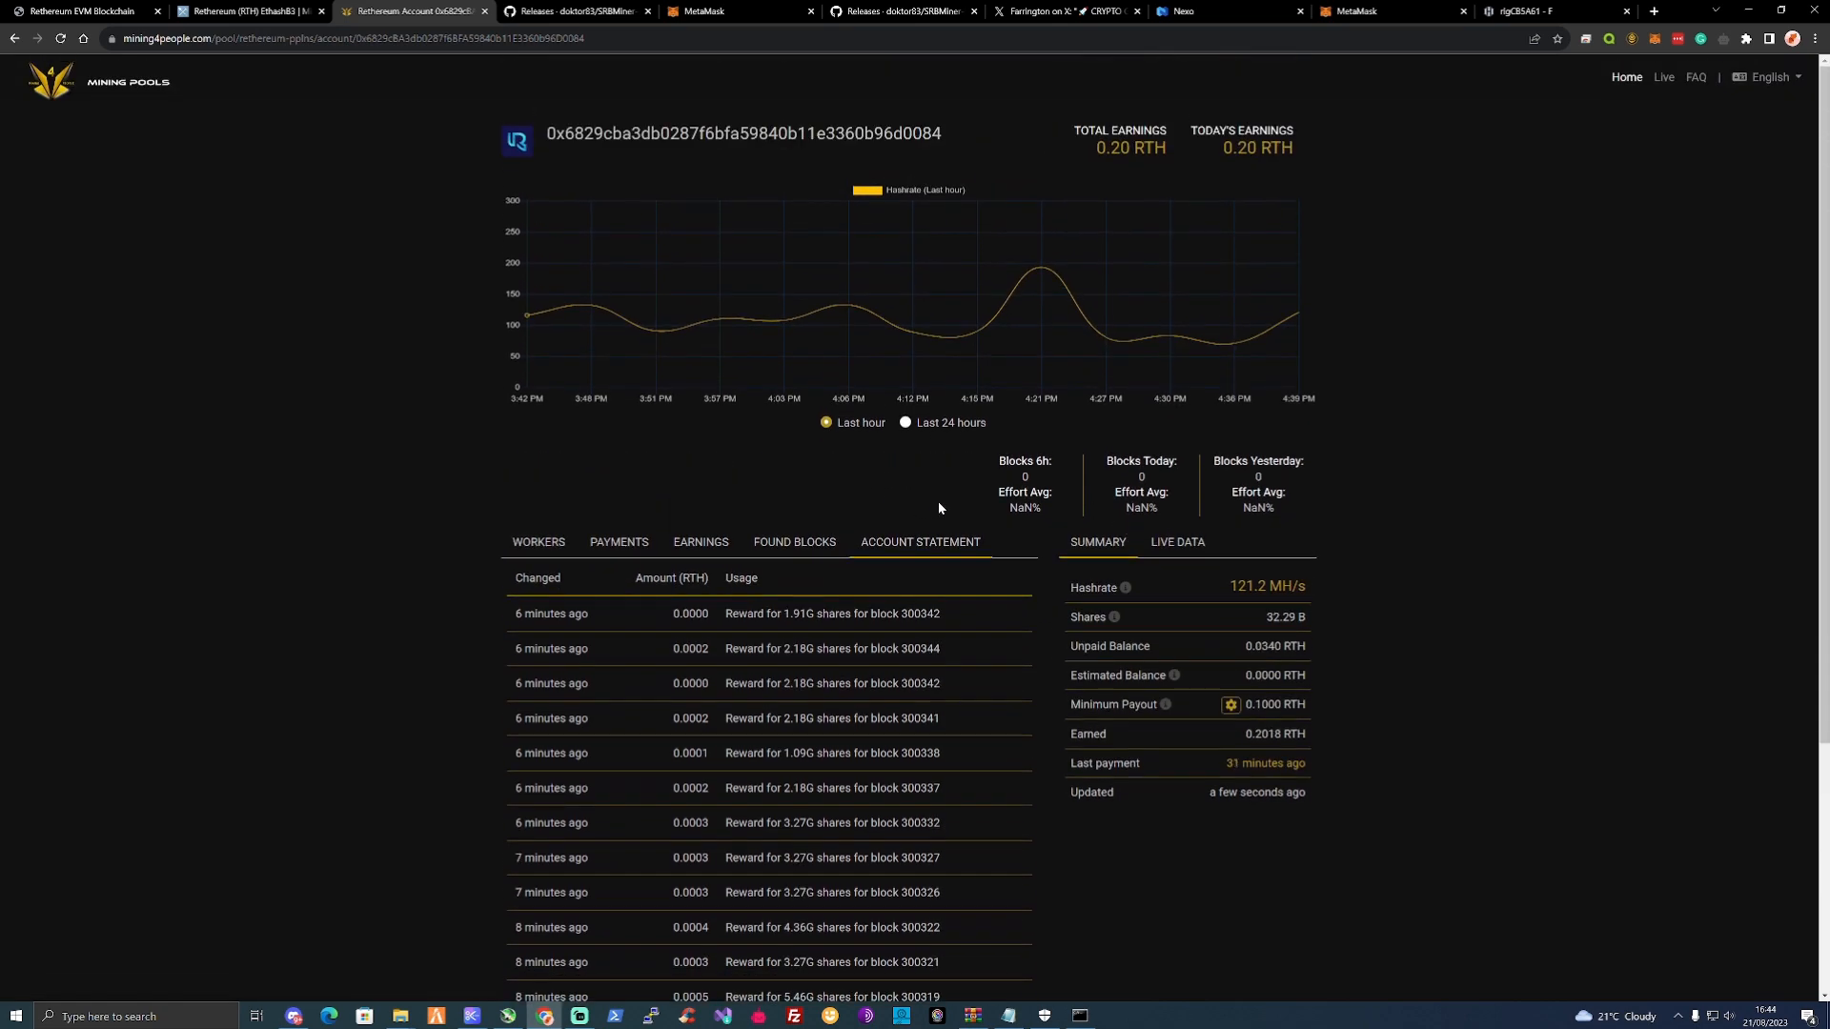
left_click(538, 541)
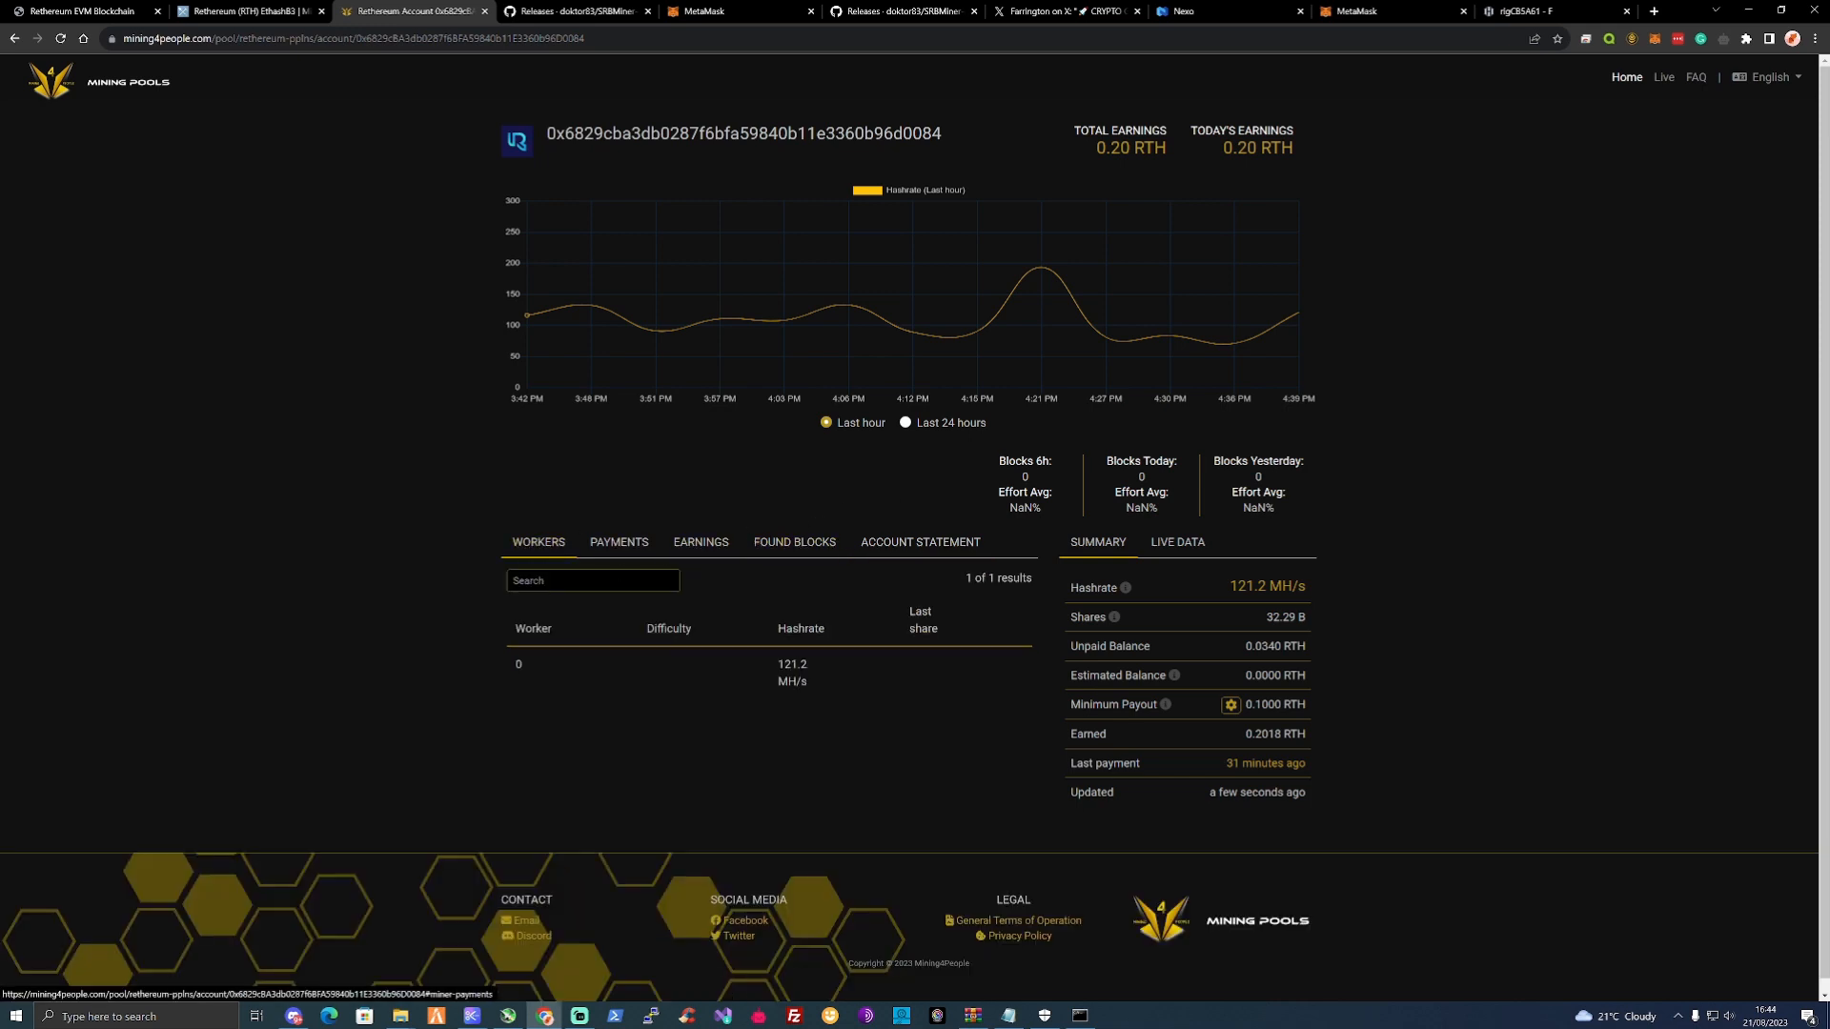
right_click(591, 579)
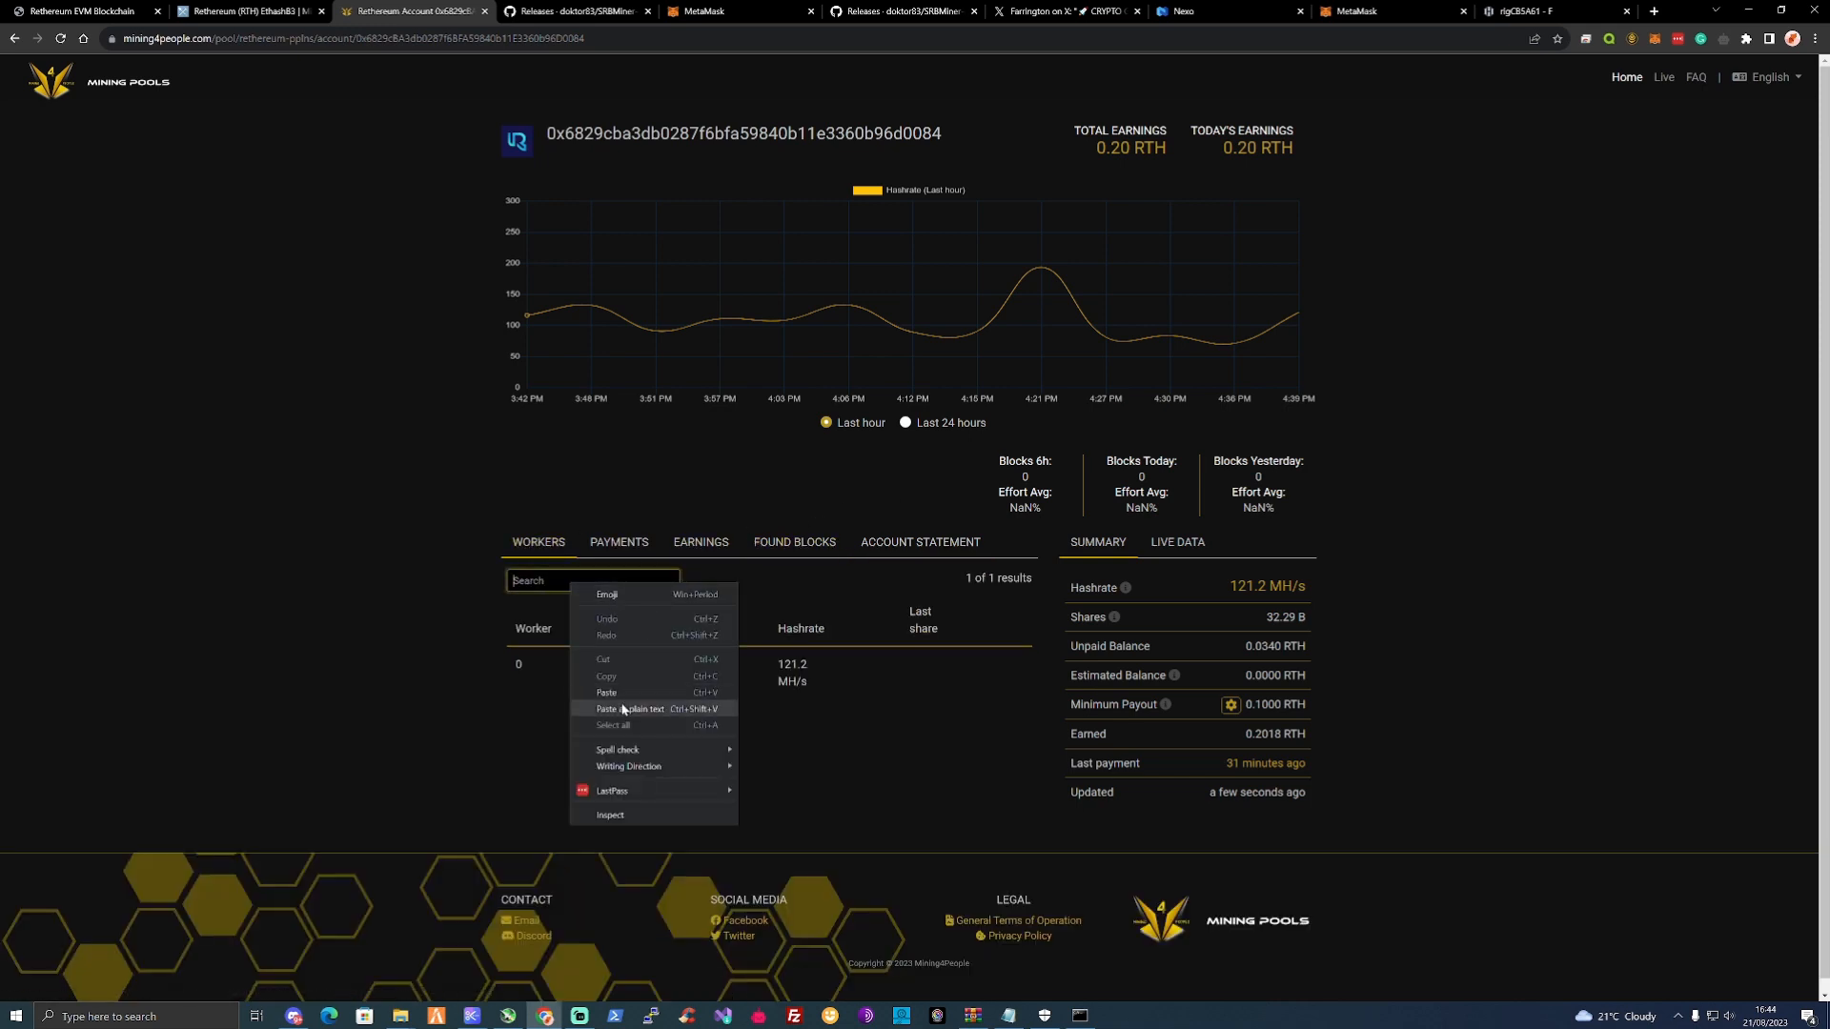
left_click(591, 579)
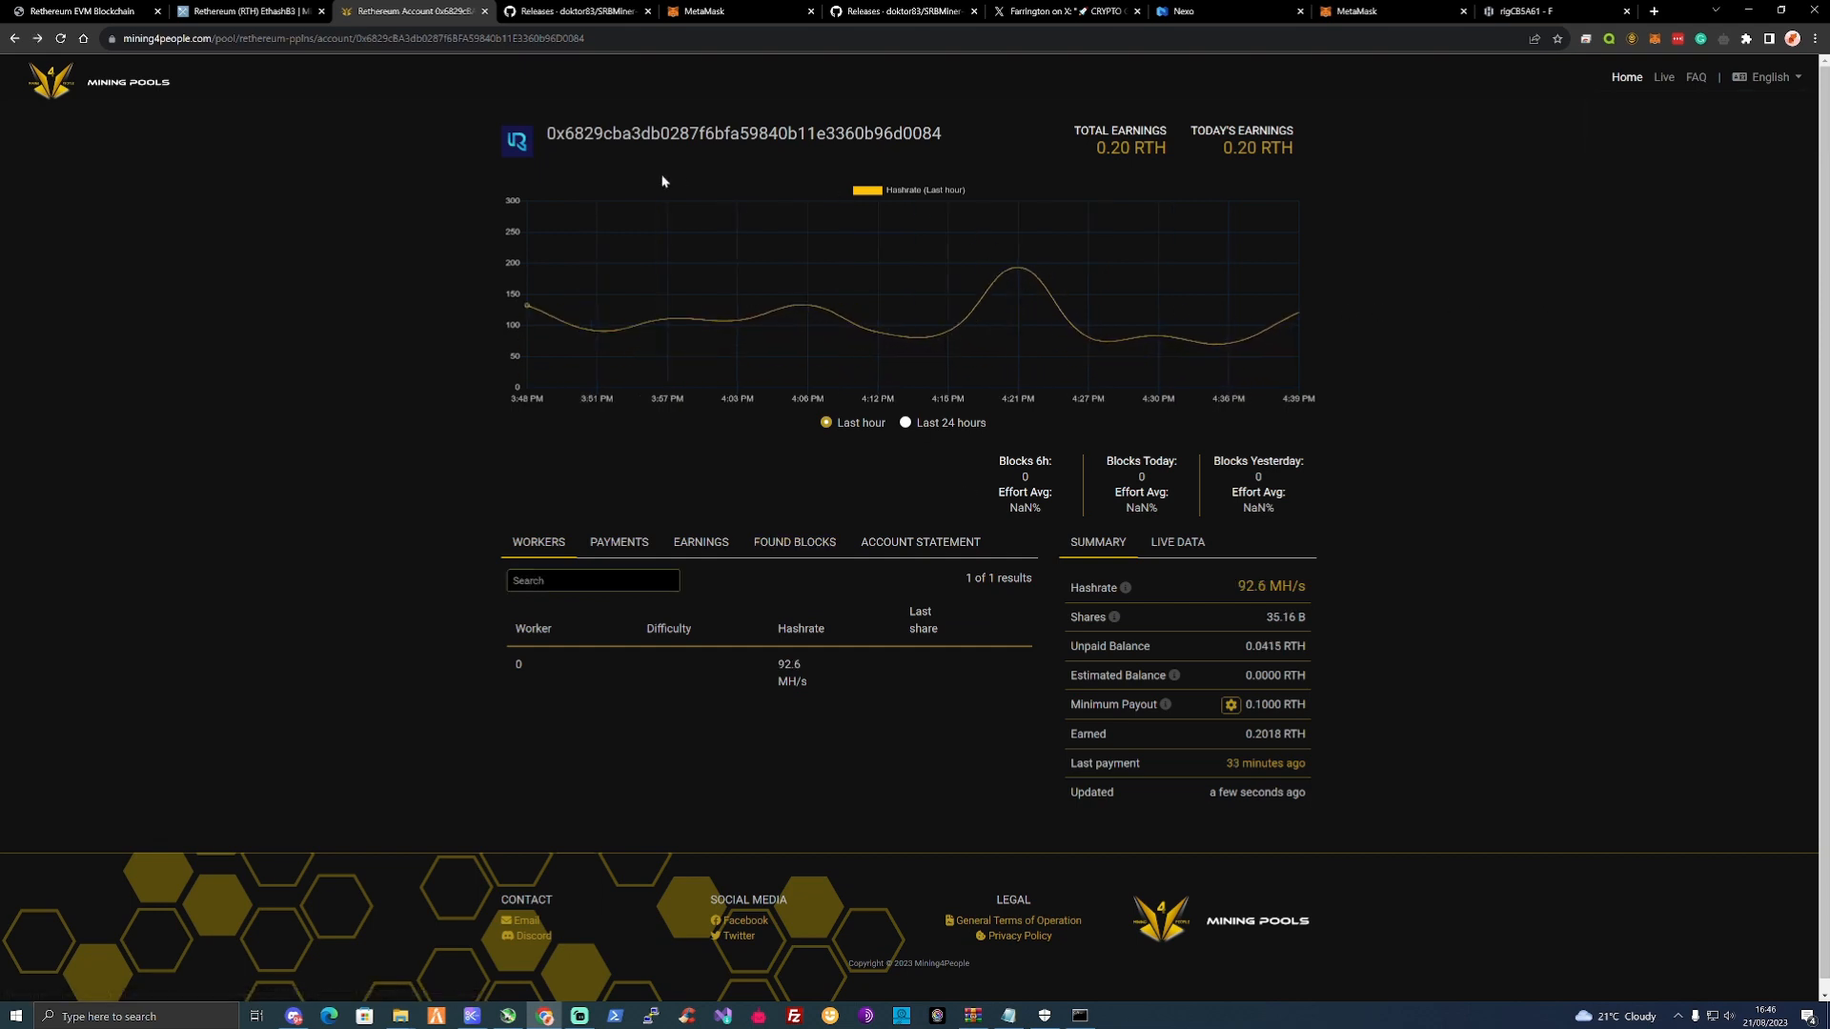
mouse_move(837, 325)
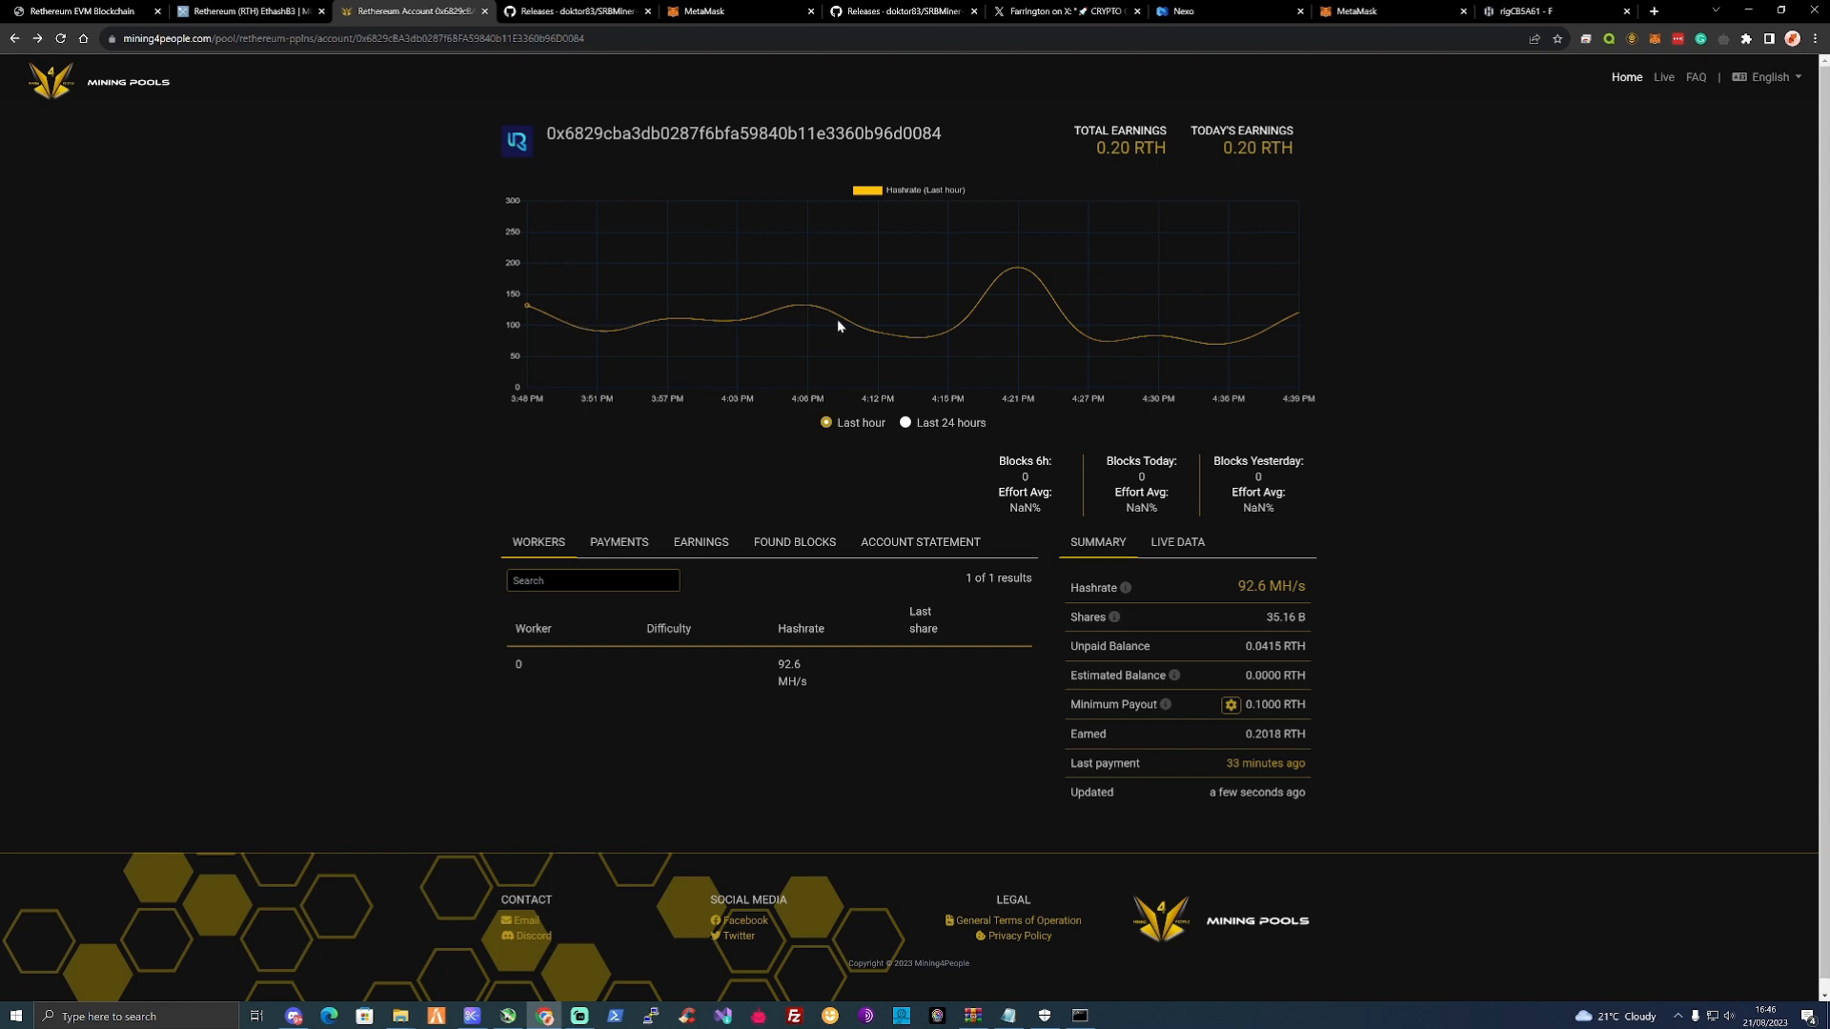
mouse_move(798, 336)
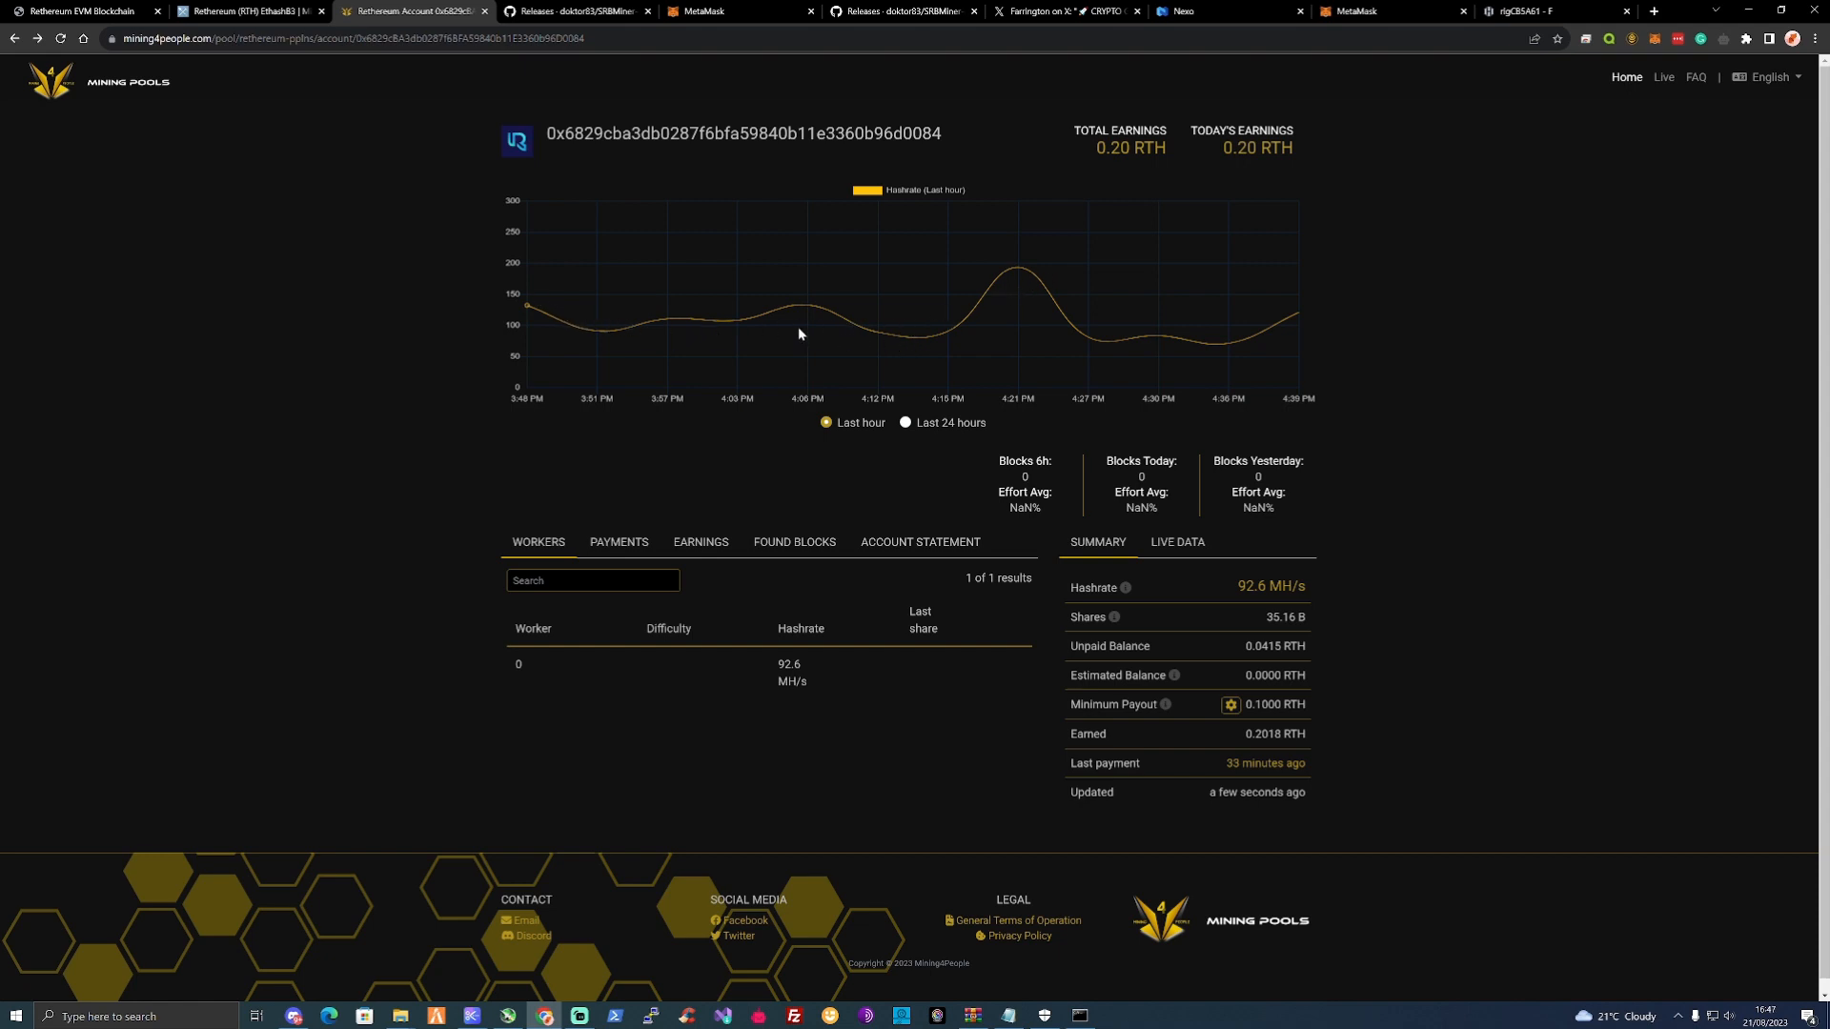
mouse_move(981, 329)
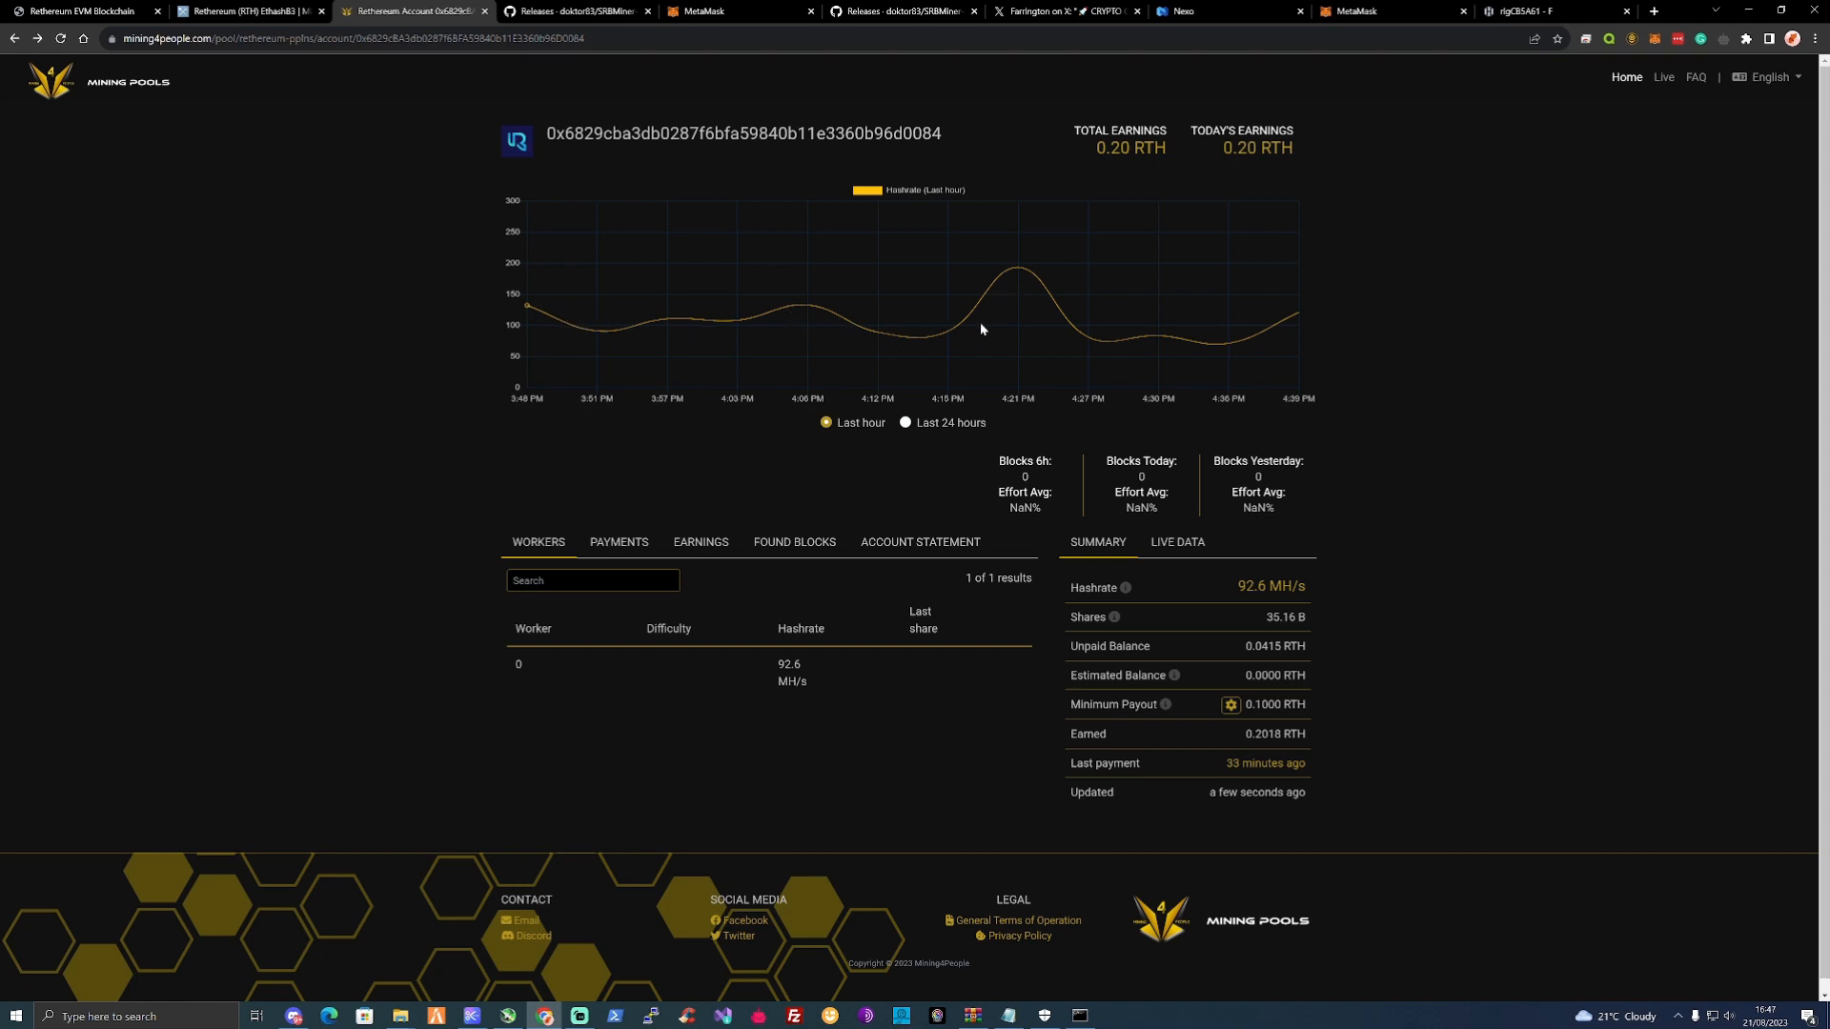
mouse_move(593, 297)
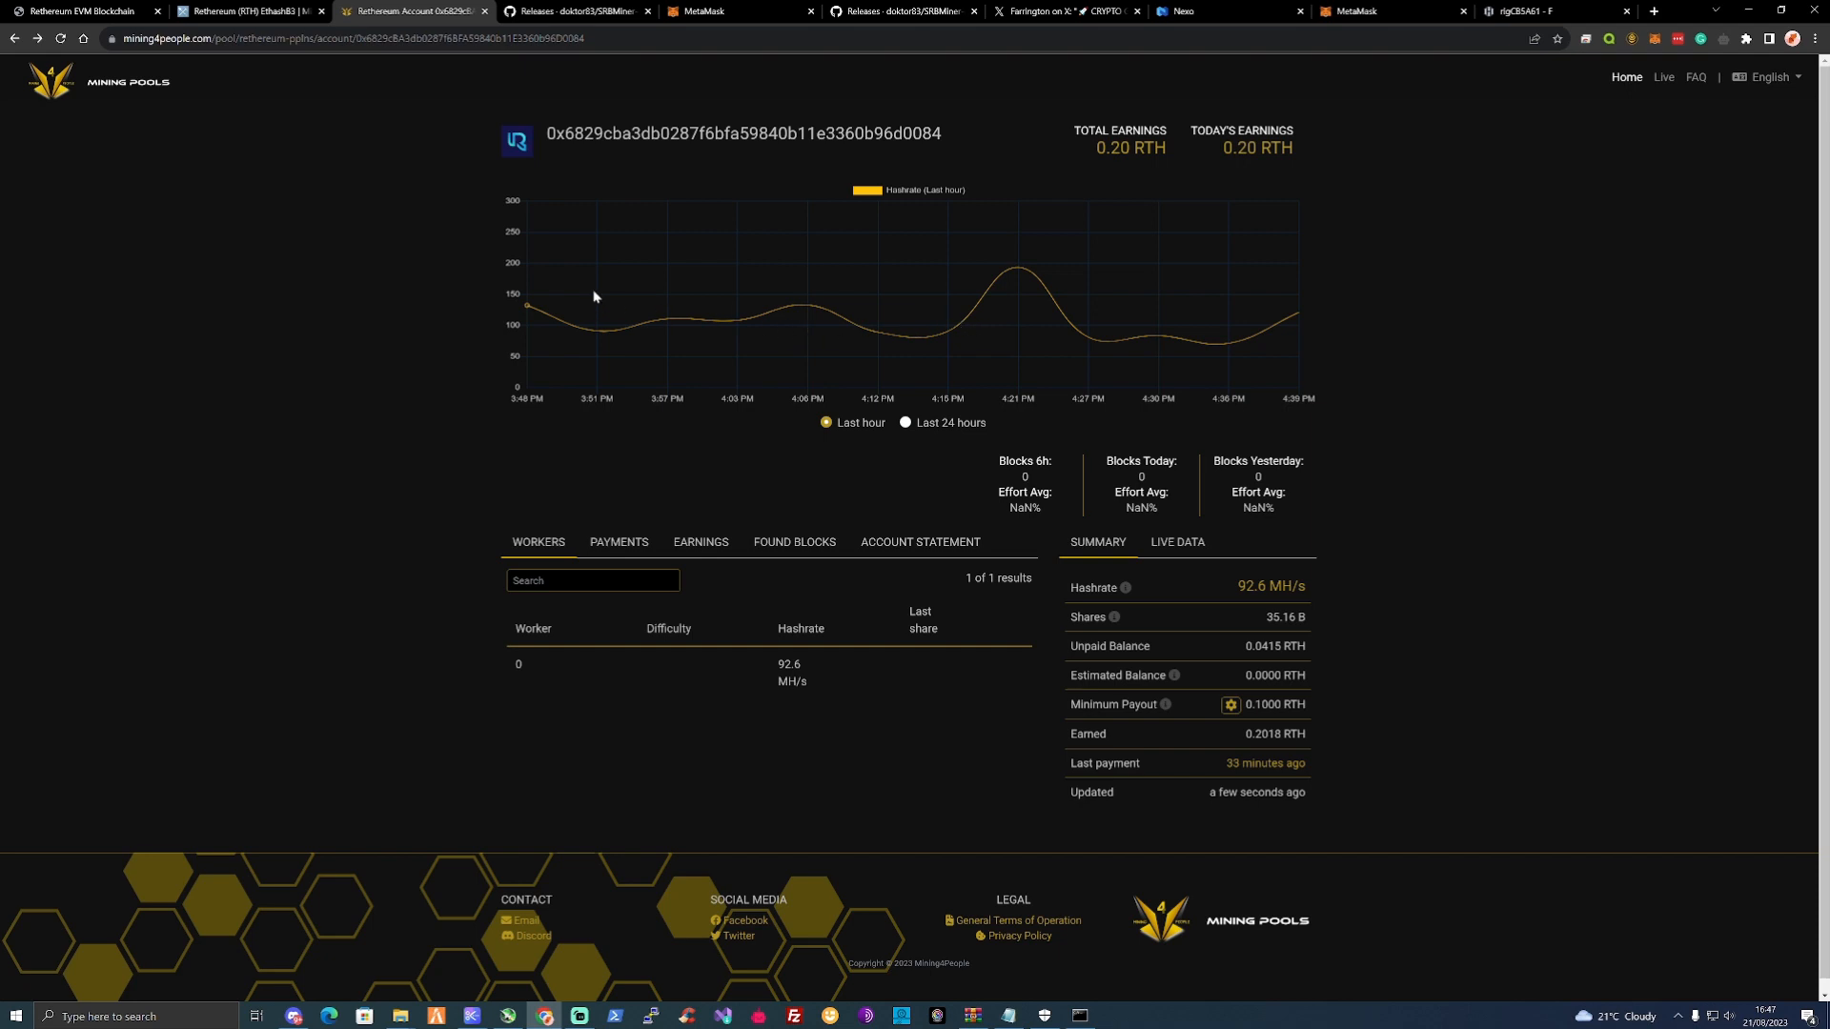
mouse_move(852, 227)
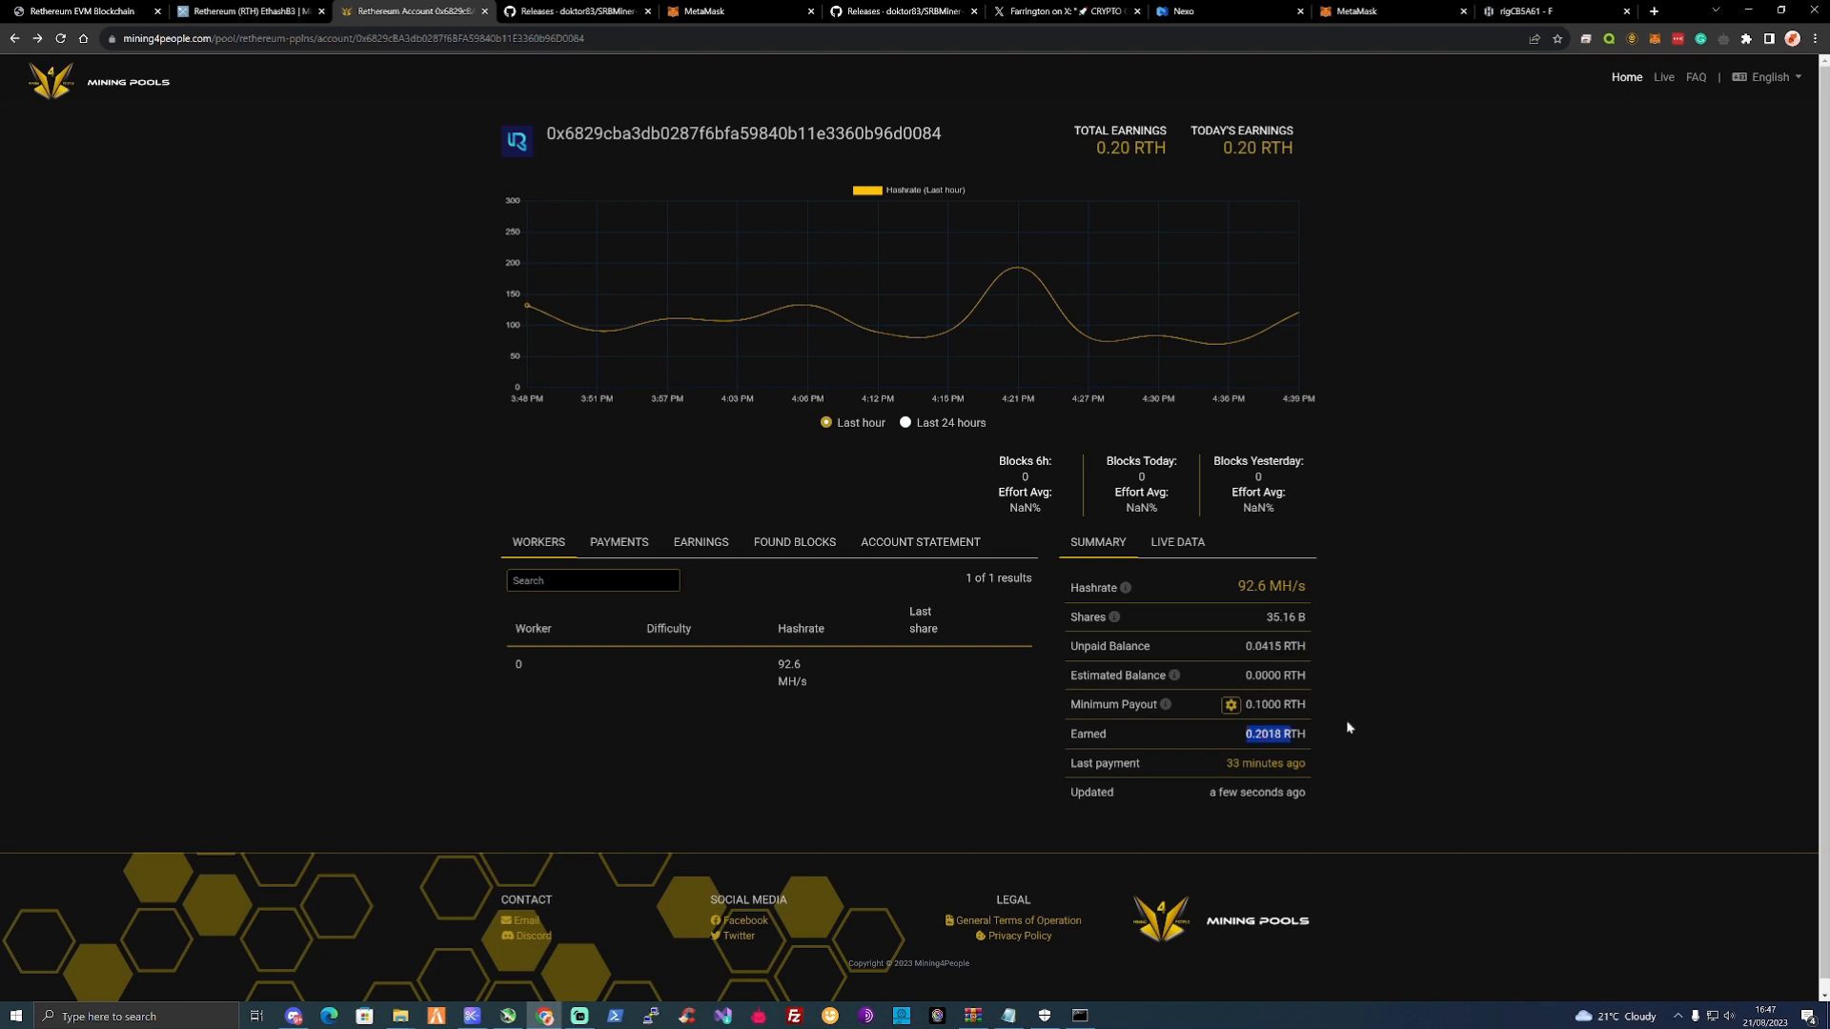
Switch to the HiveOS Flight Sheets page listing the existing RTH sheet.
left_click(1551, 12)
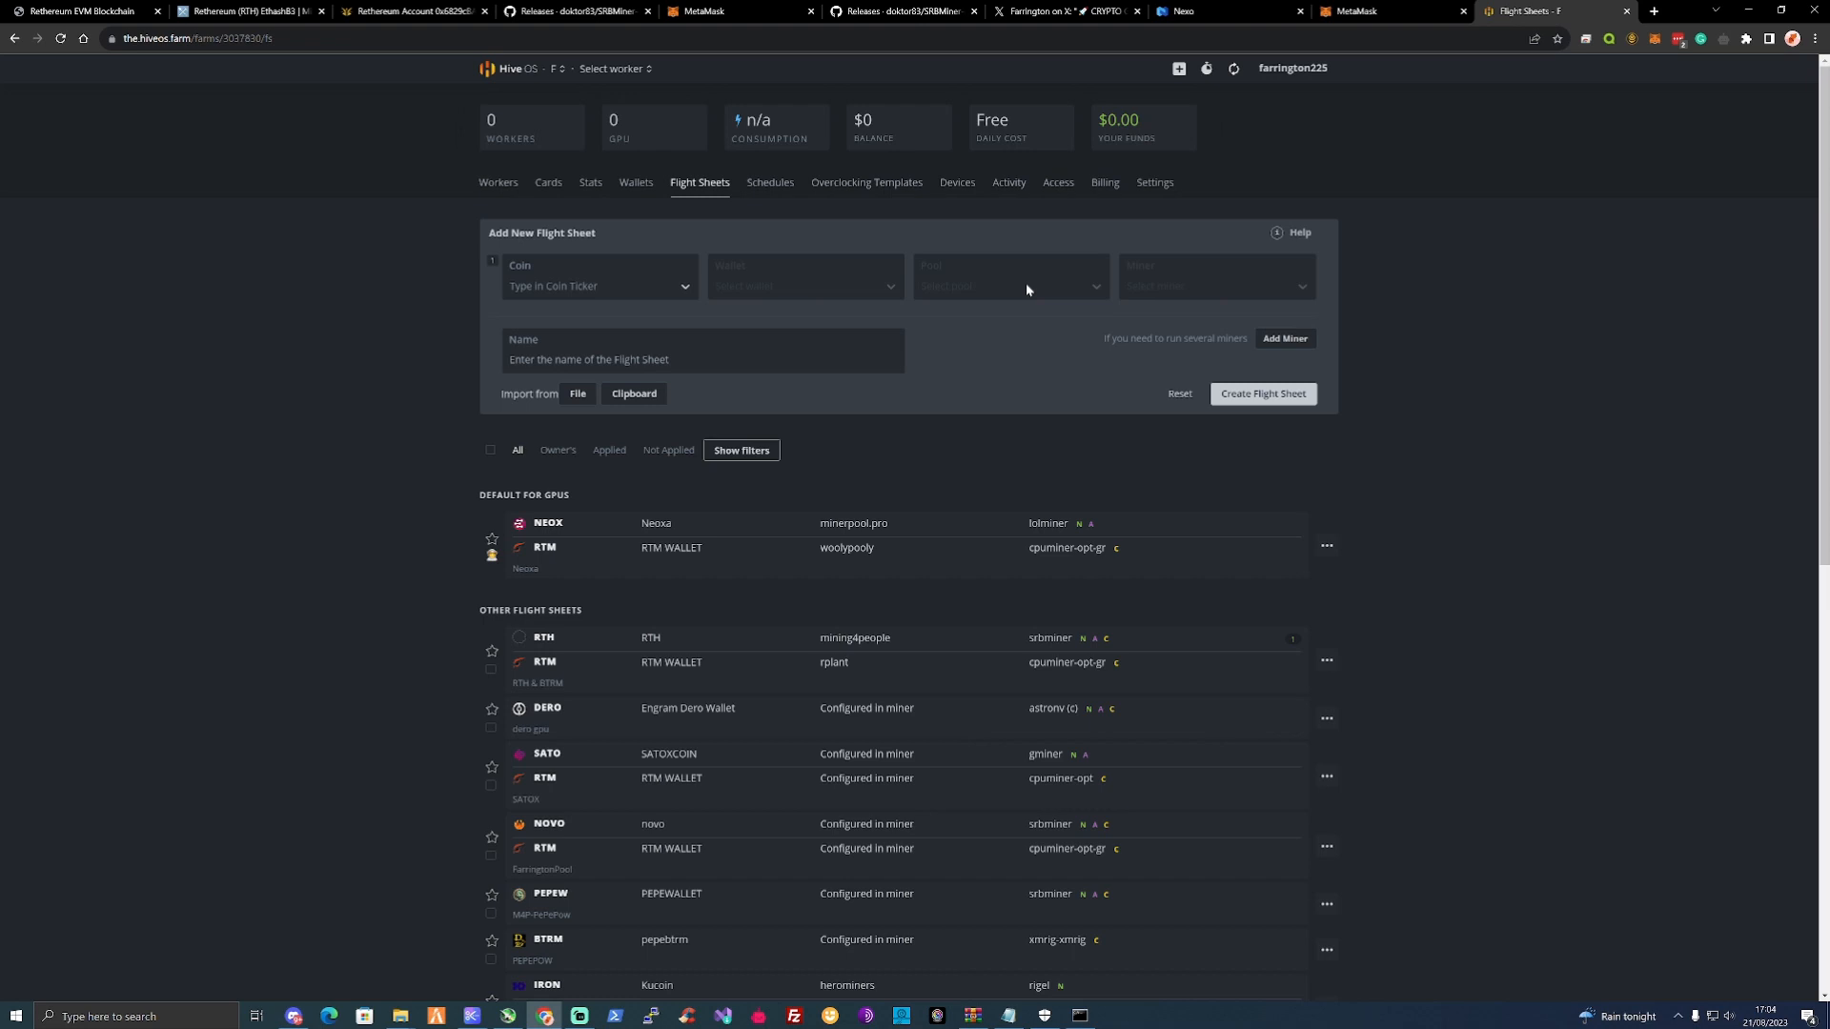
mouse_move(1014, 276)
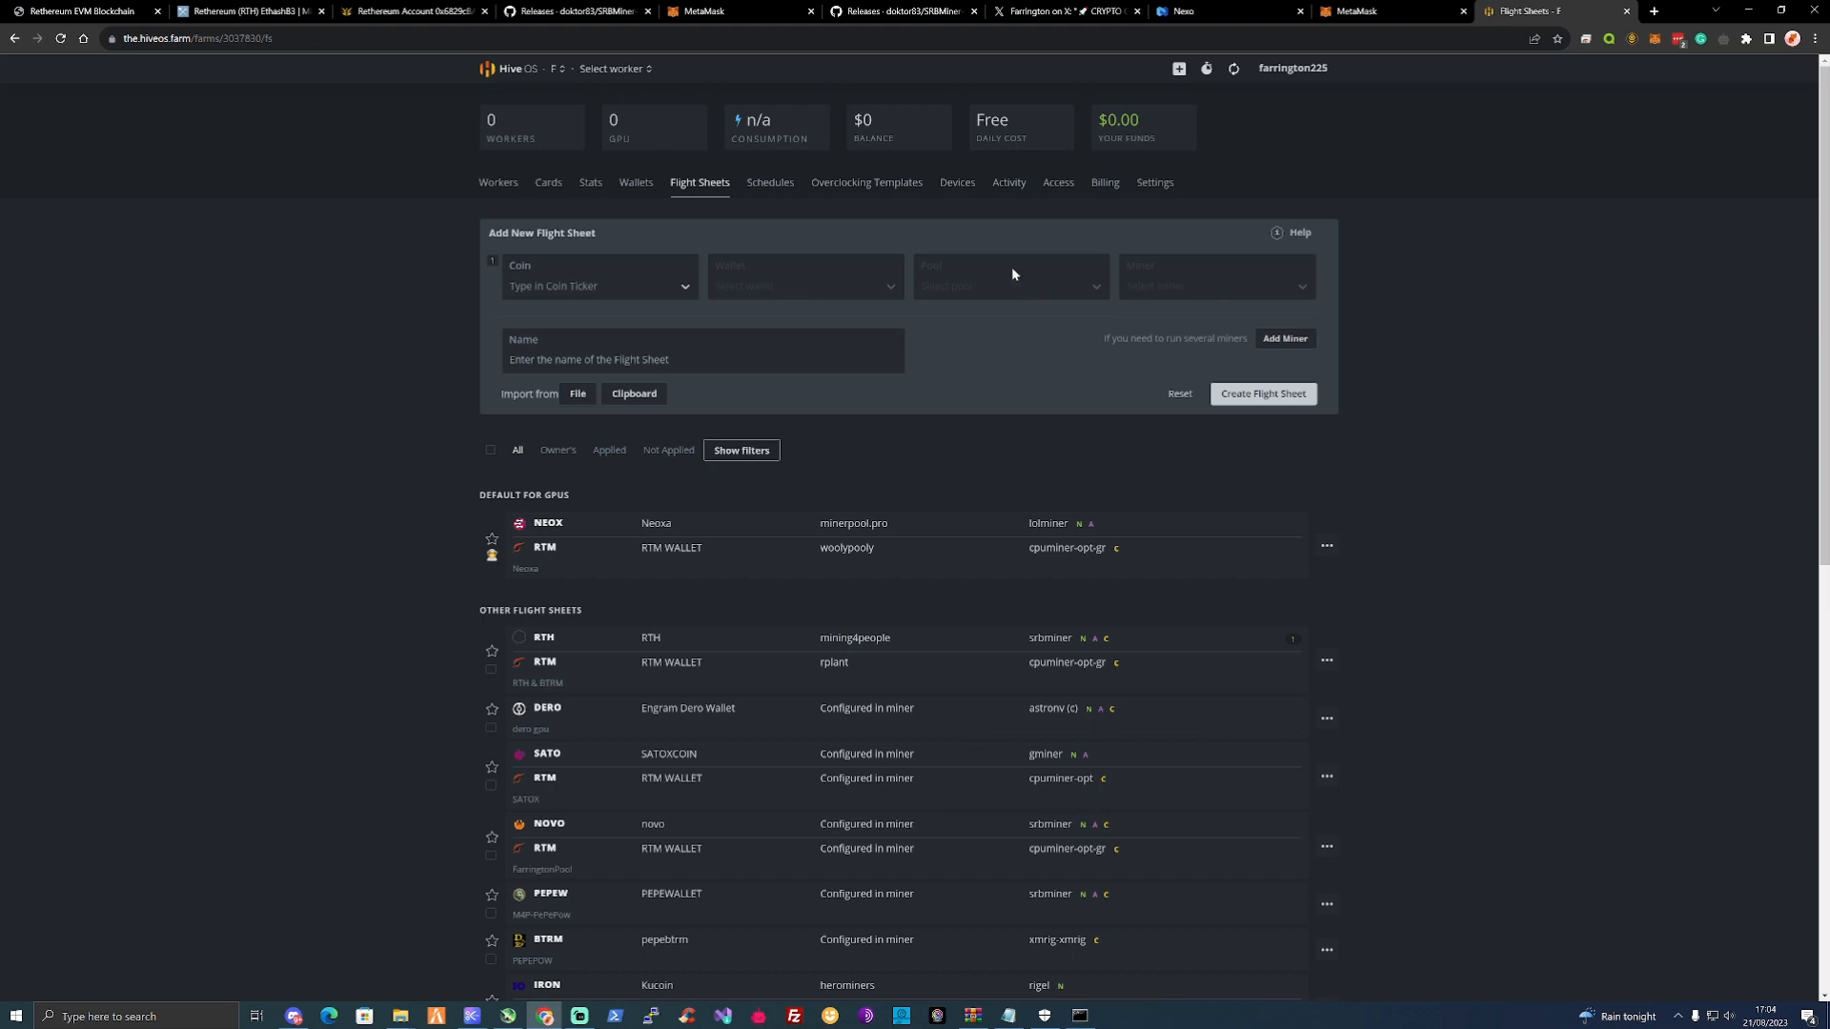
Choose RTH as the flight-sheet coin and set the RTH wallet.
left_click(599, 286)
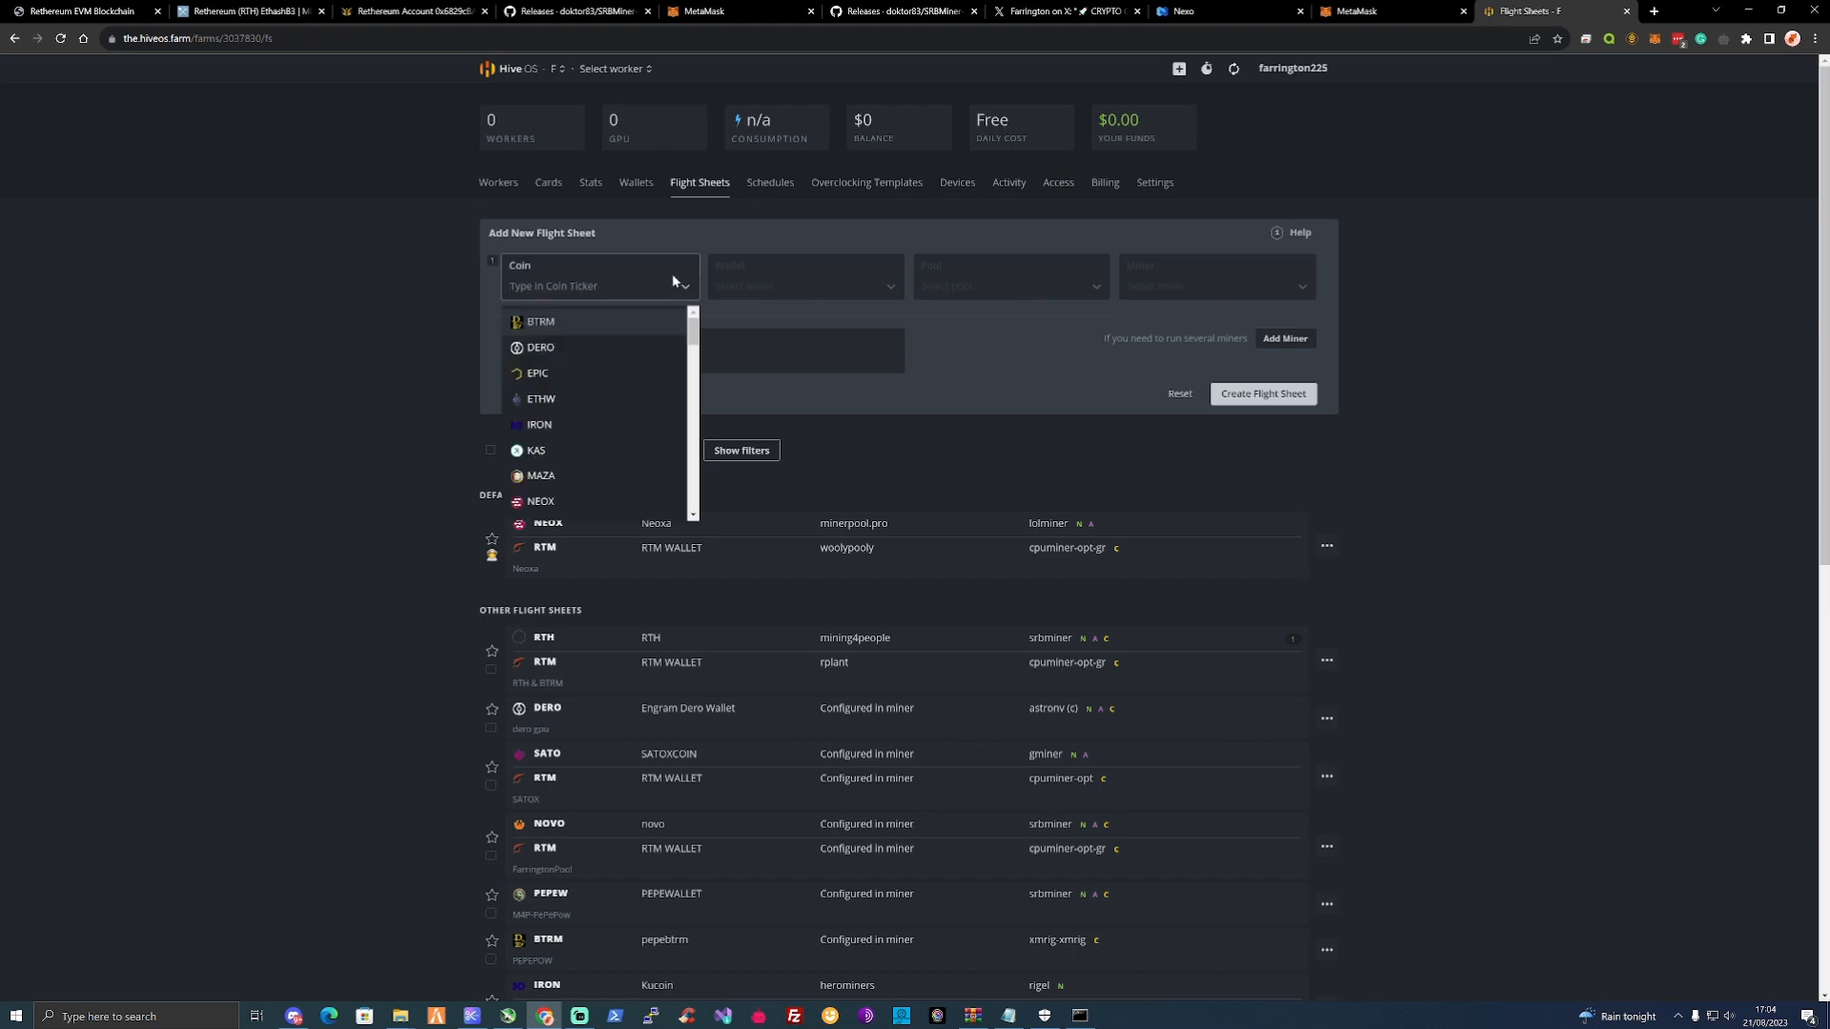
type("RTH")
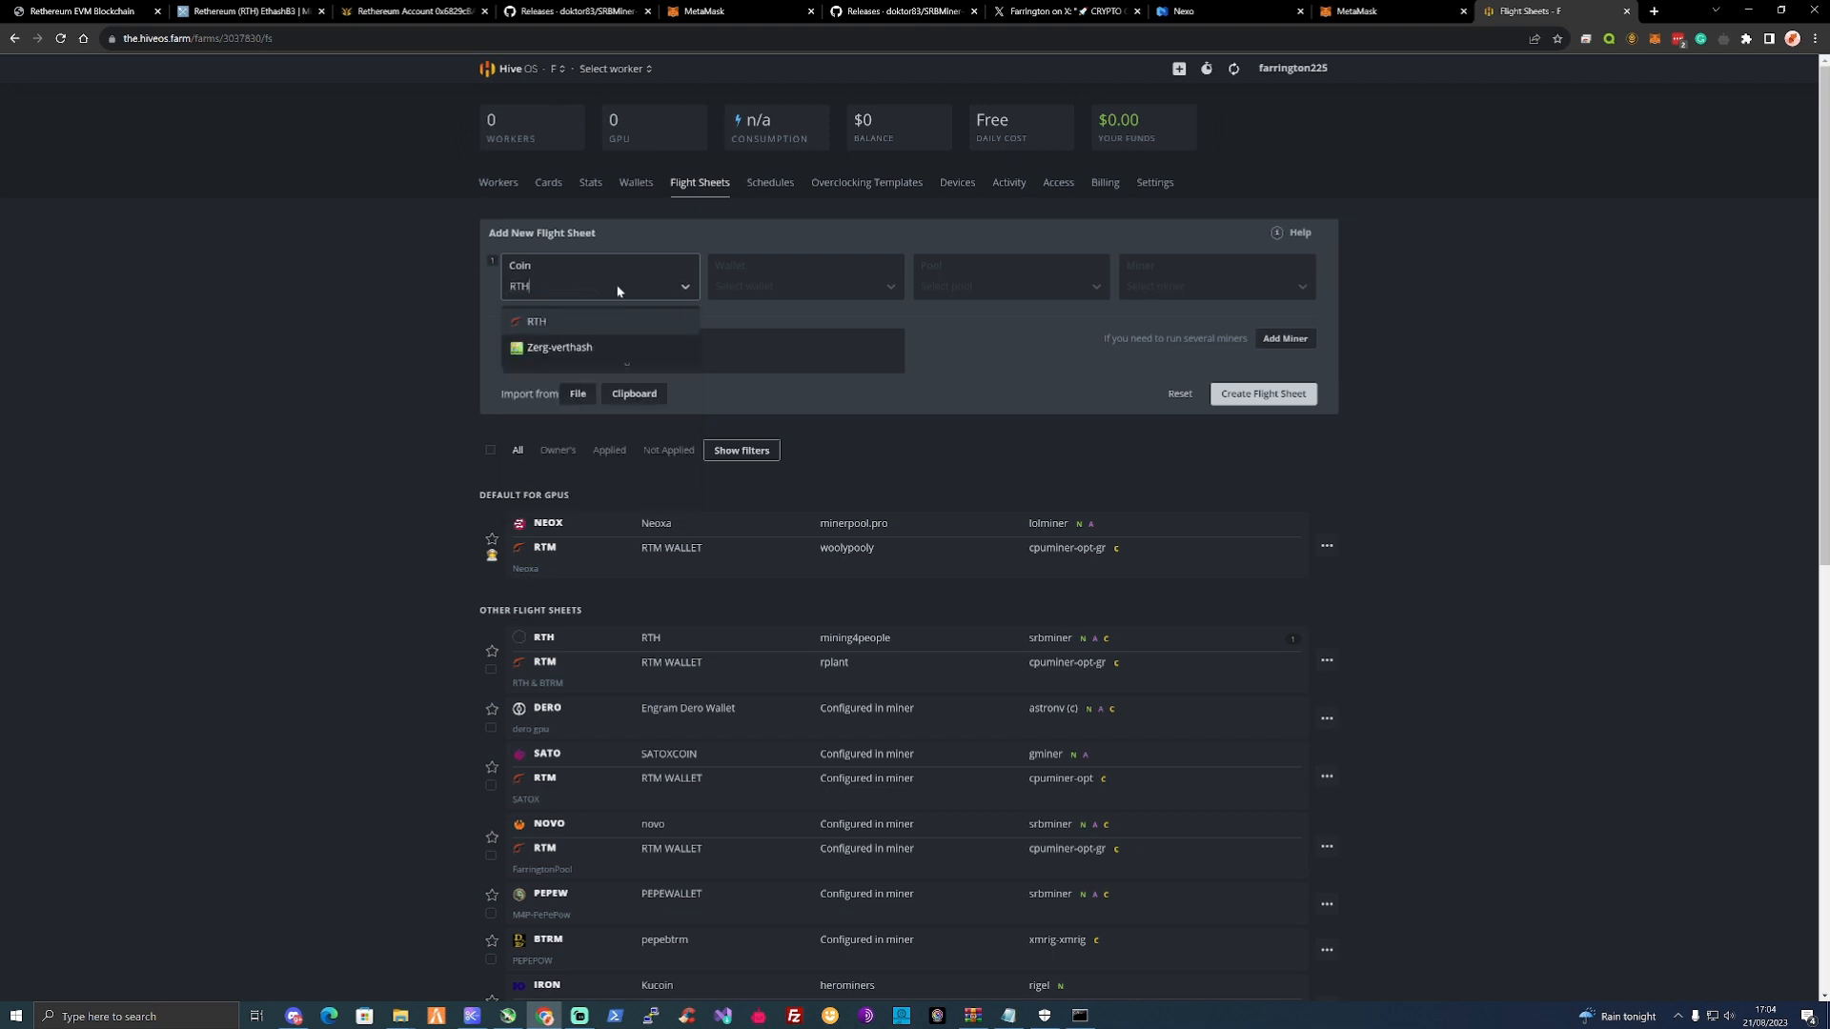
left_click(536, 322)
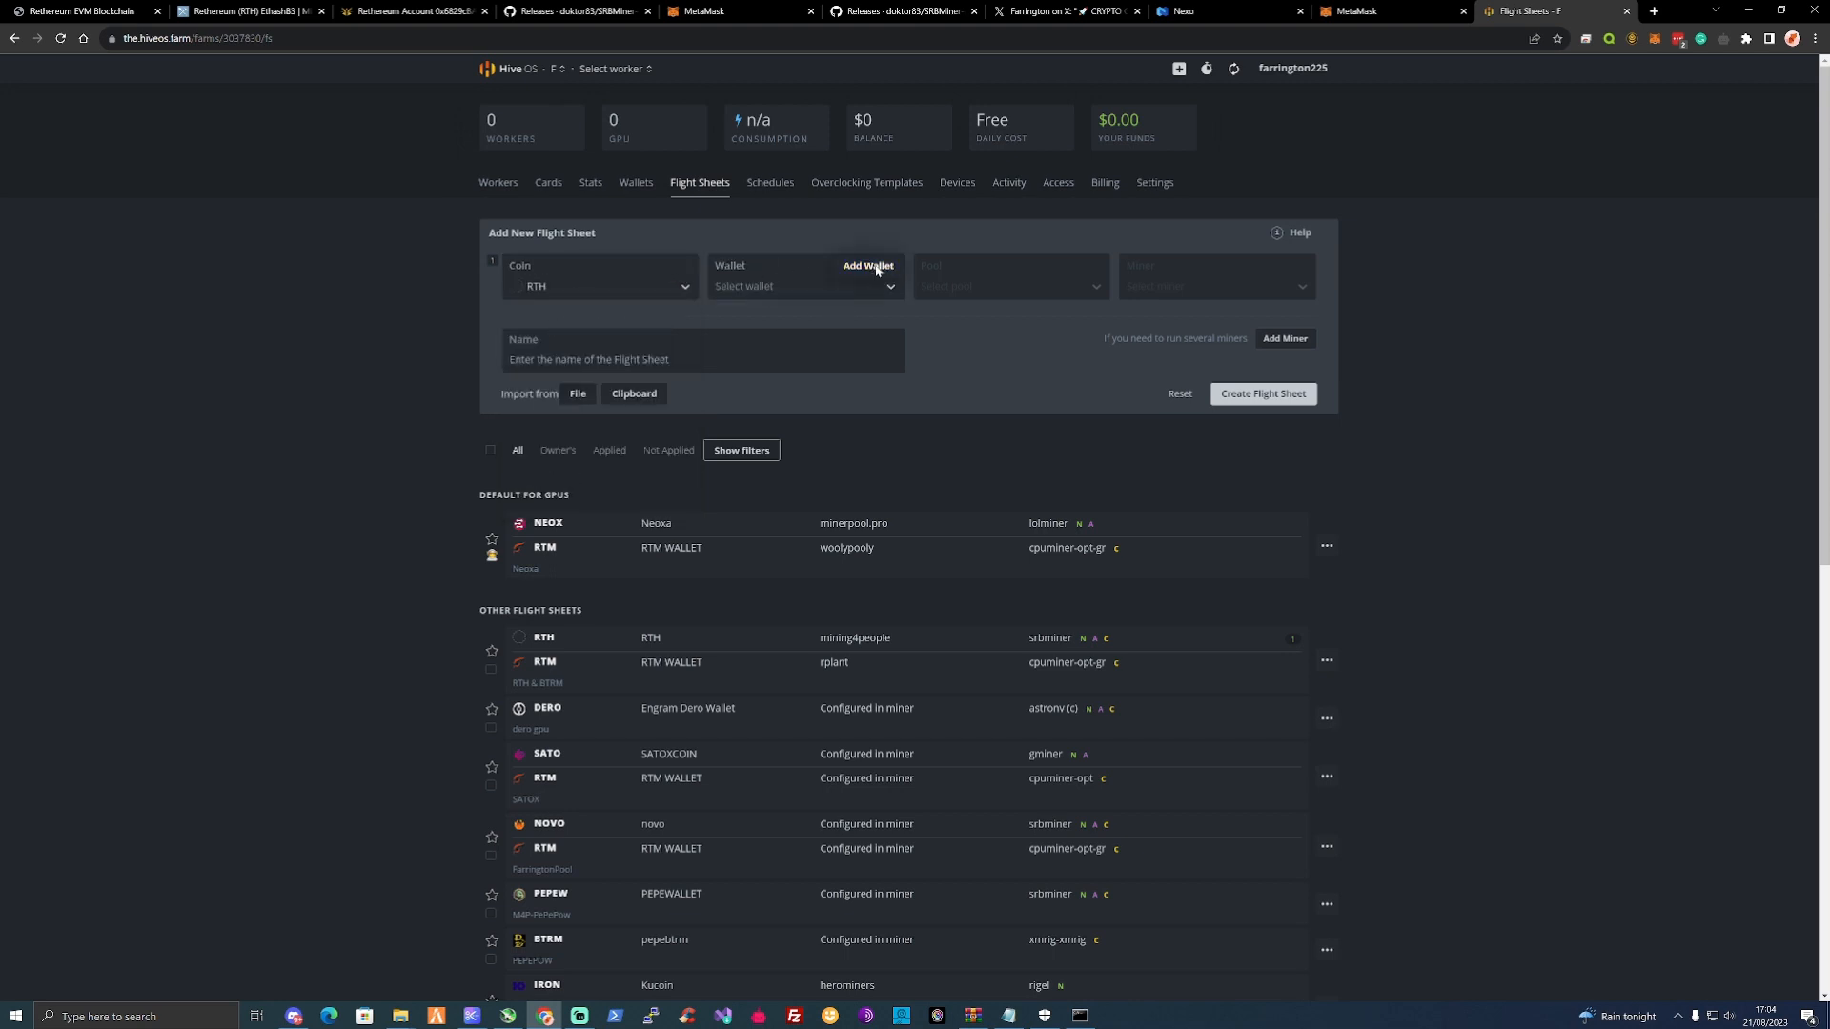
left_click(869, 267)
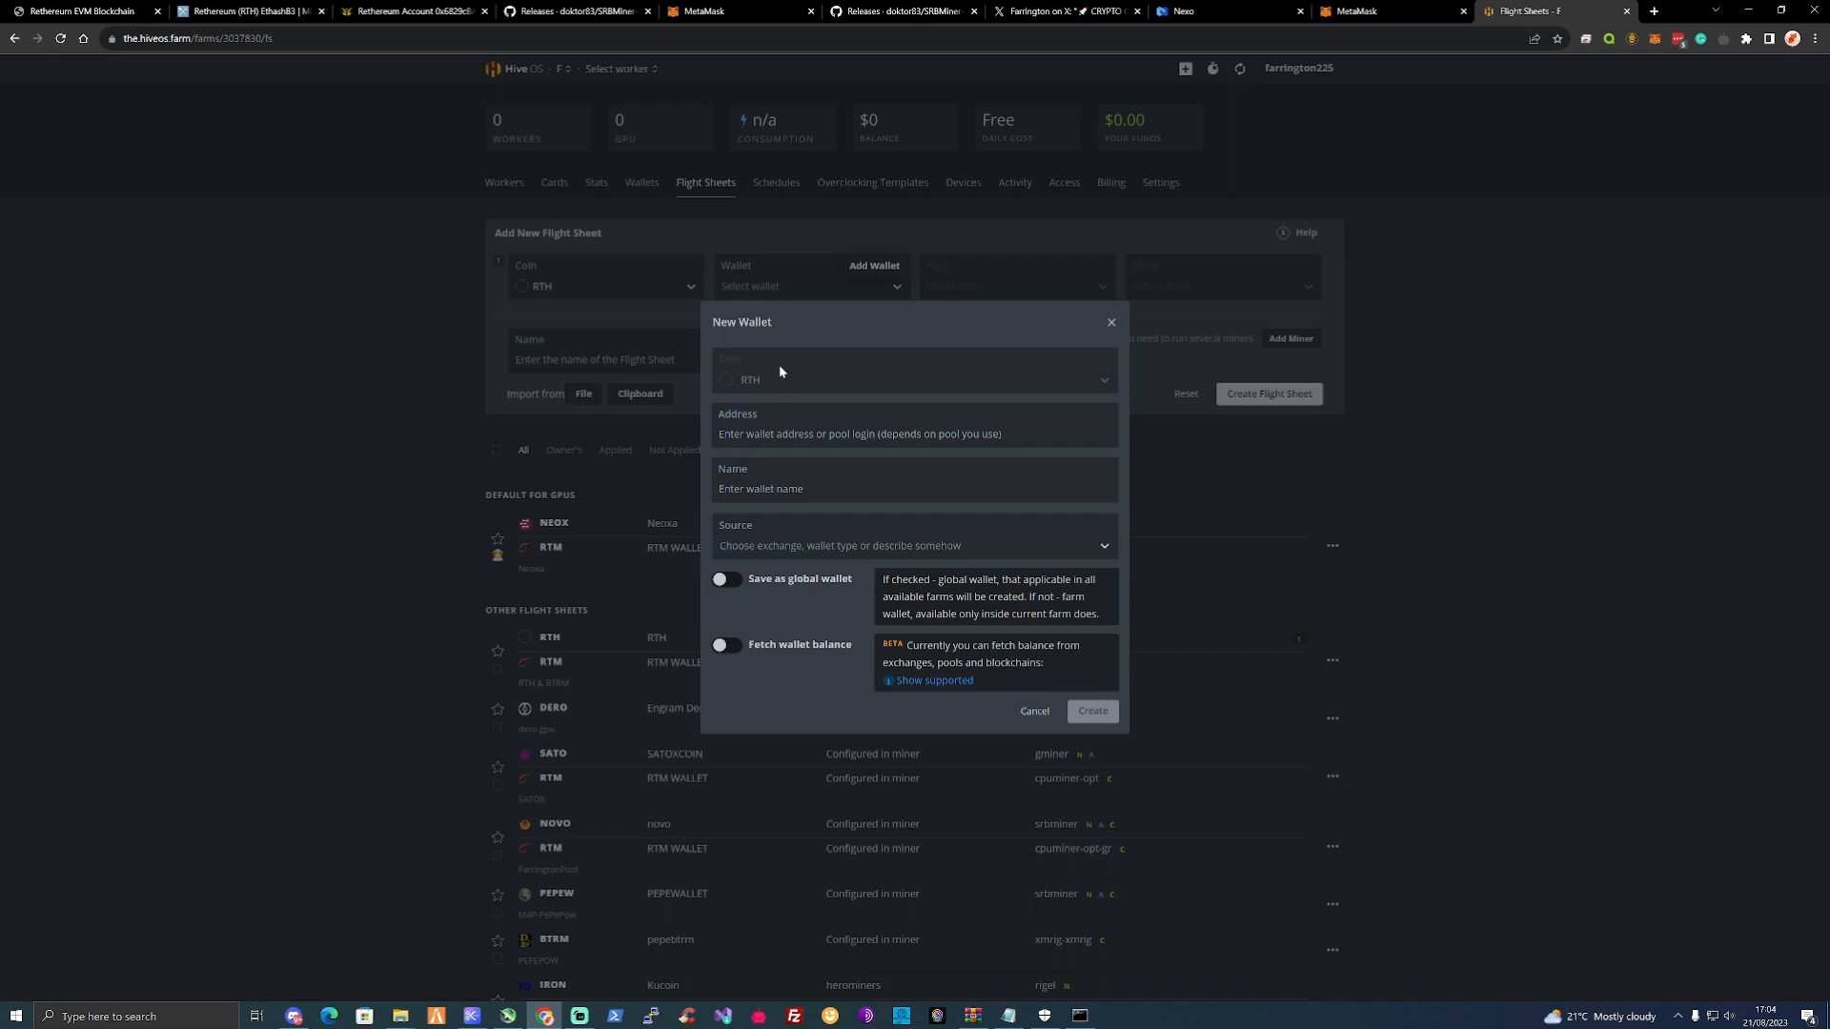
left_click(913, 481)
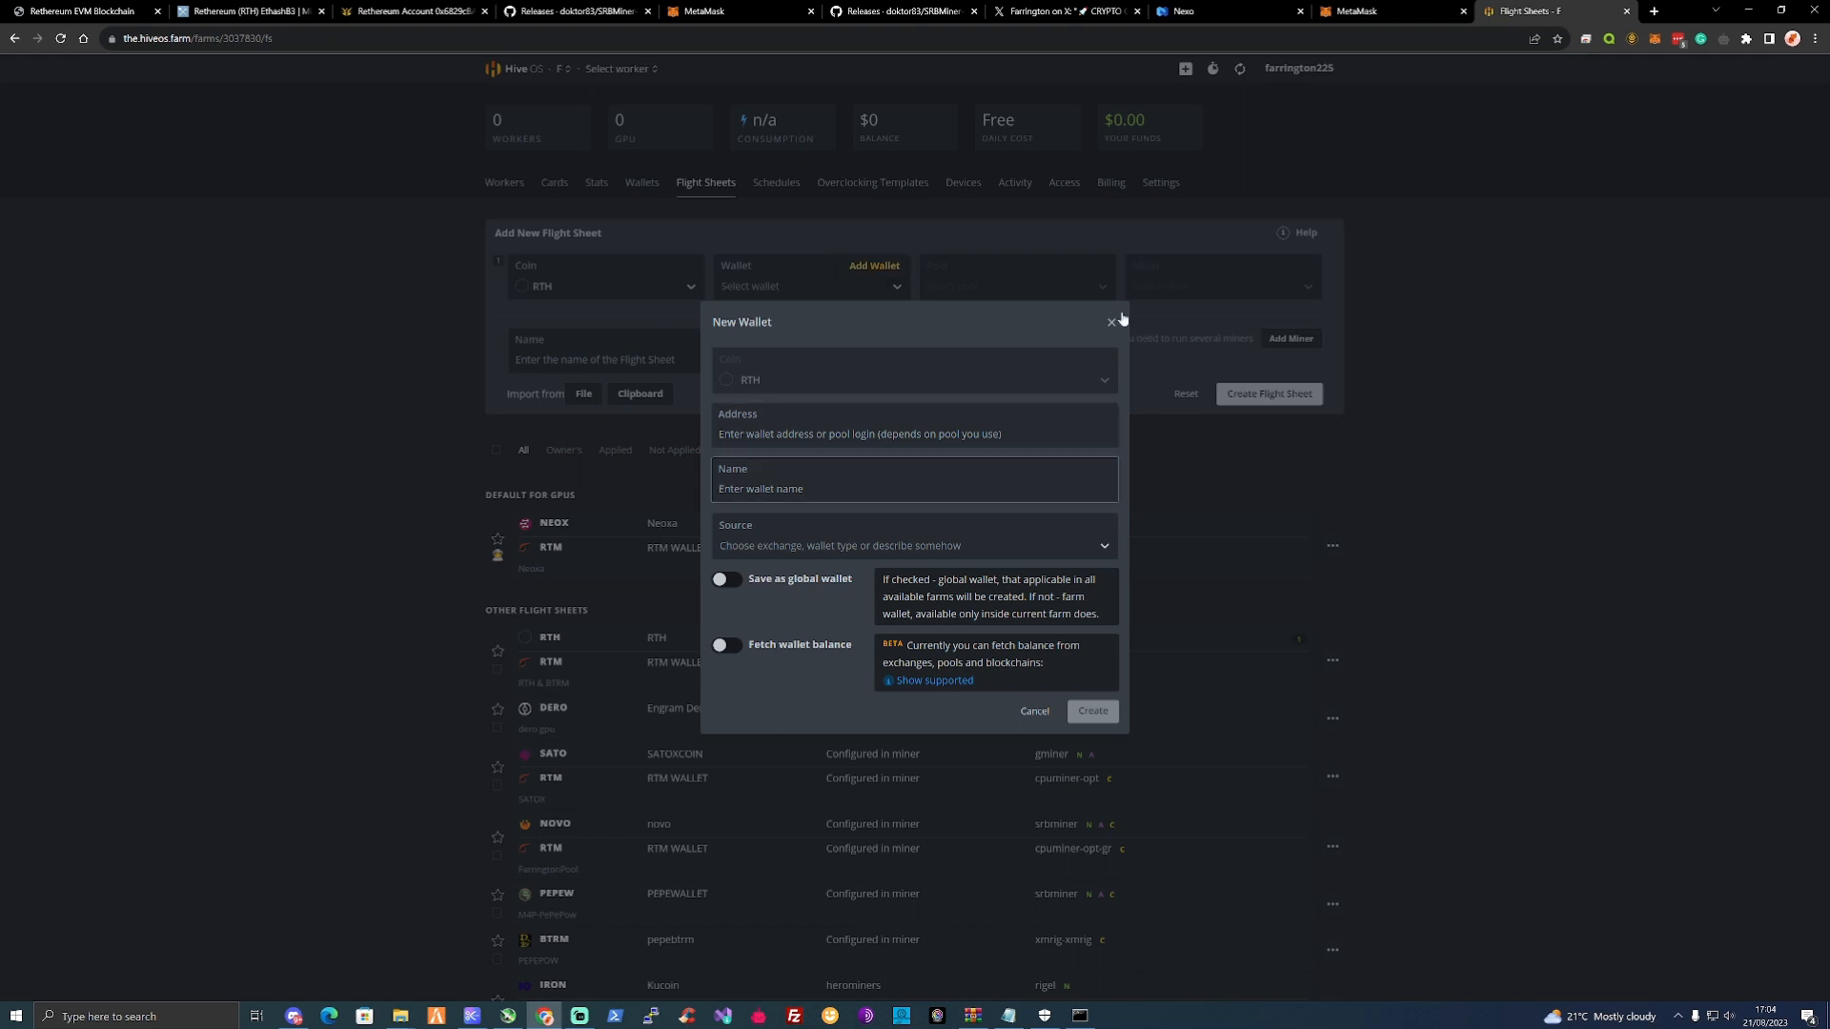
left_click(1109, 322)
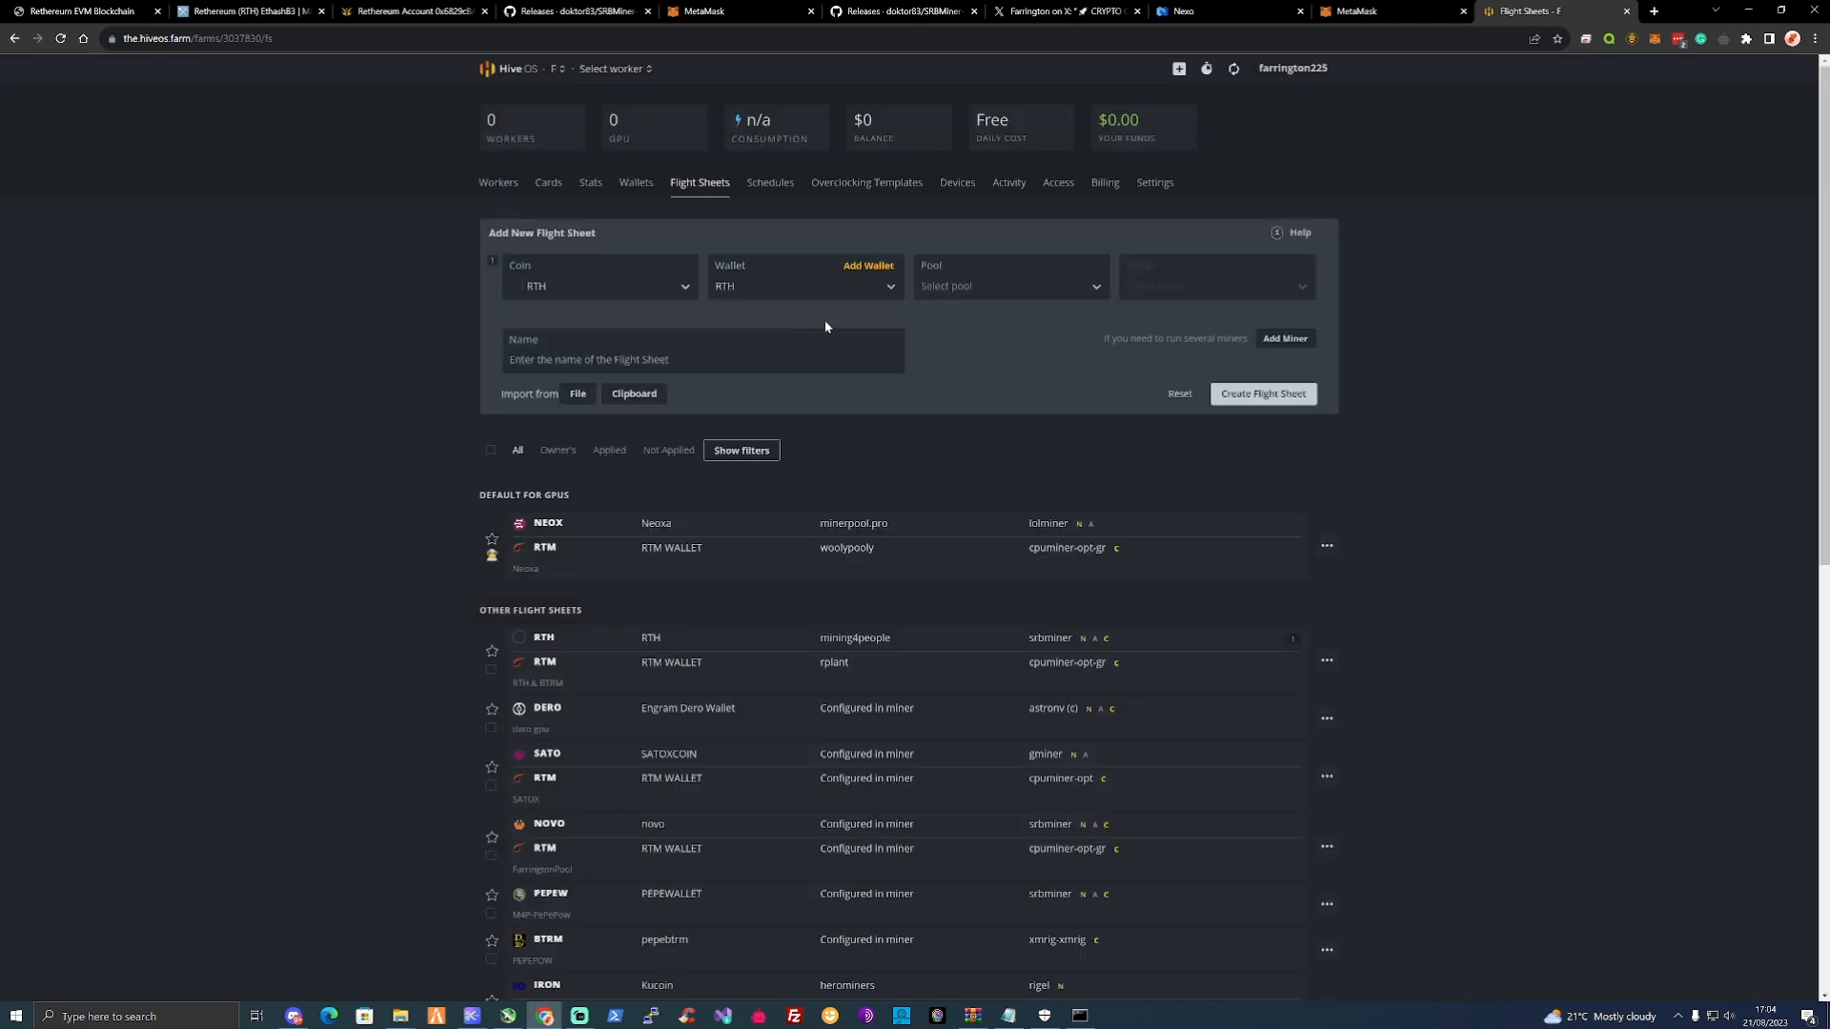
Select the mining4people pool and SRBMiner-MULTI, name the sheet rth and create it.
left_click(1008, 284)
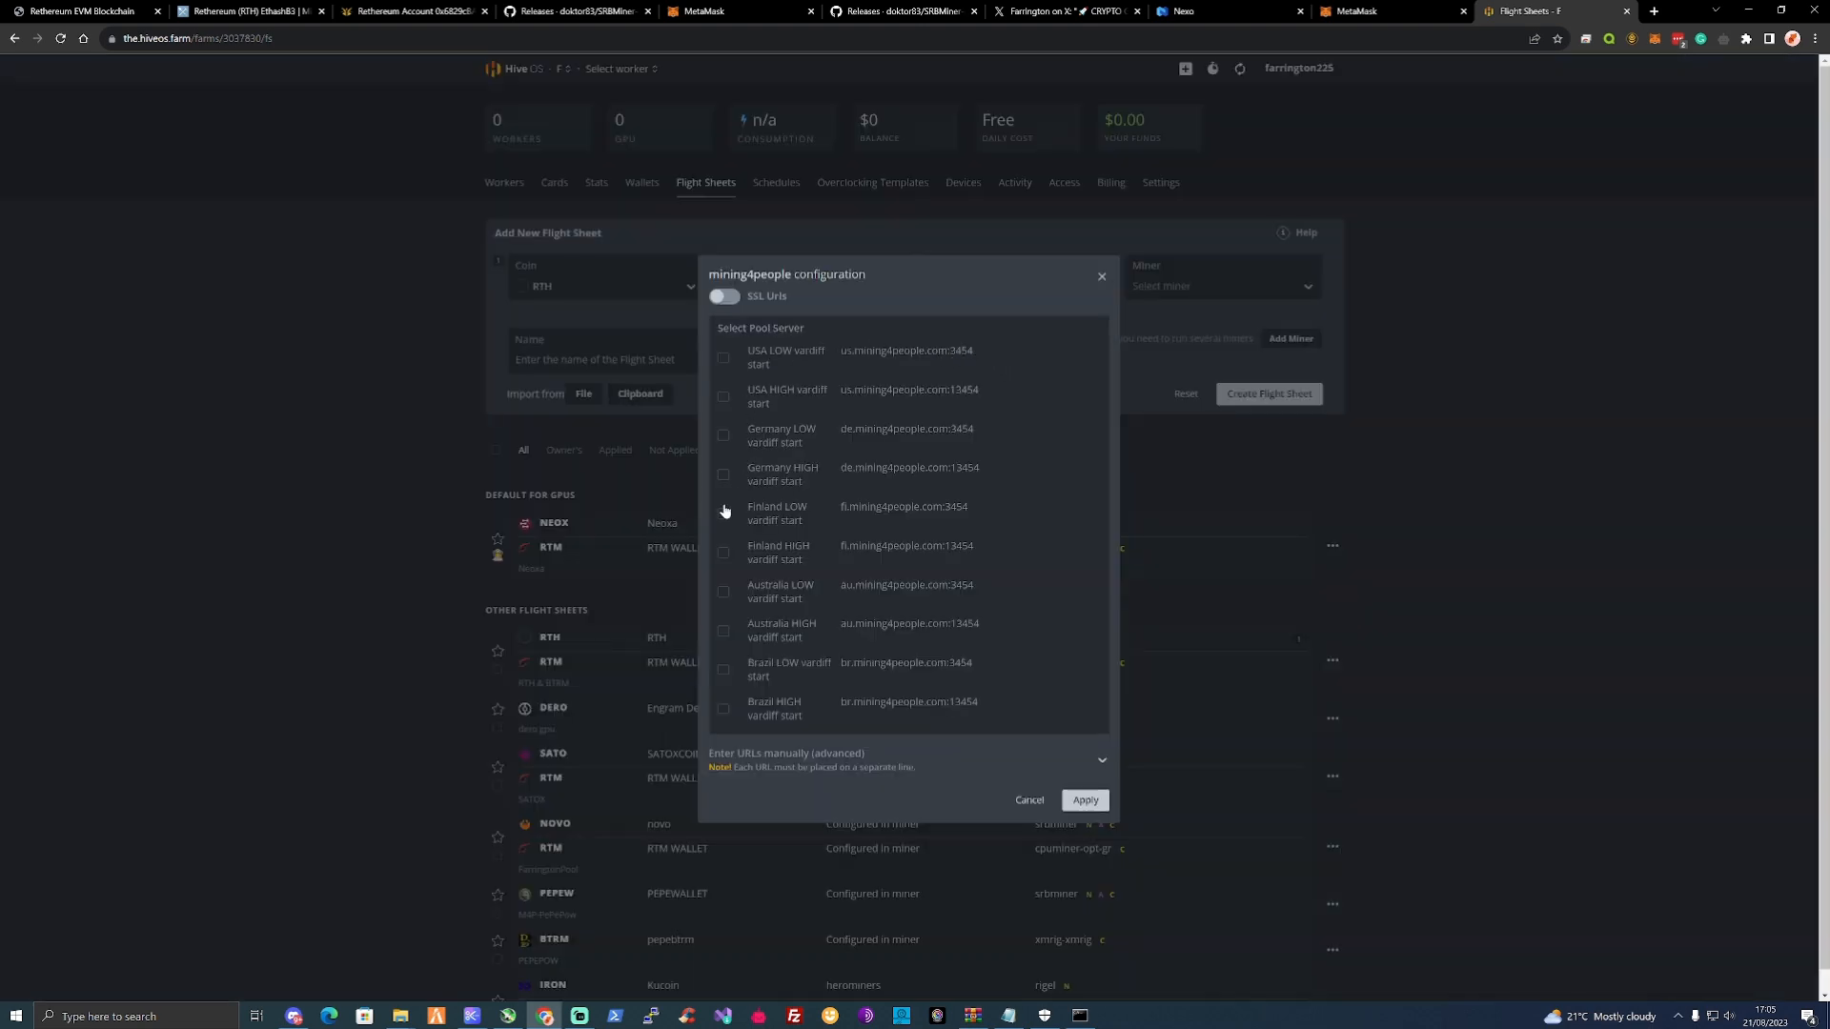
left_click(725, 435)
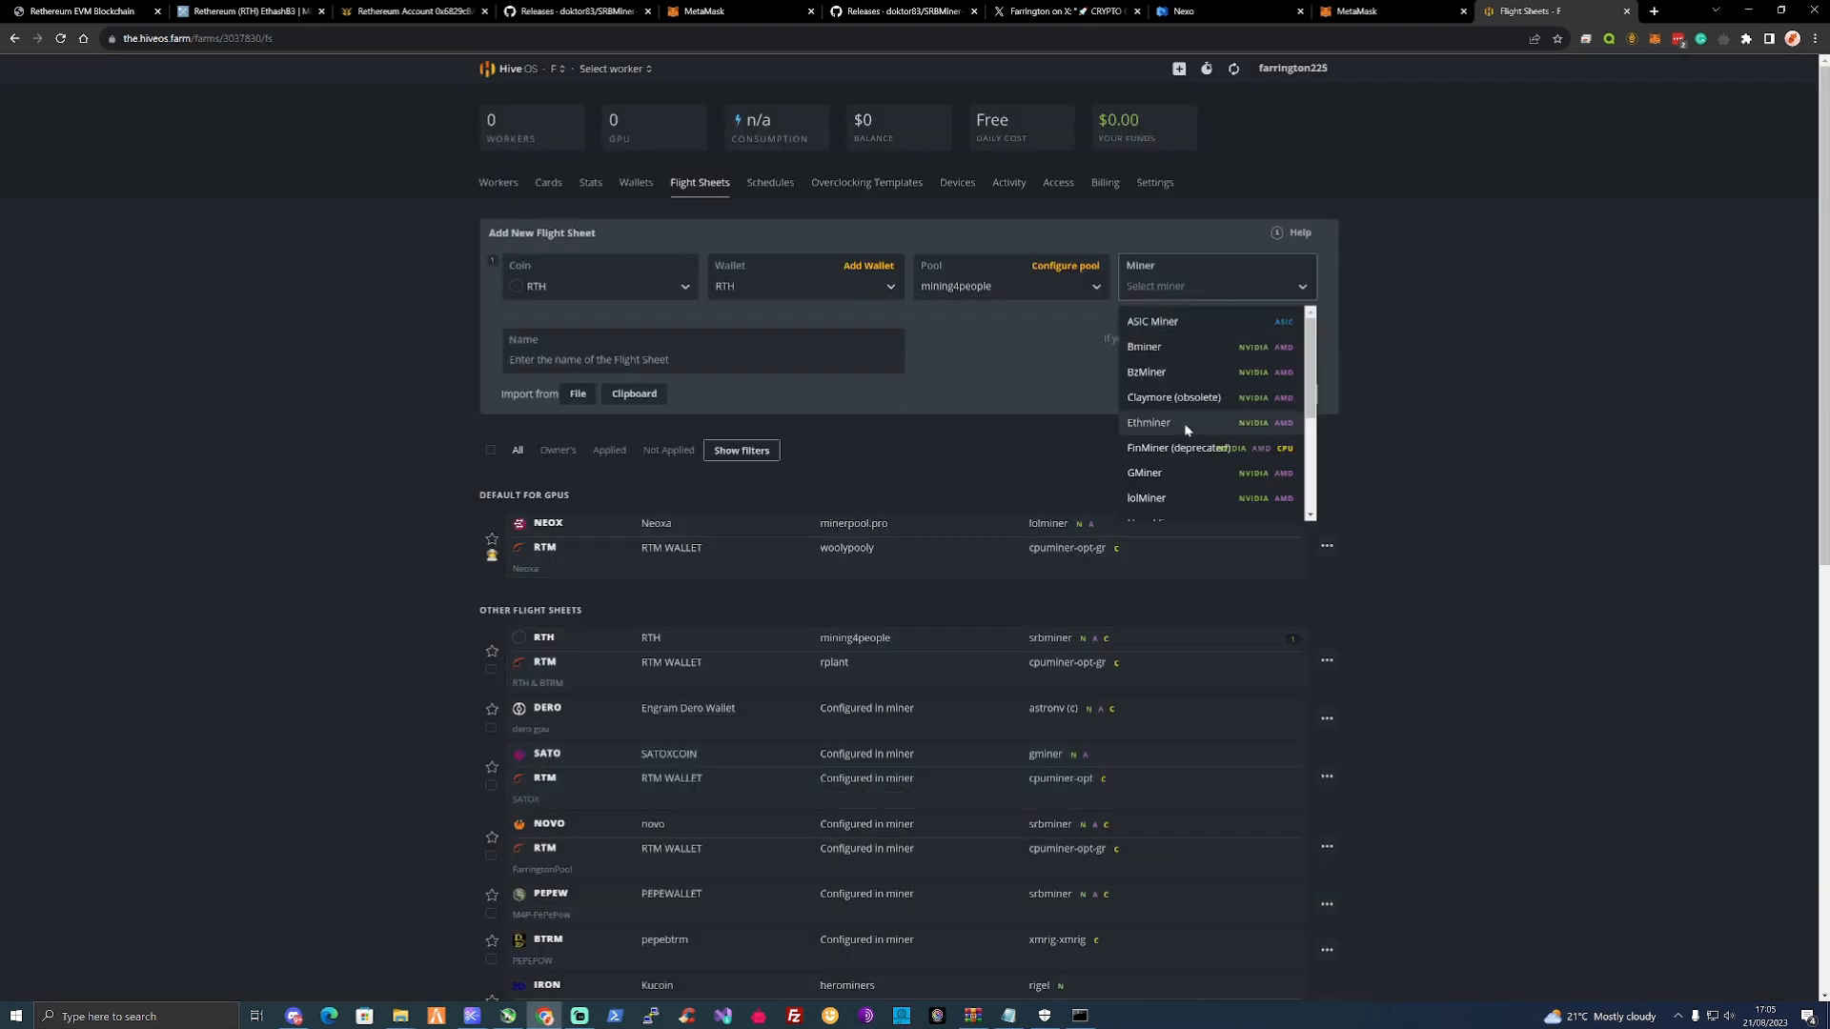
scroll("down", 3)
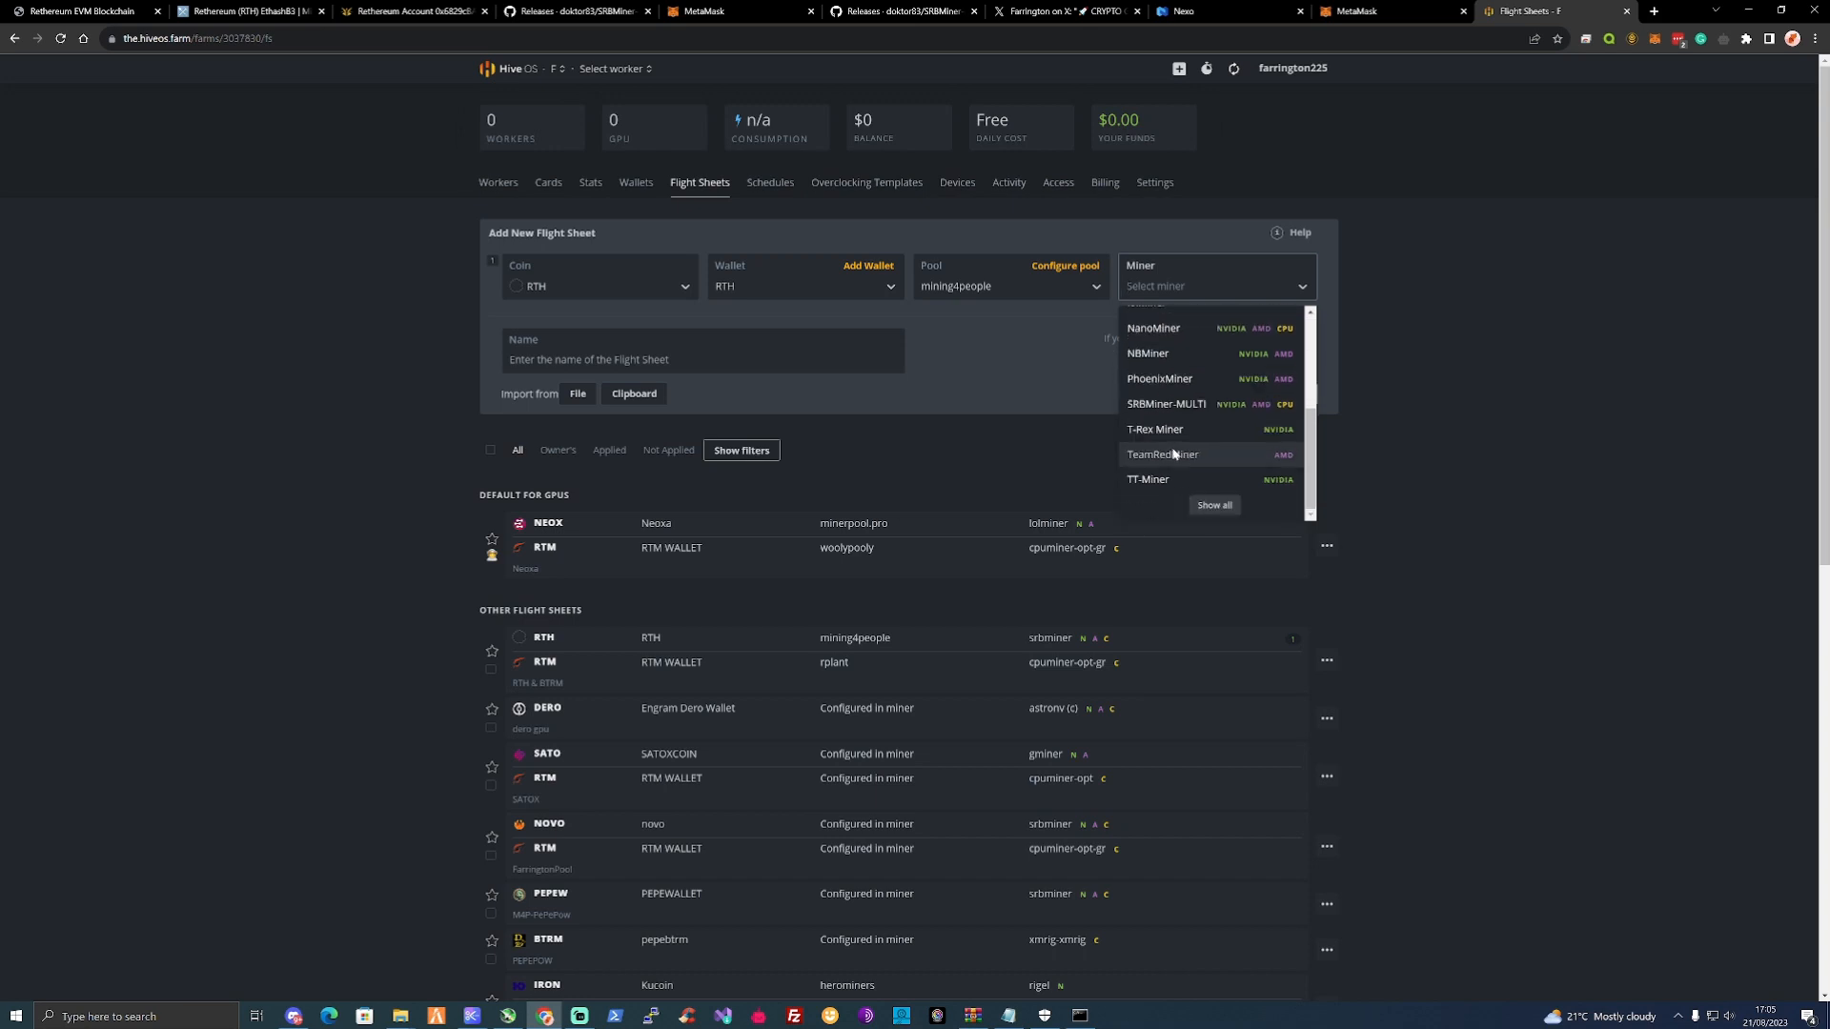
left_click(1162, 404)
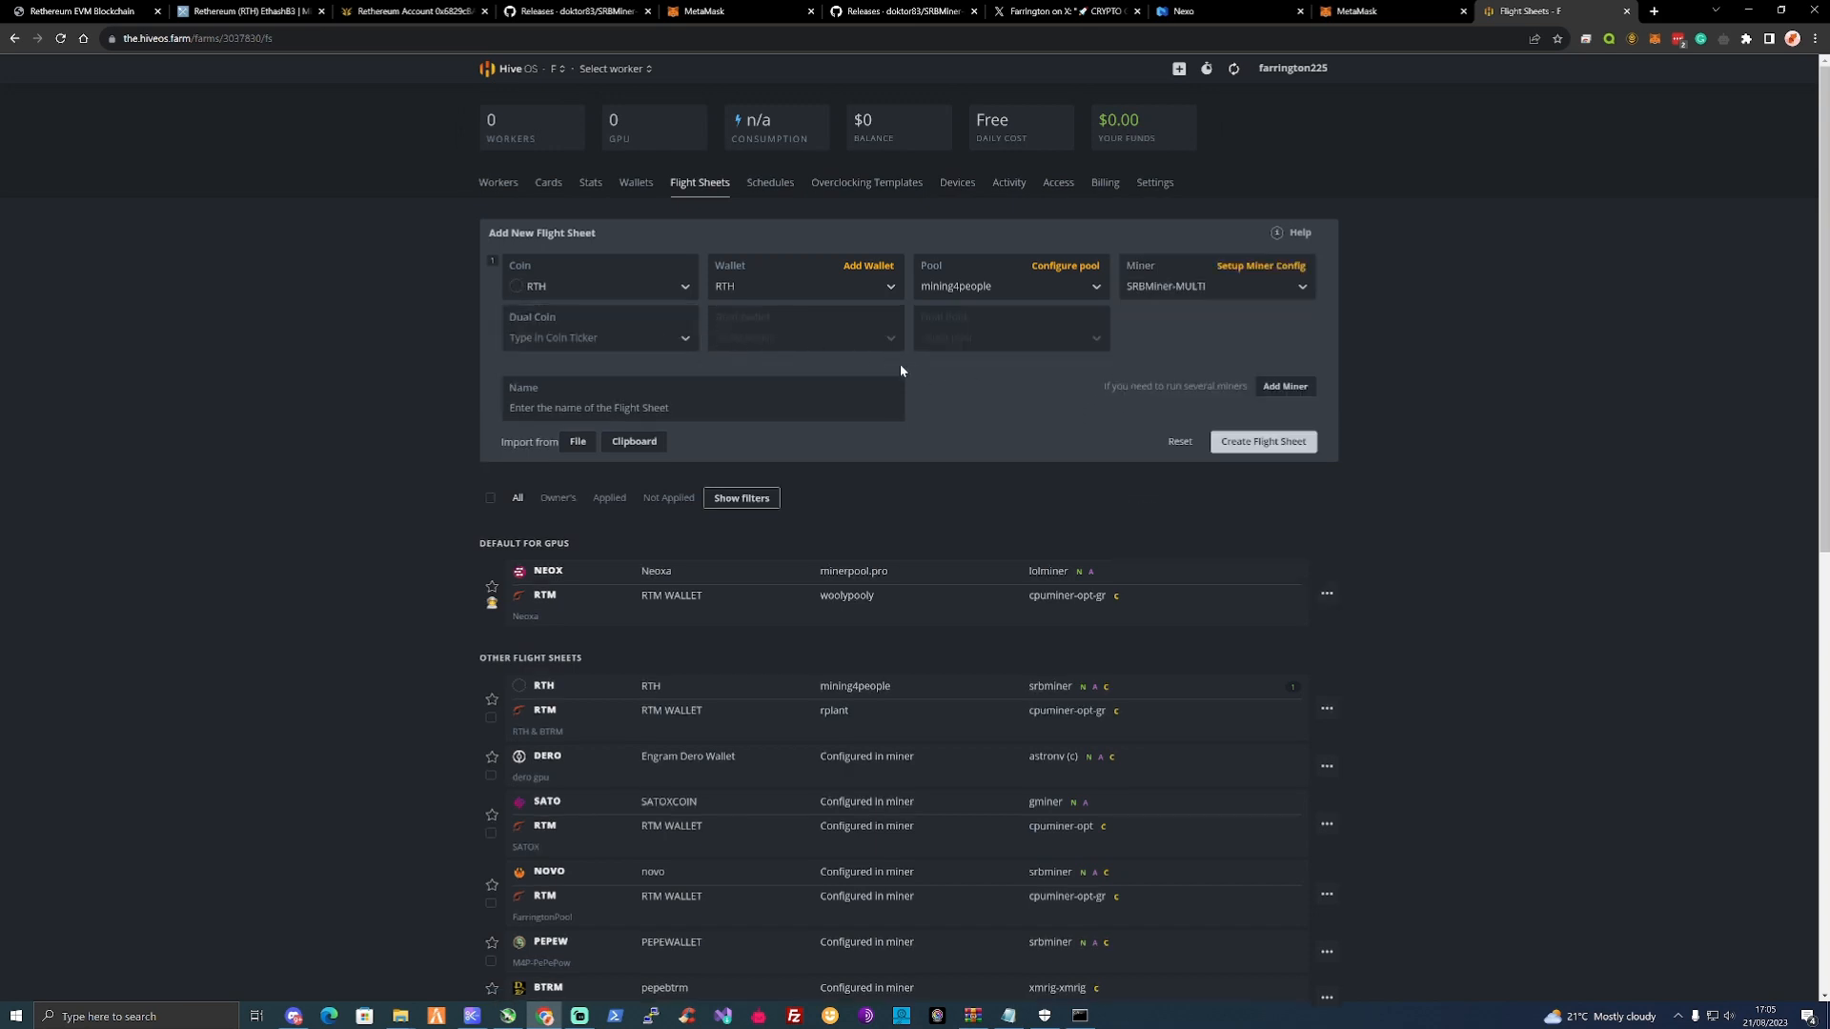
left_click(701, 406)
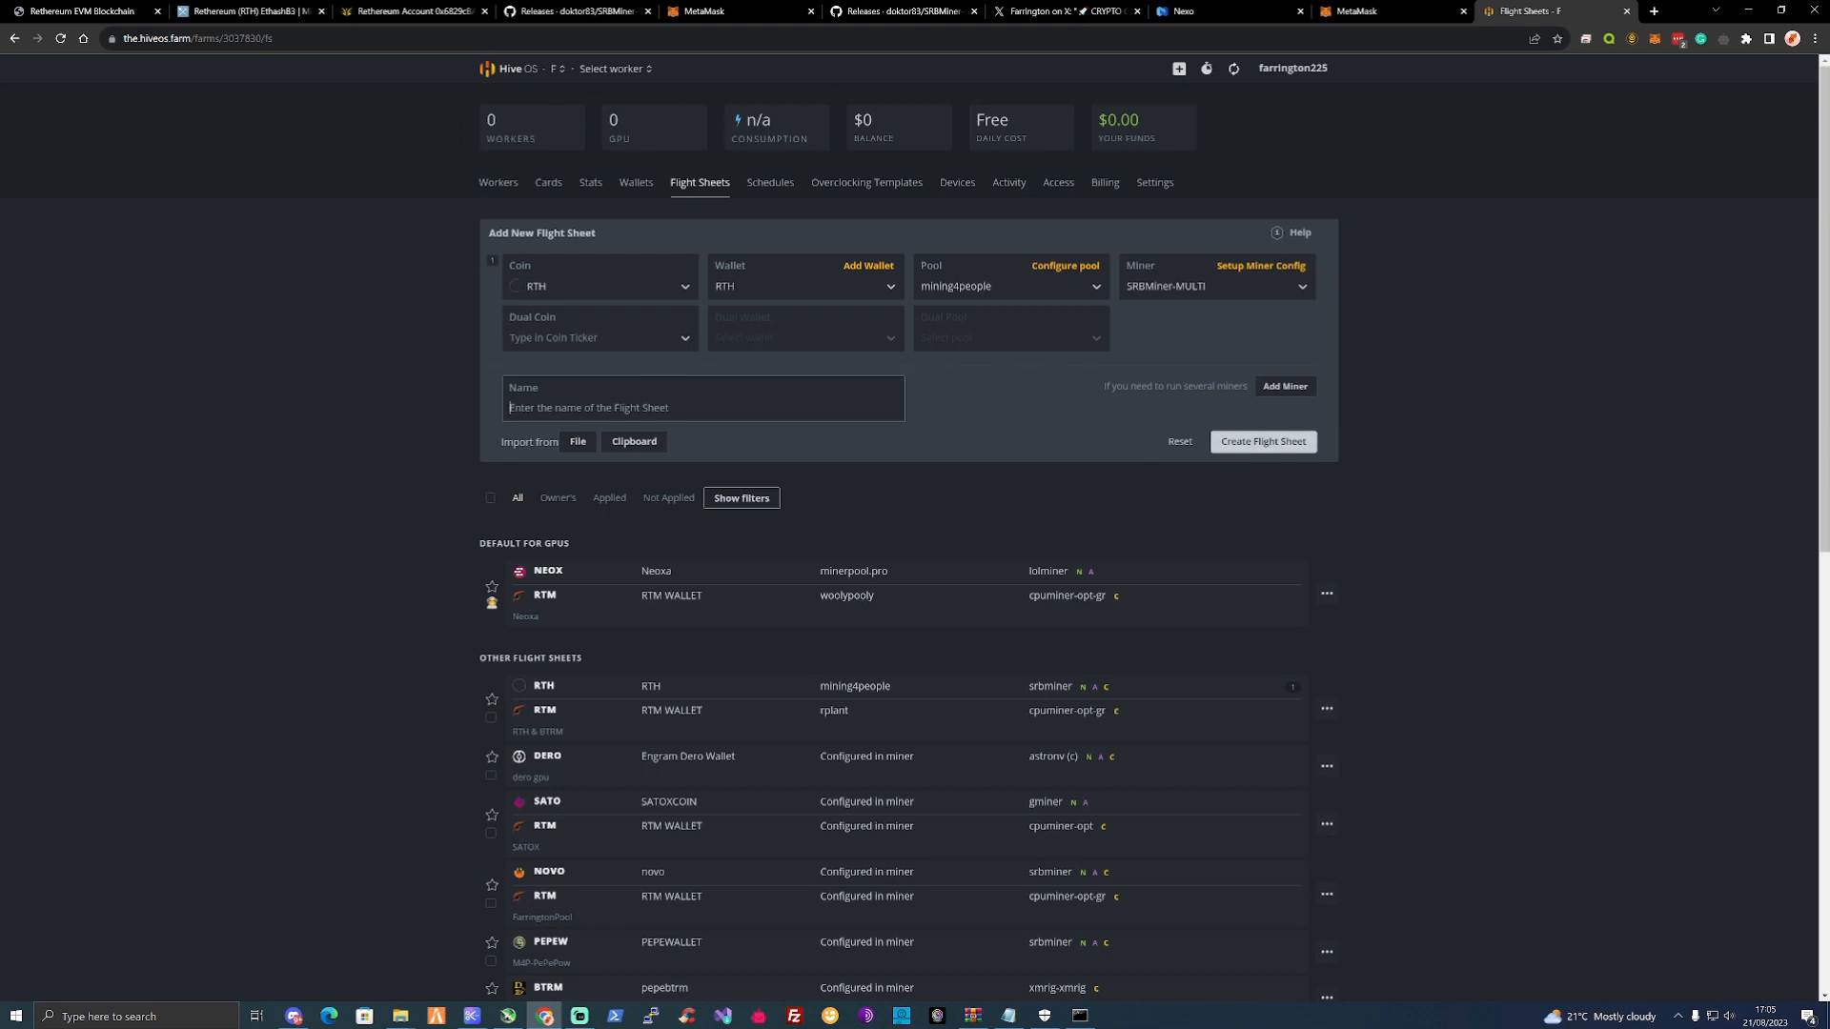
type("rth")
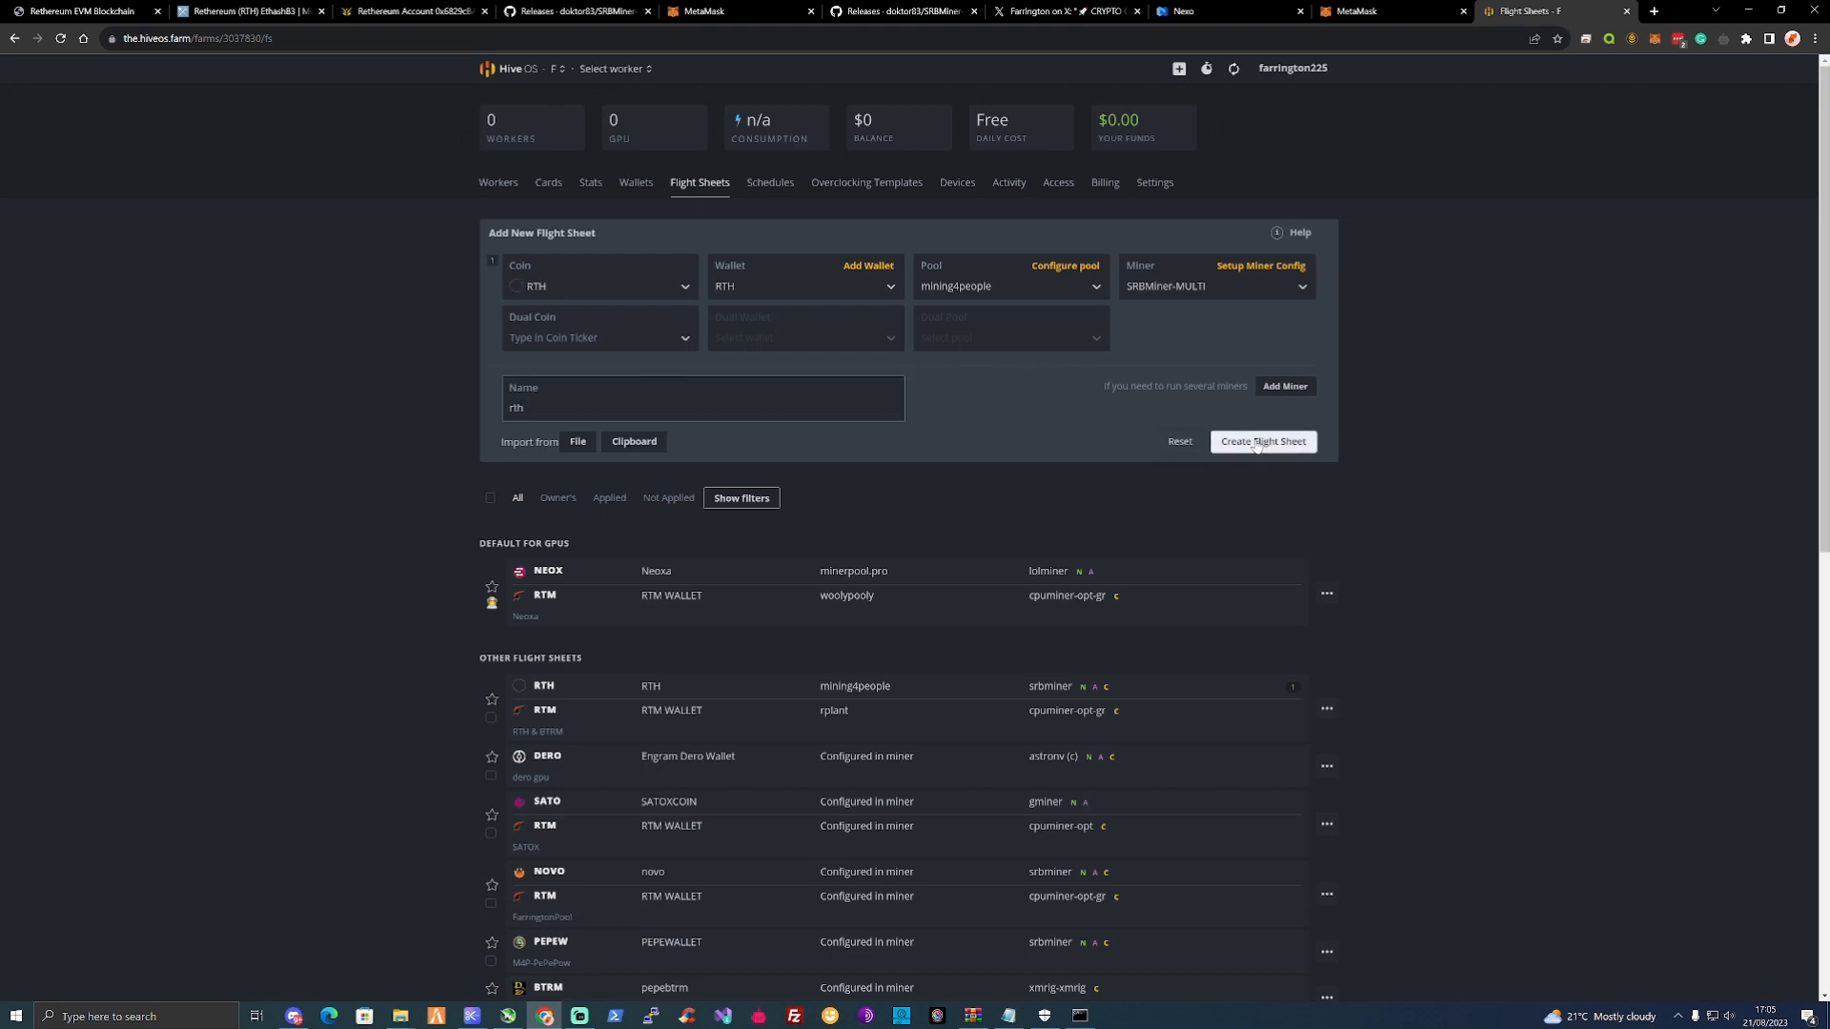
left_click(1262, 440)
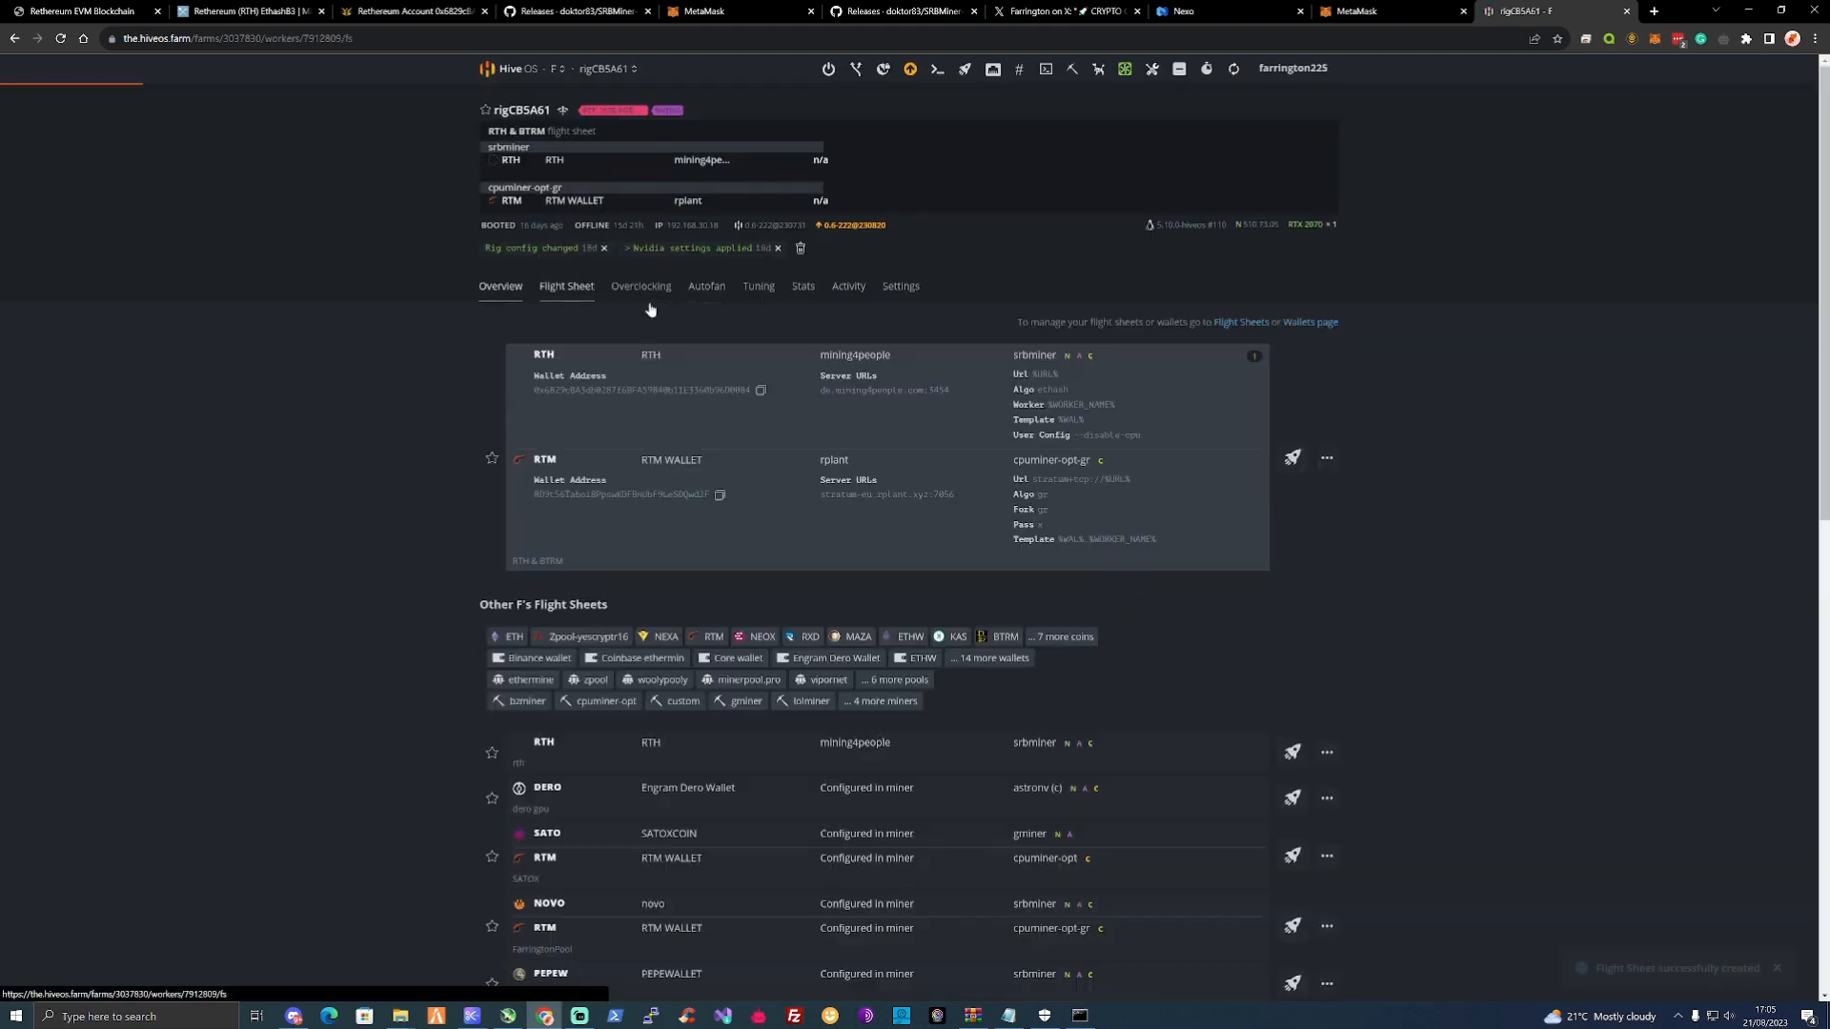
Scroll the rig's Flight Sheet tab to the rth sheet to apply it in place of RTH & BTRM.
scroll("down", 3)
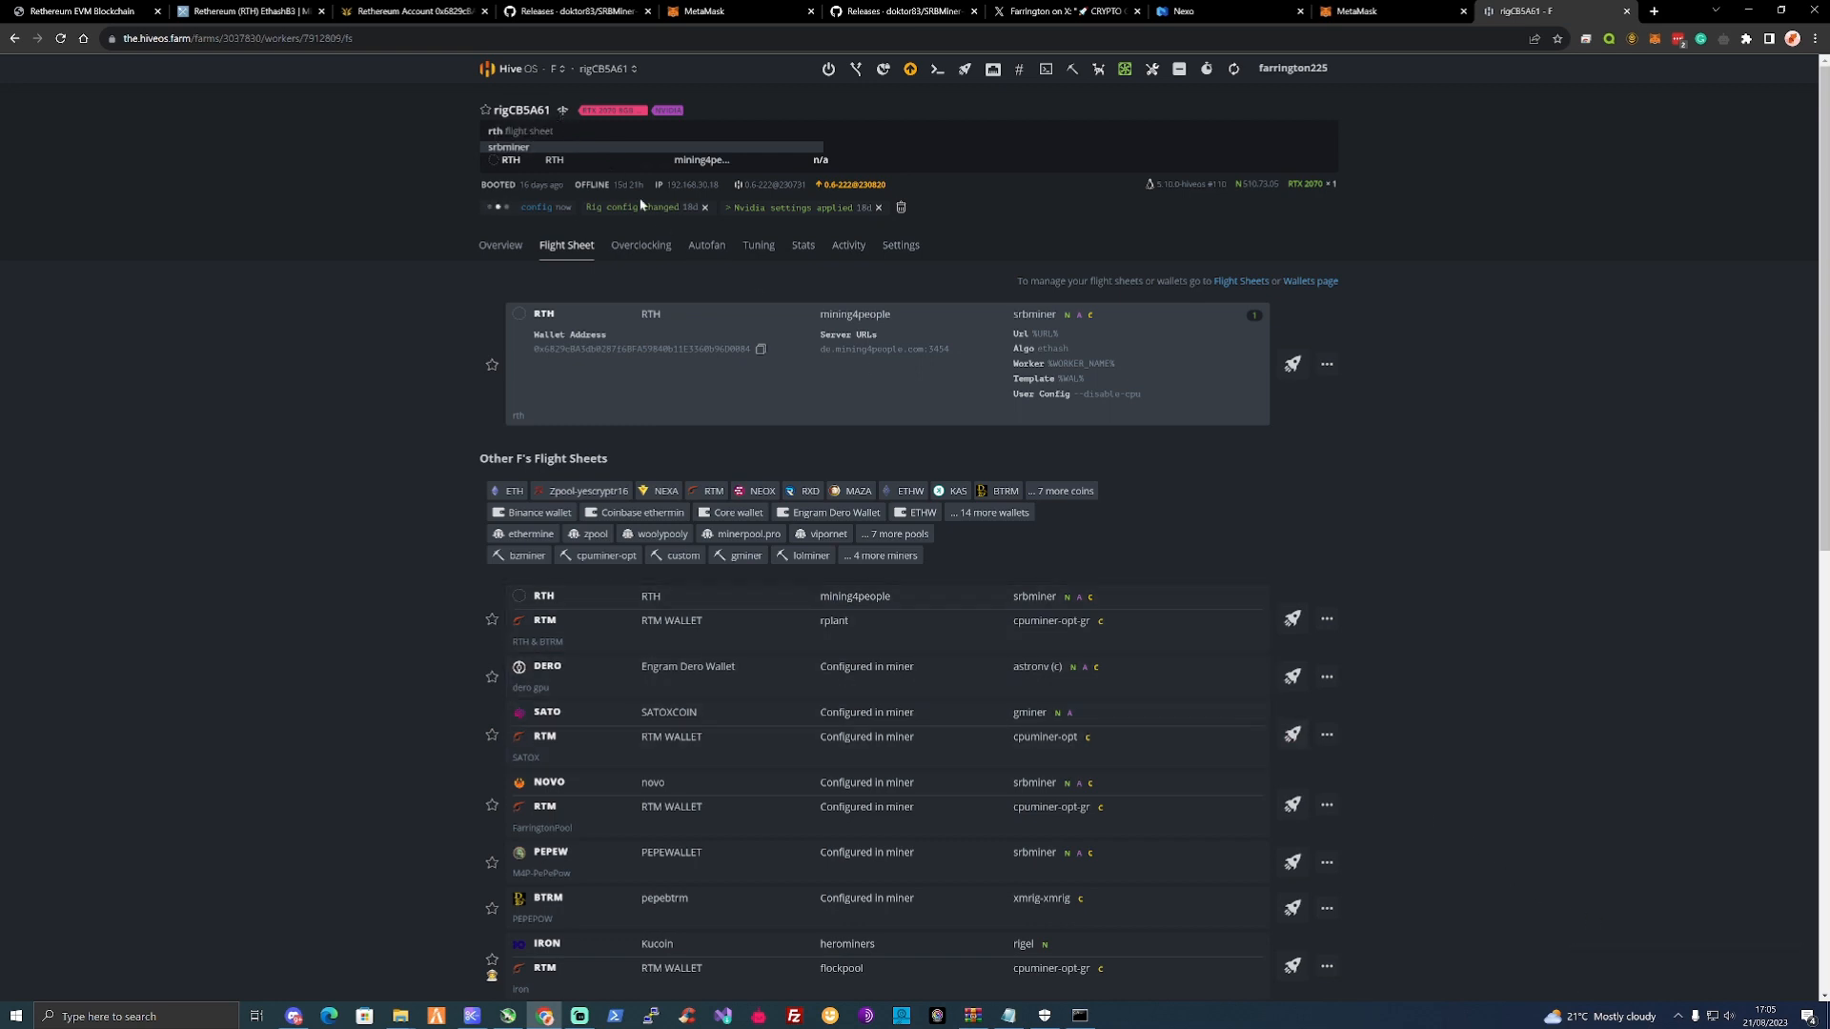
mouse_move(852, 185)
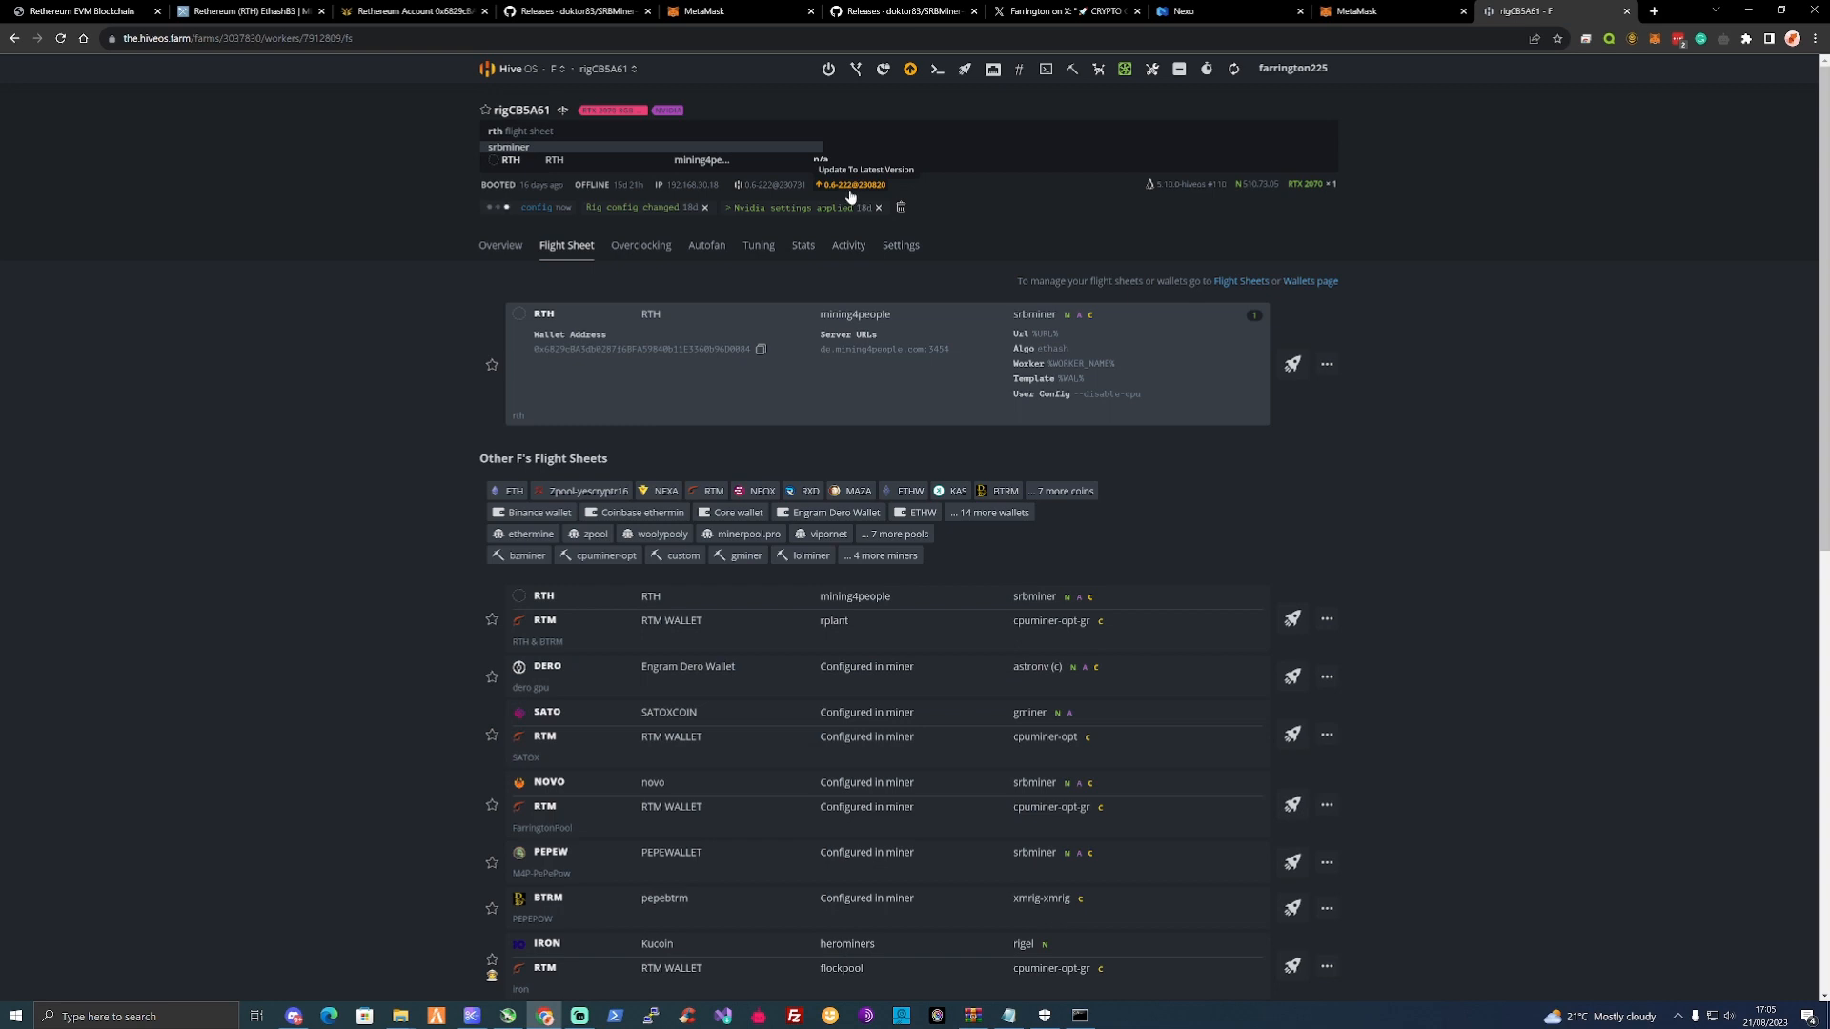
Review the rig's Choose version dialog and the new-features notes for 0.6-222@230820 latest.
left_click(866, 170)
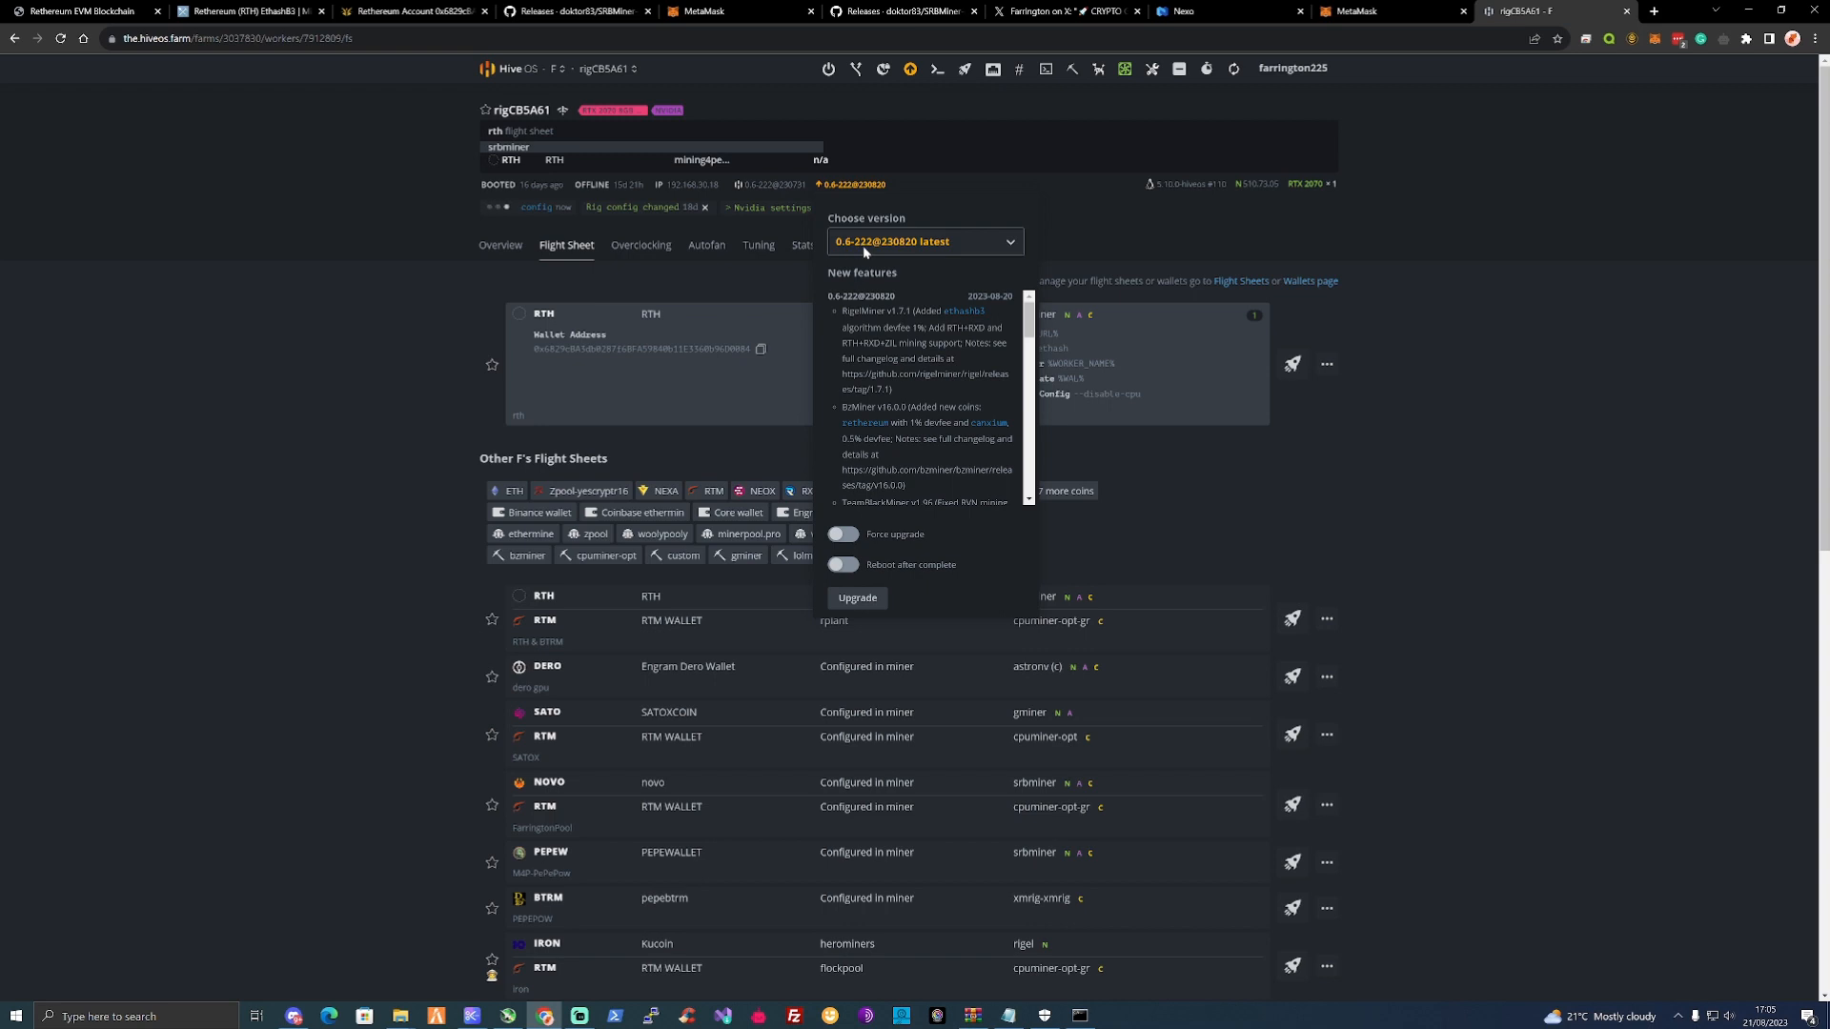
mouse_move(927, 254)
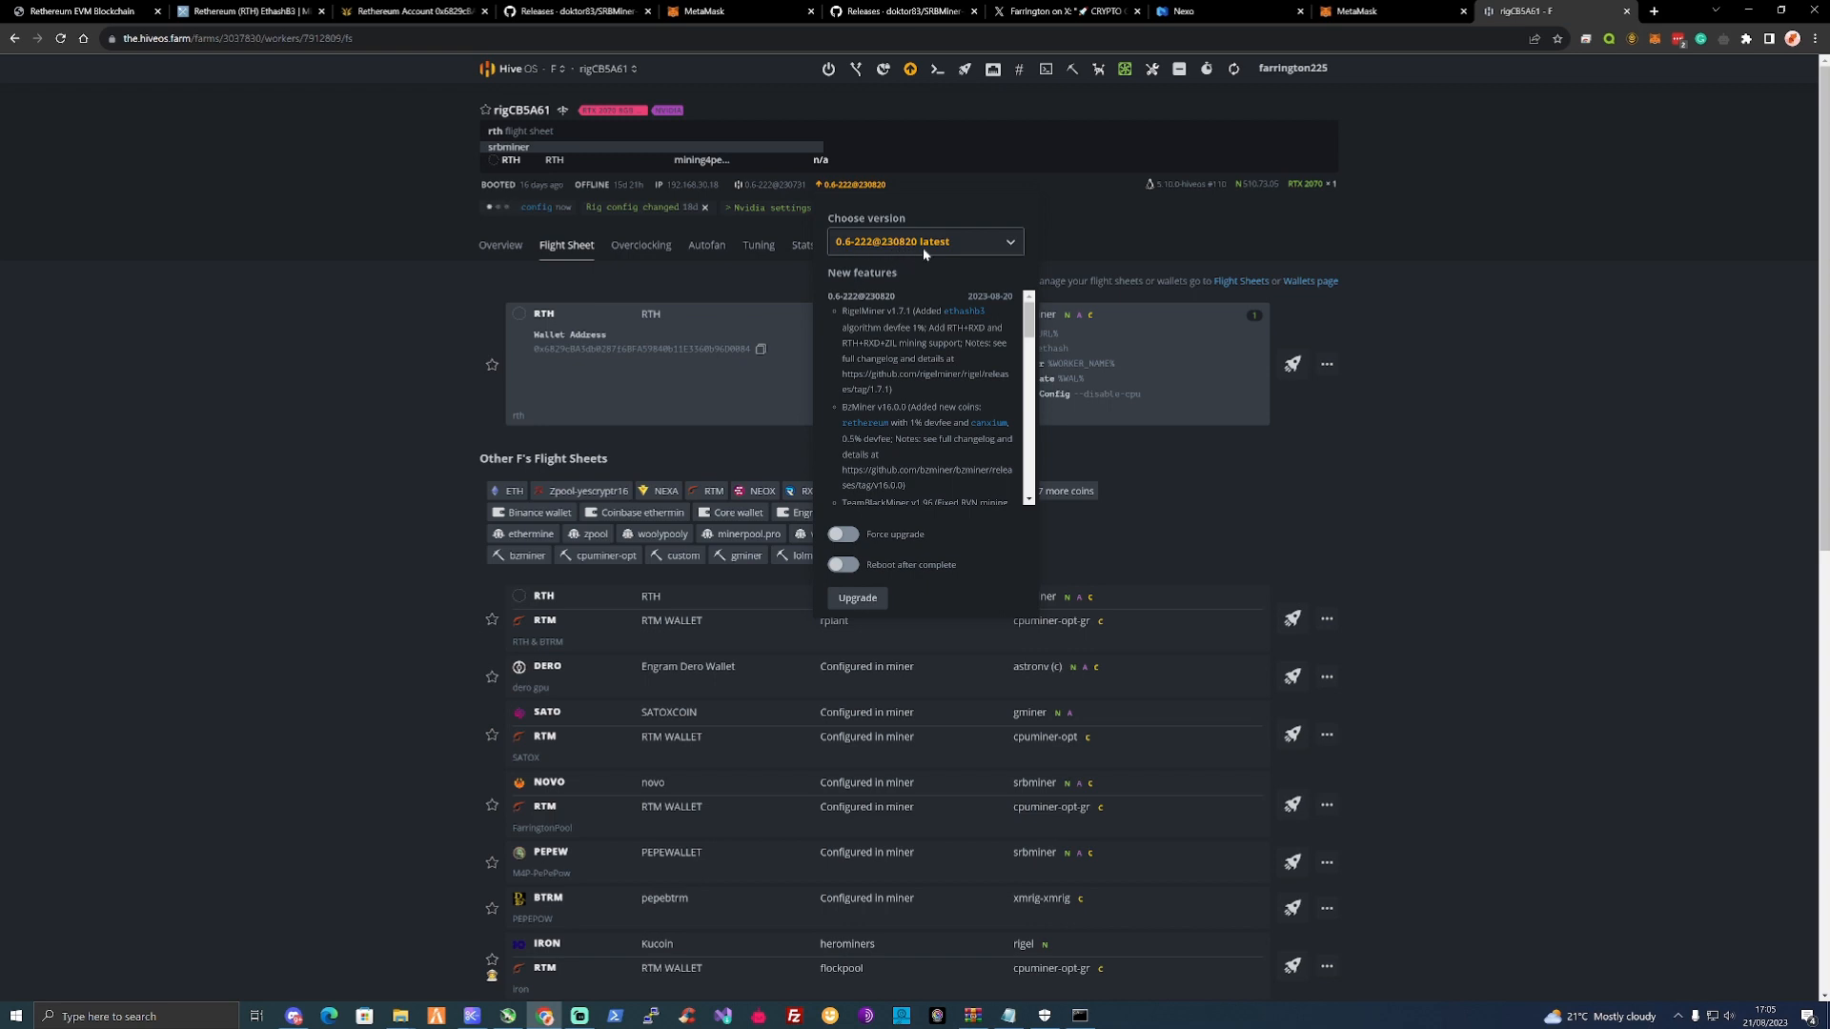
scroll("down", 3)
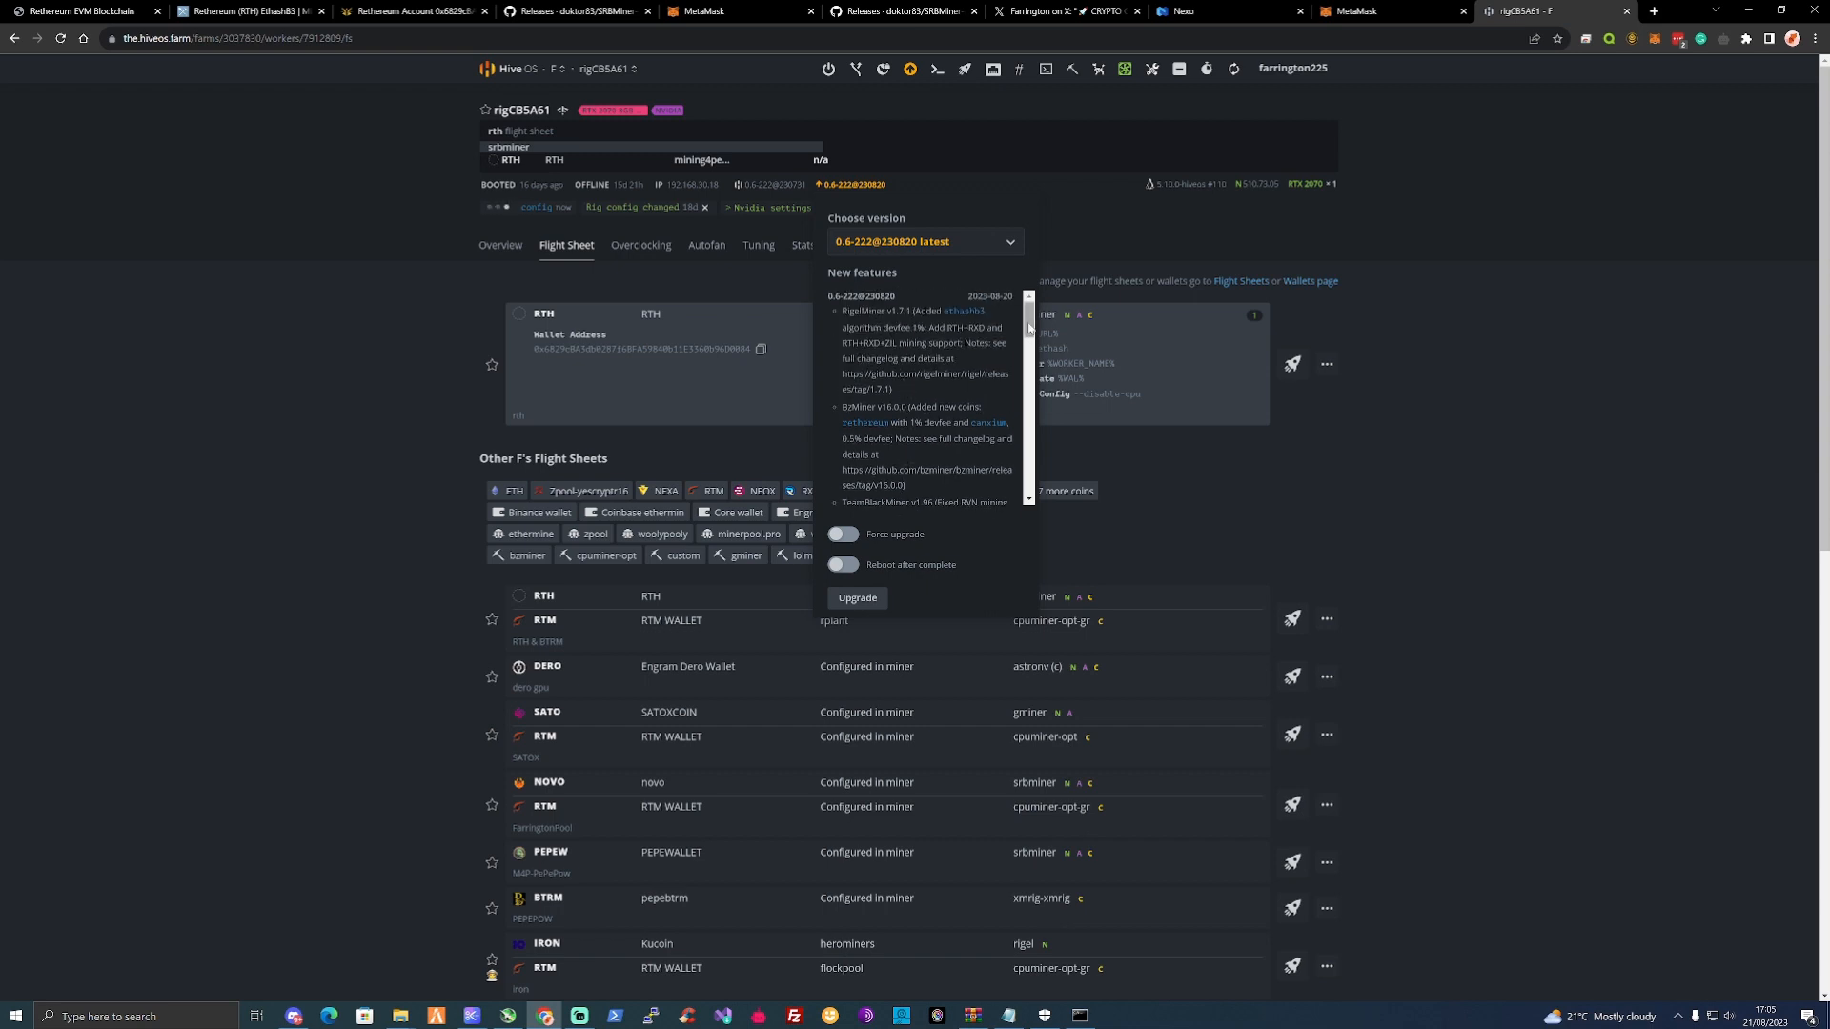
scroll("down", 3)
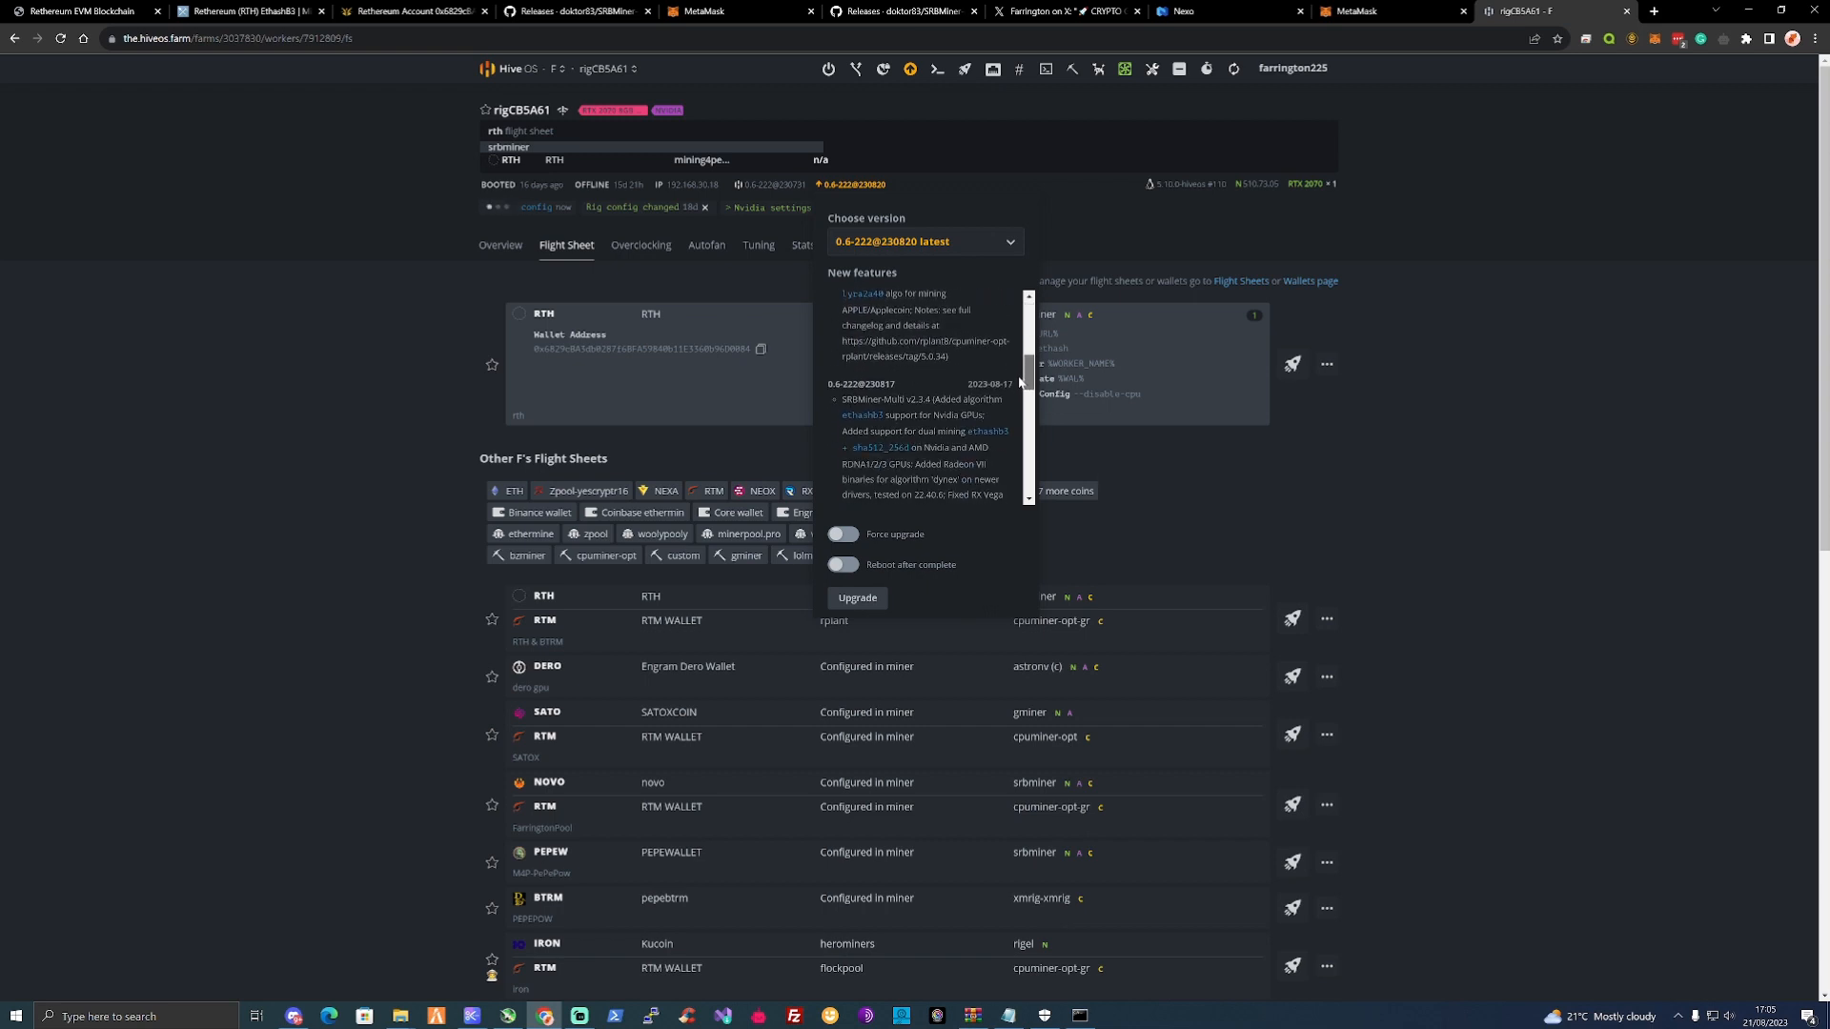
scroll("down", 3)
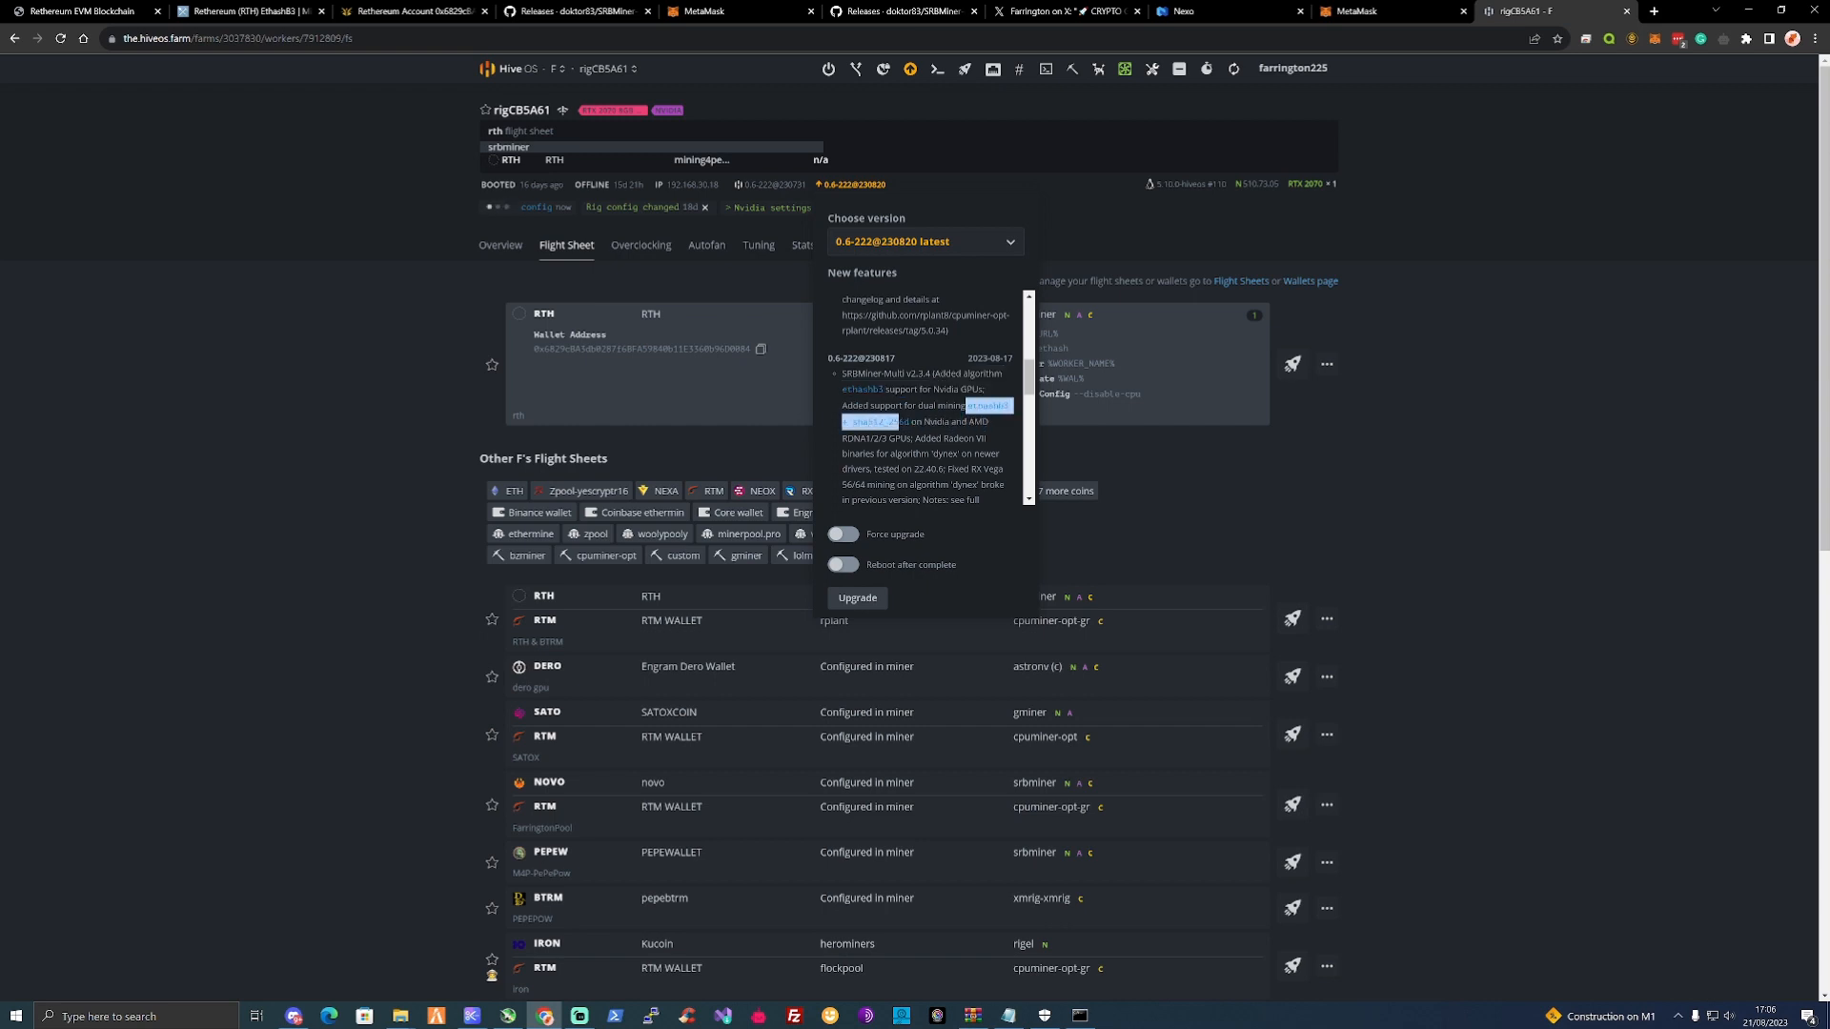
Return to the mining4people account page showing the worker at 164.0 MH/s.
left_click(414, 12)
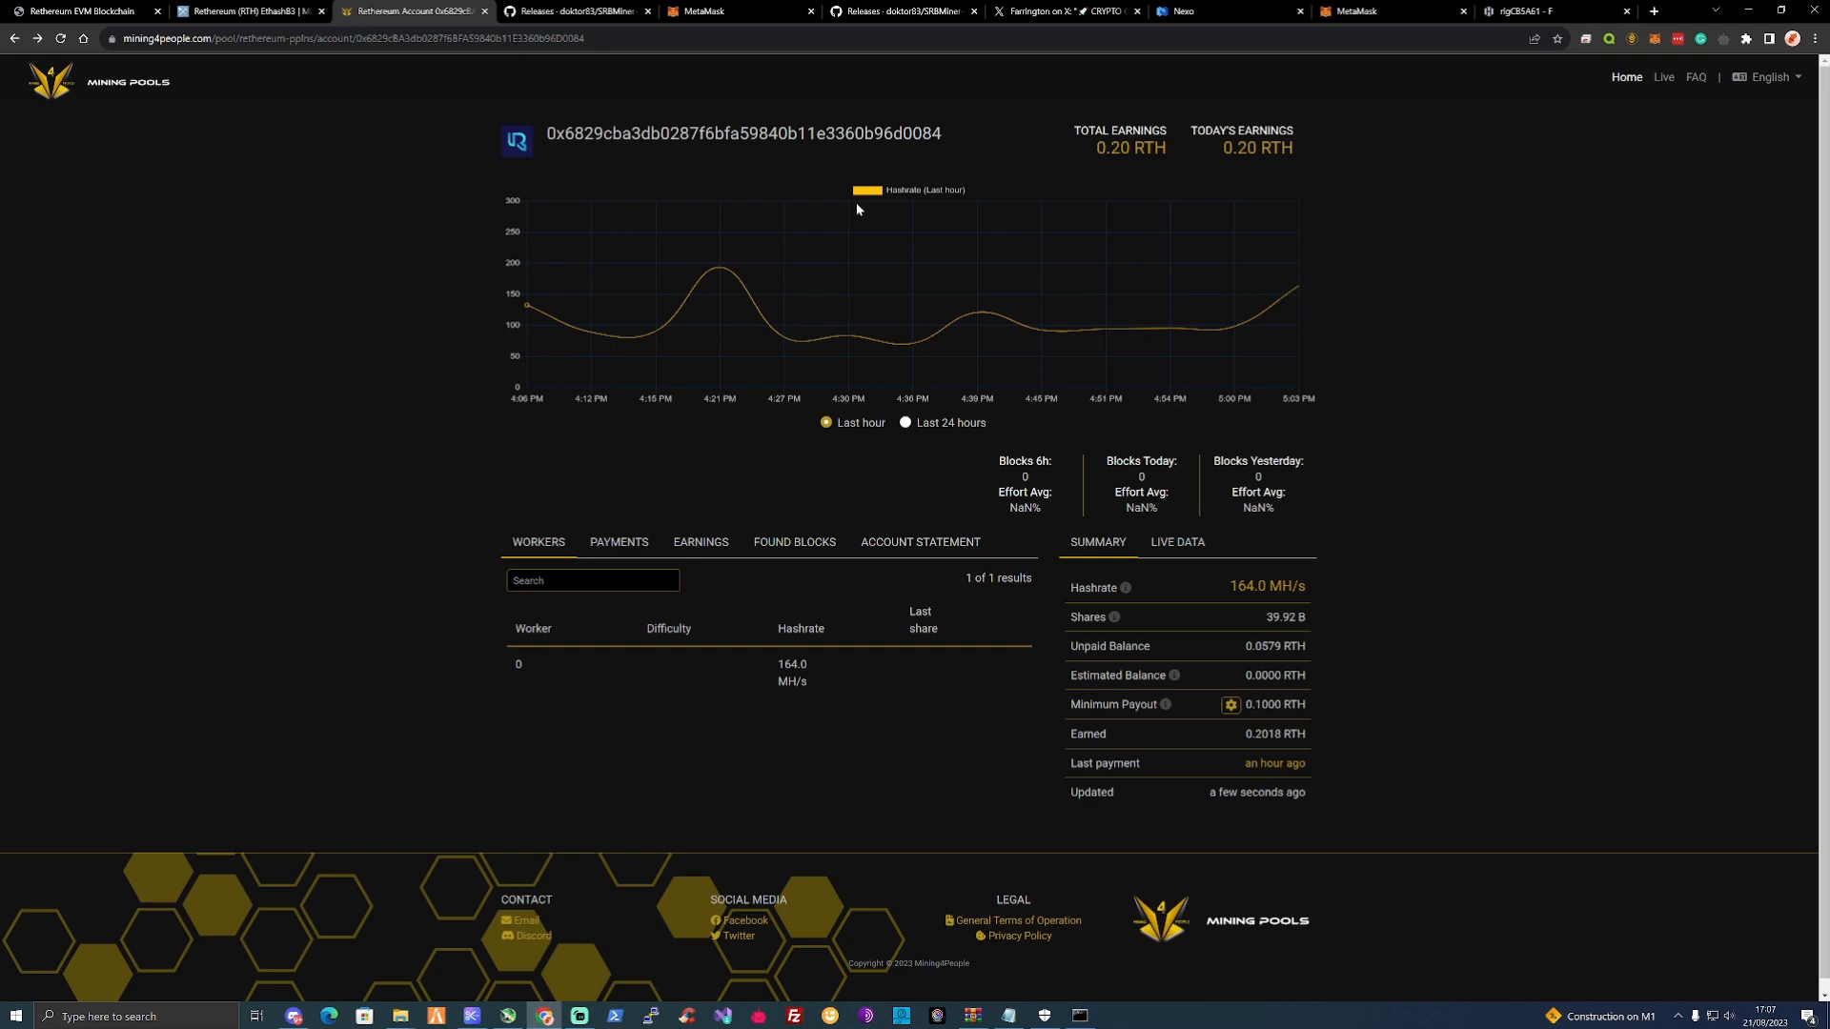
mouse_move(980, 143)
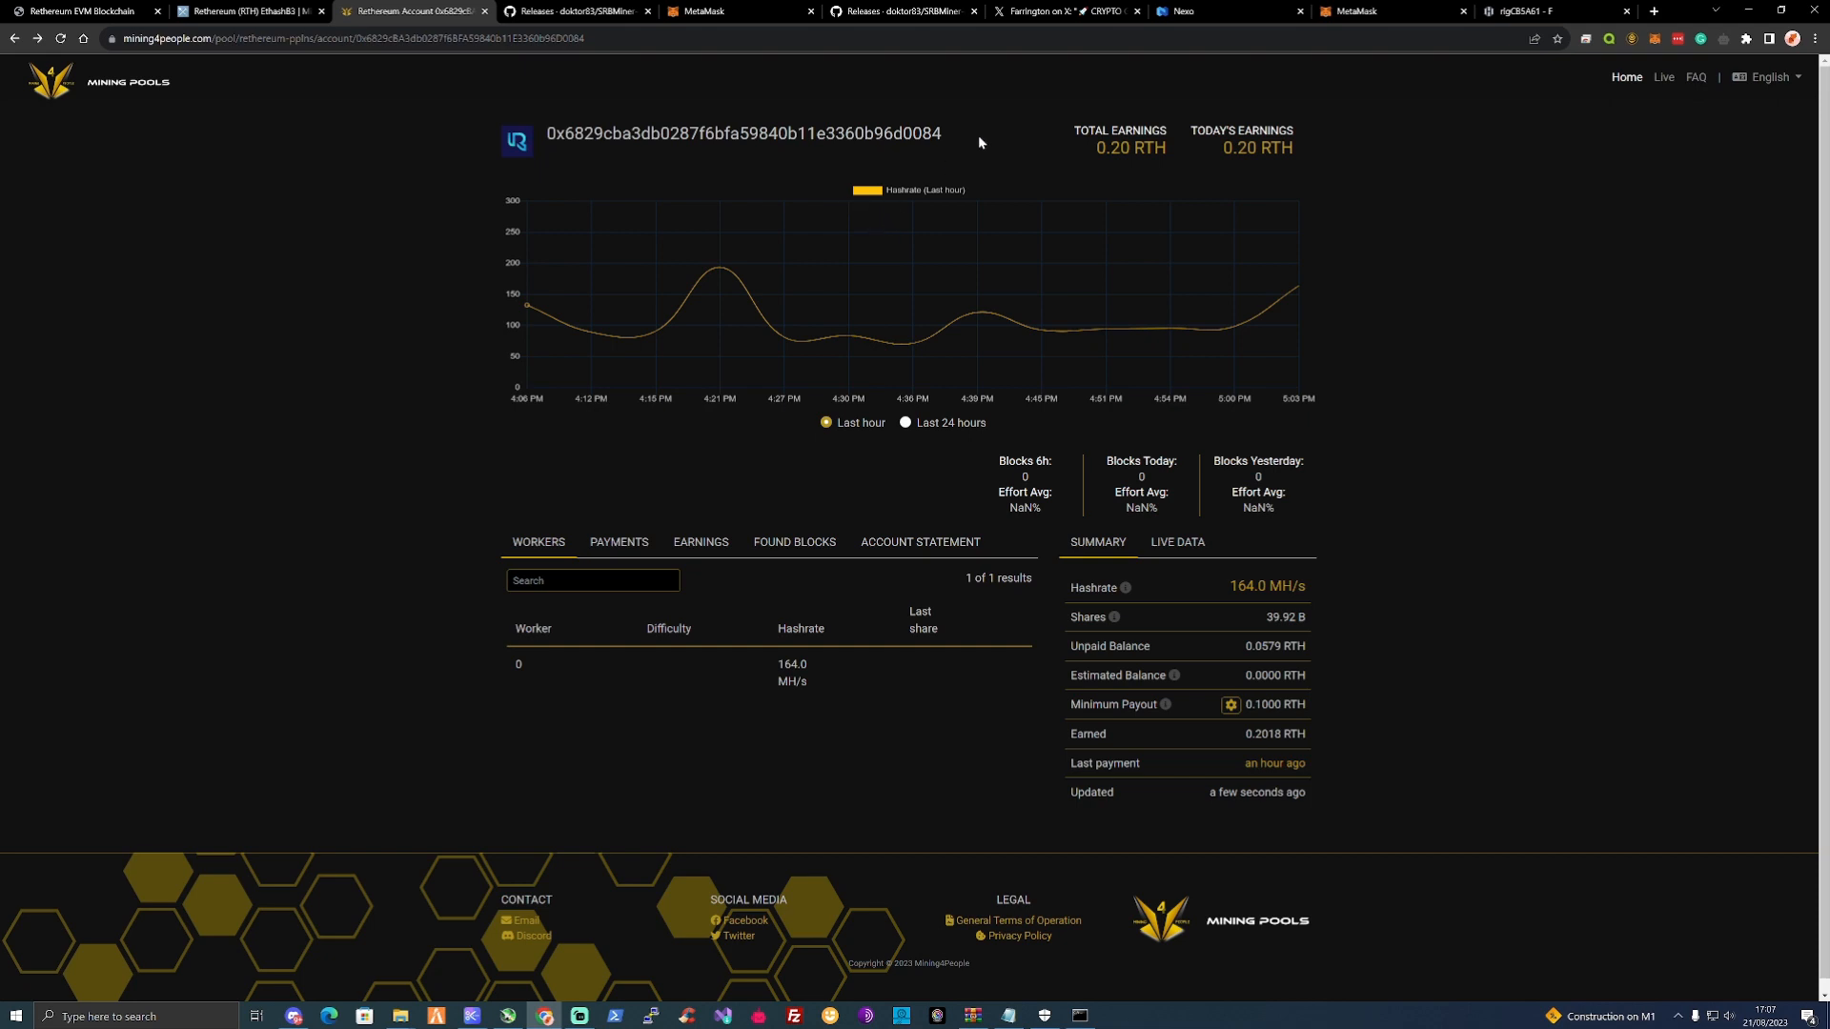
Switch to Farrington's X thread about the three $FRY BYOD licenses giveaway.
left_click(1061, 12)
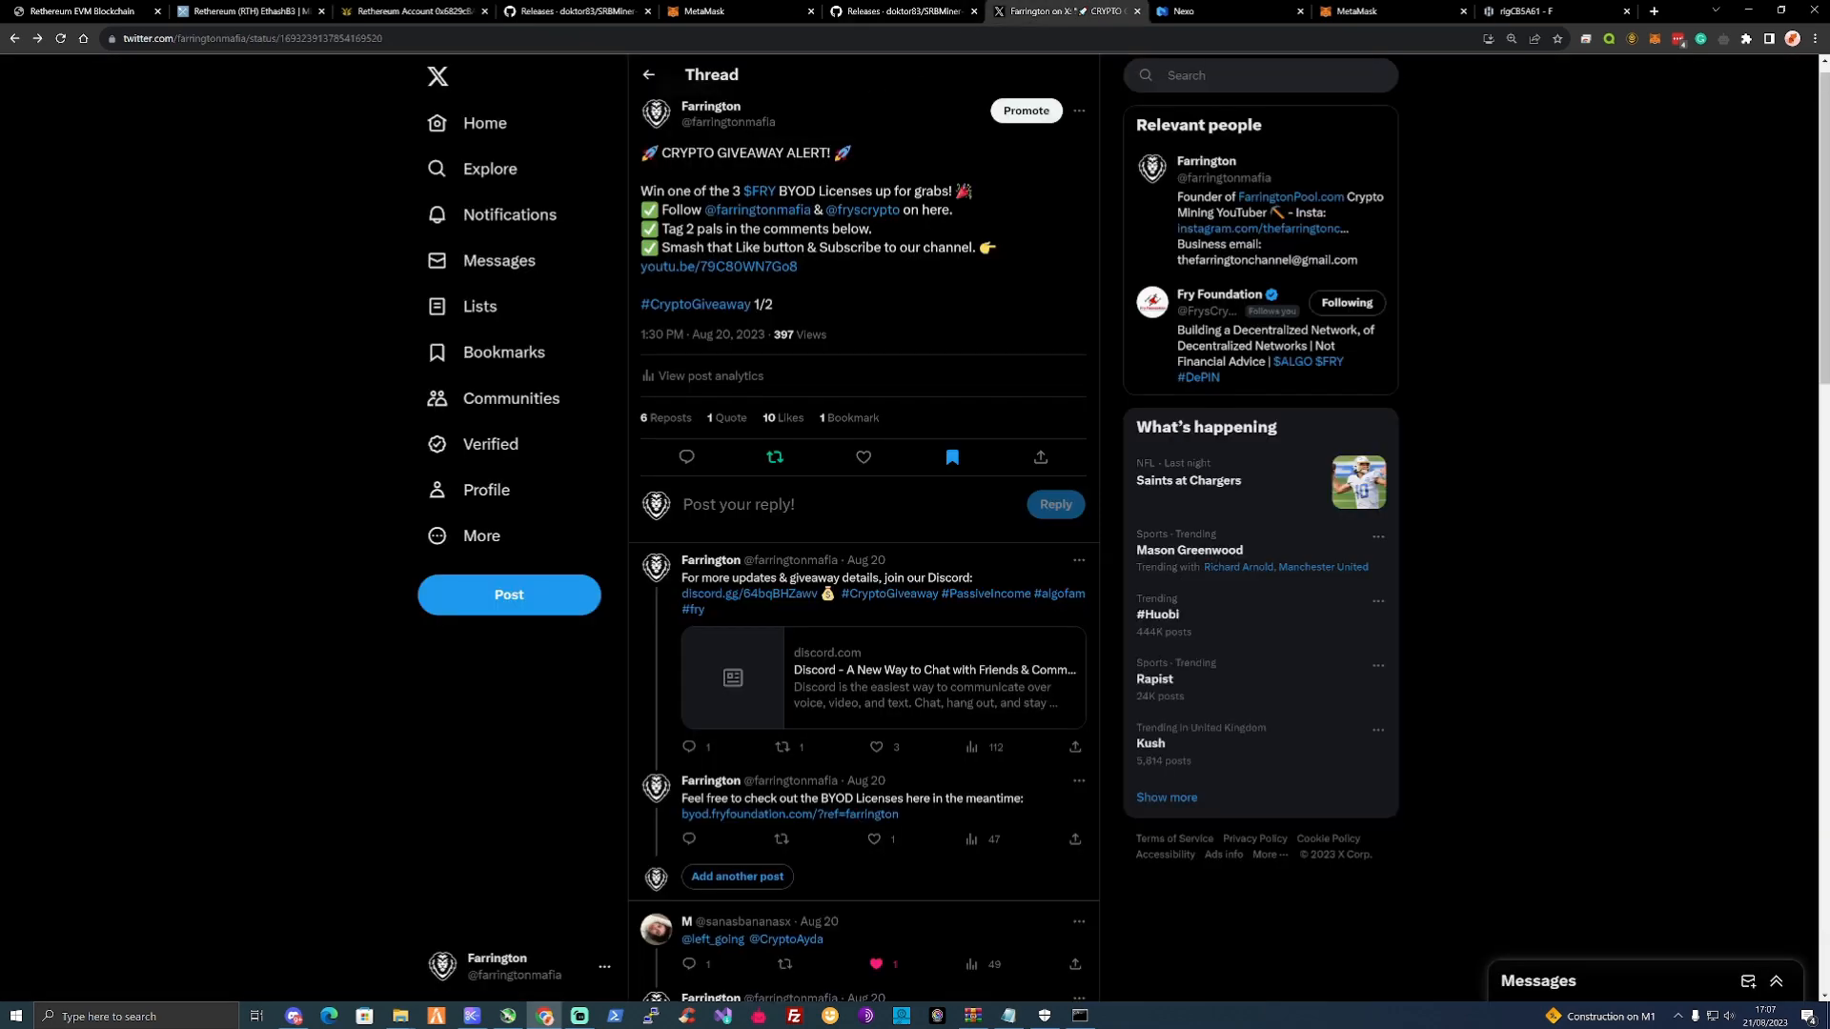
mouse_move(726, 113)
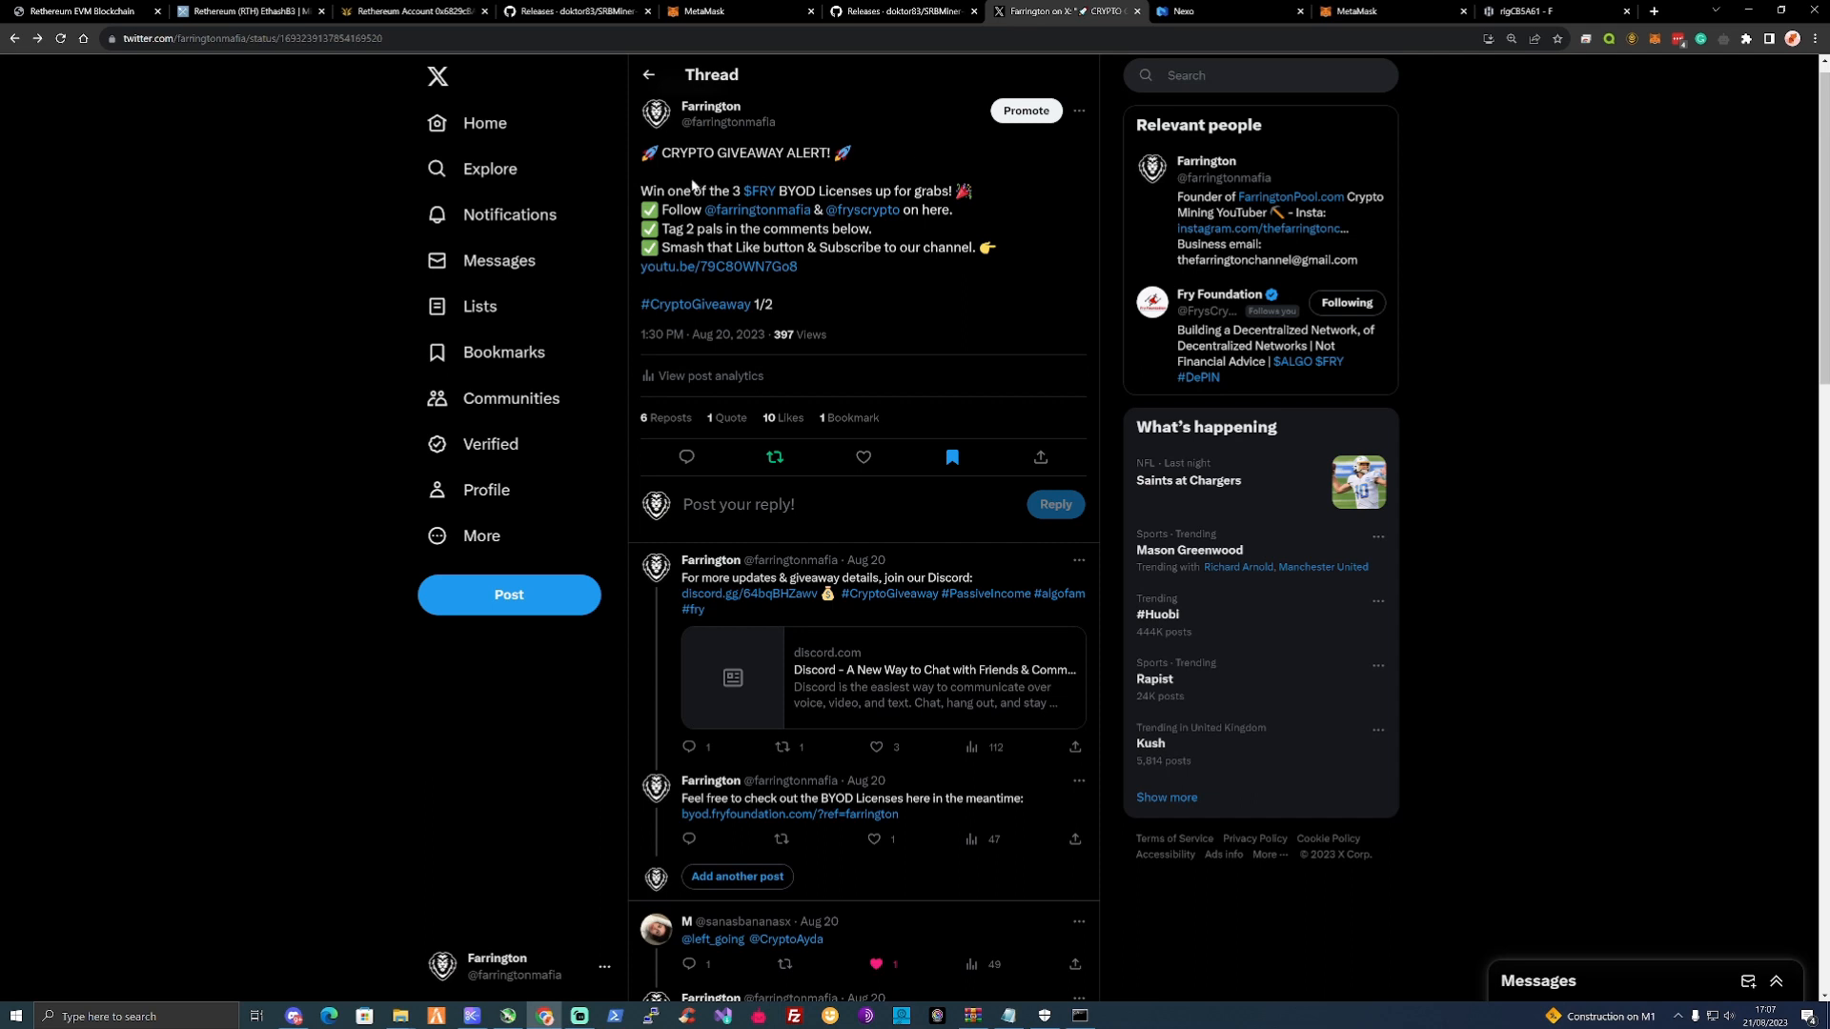
mouse_move(691, 185)
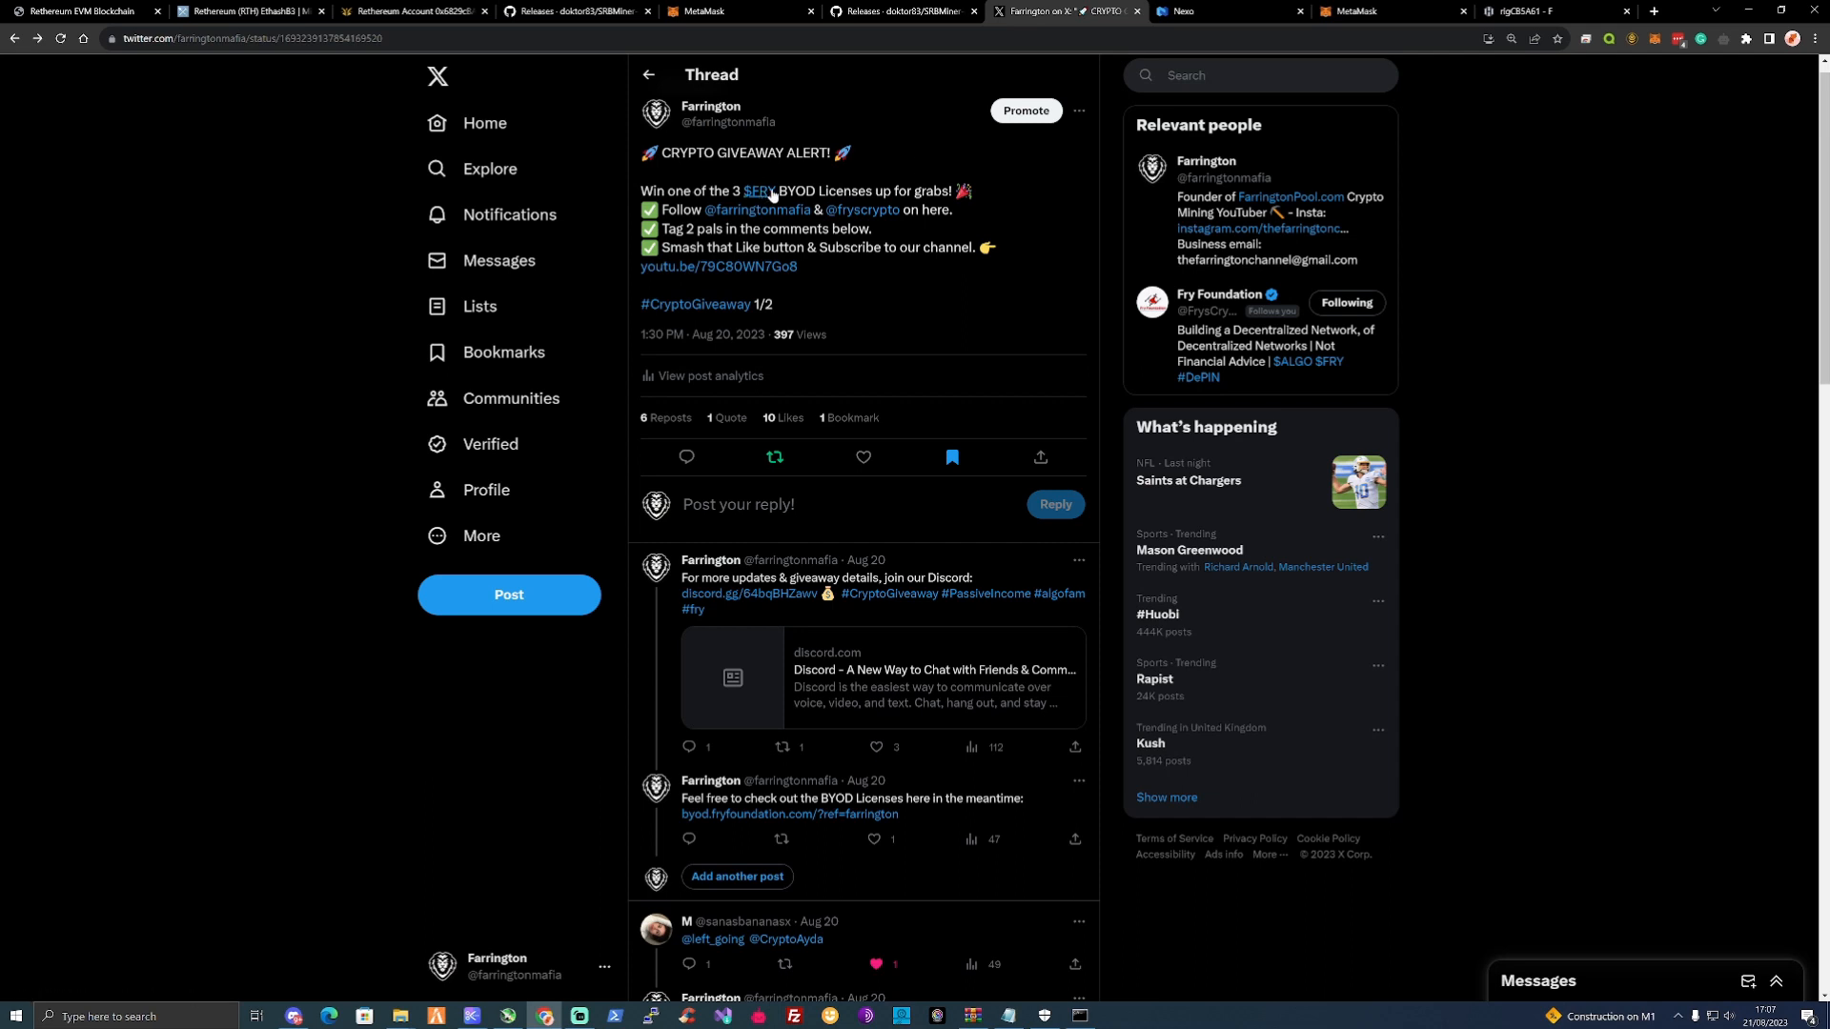
mouse_move(760, 194)
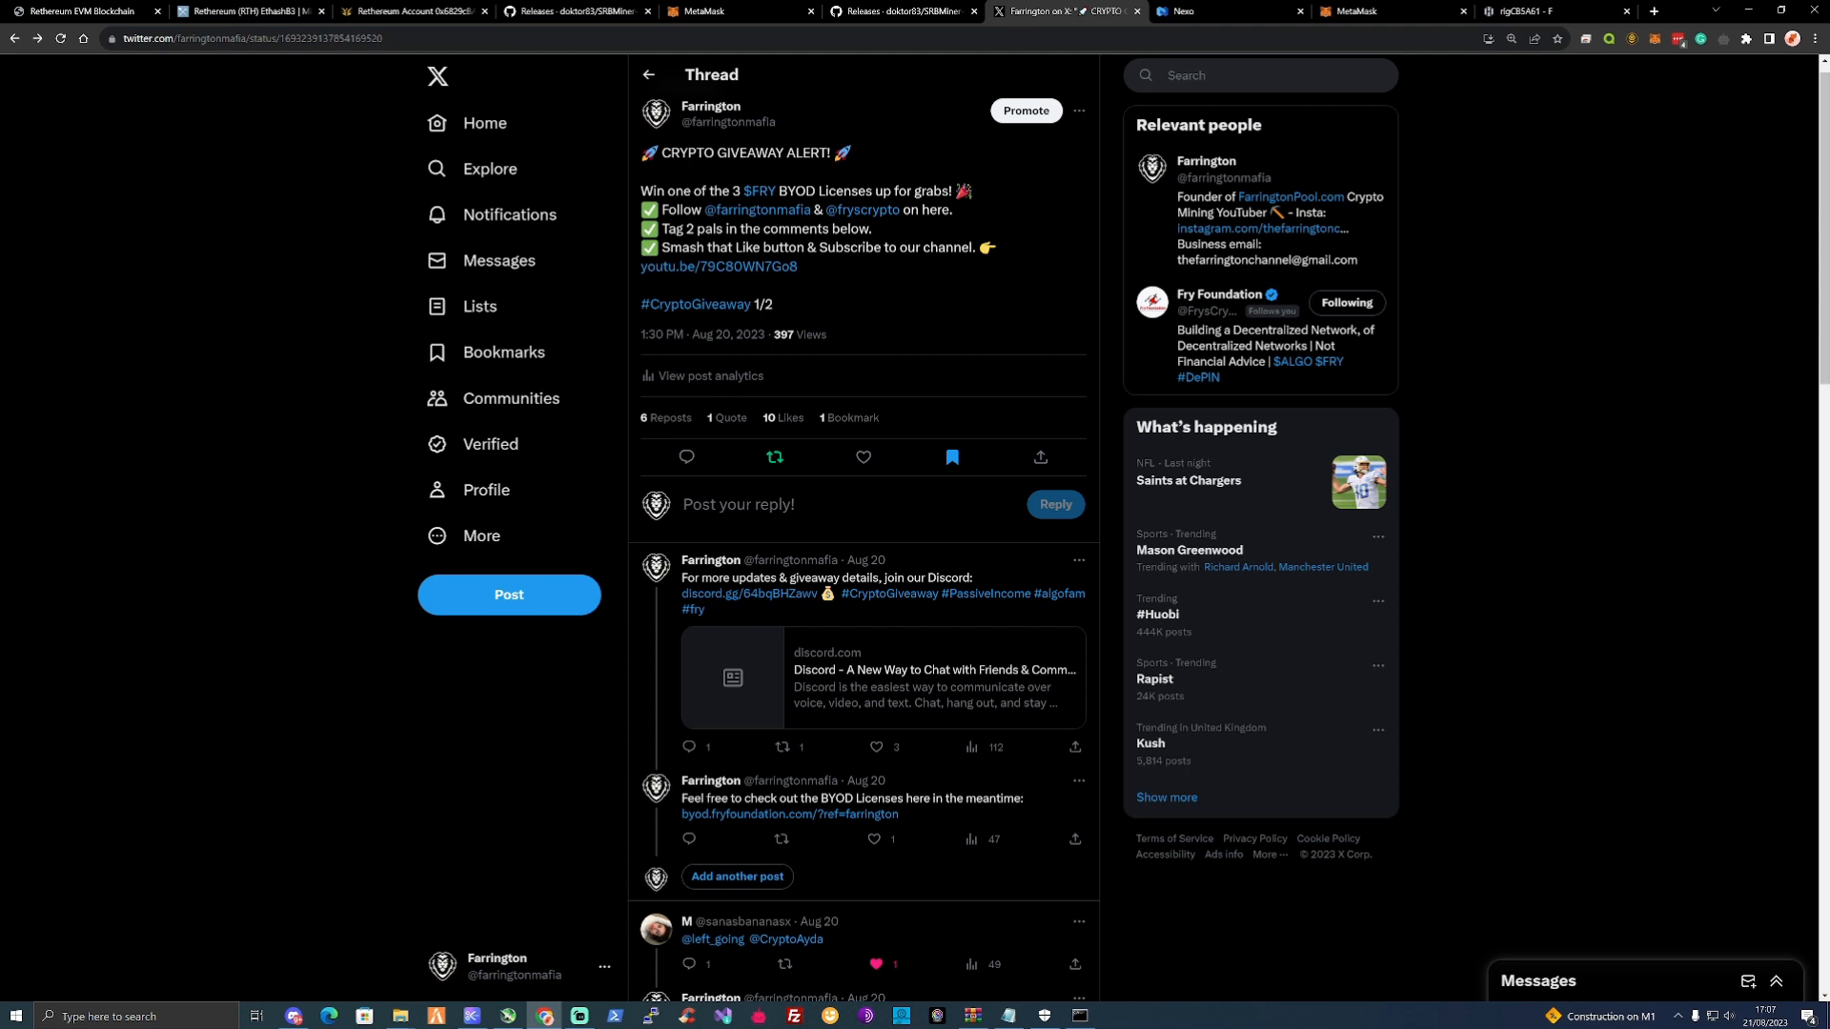